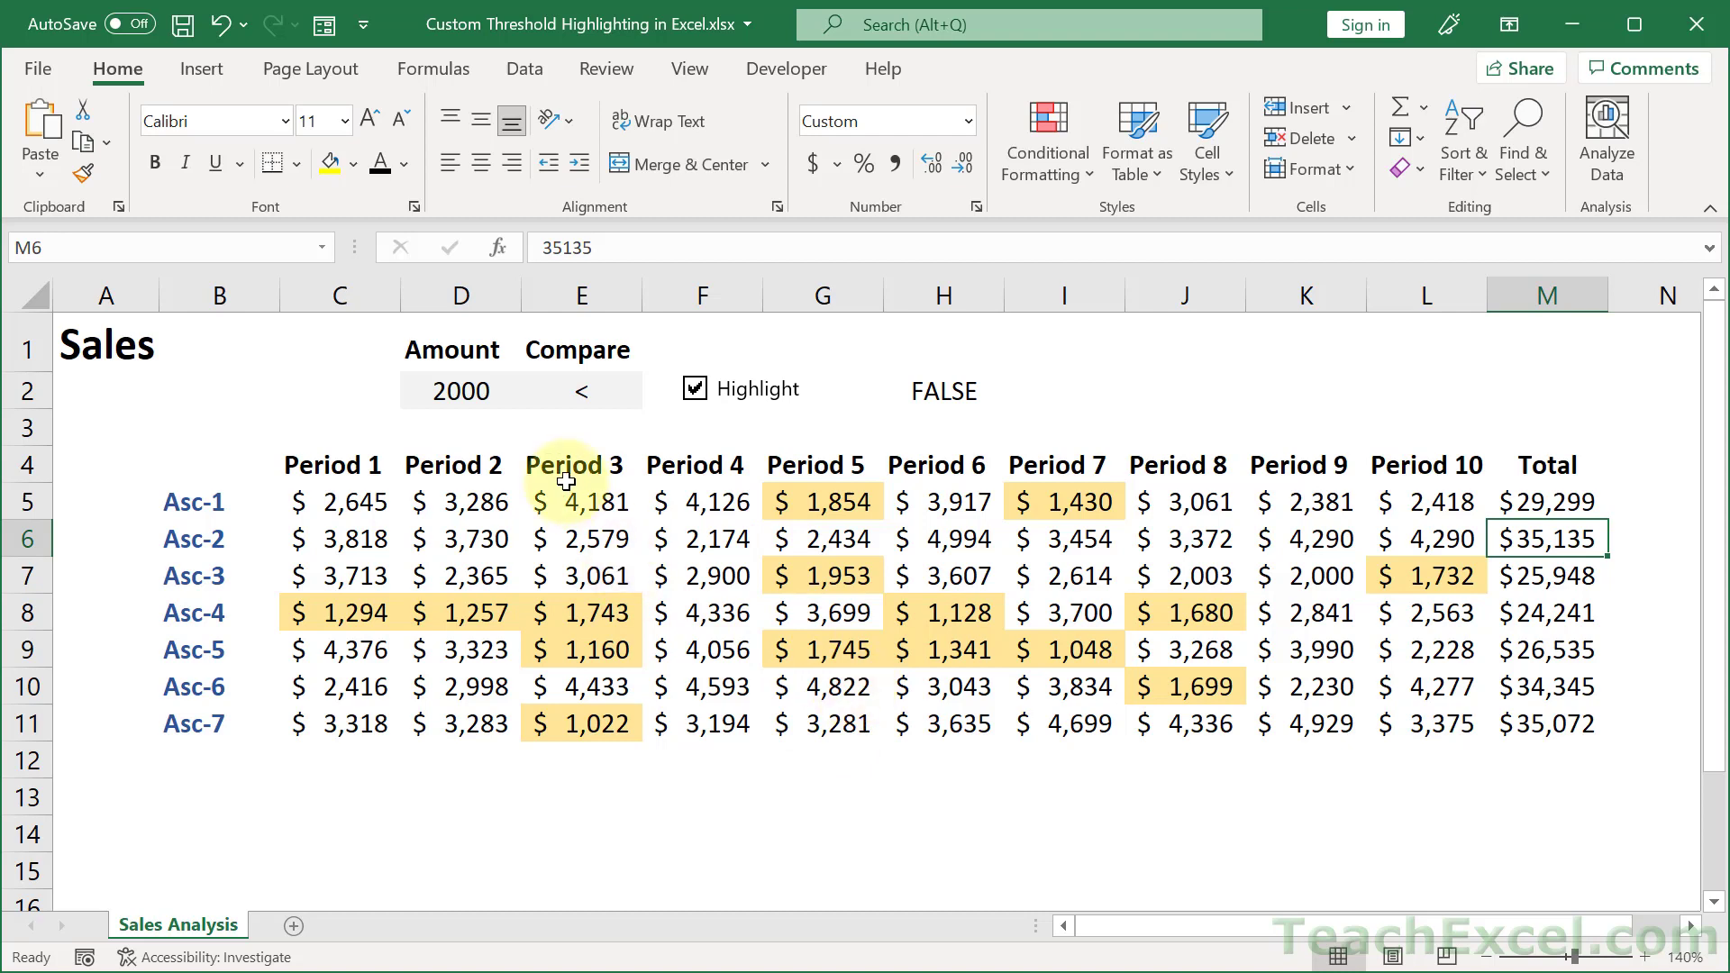
# Step: Set Amount in D2 to 3000 and choose > from the Compare drop-down in E2
pyautogui.click(459, 391)
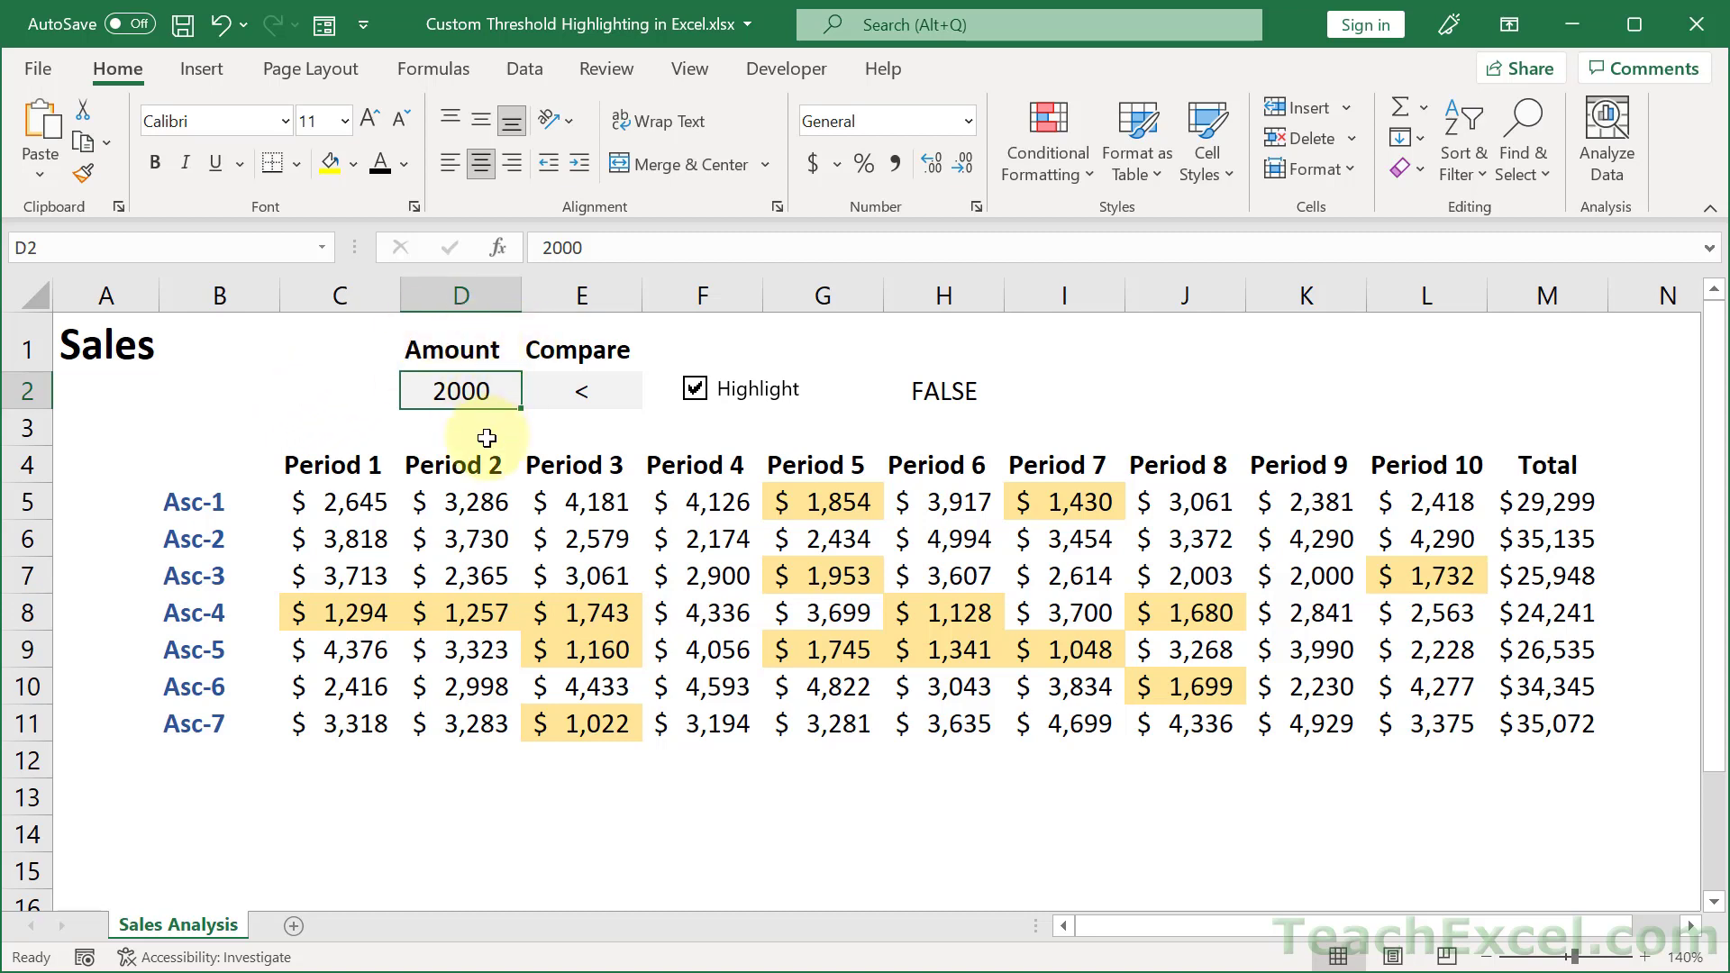
pyautogui.write('300')
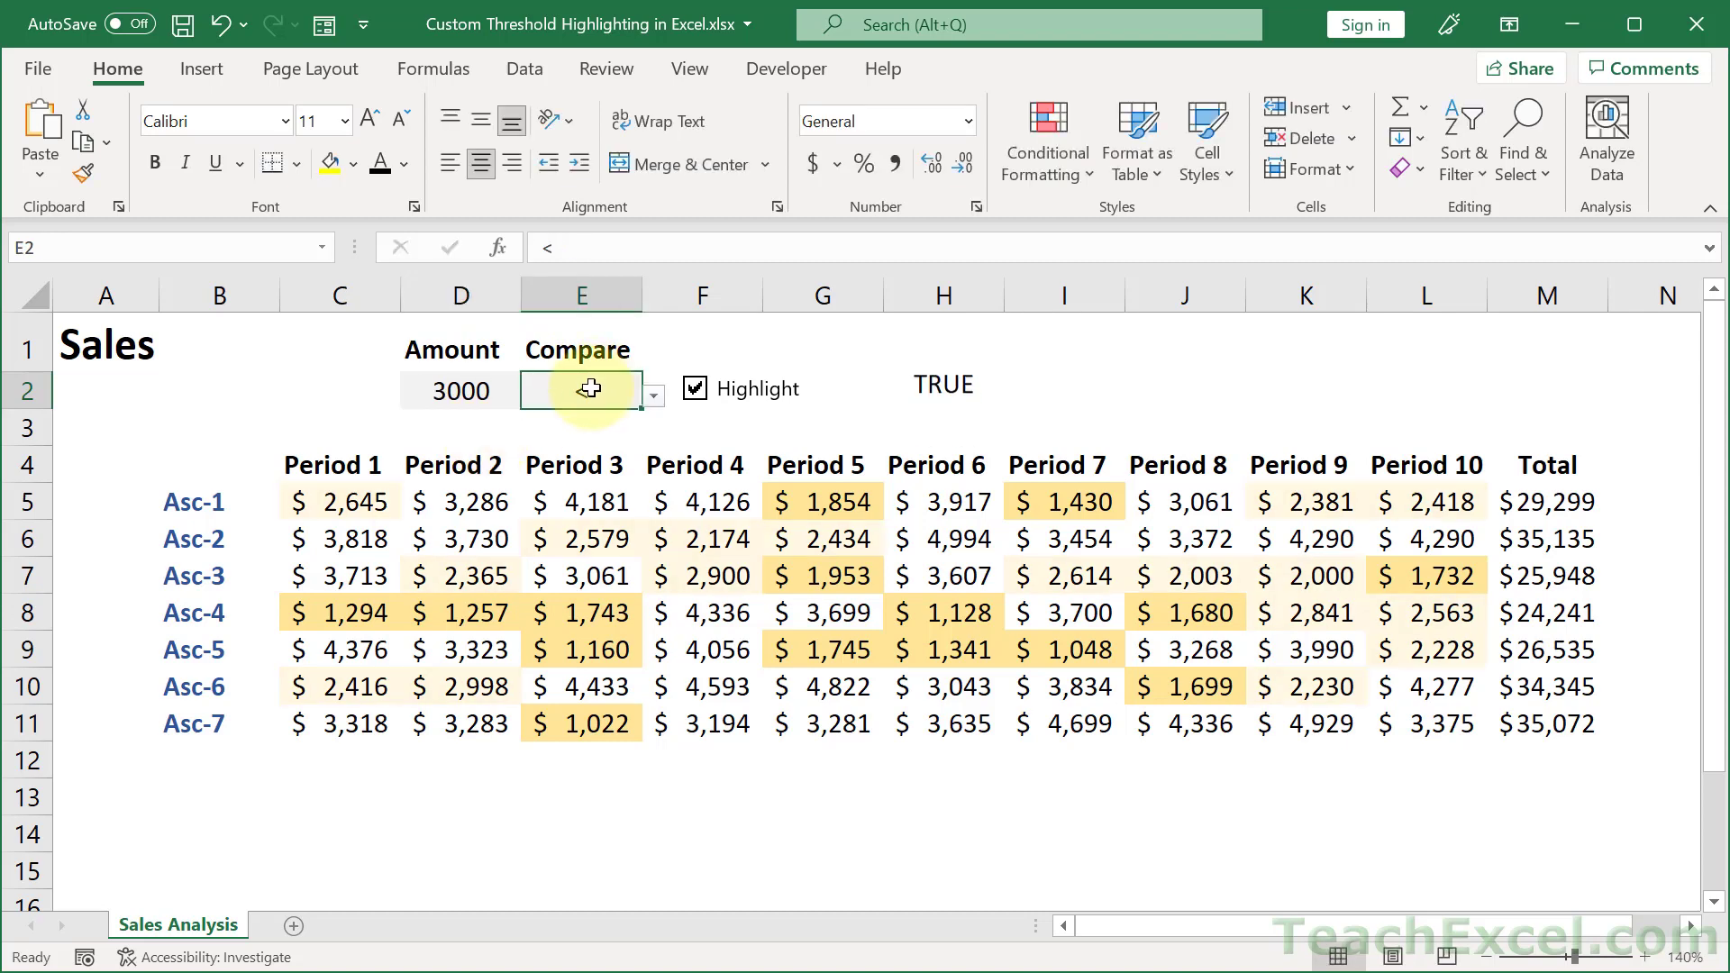
pyautogui.click(652, 395)
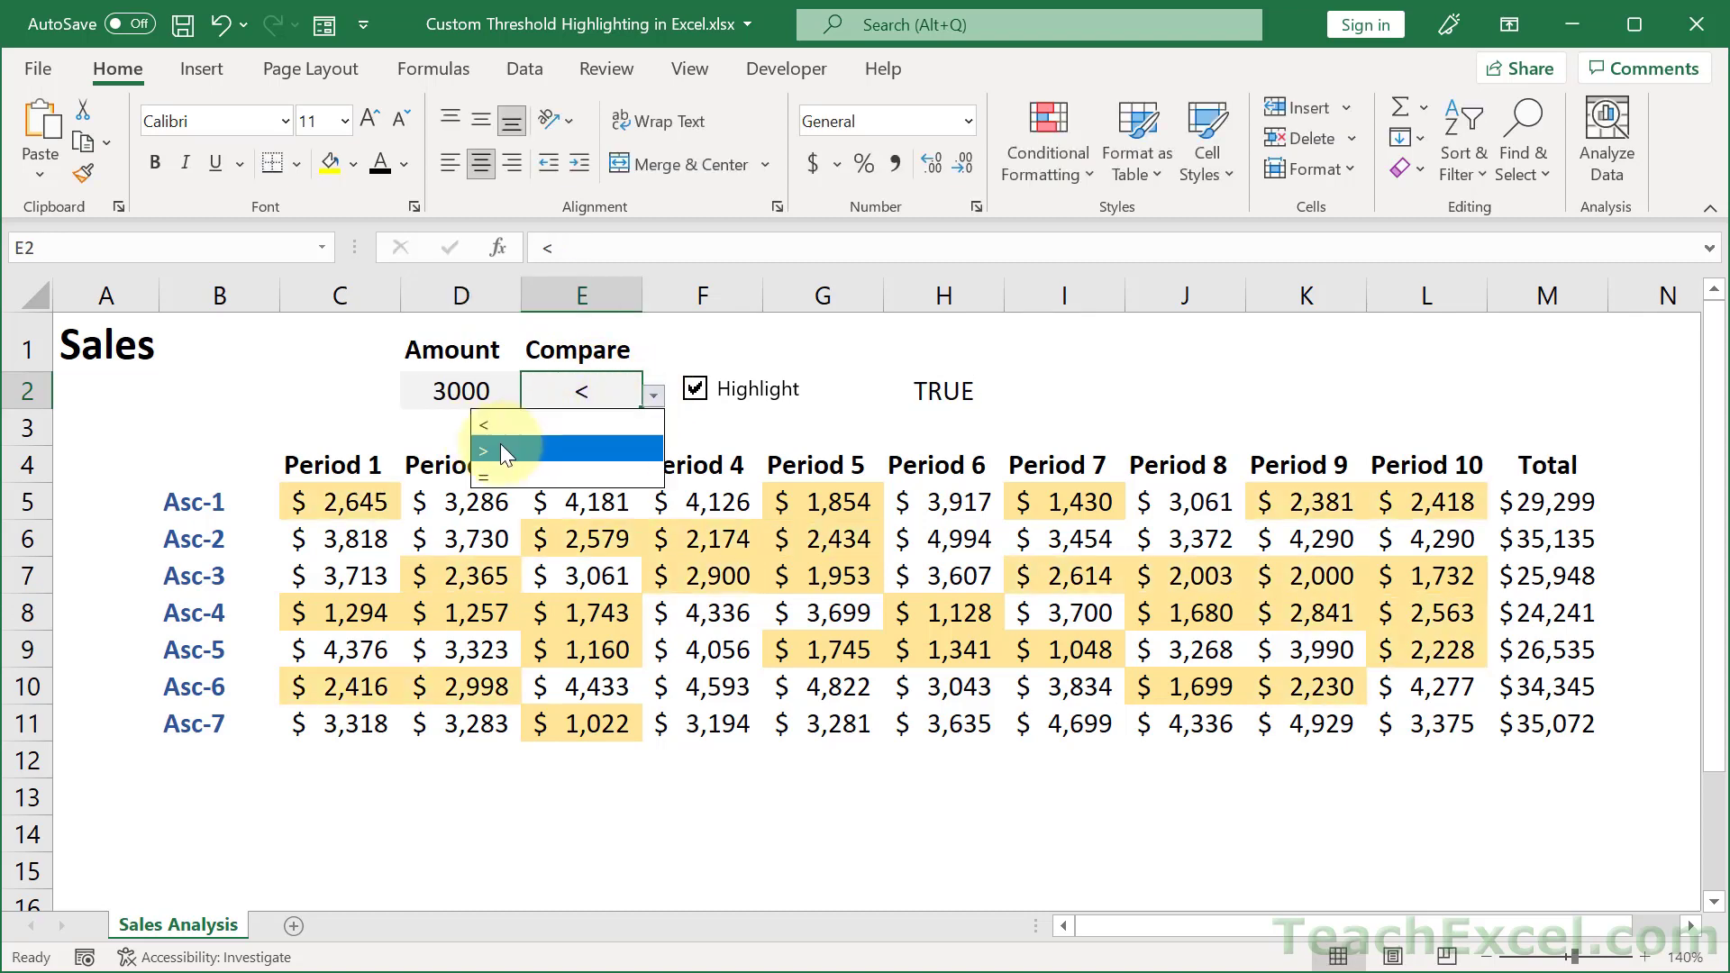
pyautogui.click(483, 451)
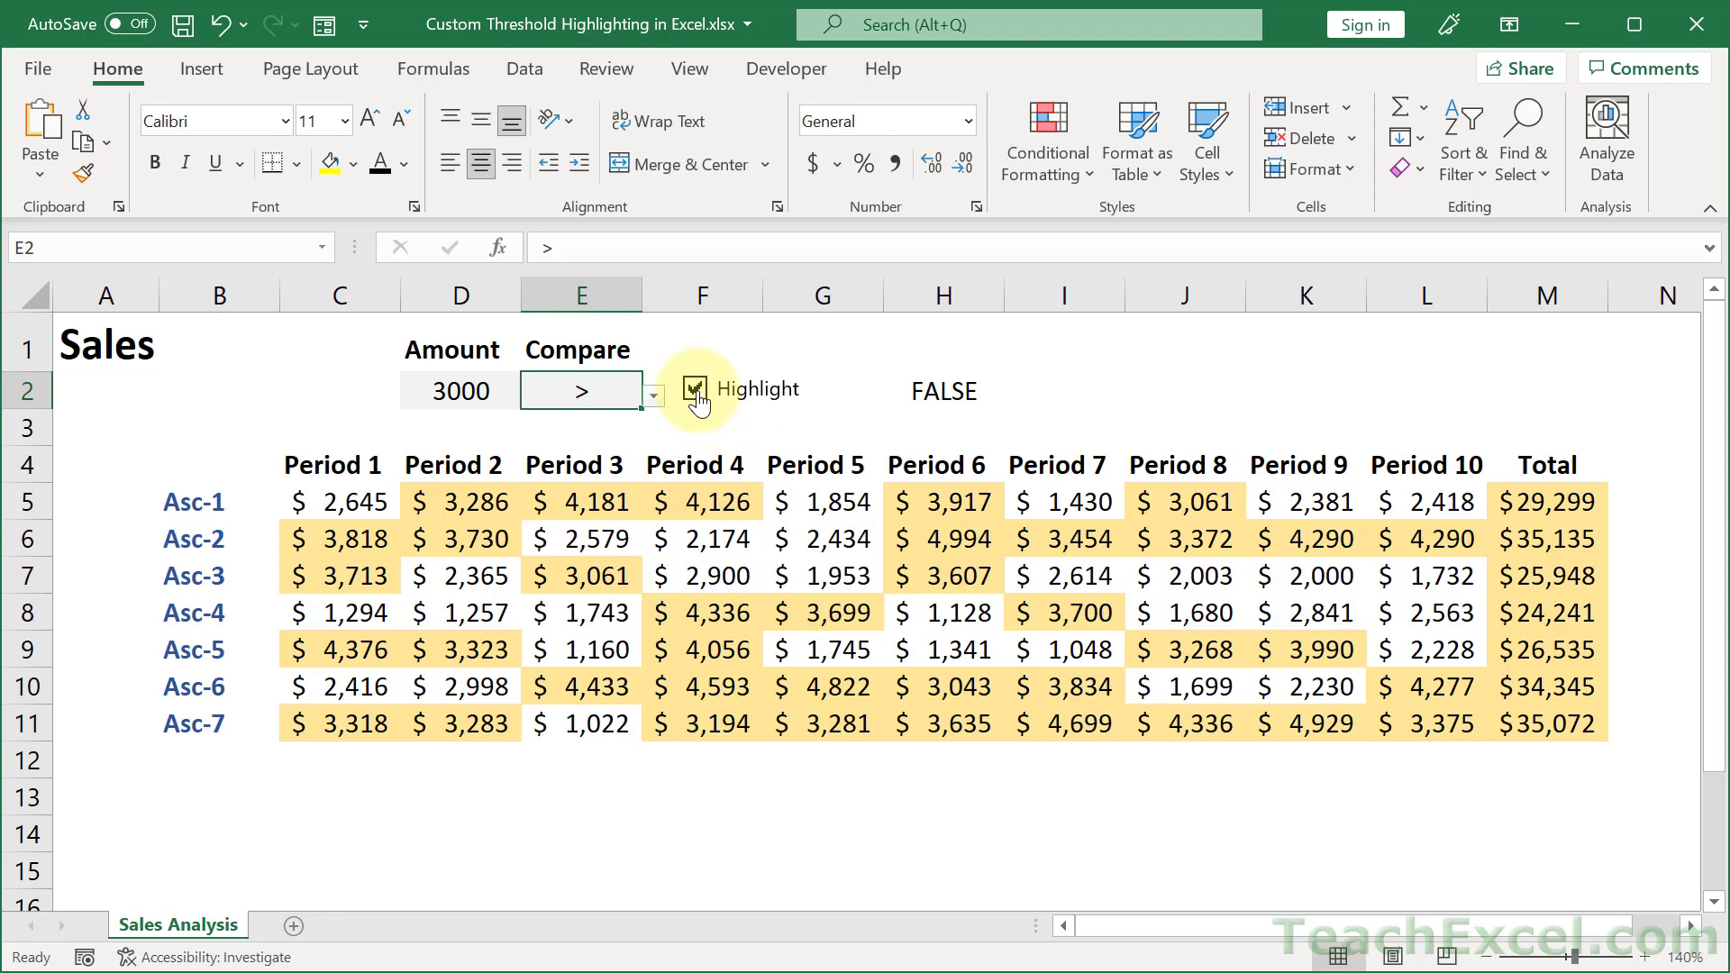
# Step: Untick the Highlight checkbox so no sales amounts are shaded
pyautogui.click(696, 389)
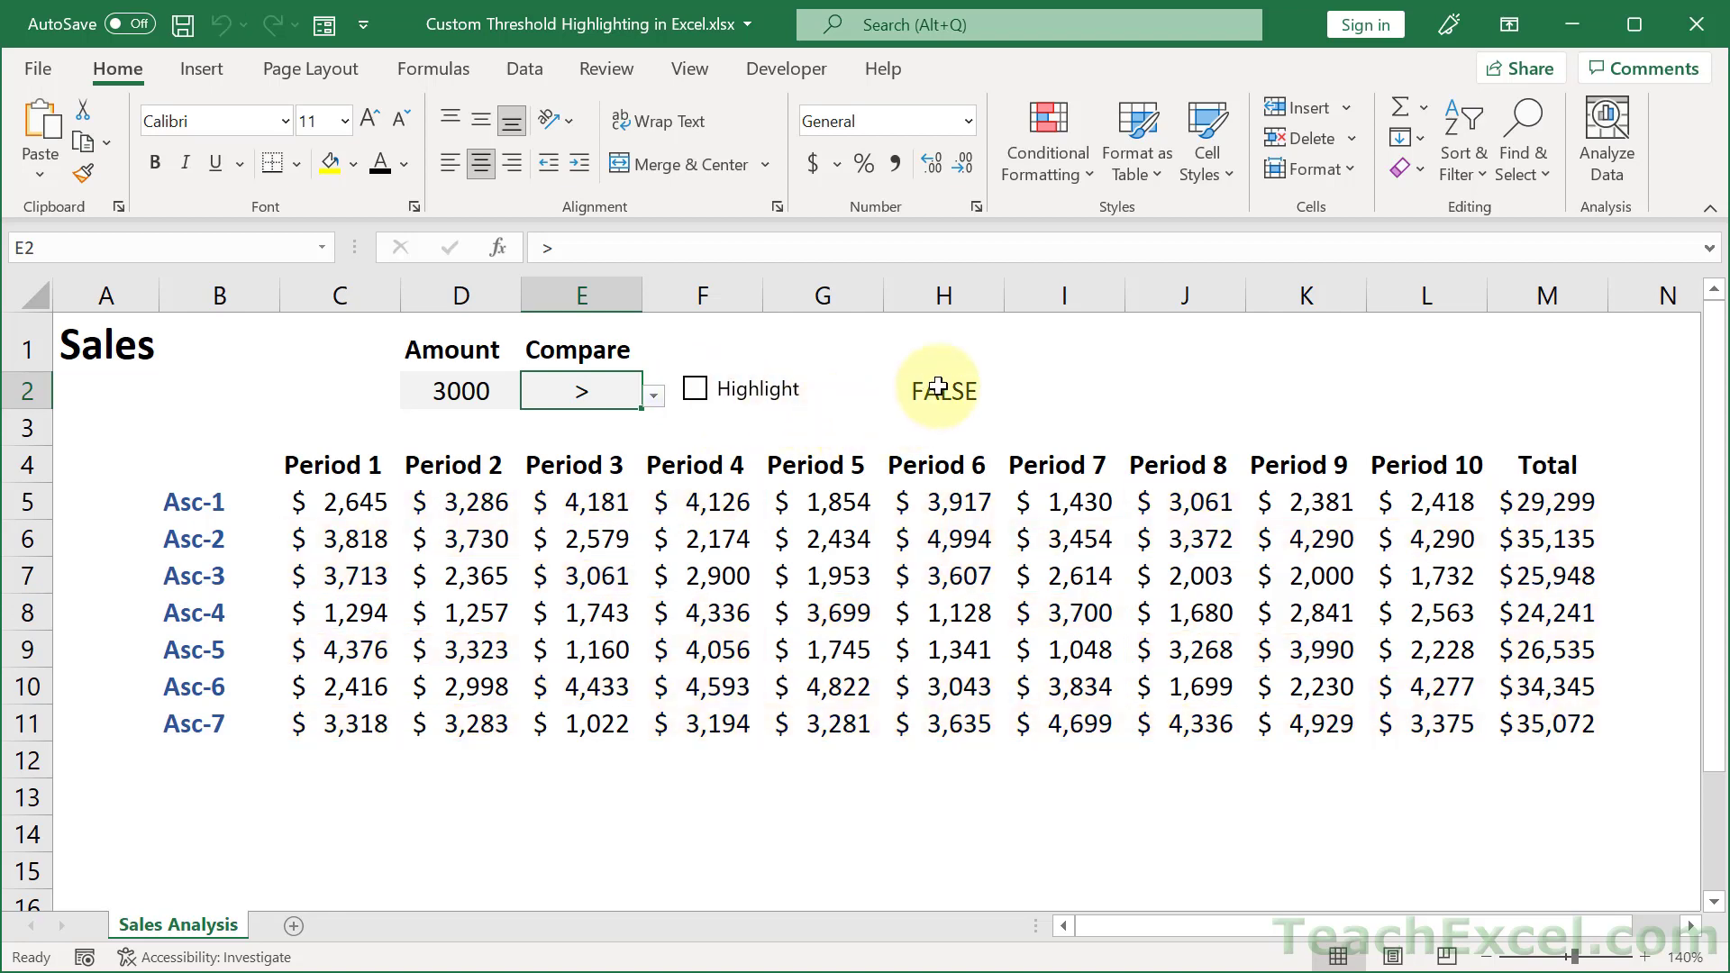
pyautogui.click(409, 164)
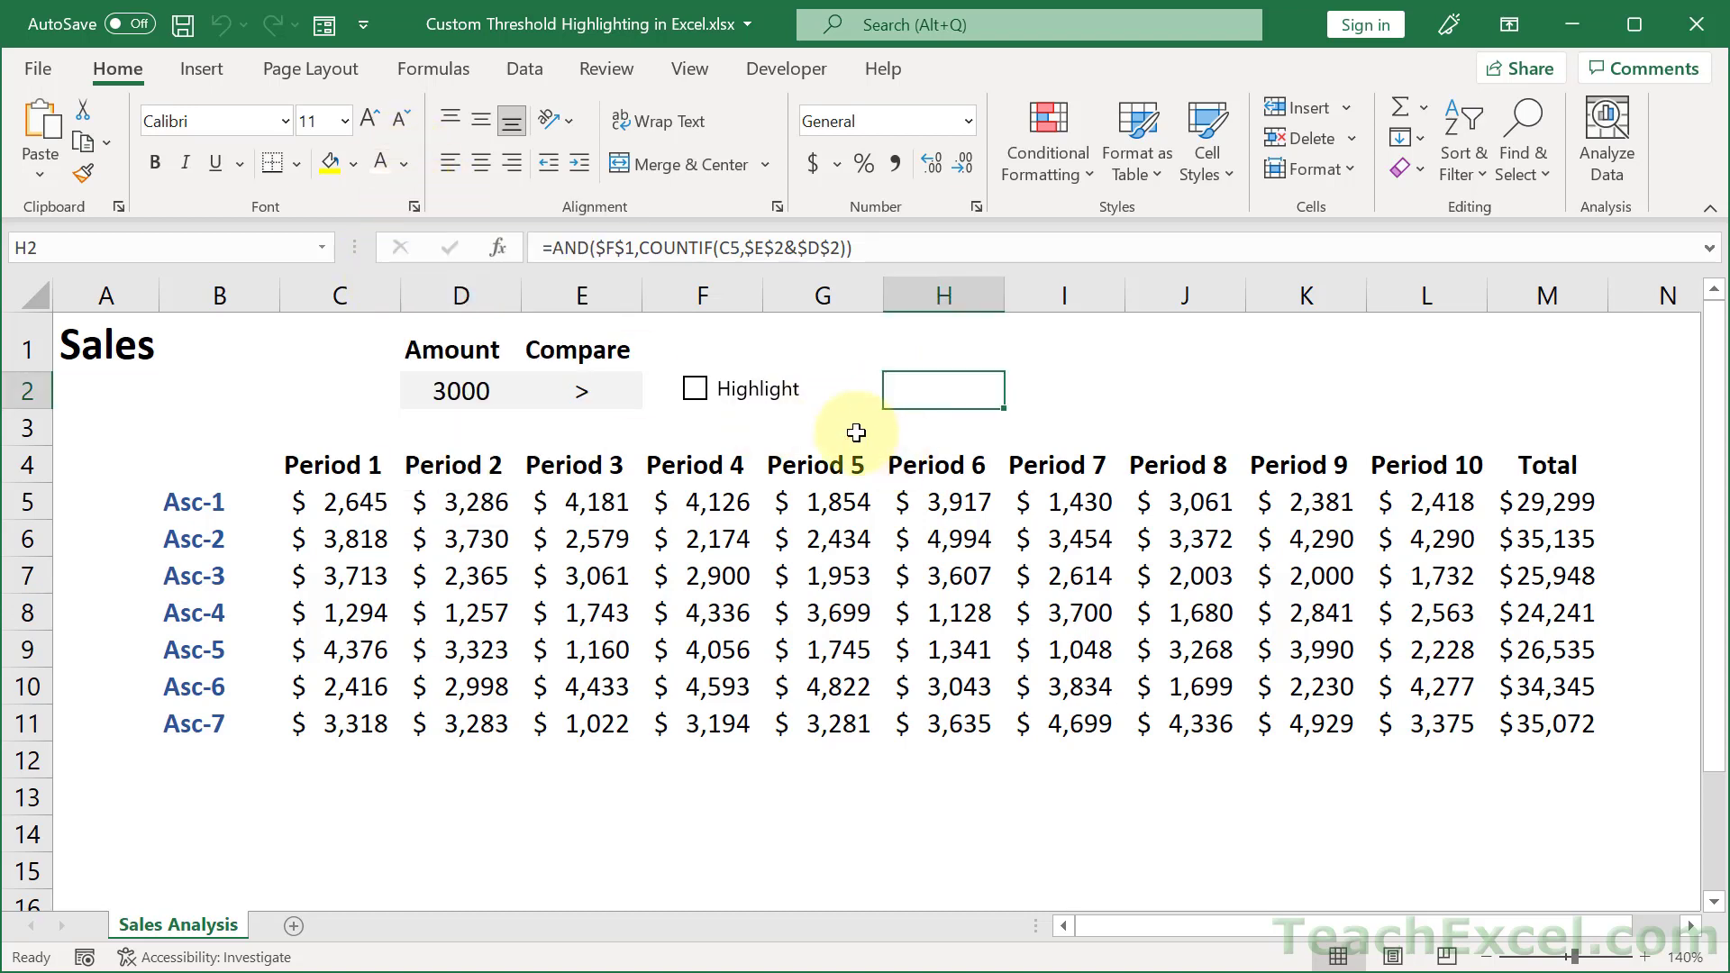
pyautogui.click(822, 427)
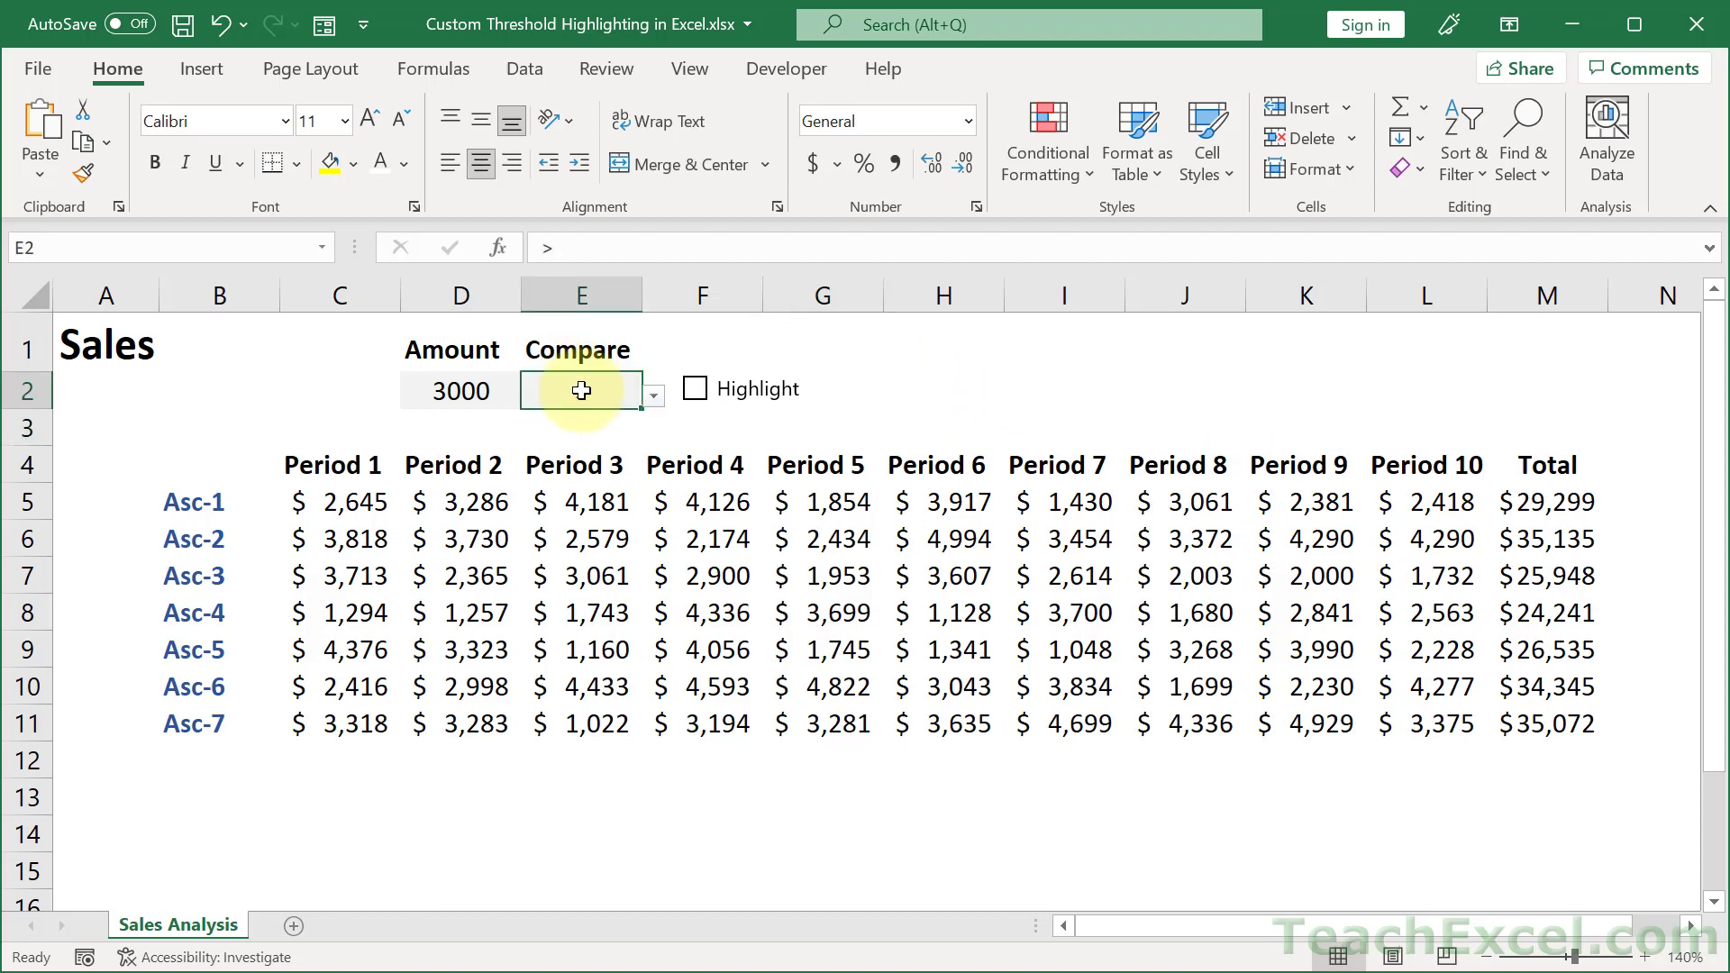
# Step: Work from a duplicate Sales Analysis (2) sheet with Amount and Compare cleared
pyautogui.click(652, 393)
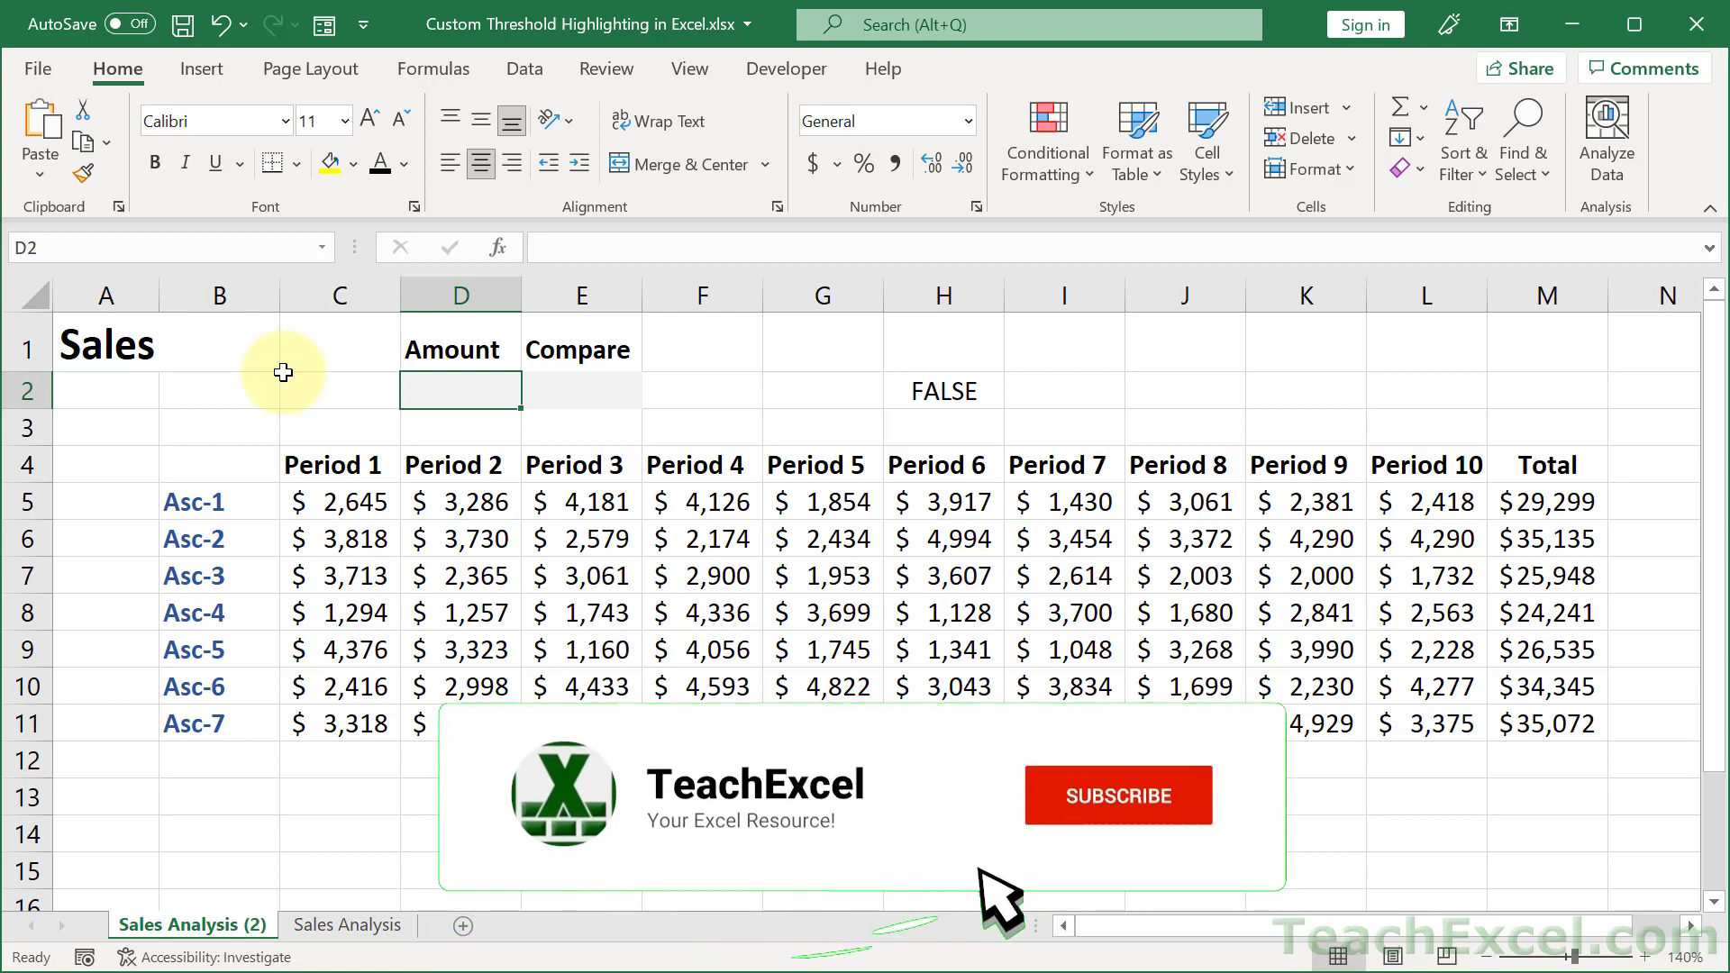
# Step: Enter Amount 2000 in D2 and > in E2 so the helper H2 reads TRUE
pyautogui.click(1116, 794)
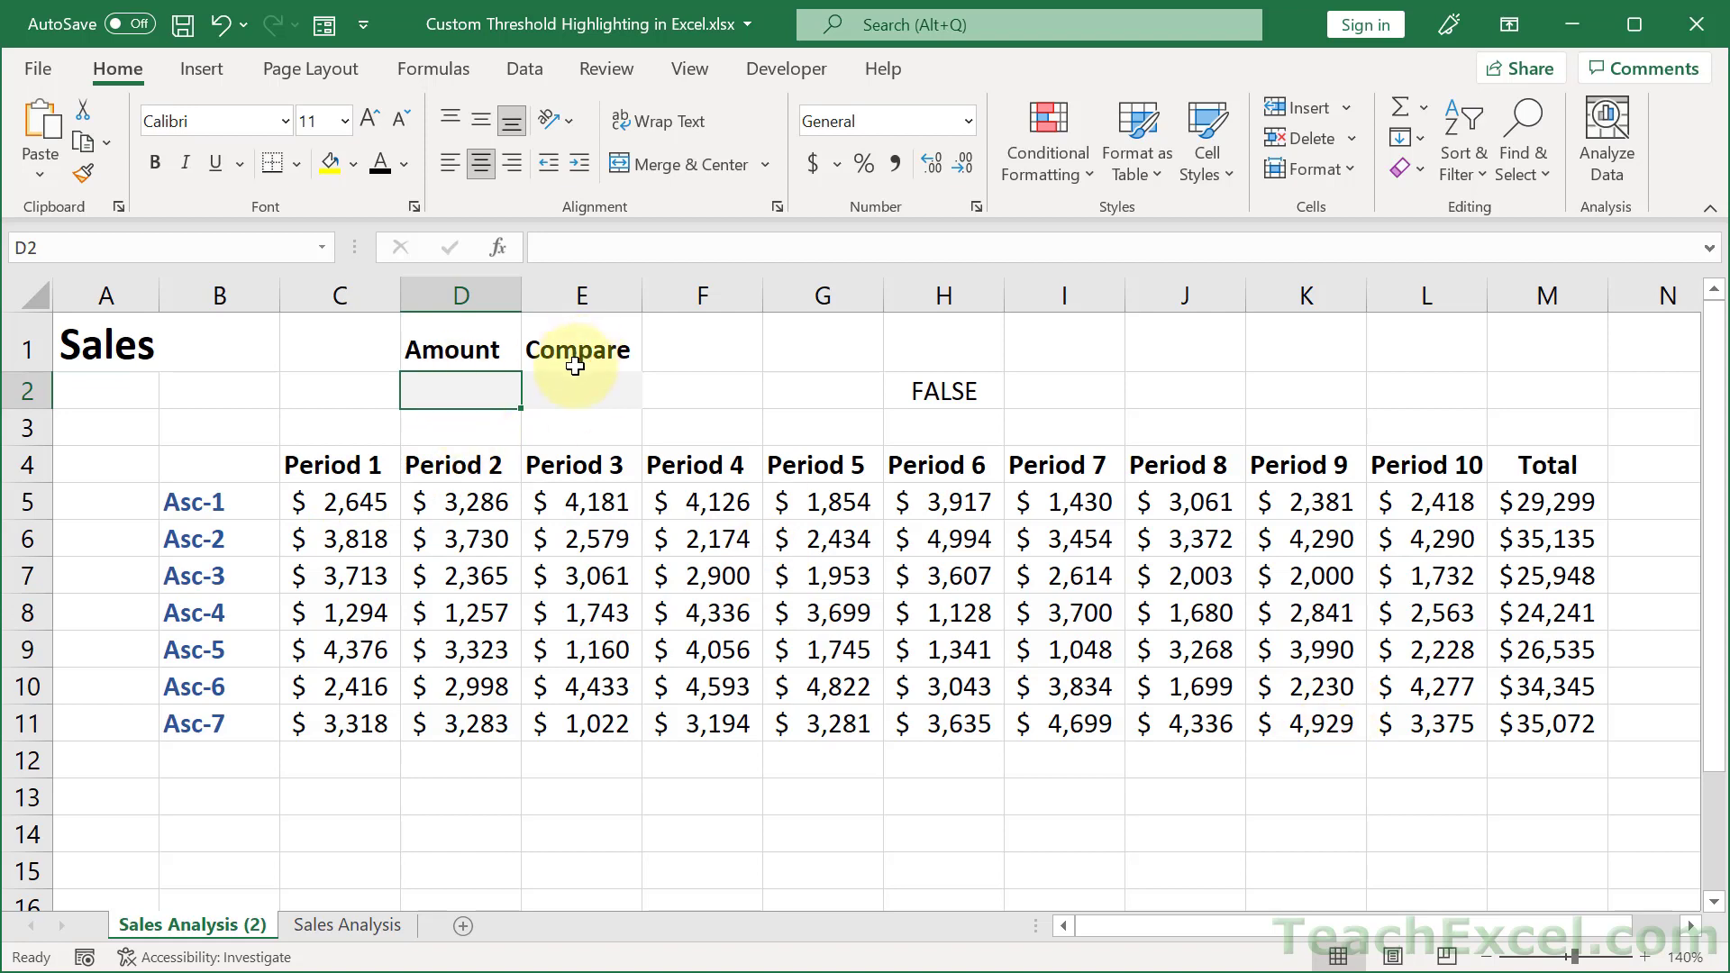
pyautogui.click(580, 391)
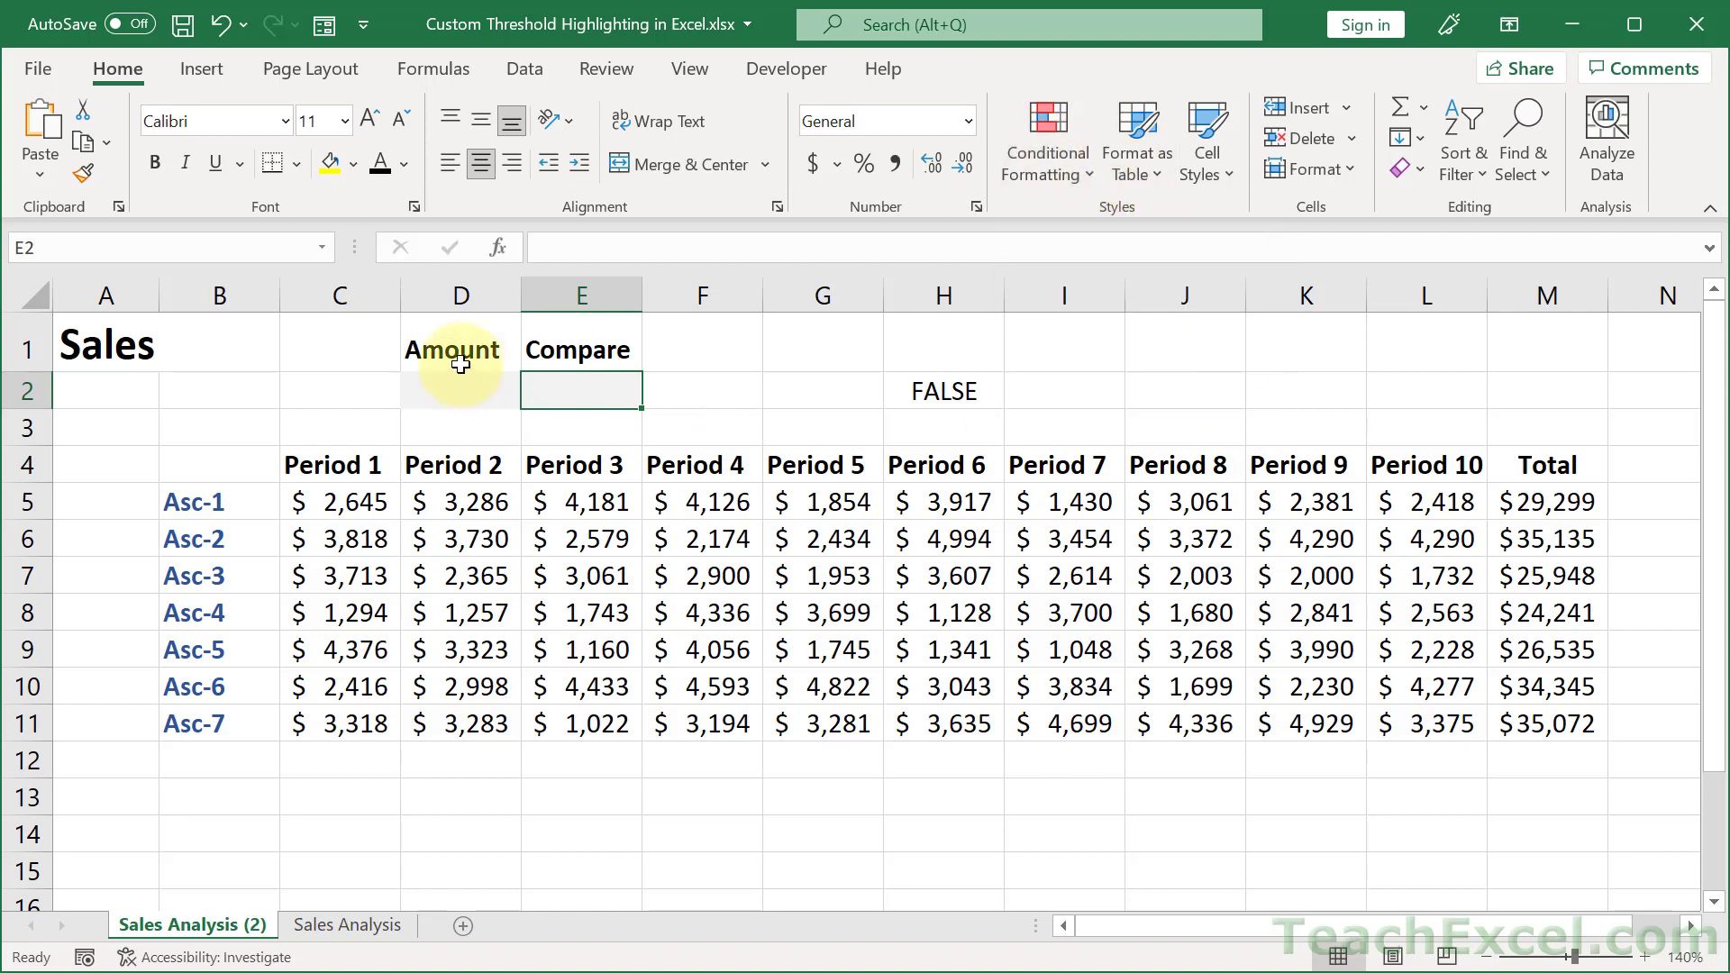
pyautogui.write('2000')
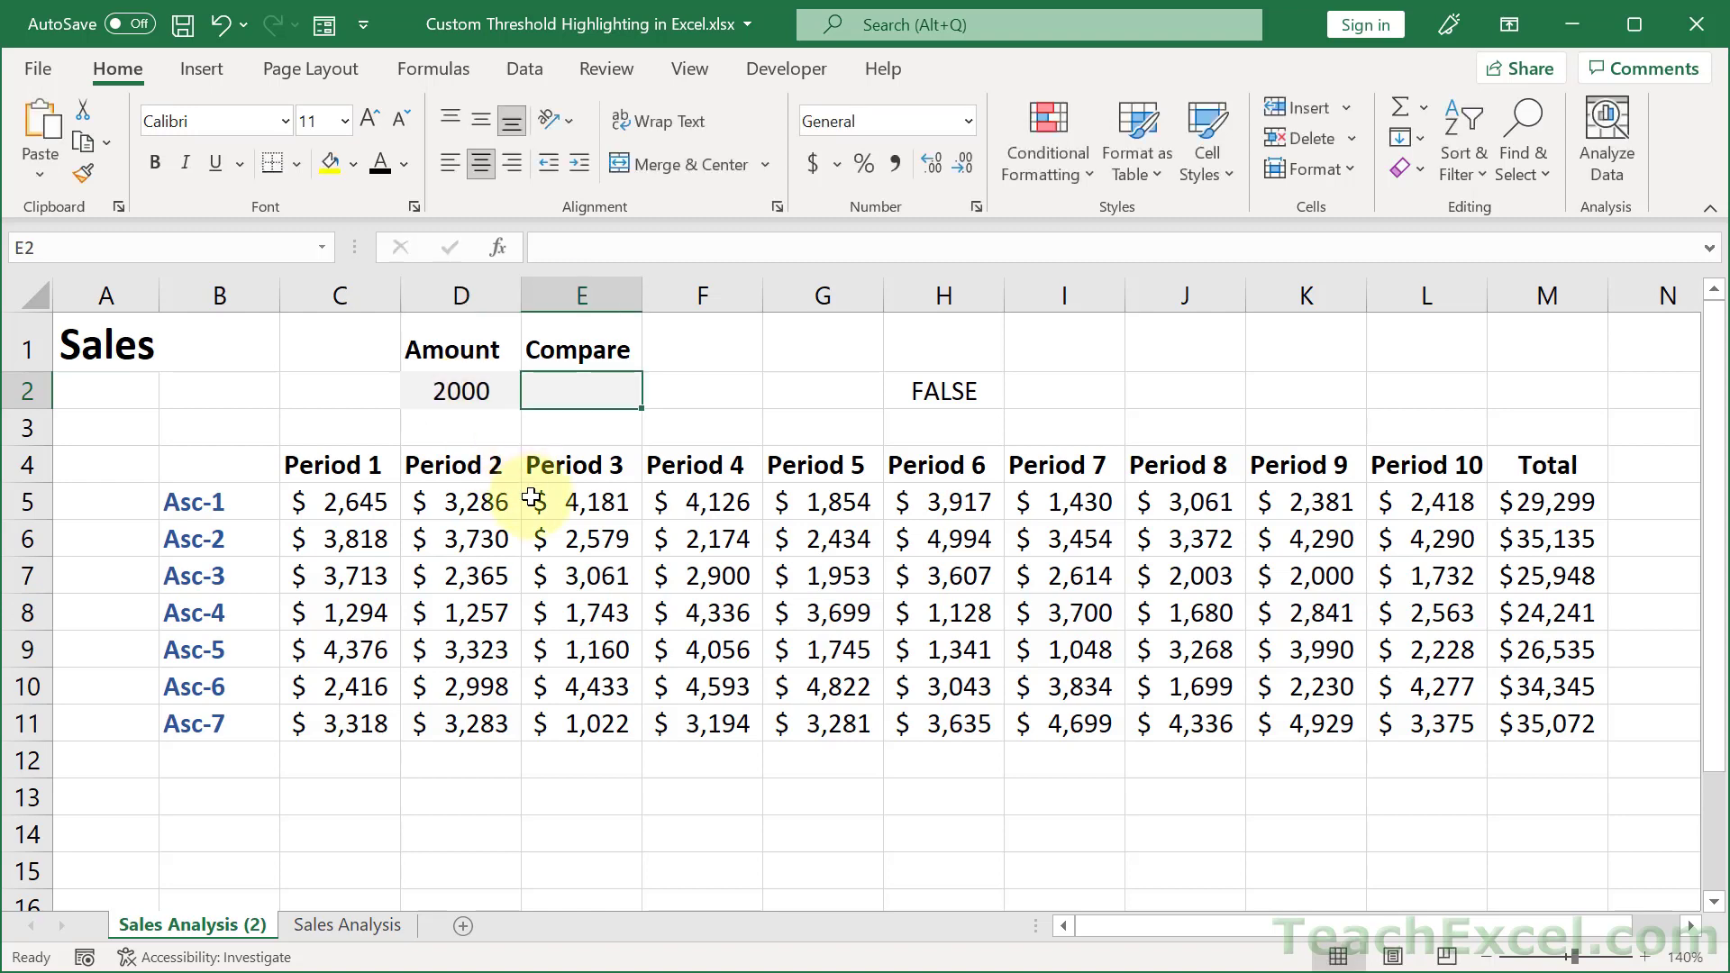
pyautogui.write('>')
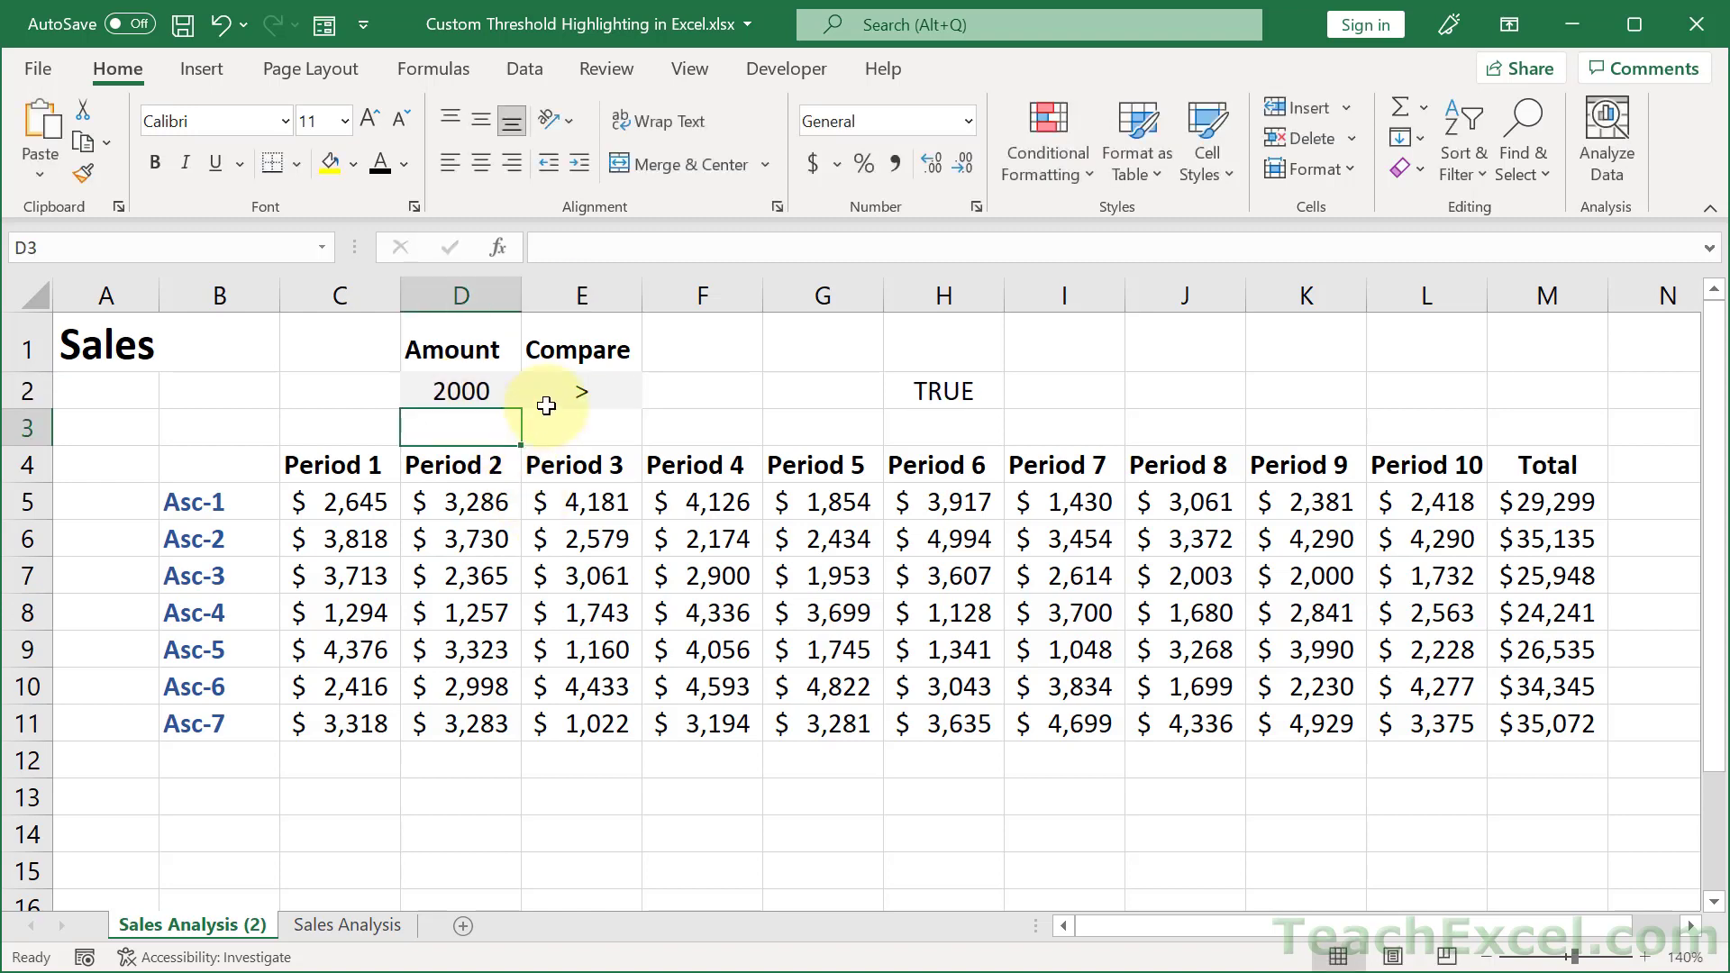
pyautogui.moveTo(869, 667)
pyautogui.write('=')
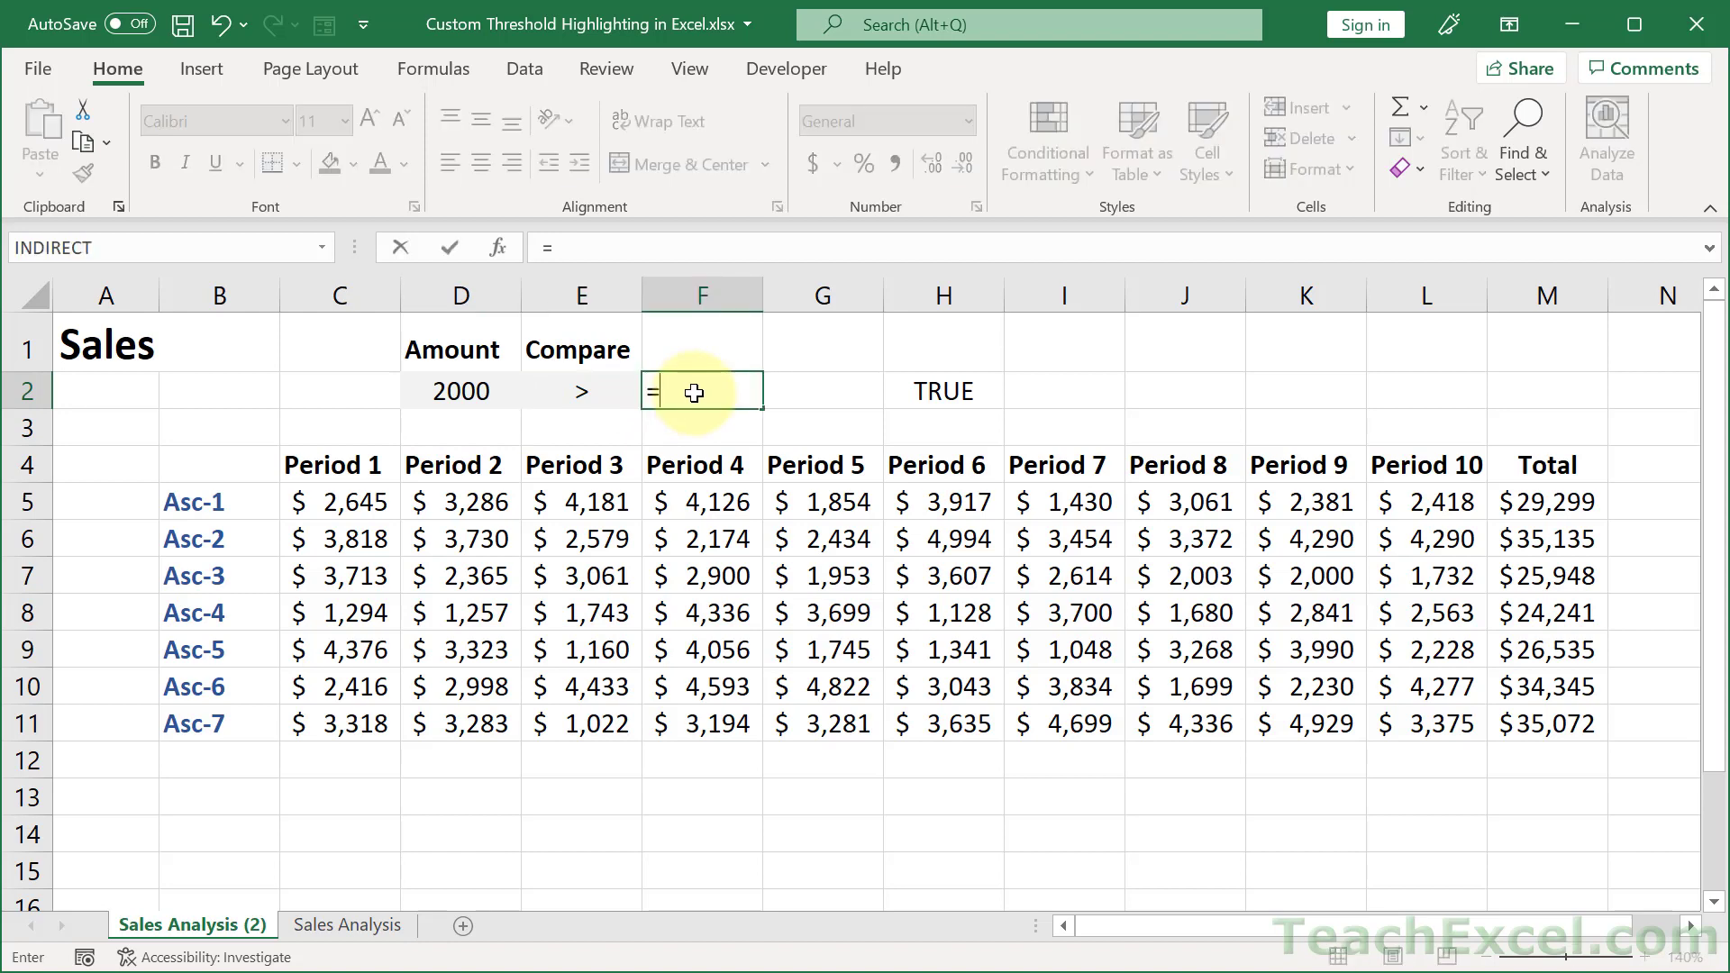
pyautogui.write('ifs(')
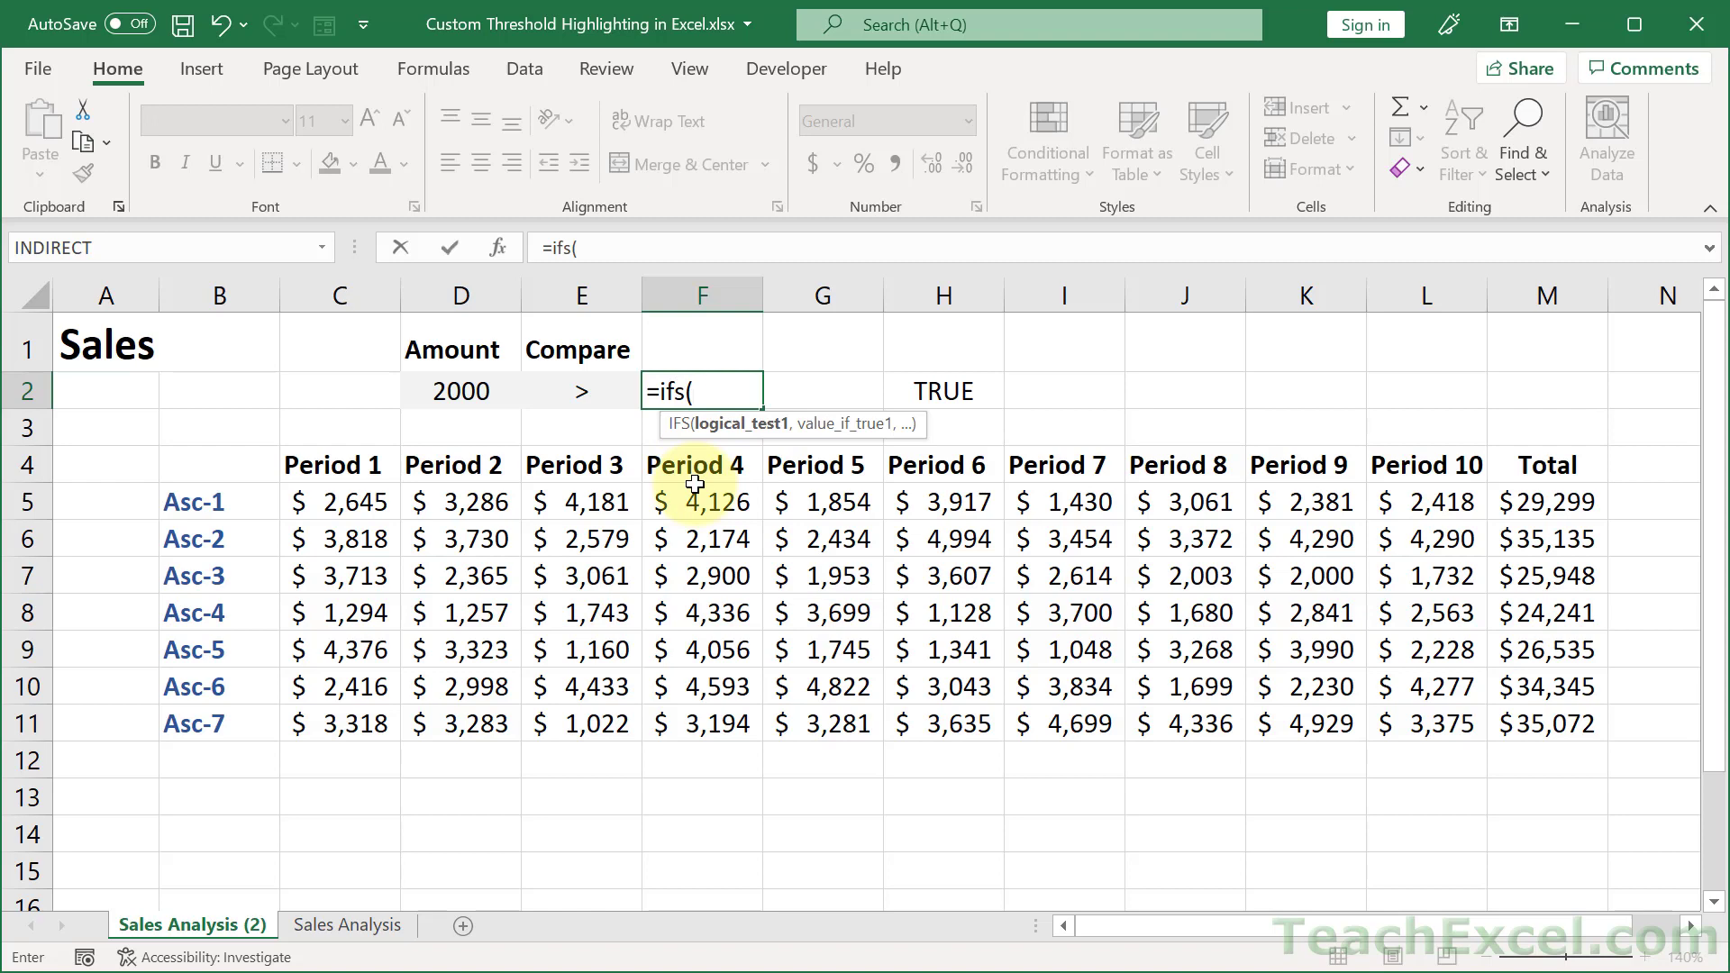
pyautogui.moveTo(573, 391)
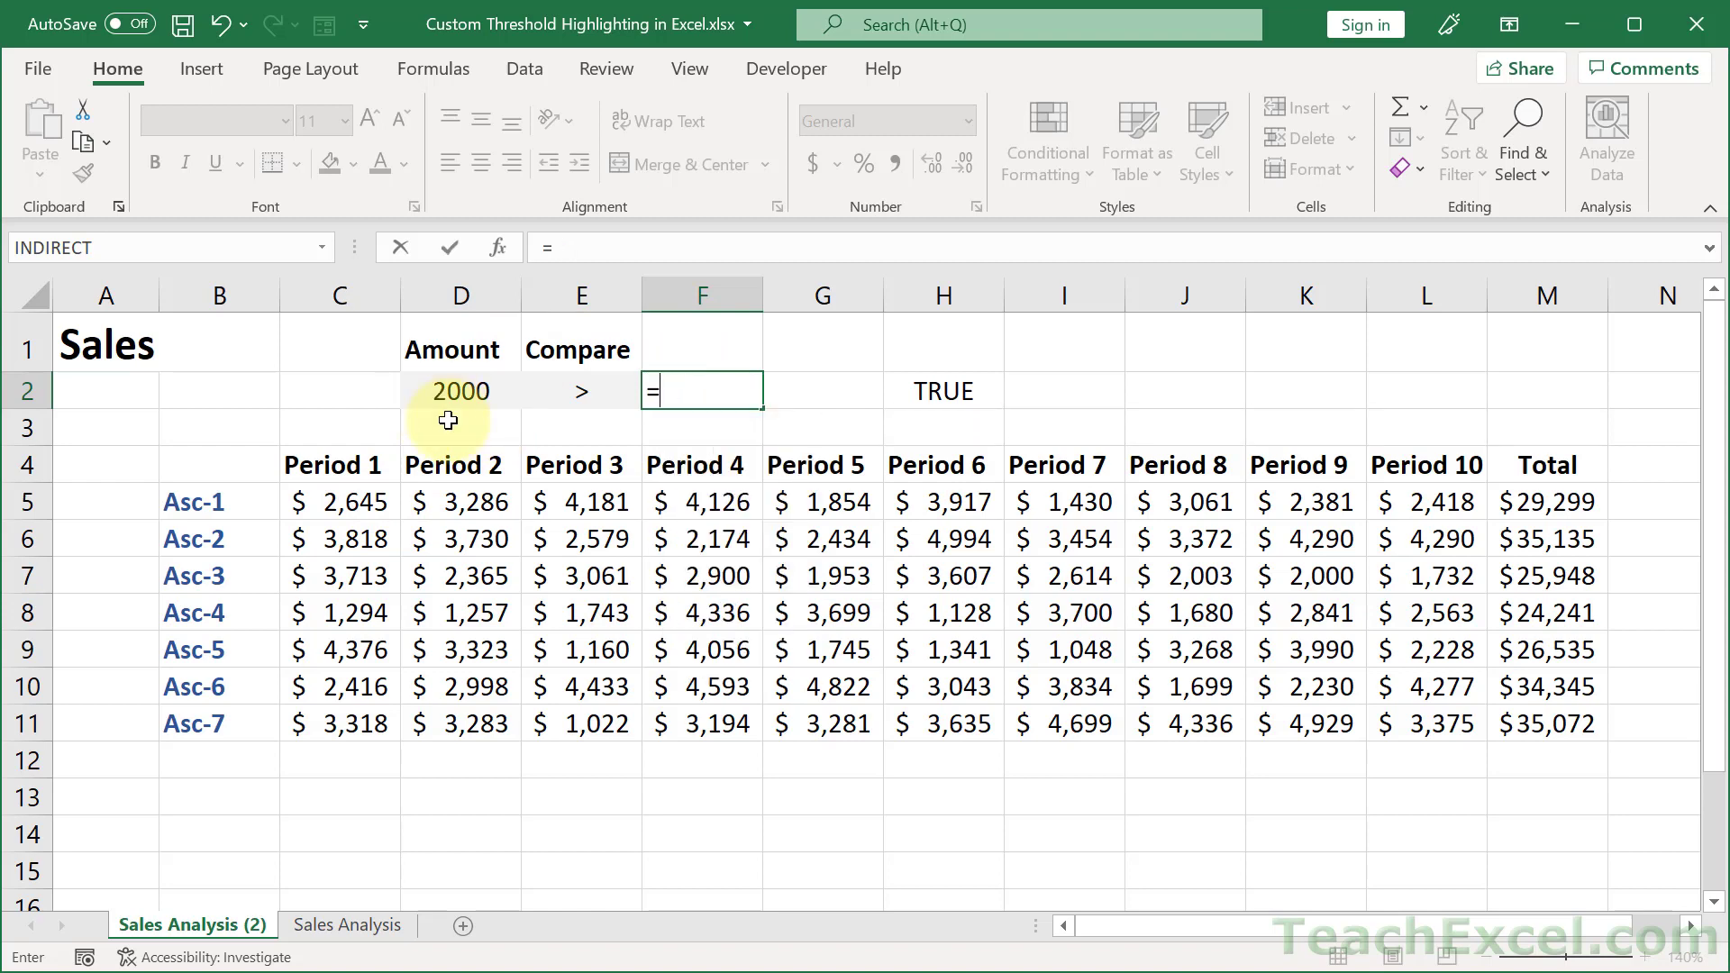
# Step: Enter =COUNTIF(C5,E2 & D2) in F2, returning 1 for the 2,645 sale
pyautogui.write('count')
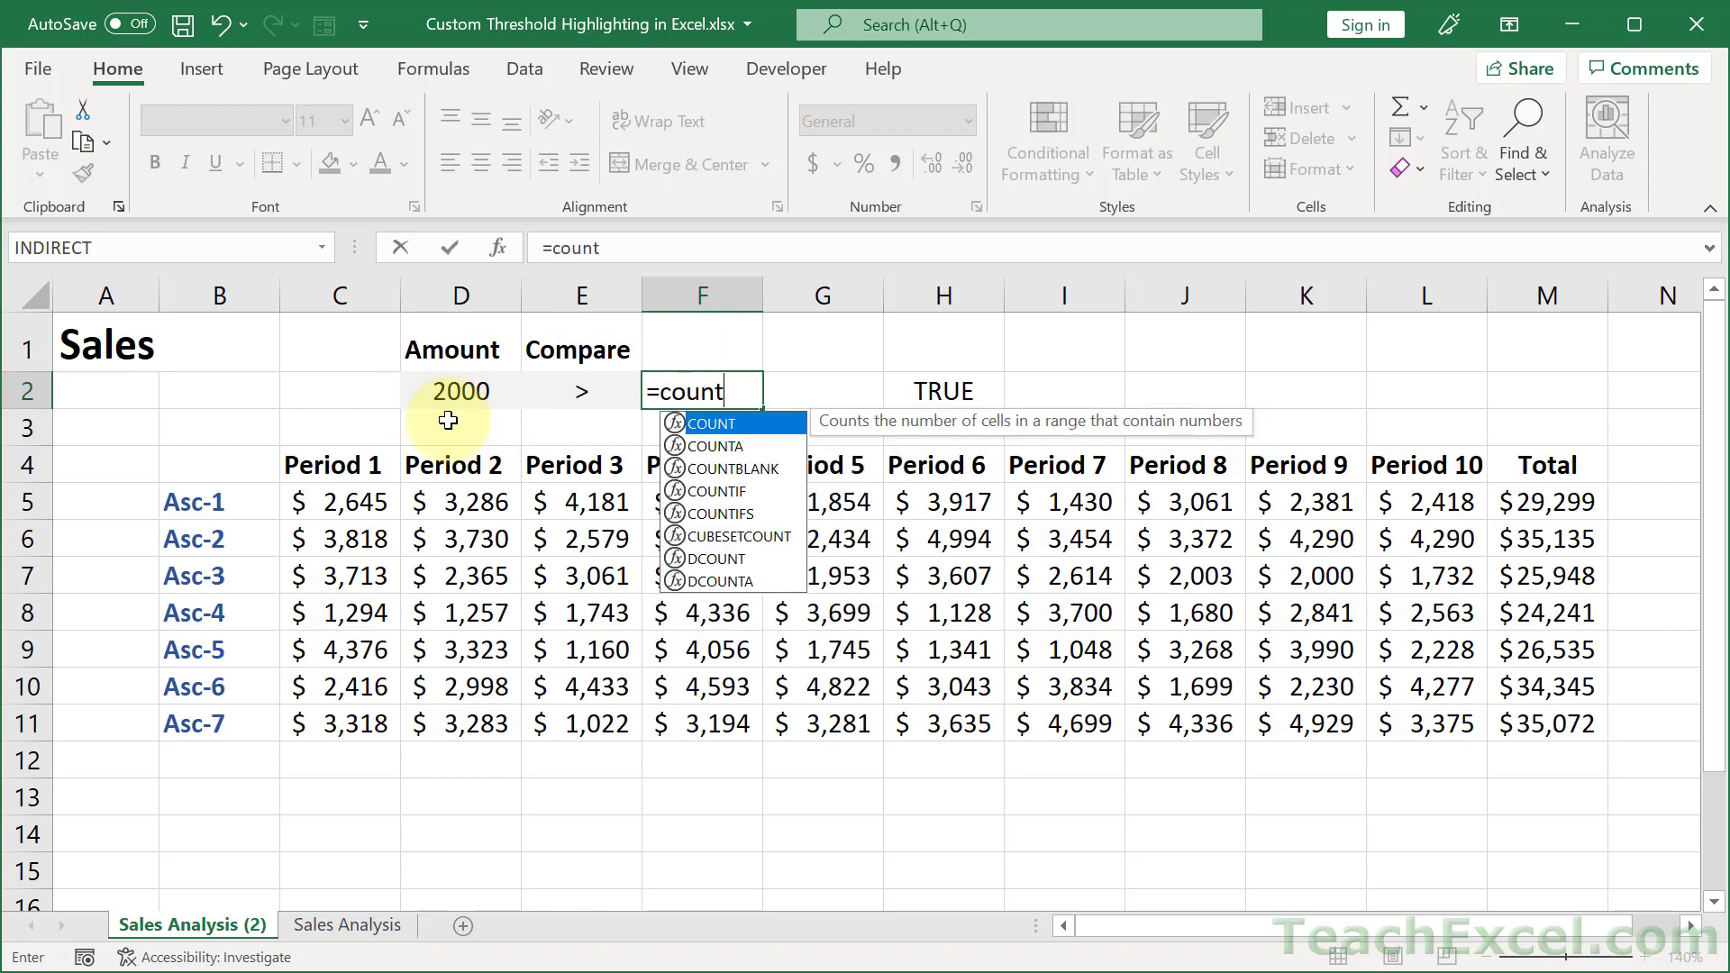
pyautogui.write('if(')
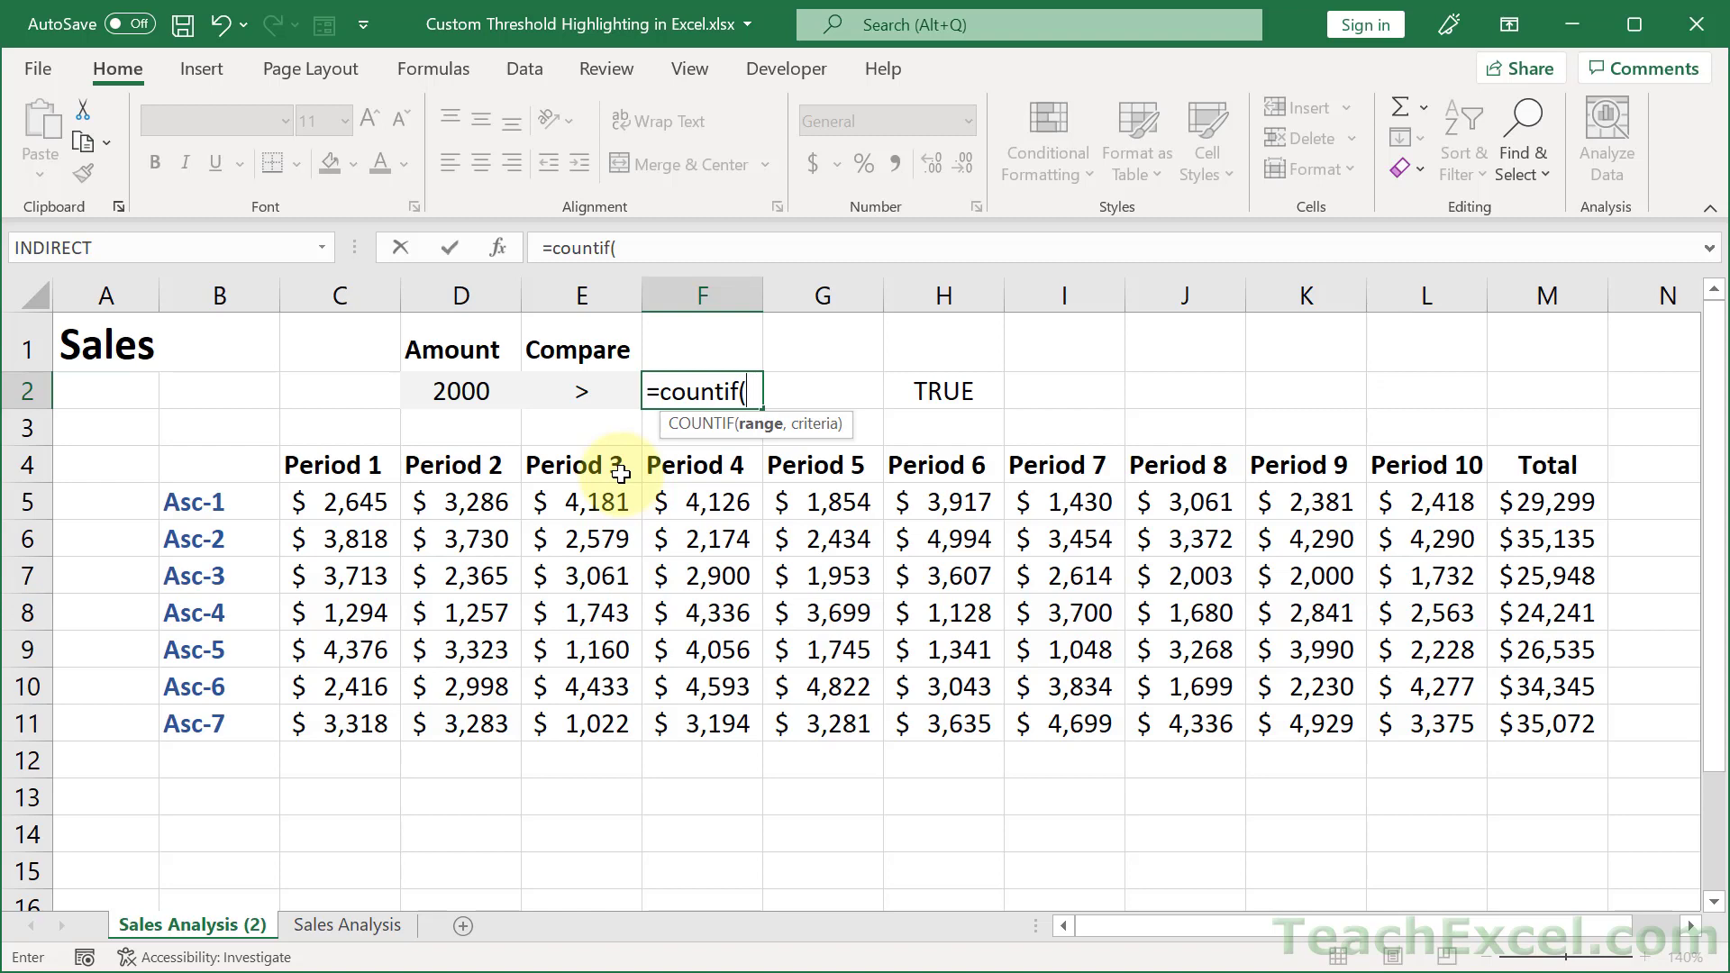
pyautogui.moveTo(761, 434)
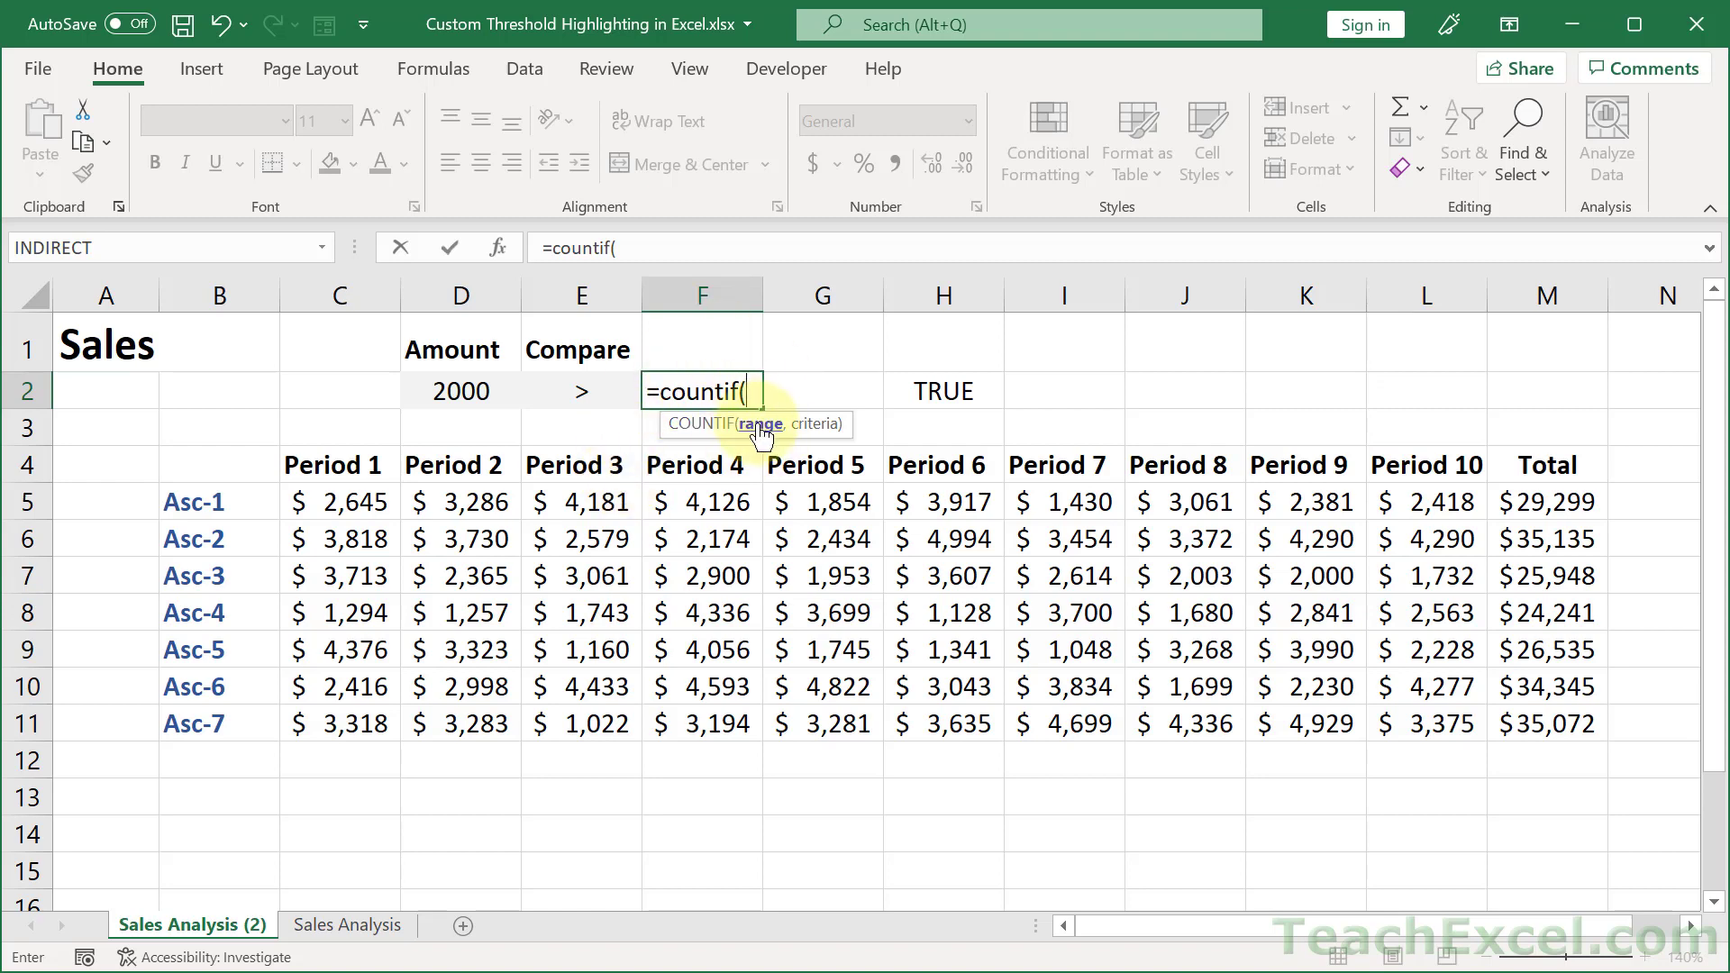
pyautogui.moveTo(611, 434)
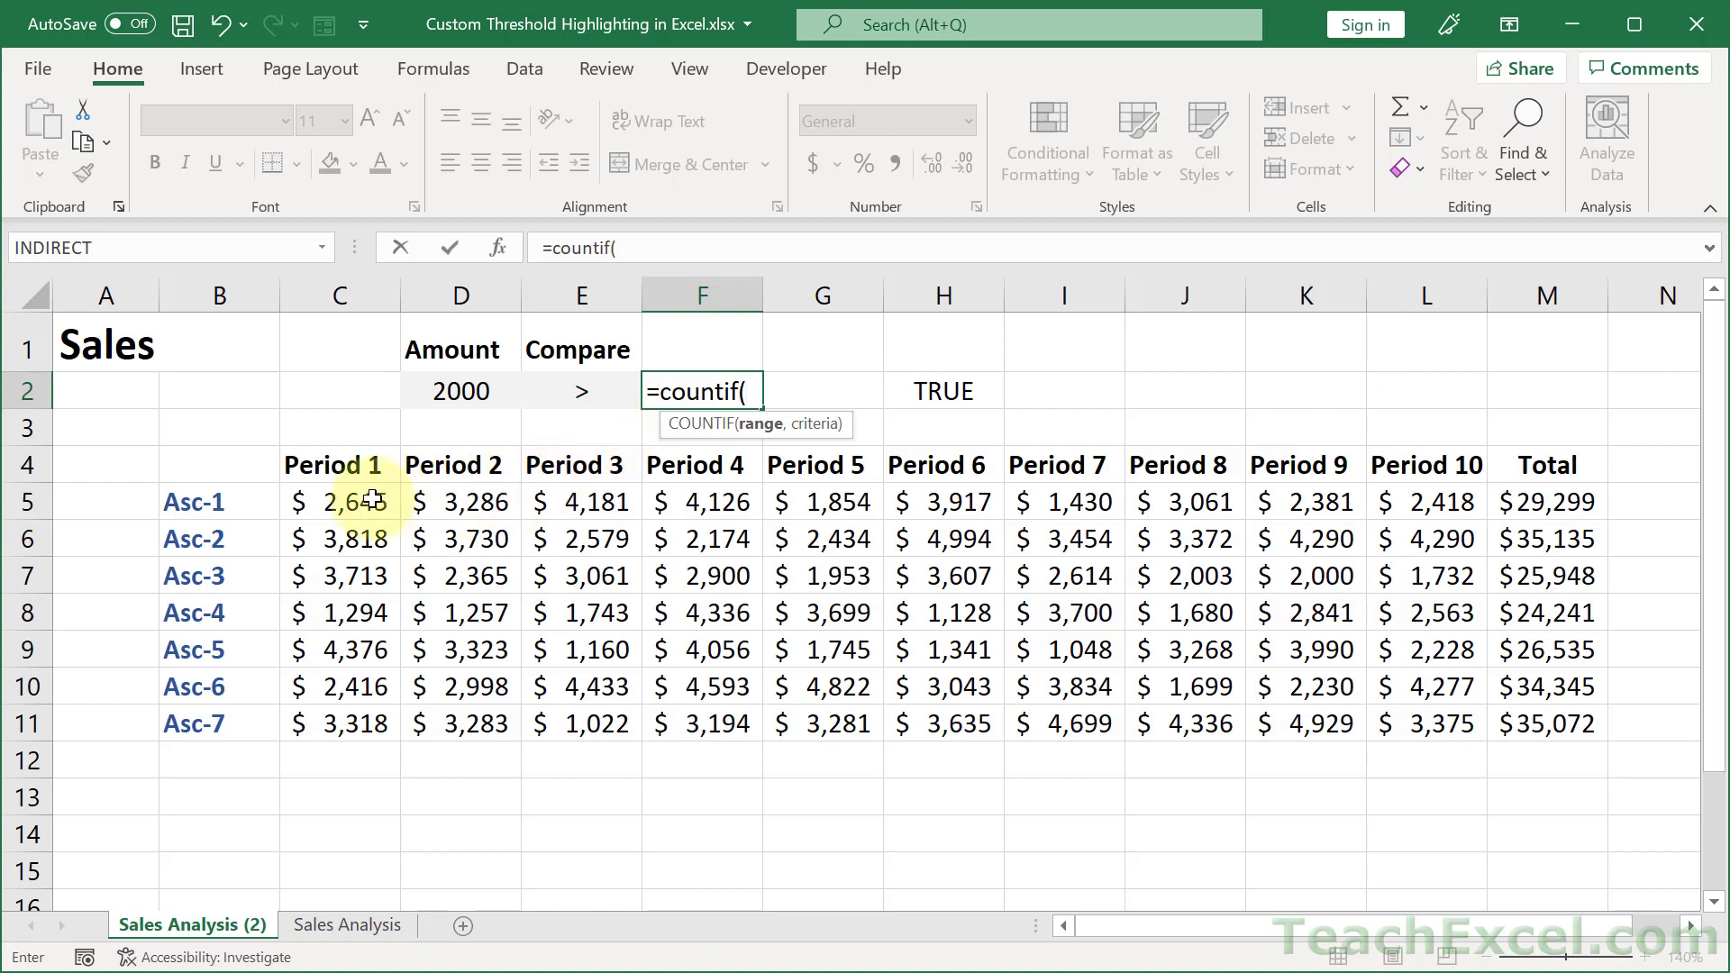
pyautogui.click(339, 503)
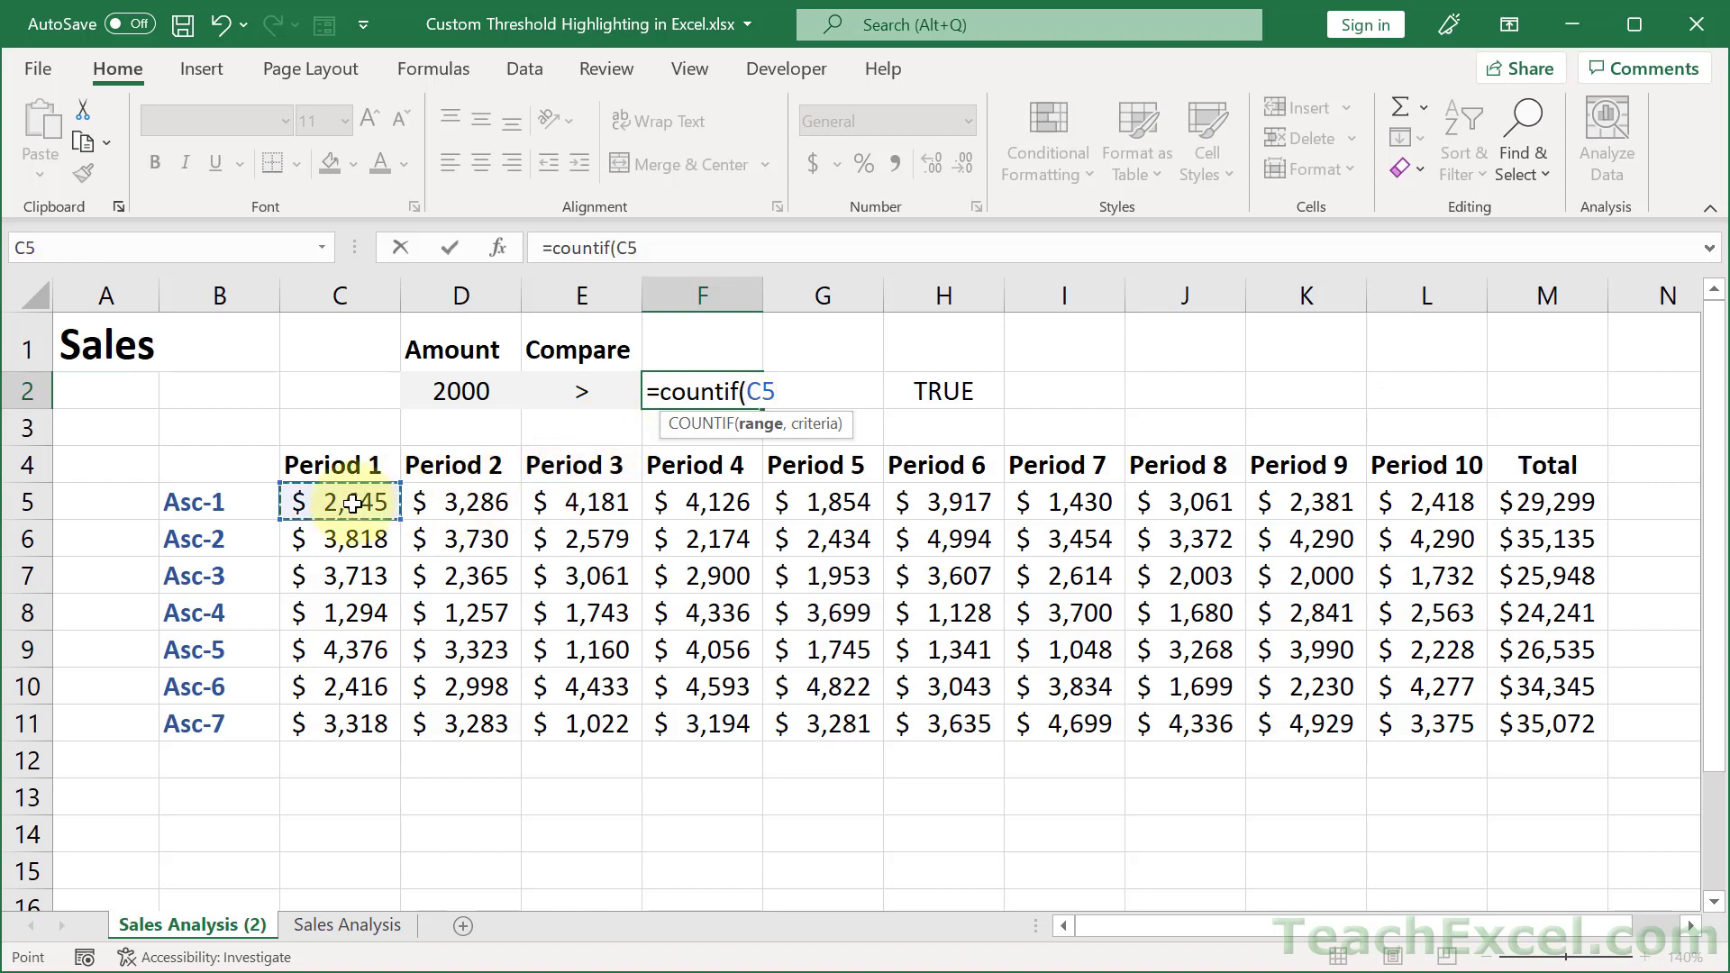
pyautogui.write(',')
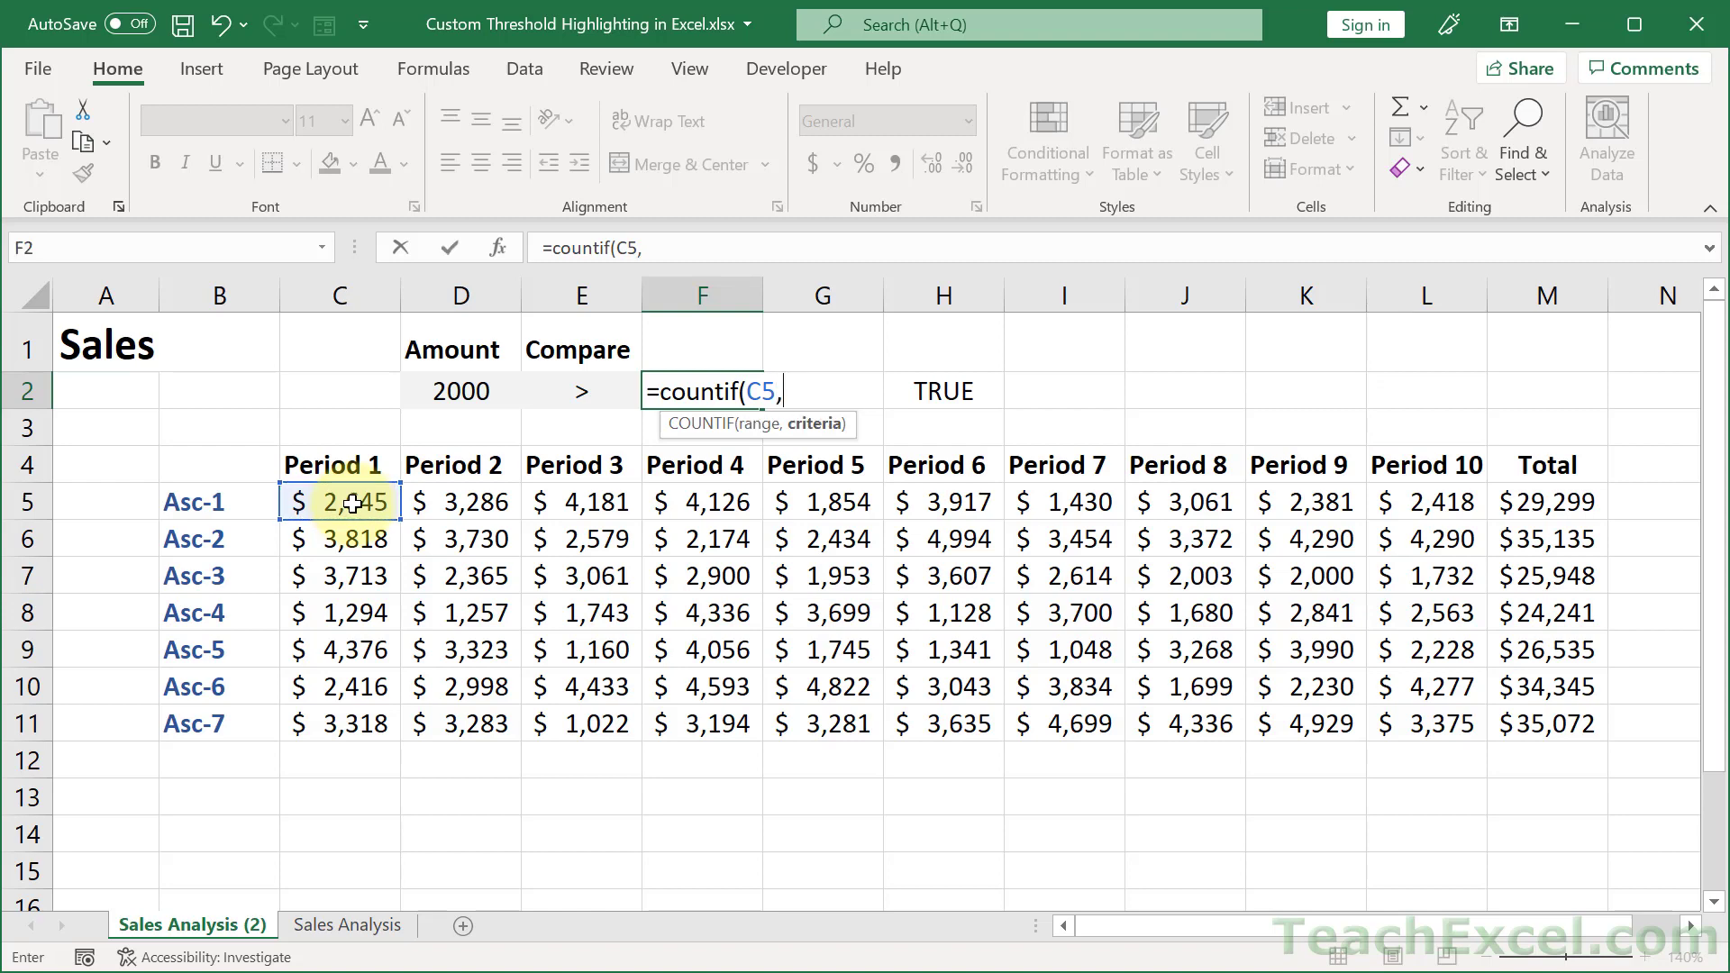
pyautogui.click(578, 391)
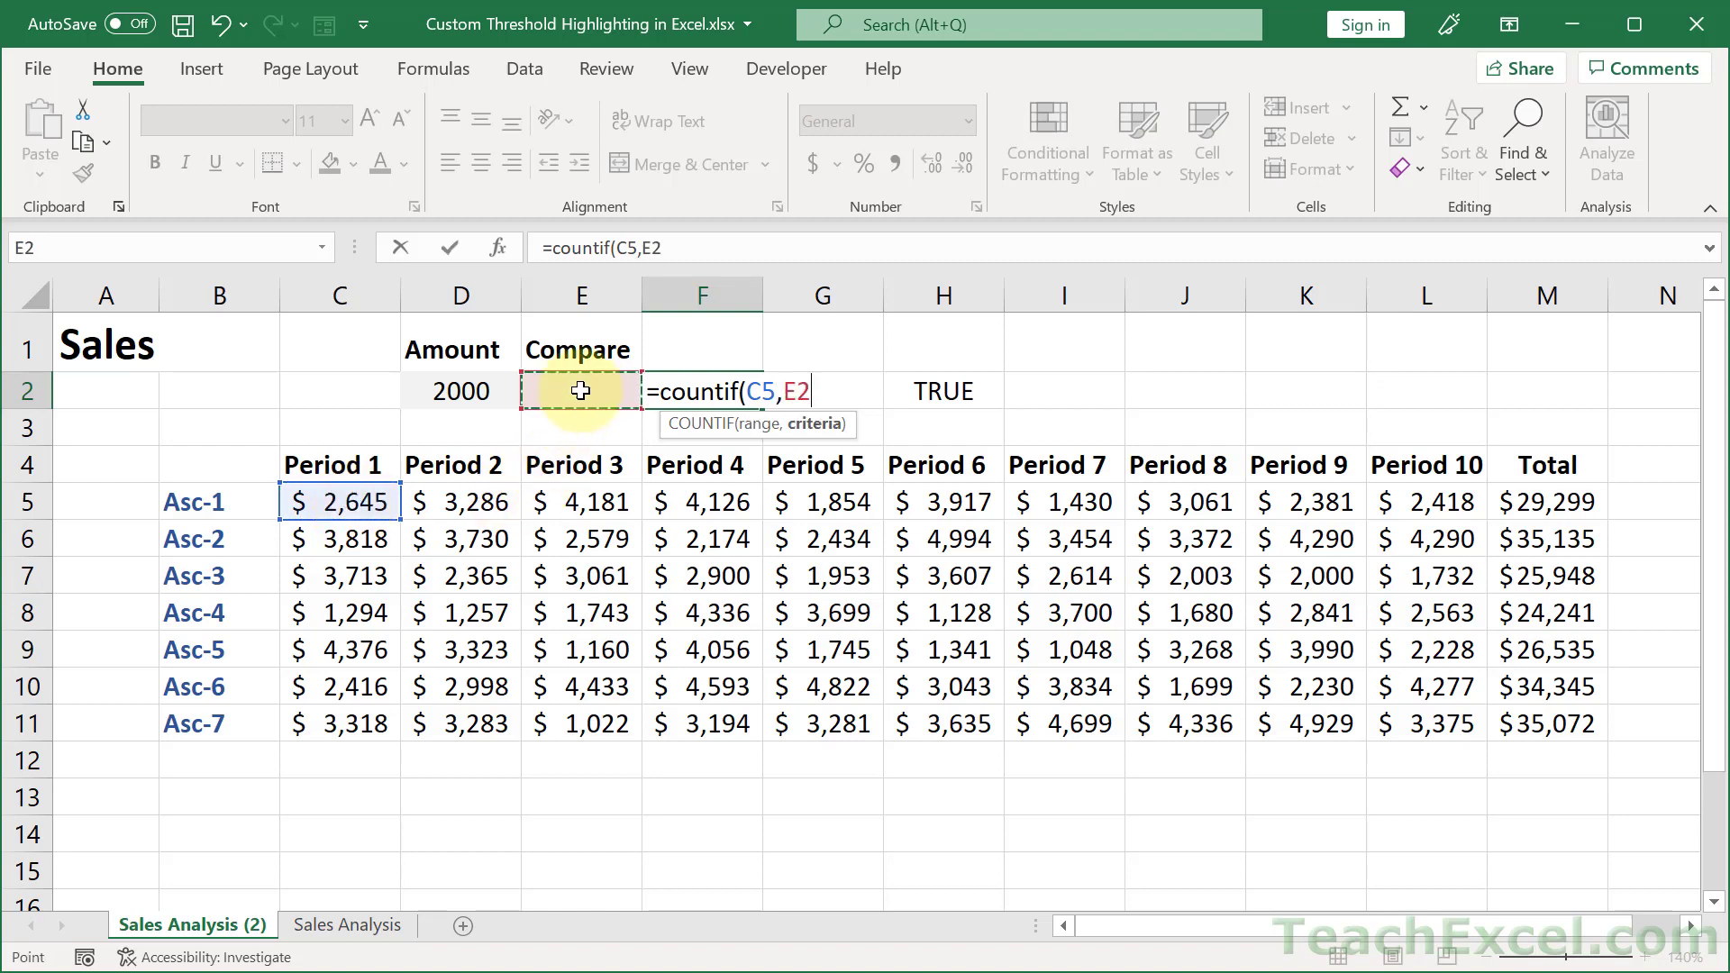
pyautogui.write('& D2)')
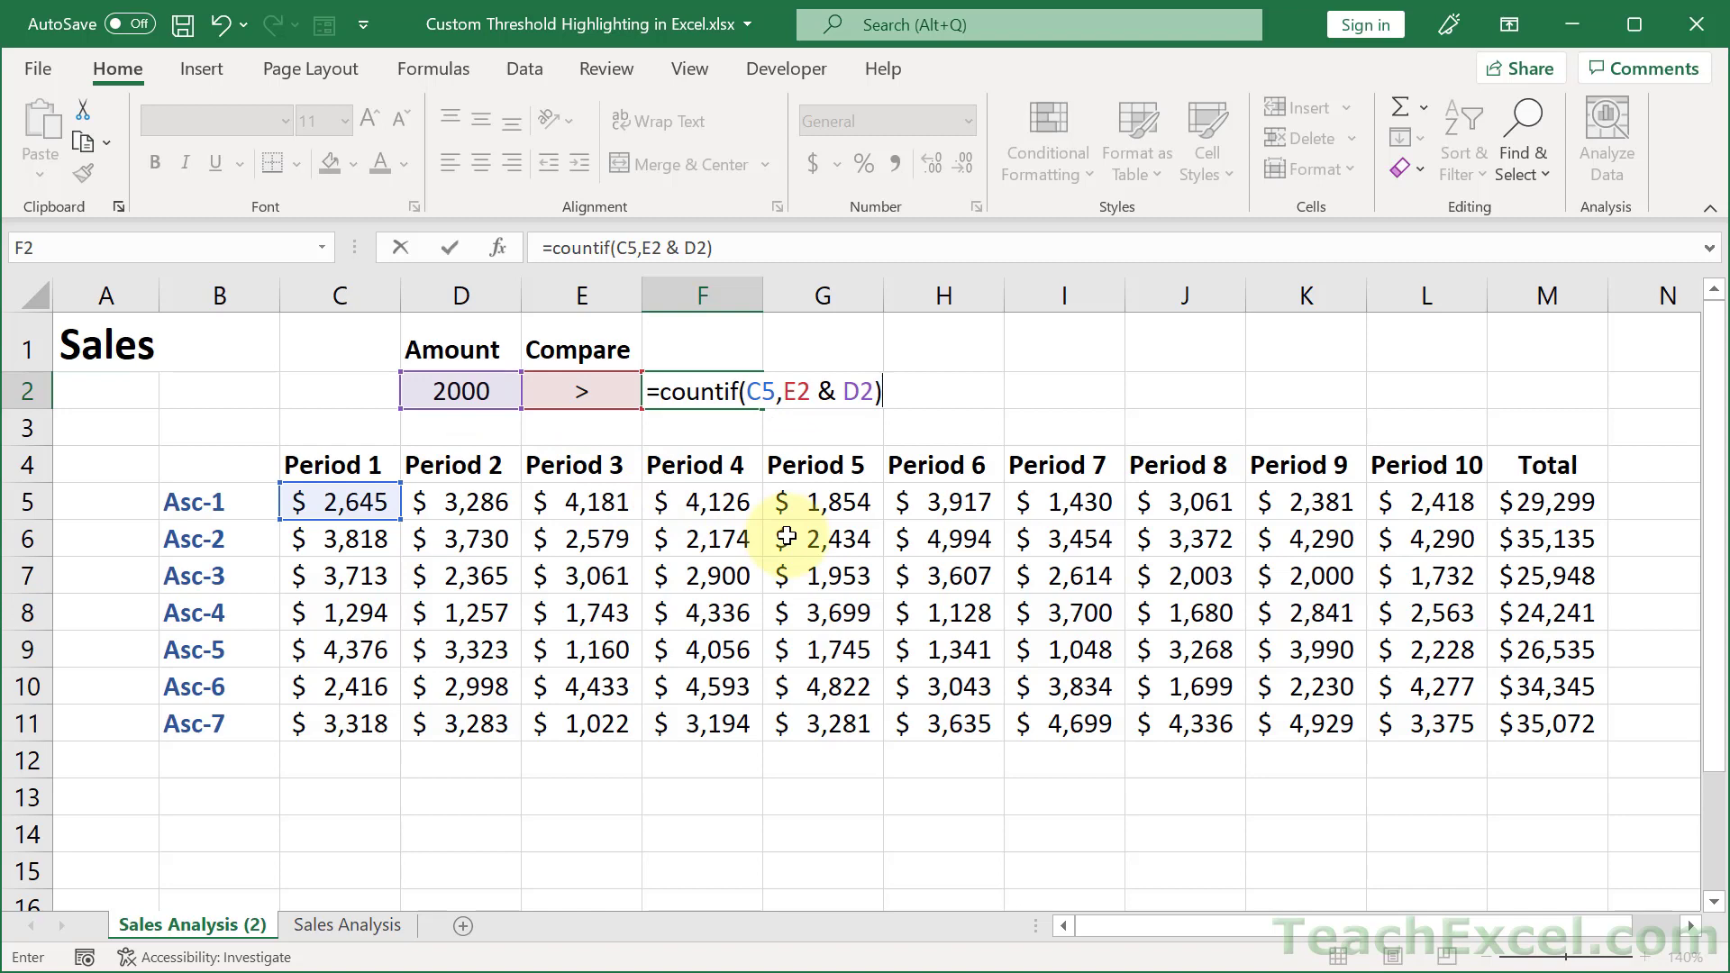
pyautogui.press('Enter')
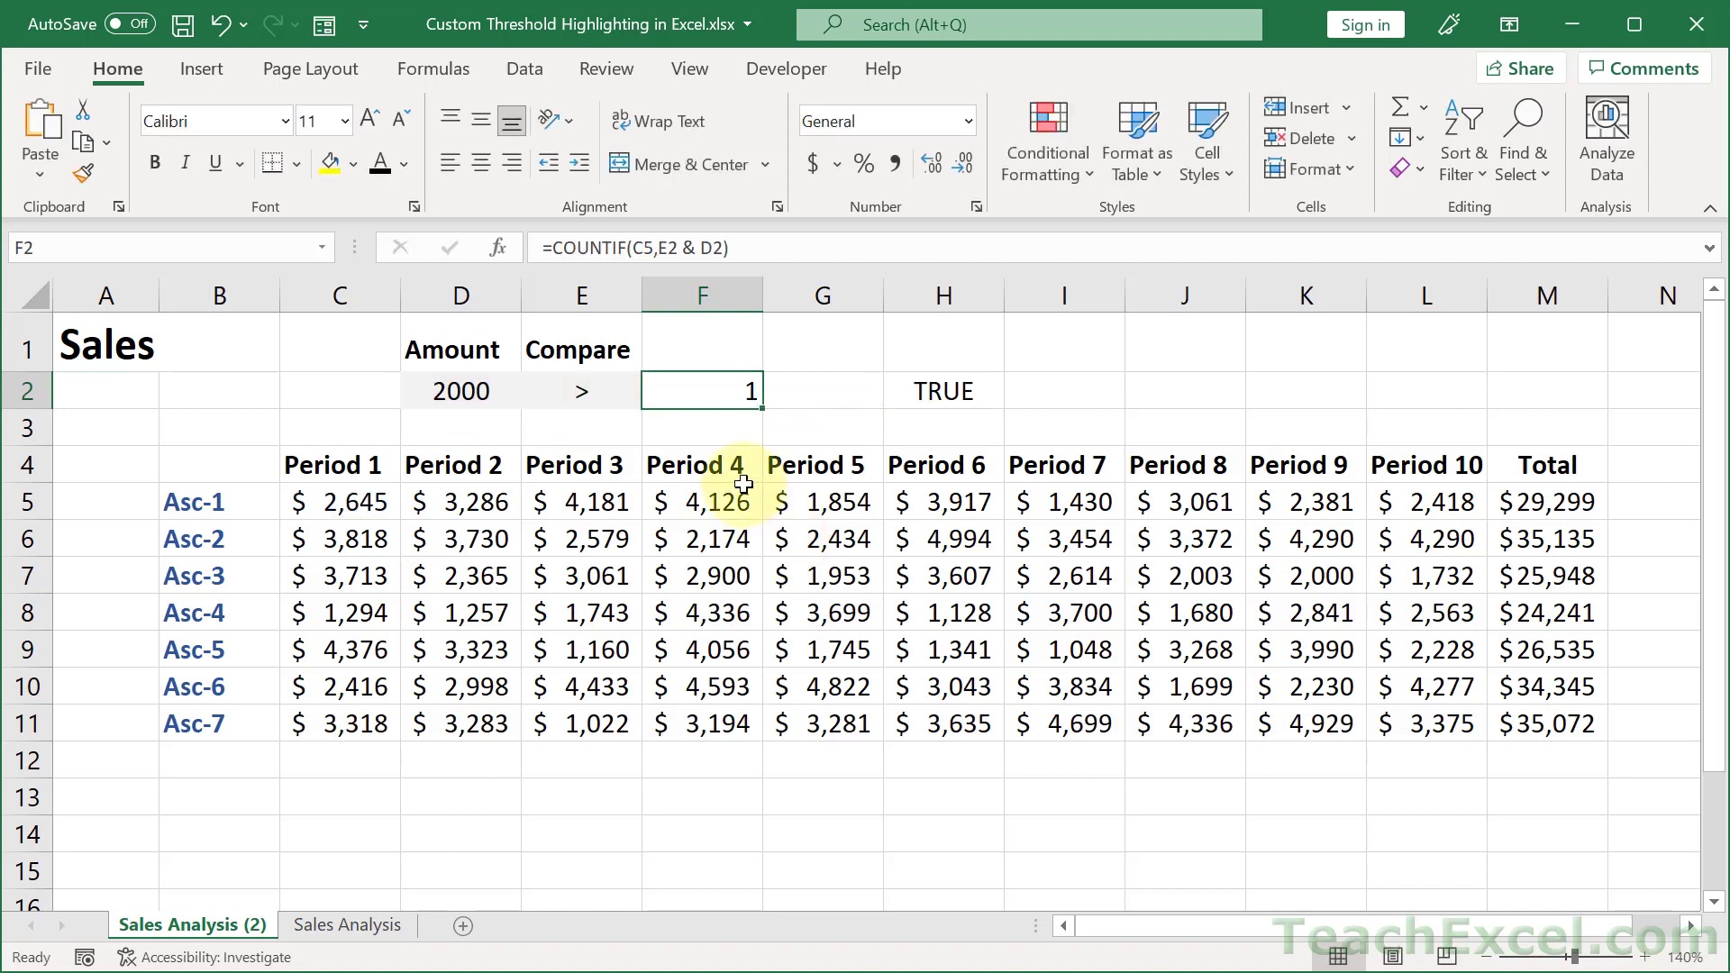
pyautogui.click(339, 501)
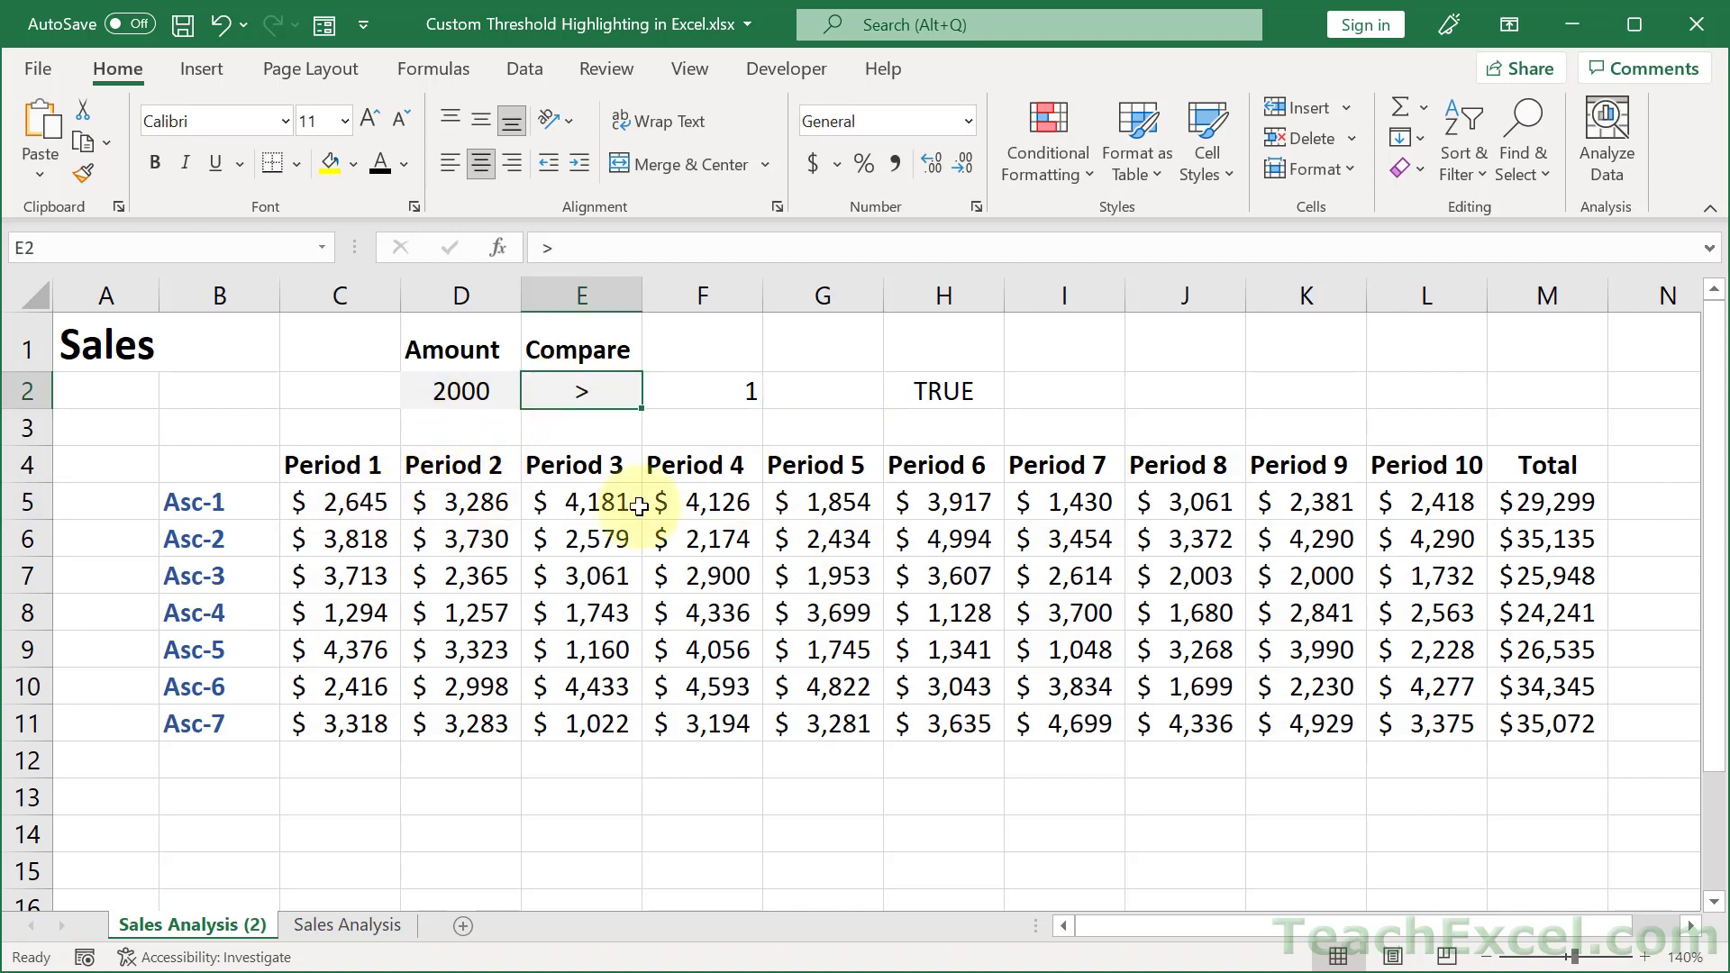
# Step: Switch the Compare operator in E2 to < so COUNTIF drops to 0
pyautogui.write('<')
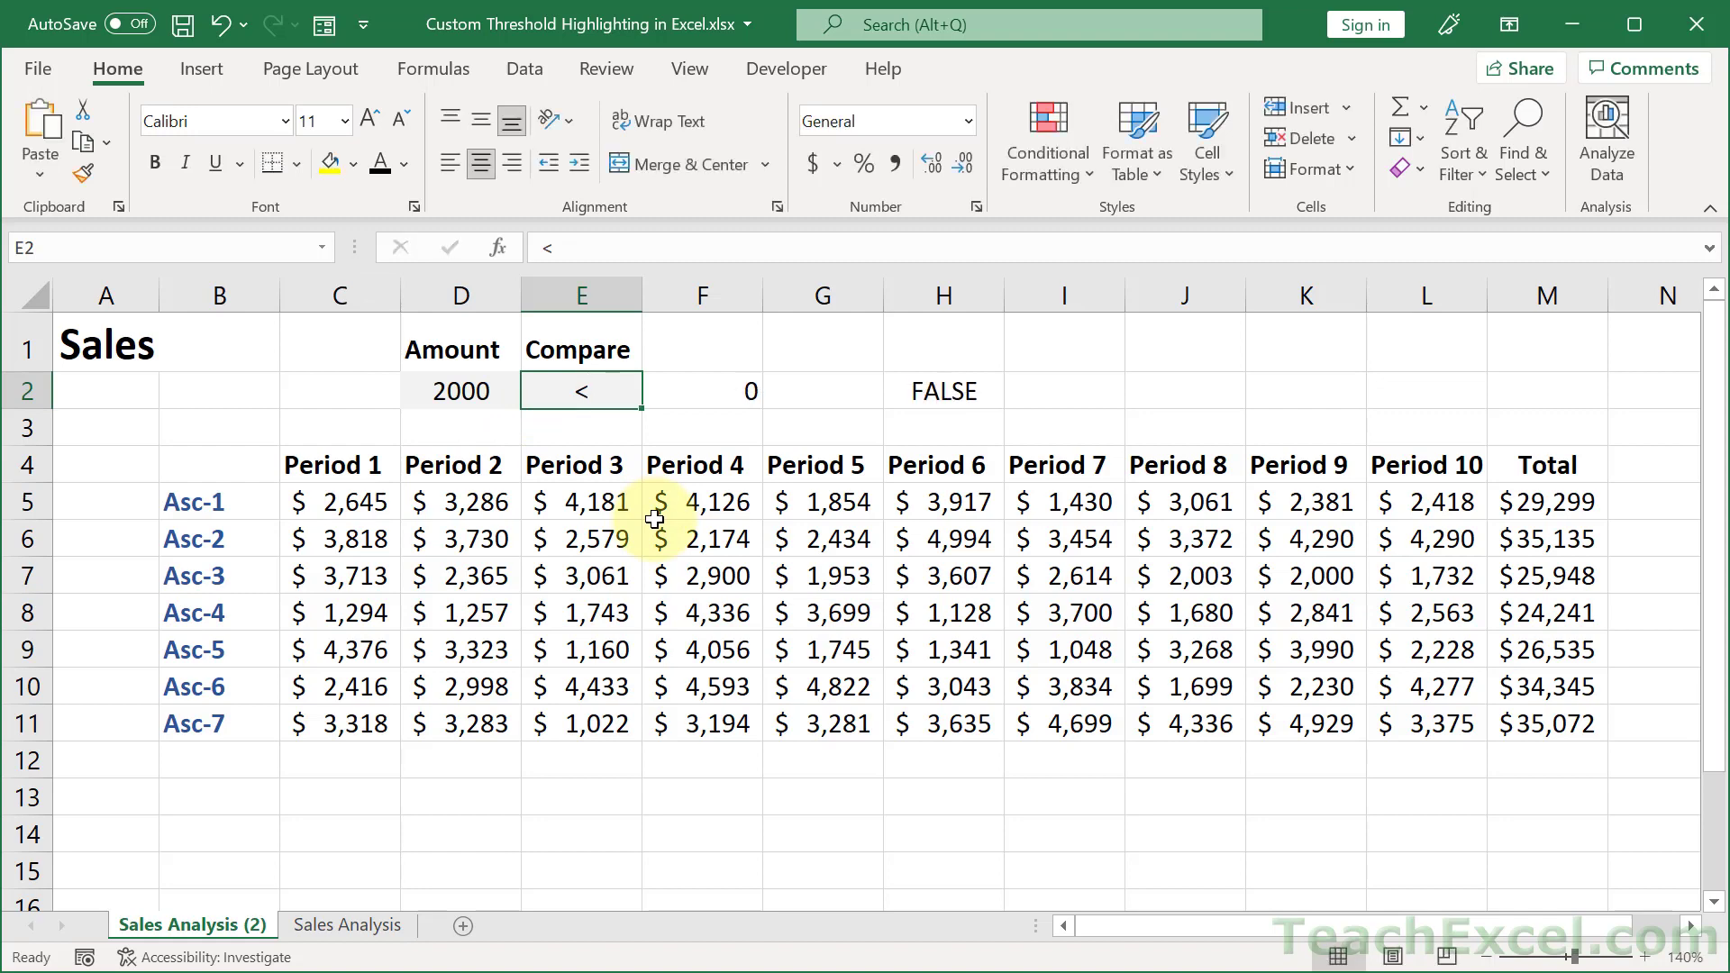
pyautogui.moveTo(733, 425)
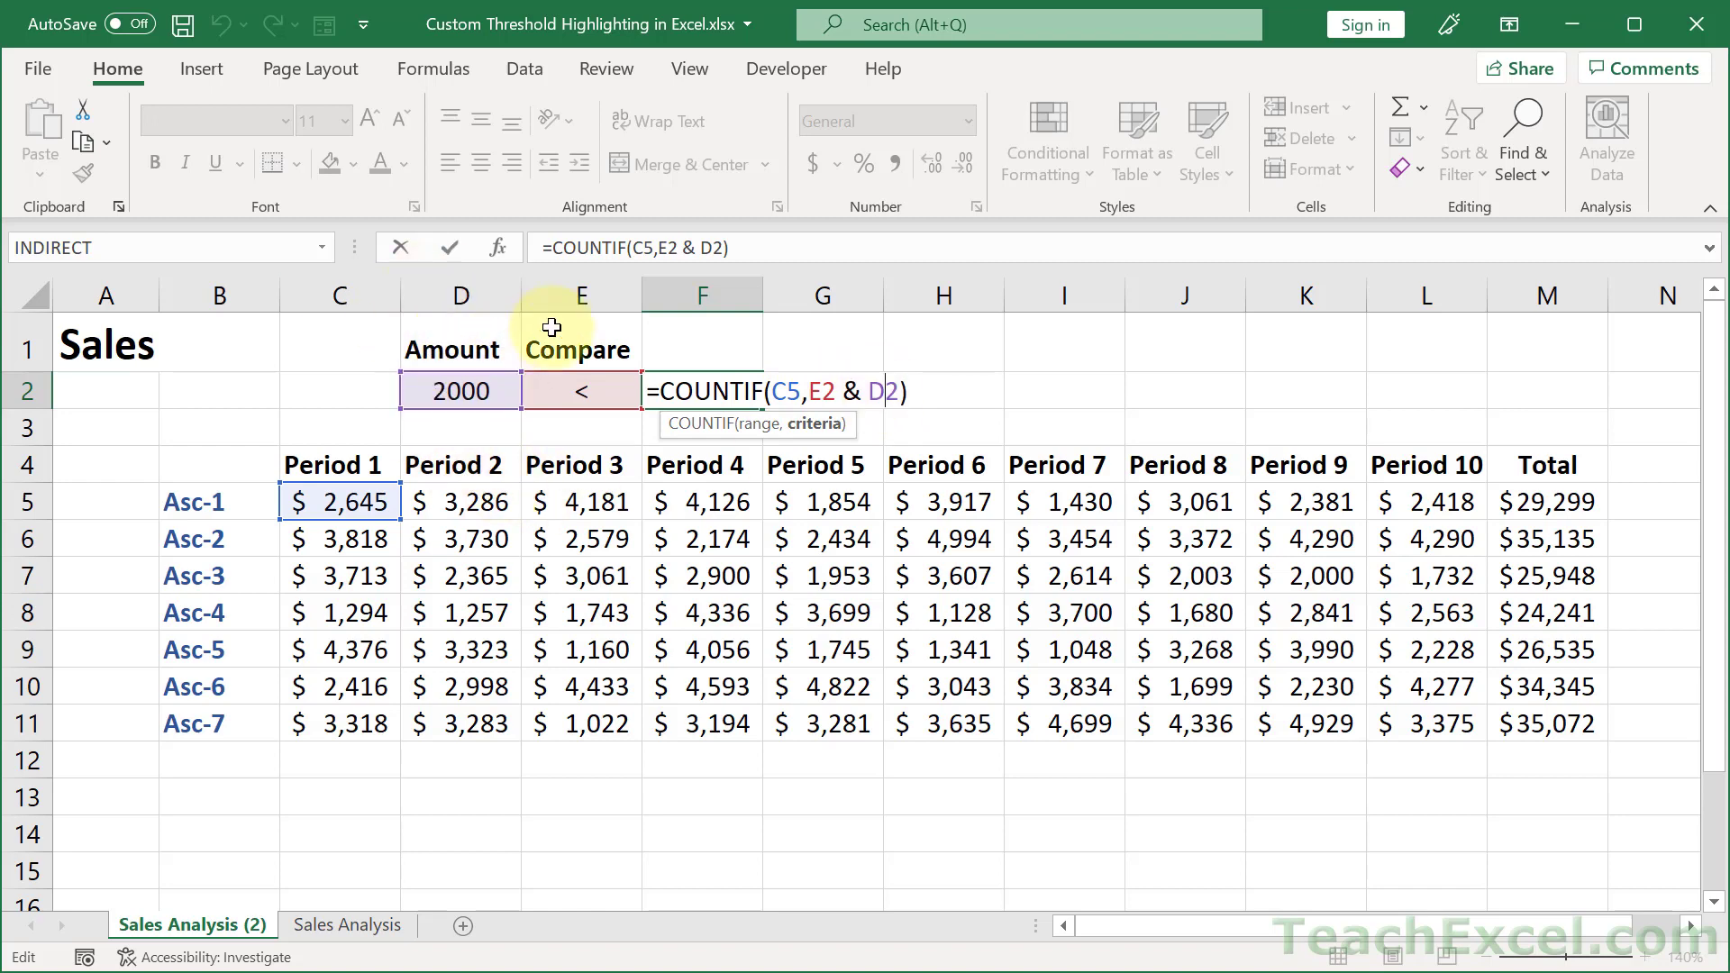
pyautogui.moveTo(587, 428)
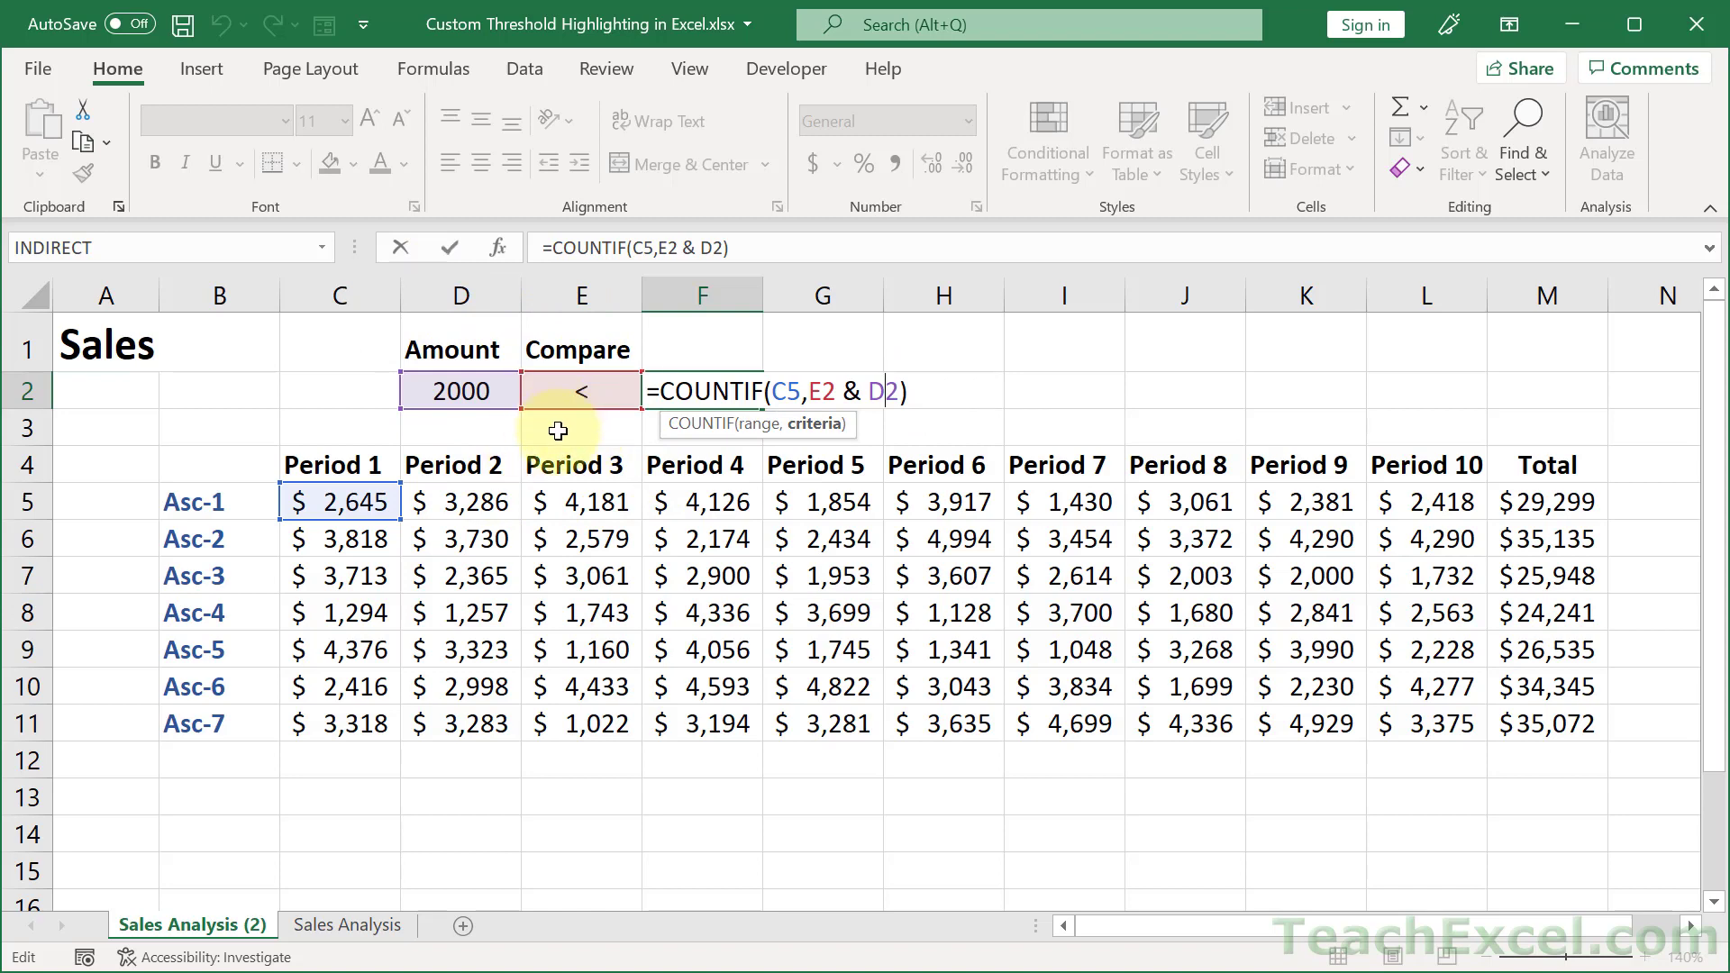
pyautogui.moveTo(562, 364)
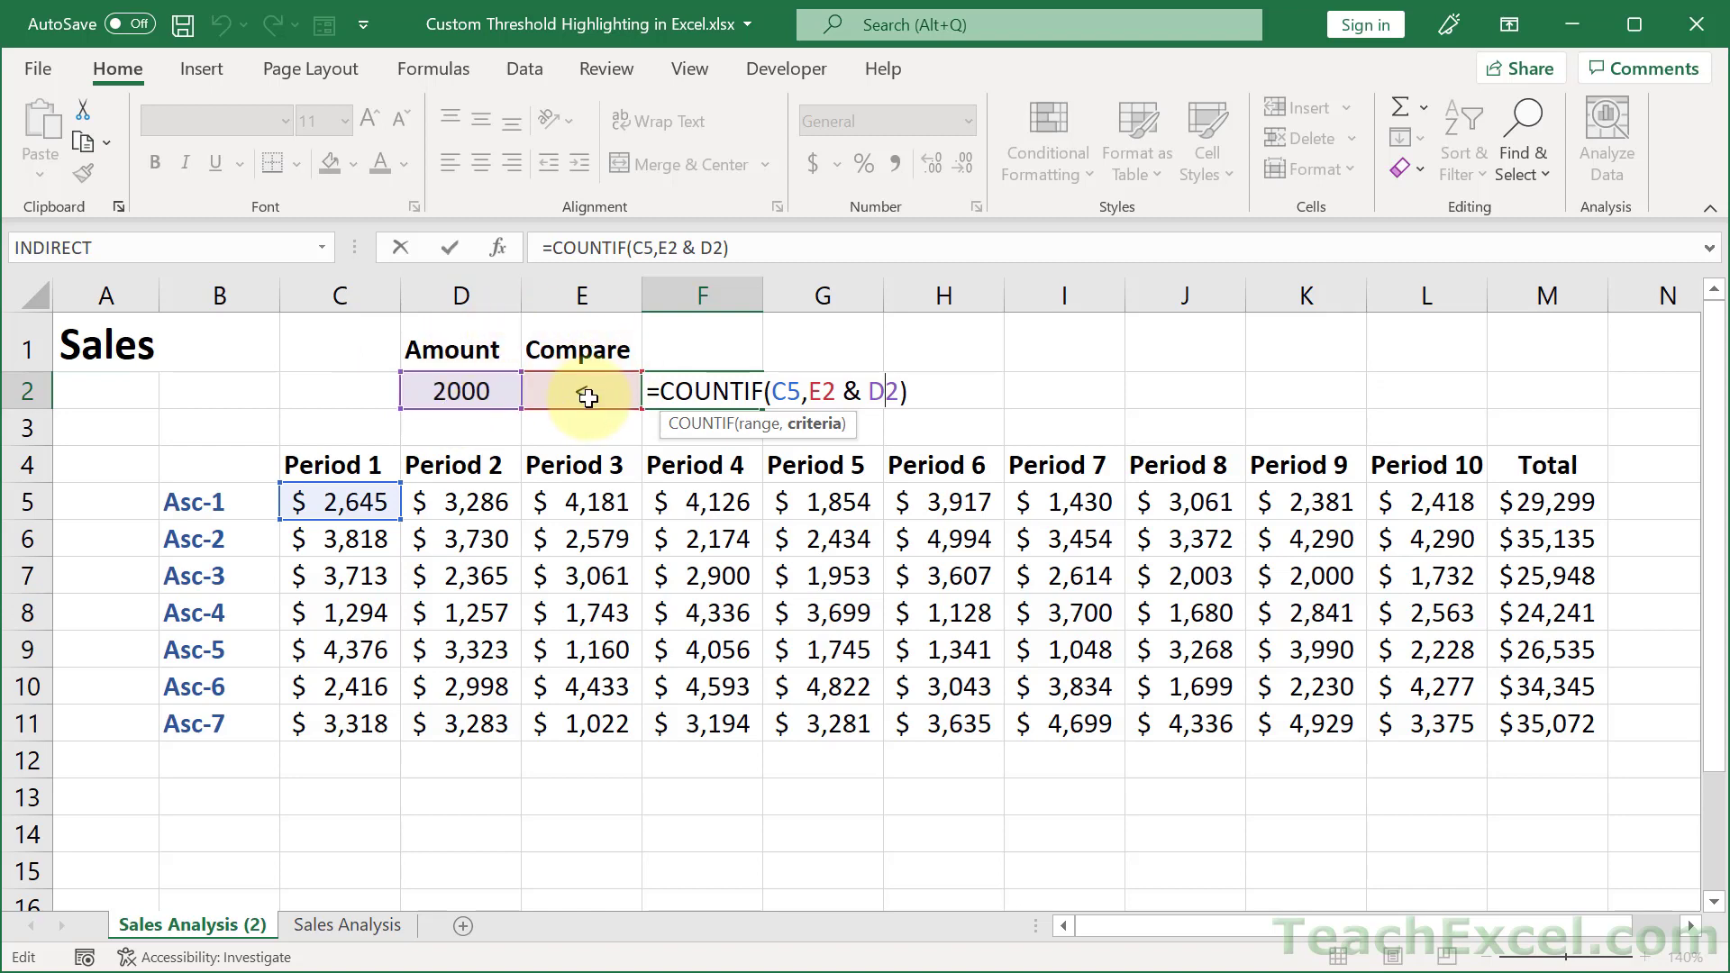
# Step: Fix the COUNTIF criteria as $E$2 & $D$2, confirm it, and return to the Sales Analysis sheet
pyautogui.write('<')
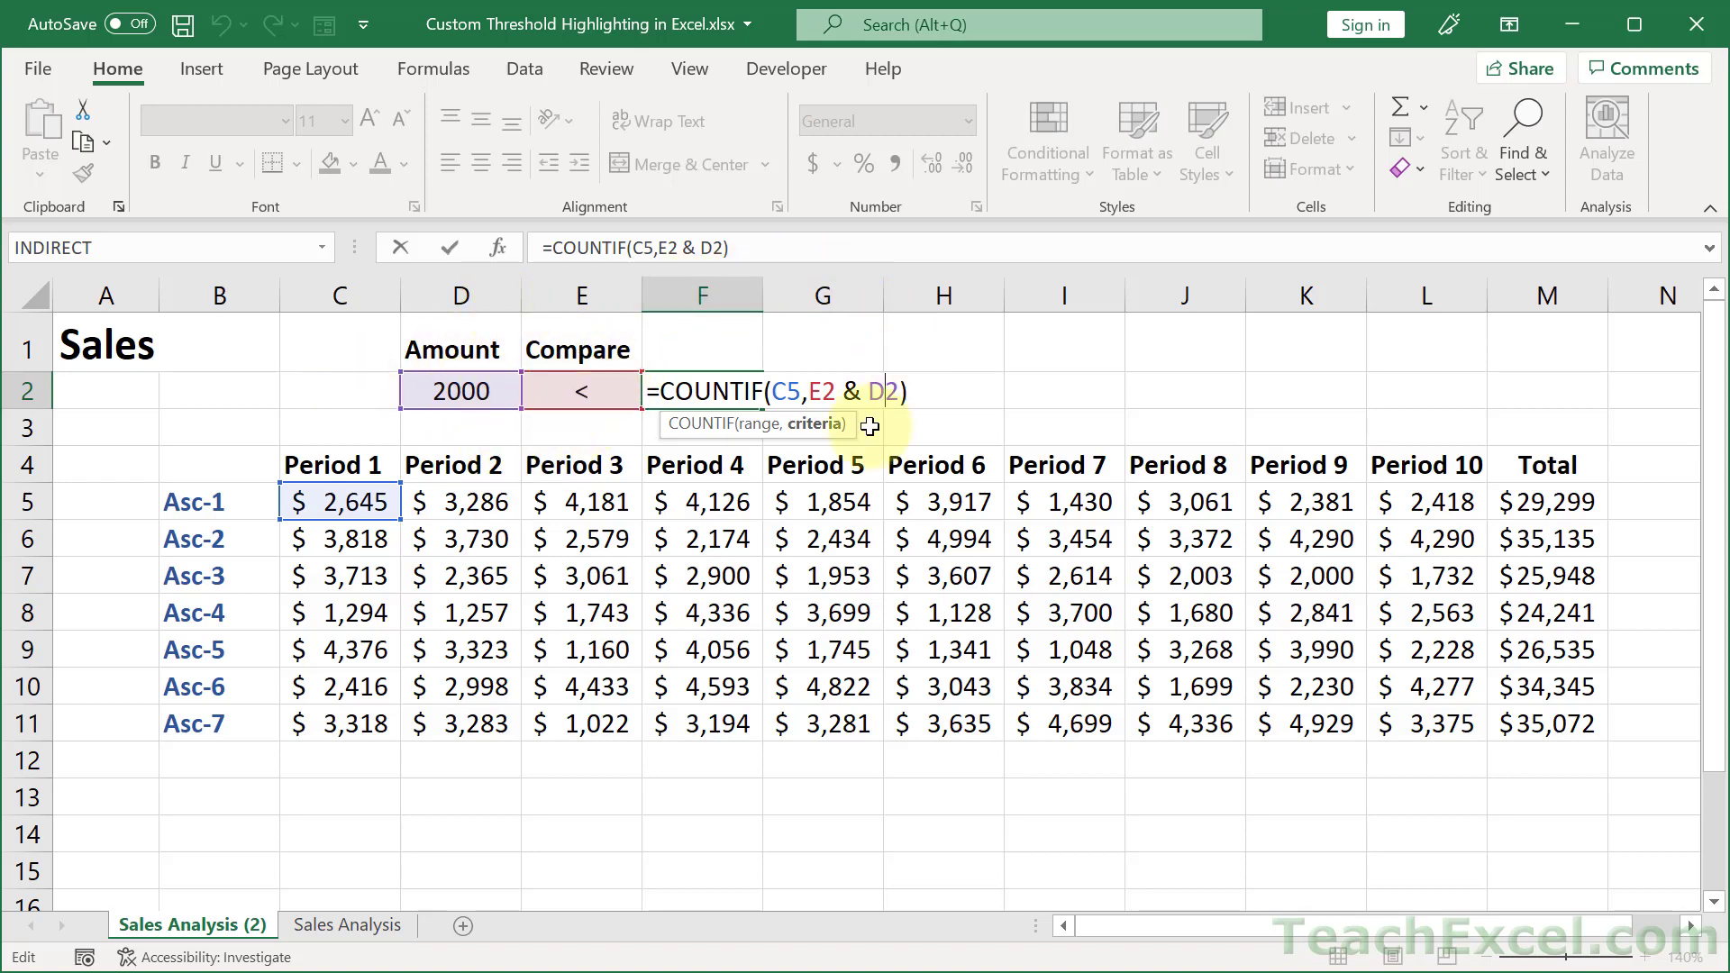
pyautogui.moveTo(980, 420)
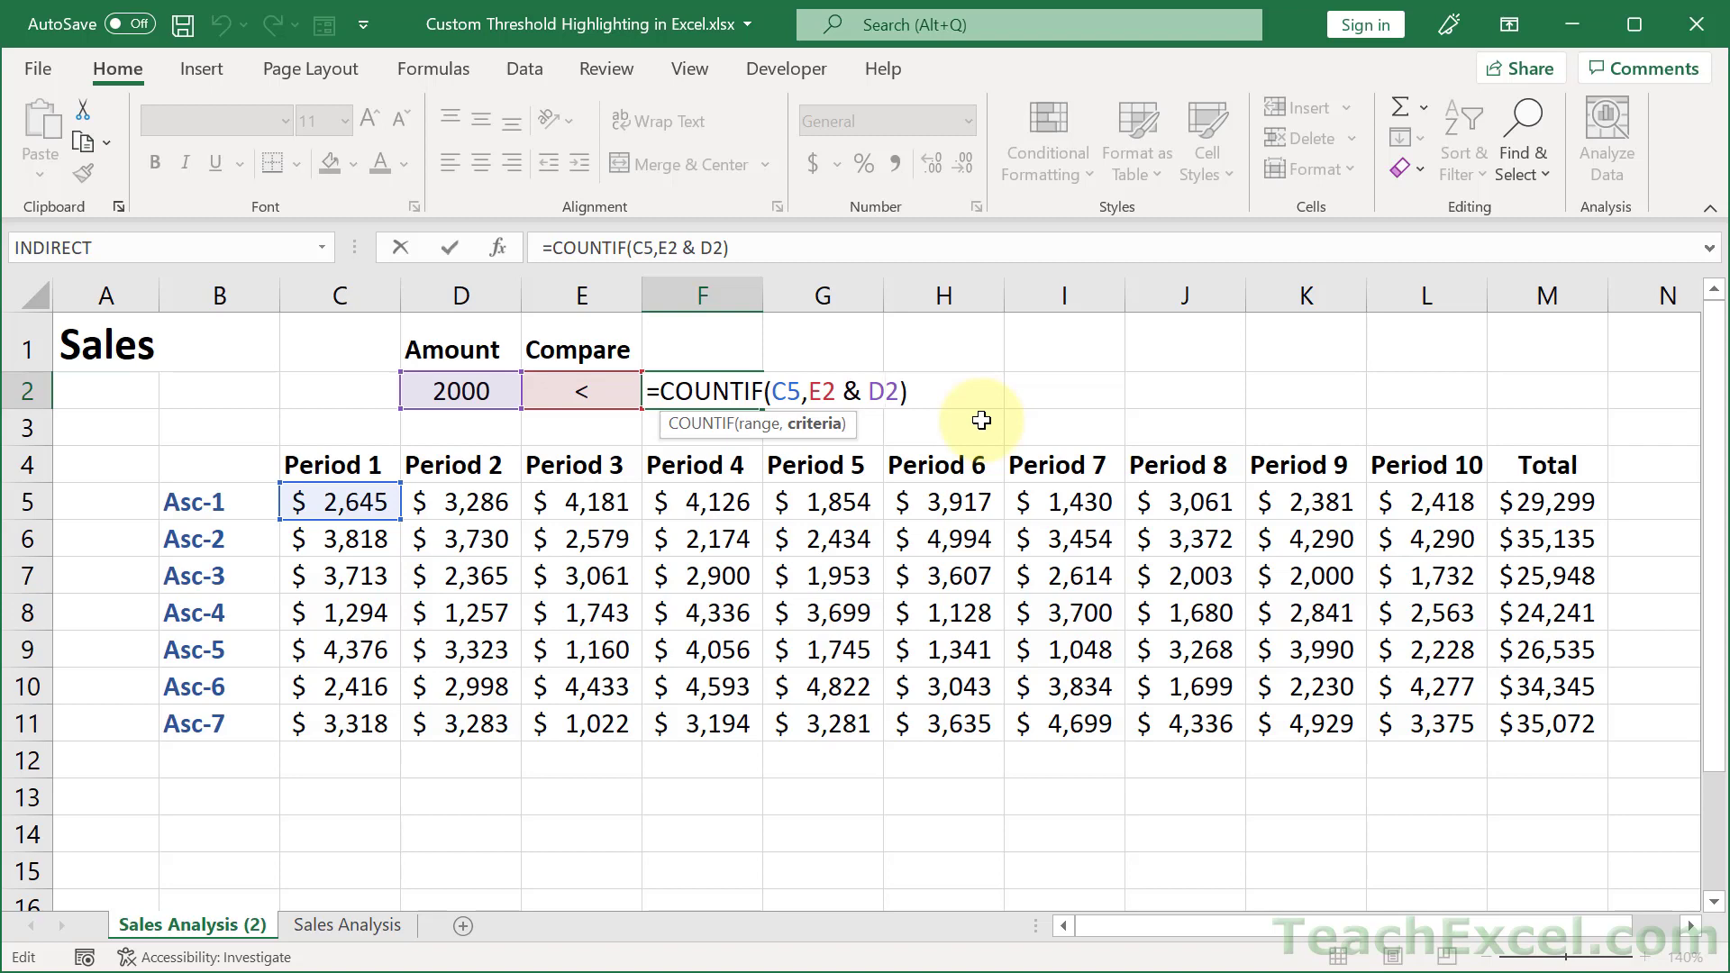
pyautogui.moveTo(587, 391)
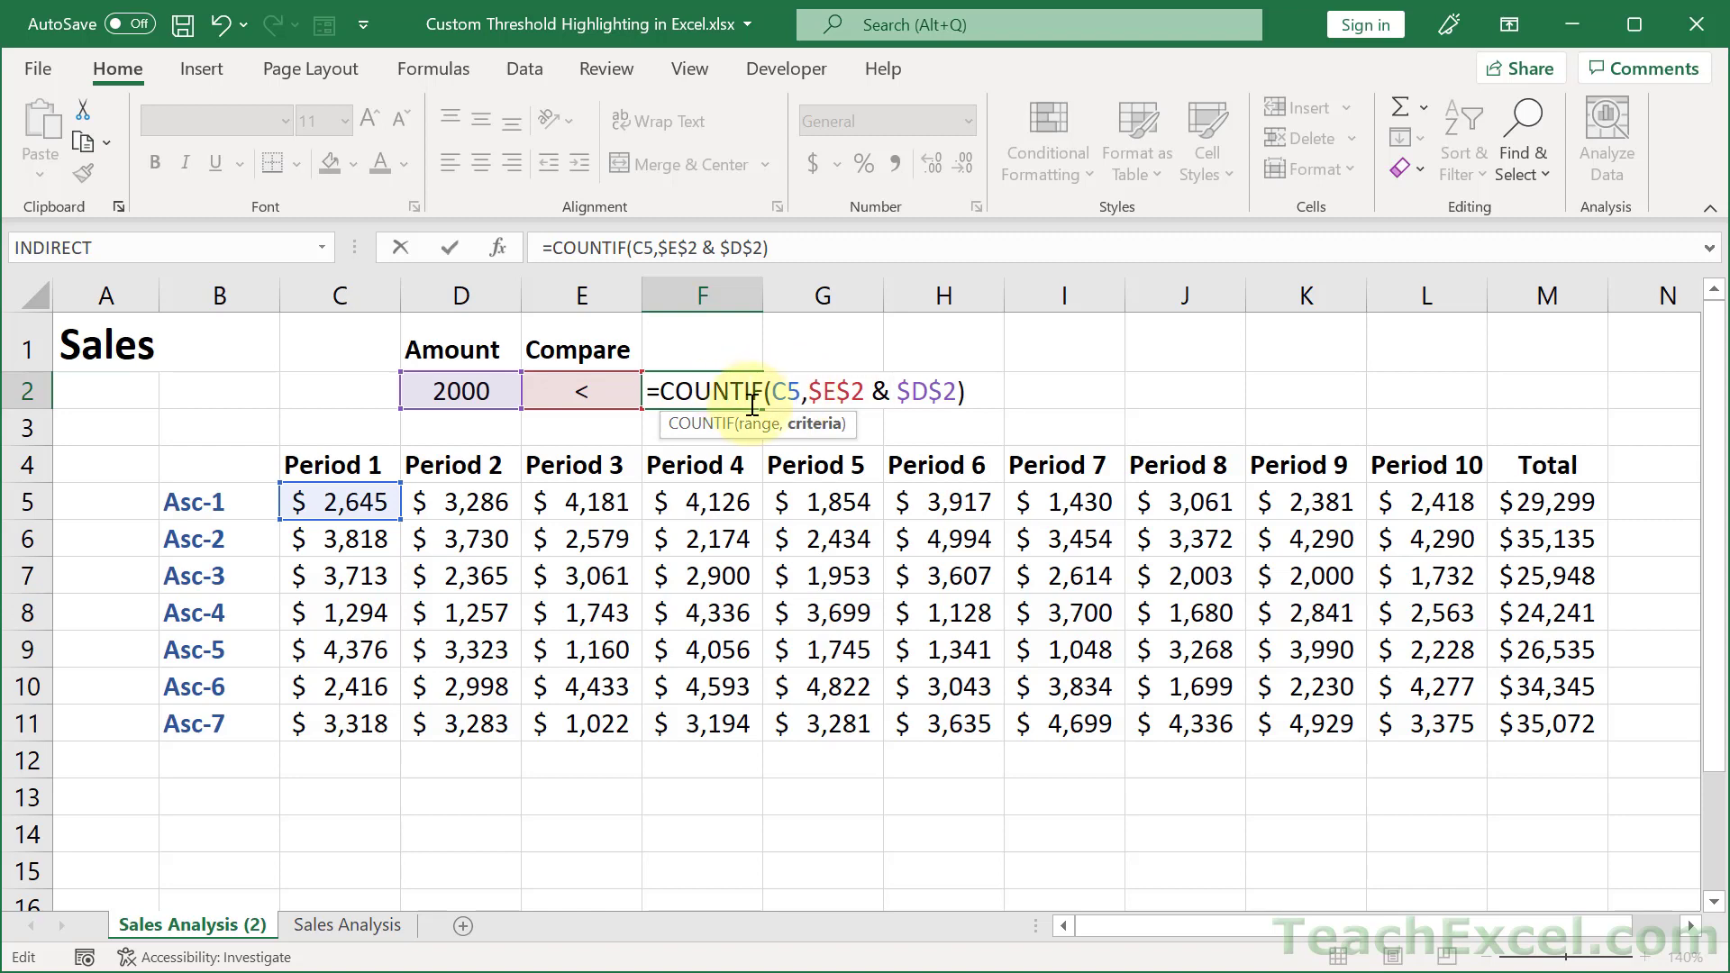
pyautogui.press('enter')
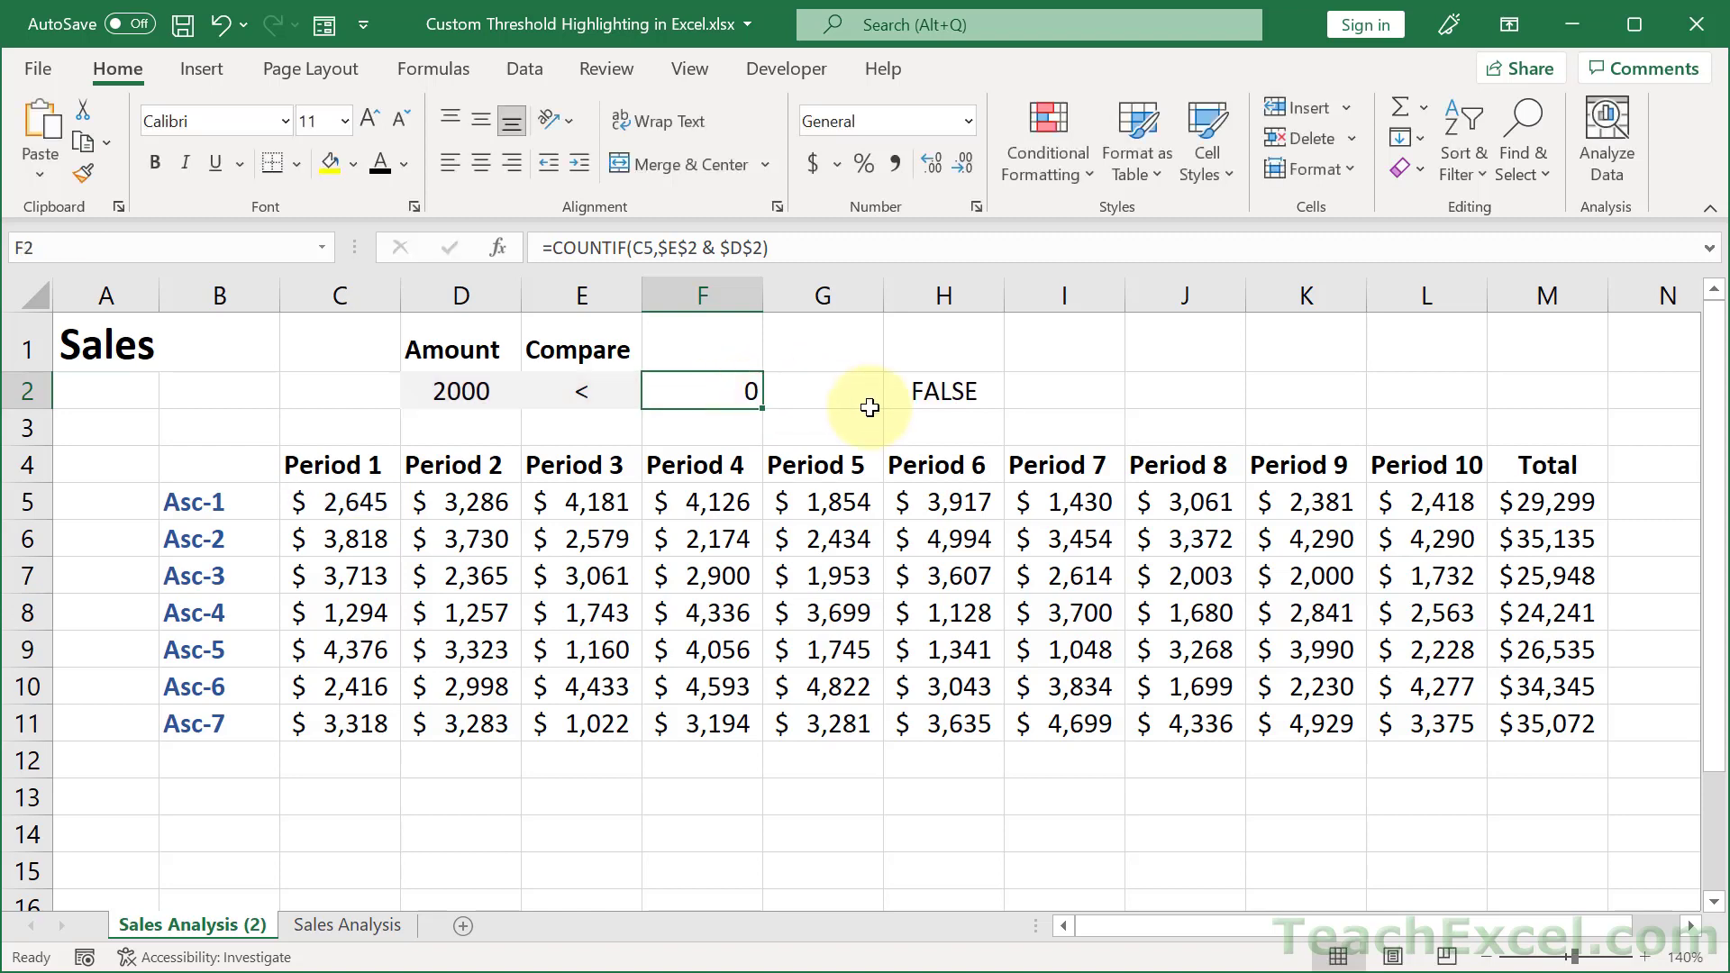
pyautogui.click(346, 924)
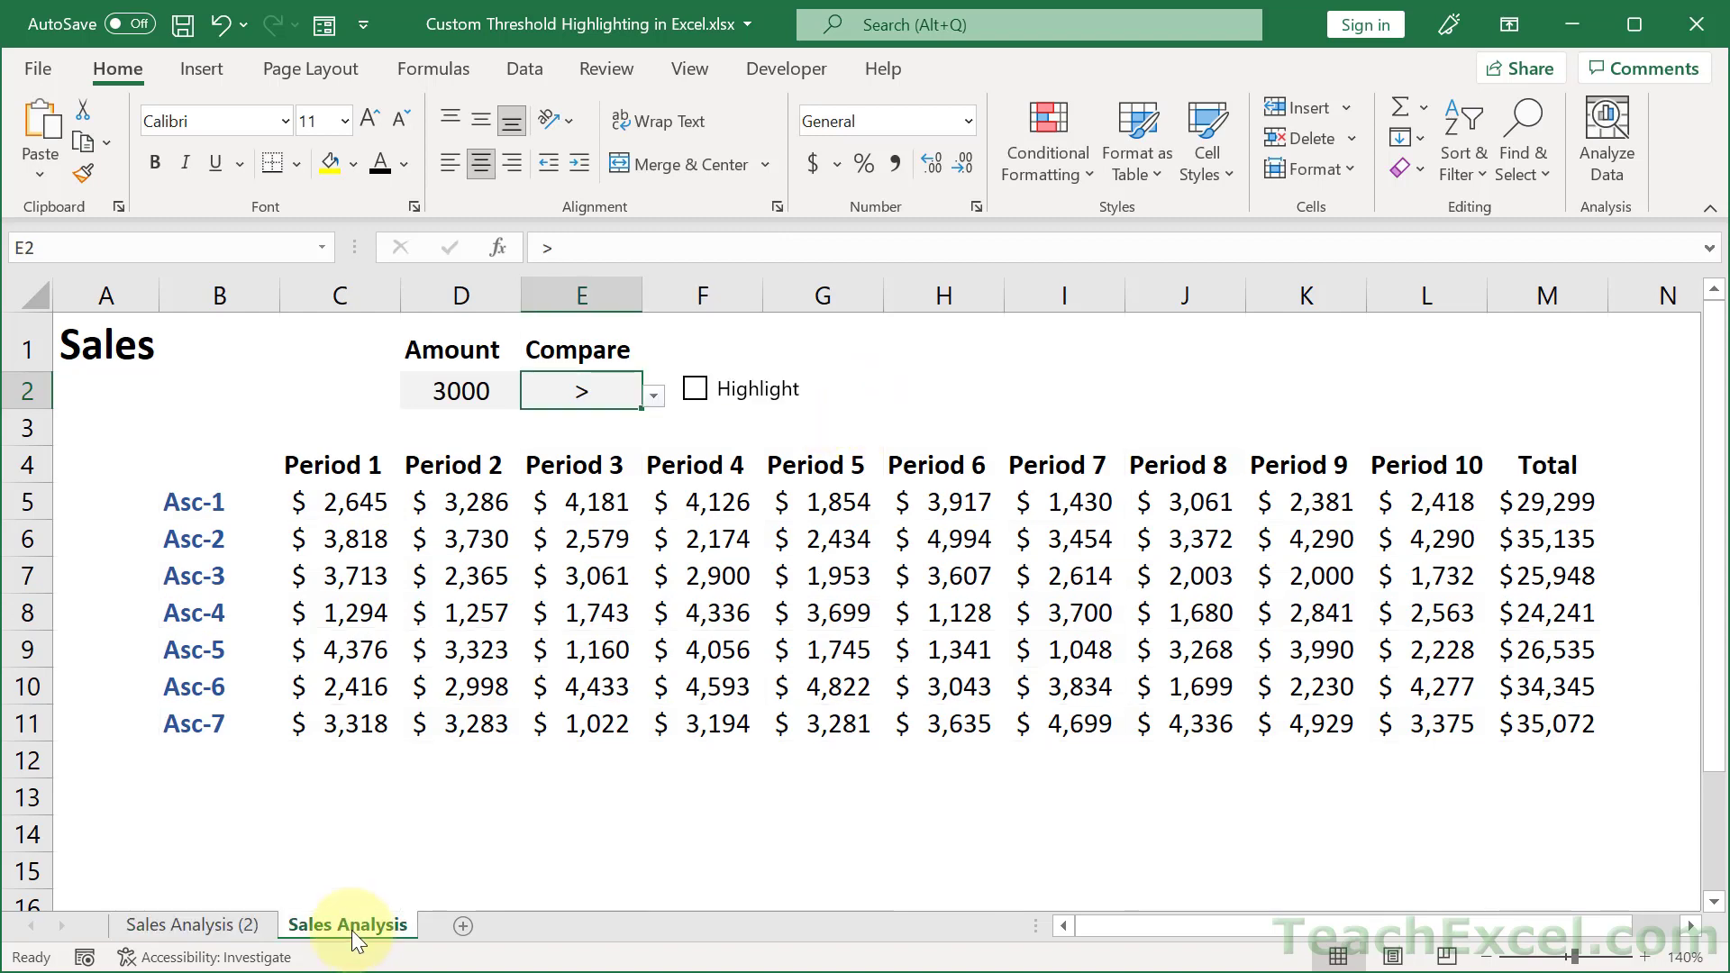
# Step: Tick Highlight on the example sheet, then move the copy's COUNTIF from F2 to I2
pyautogui.click(693, 389)
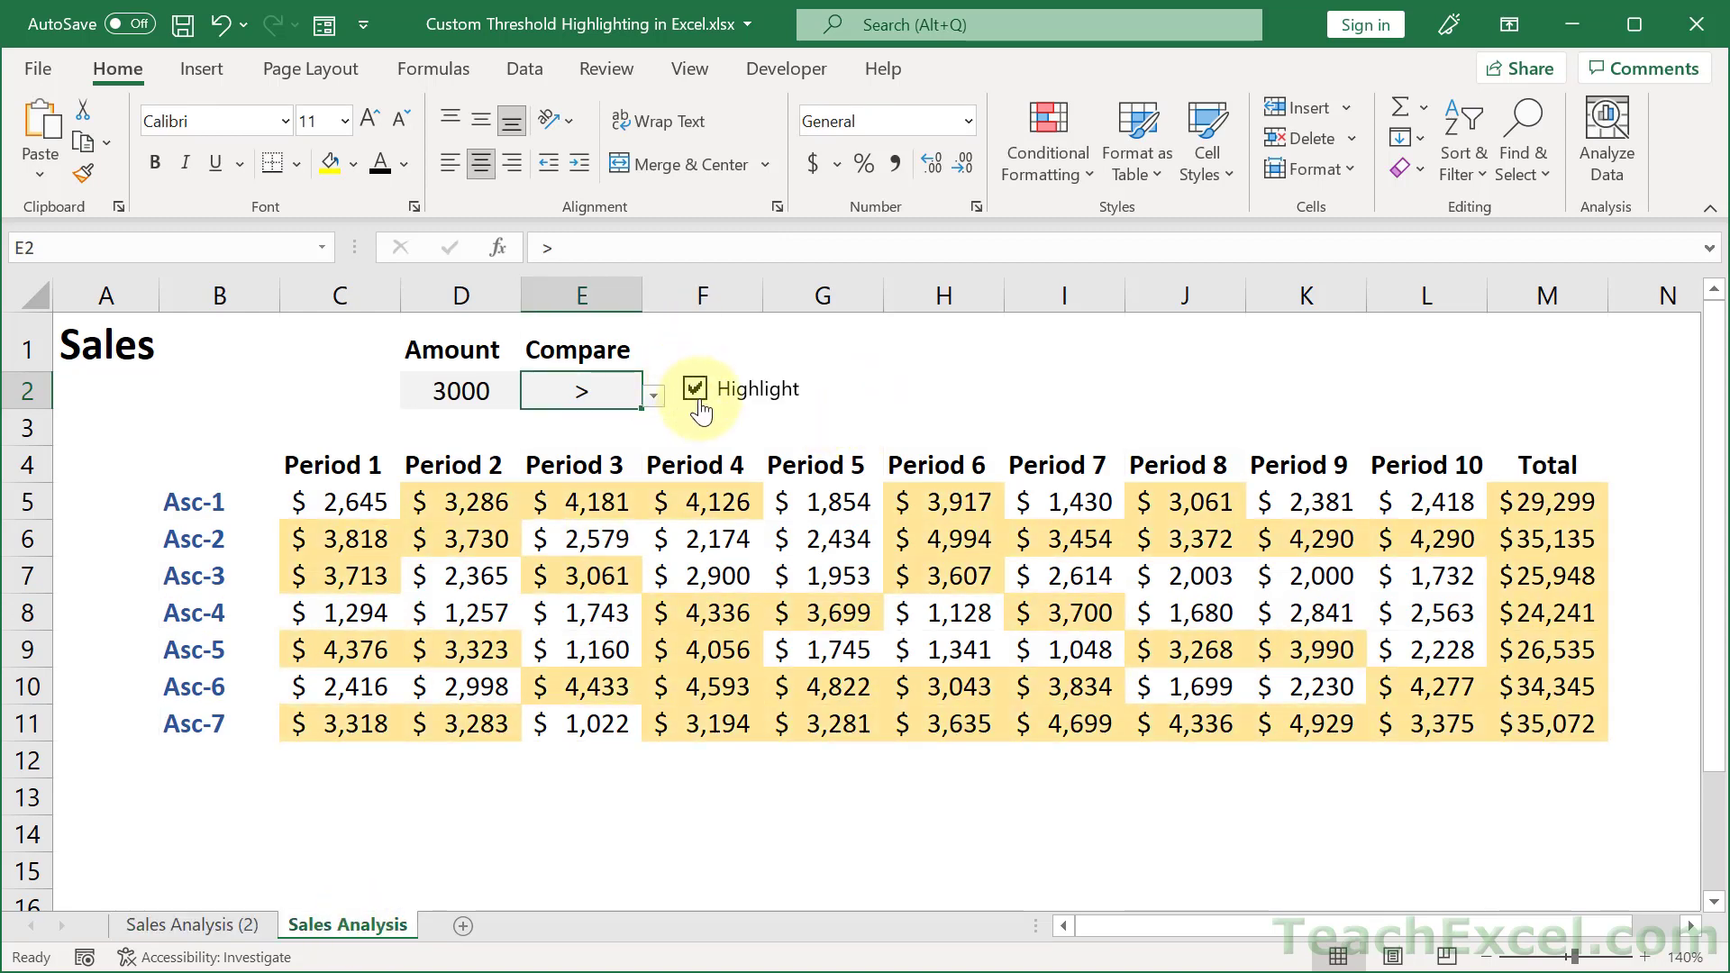
pyautogui.click(694, 389)
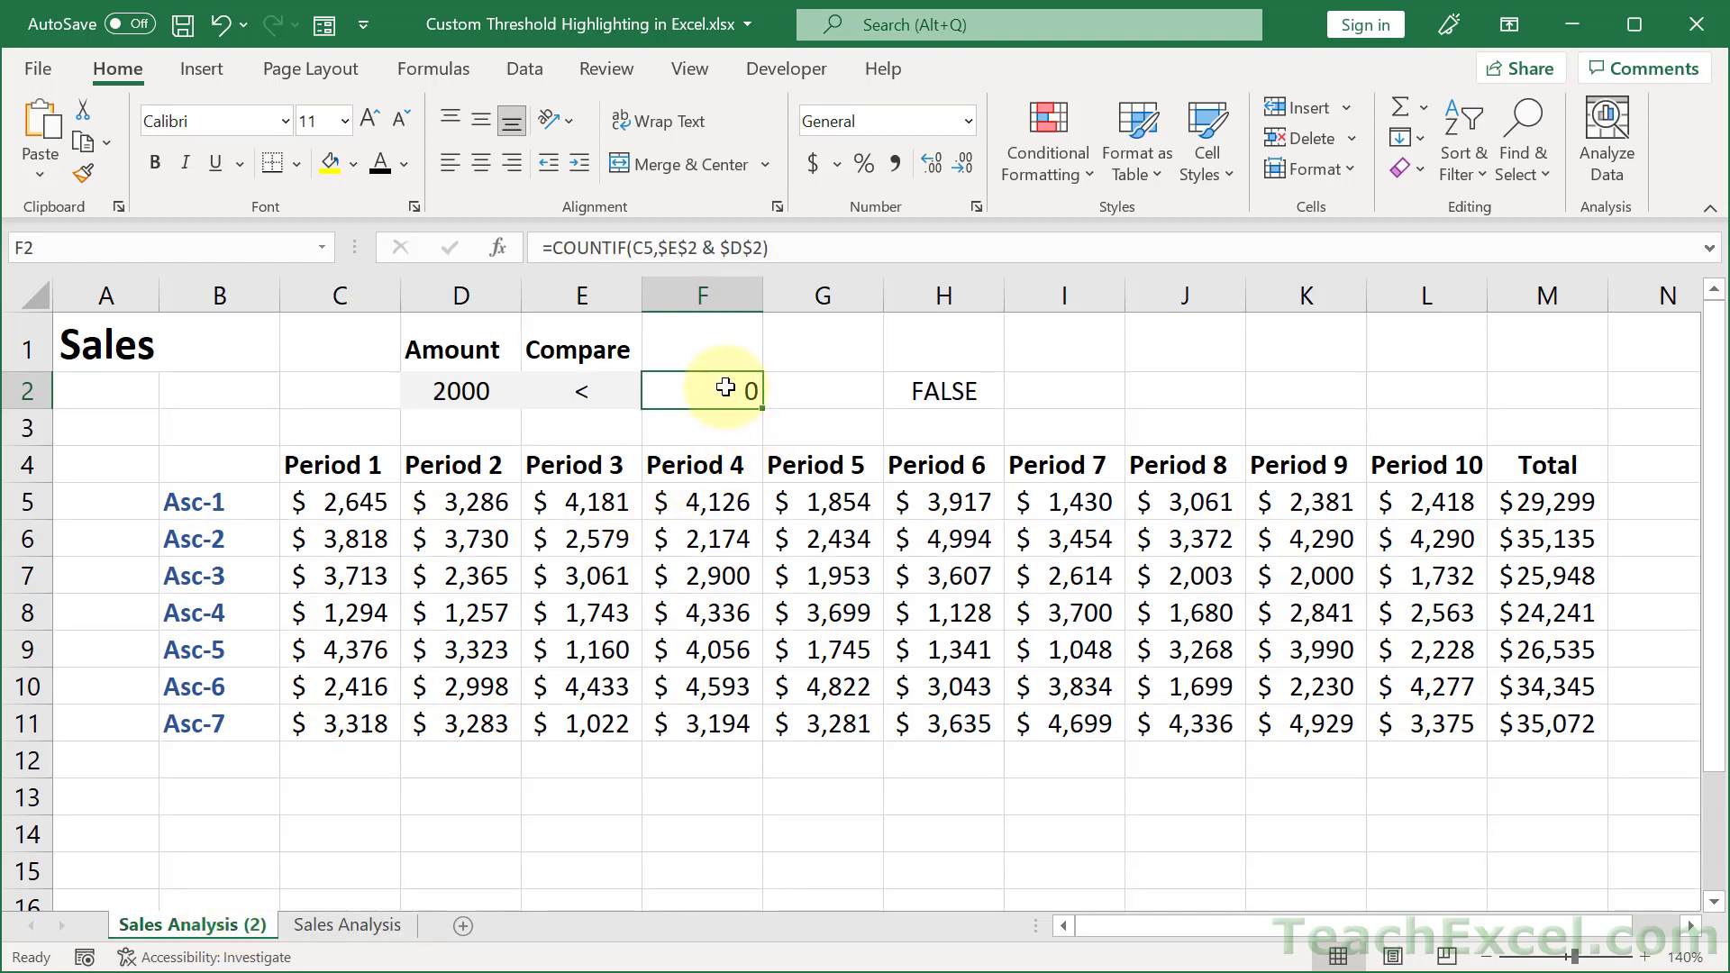
pyautogui.doubleClick(701, 391)
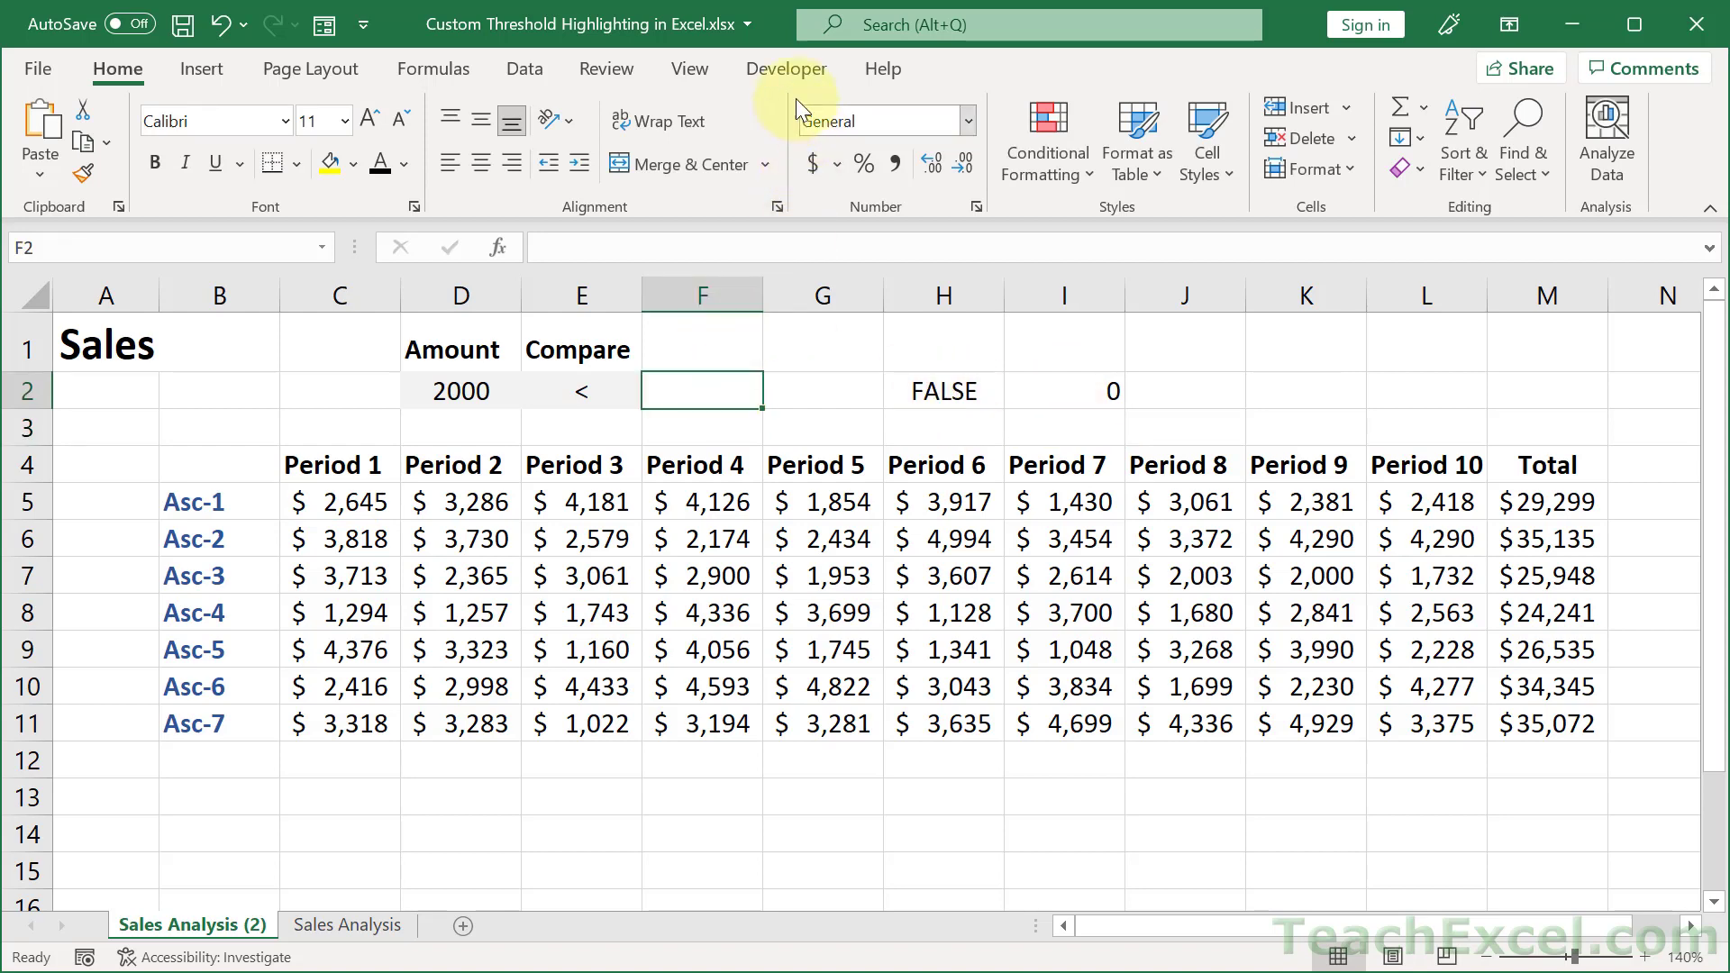
# Step: Show the Developer tab and confirm it stays enabled in Customize the Ribbon
pyautogui.click(786, 69)
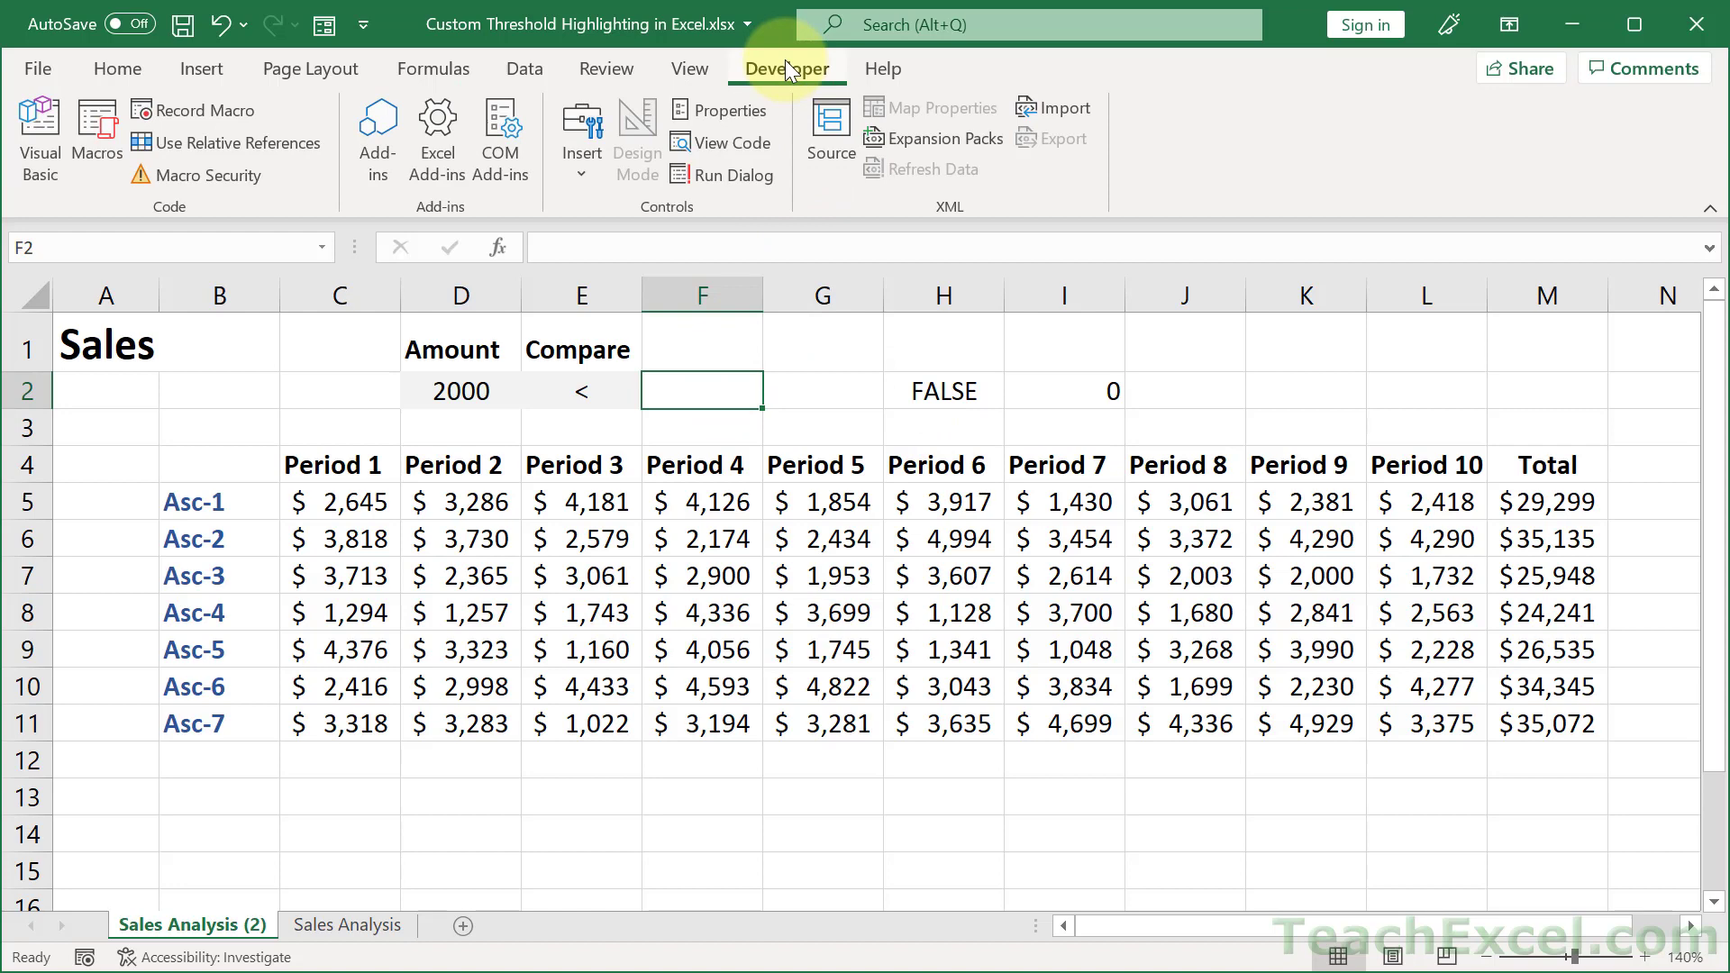
pyautogui.moveTo(688, 69)
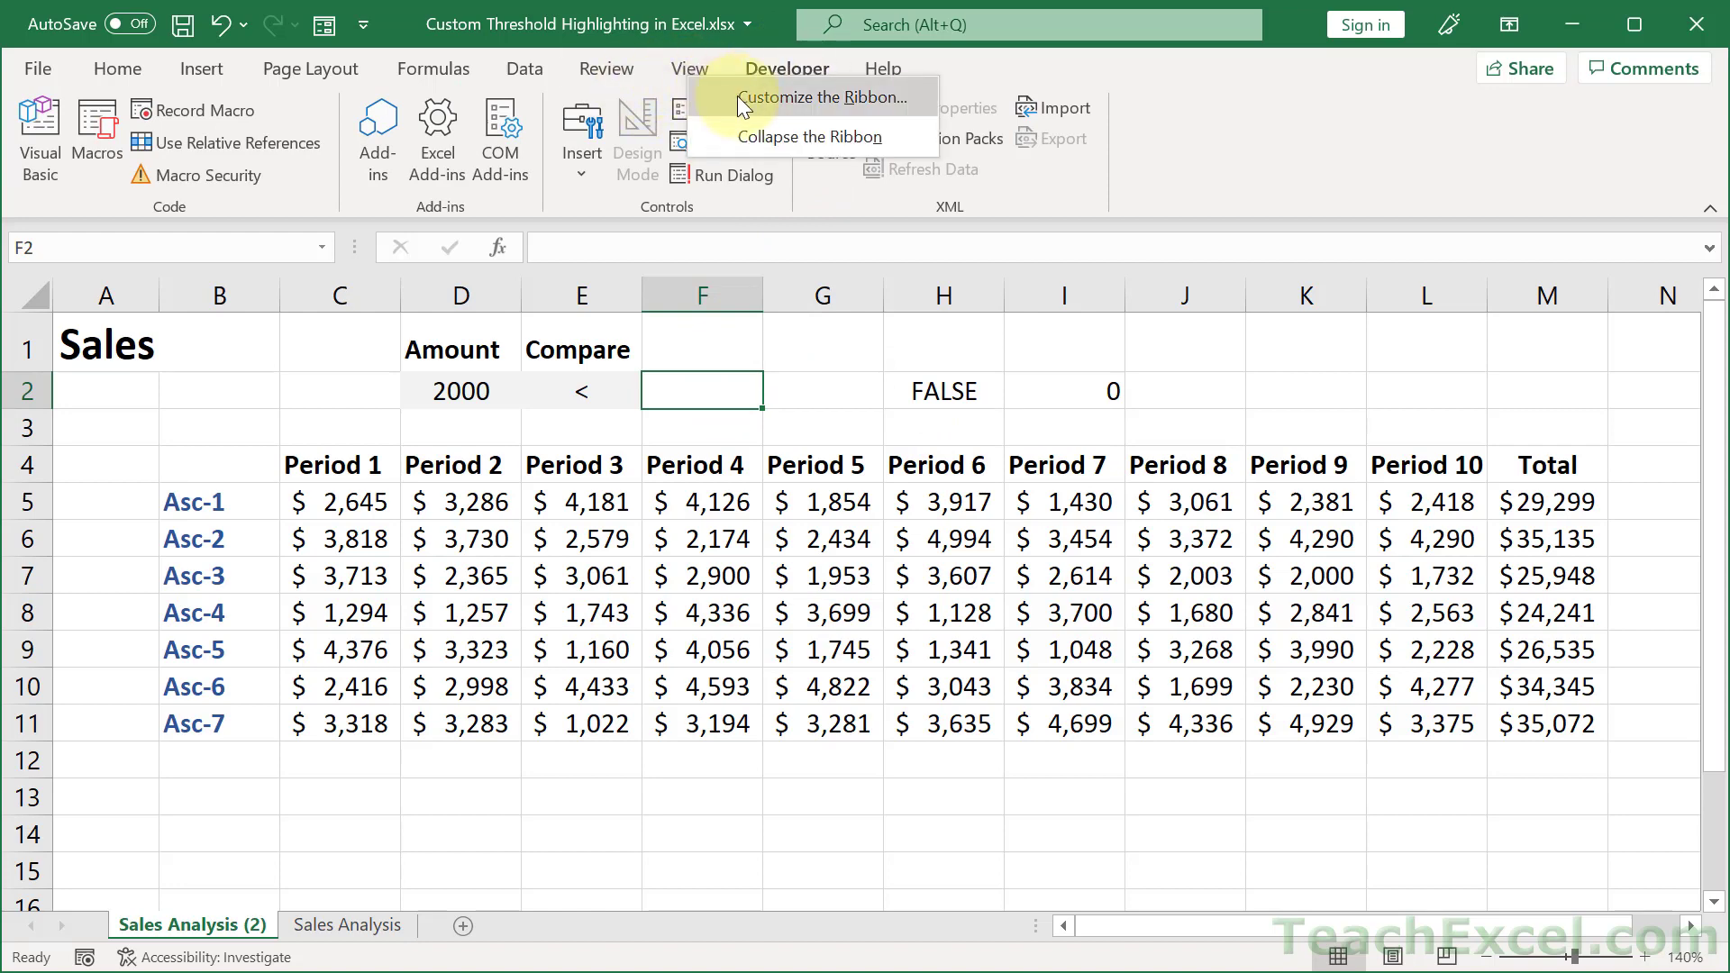
pyautogui.click(809, 97)
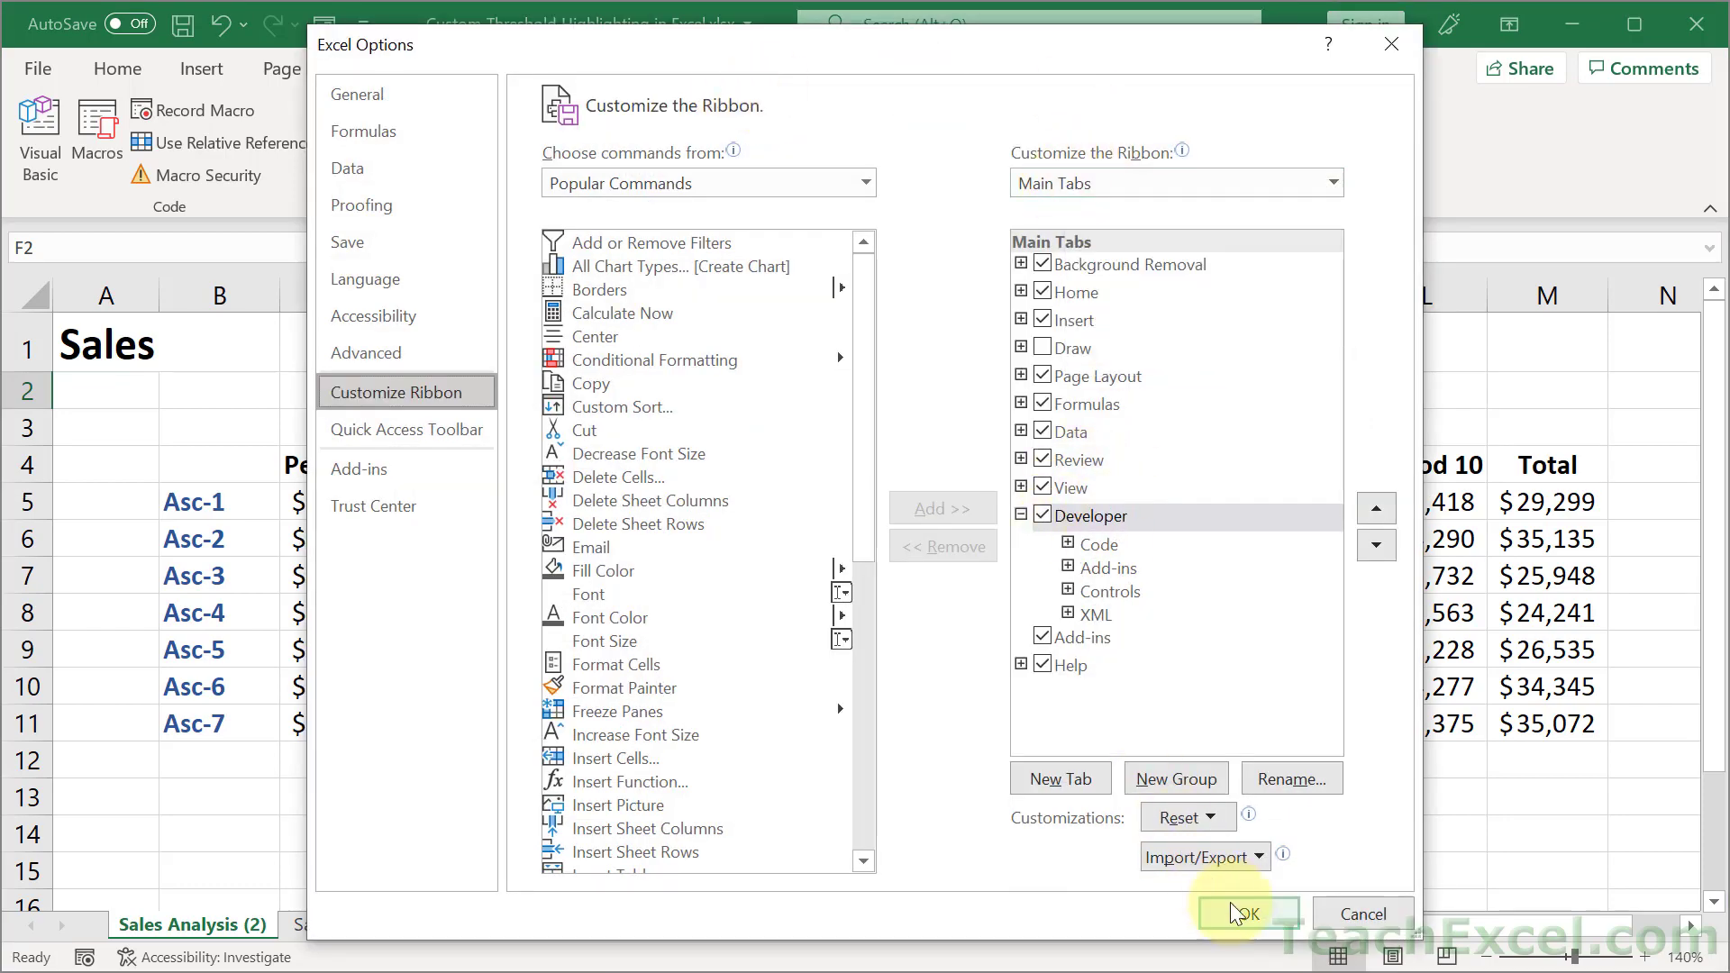
pyautogui.click(1247, 911)
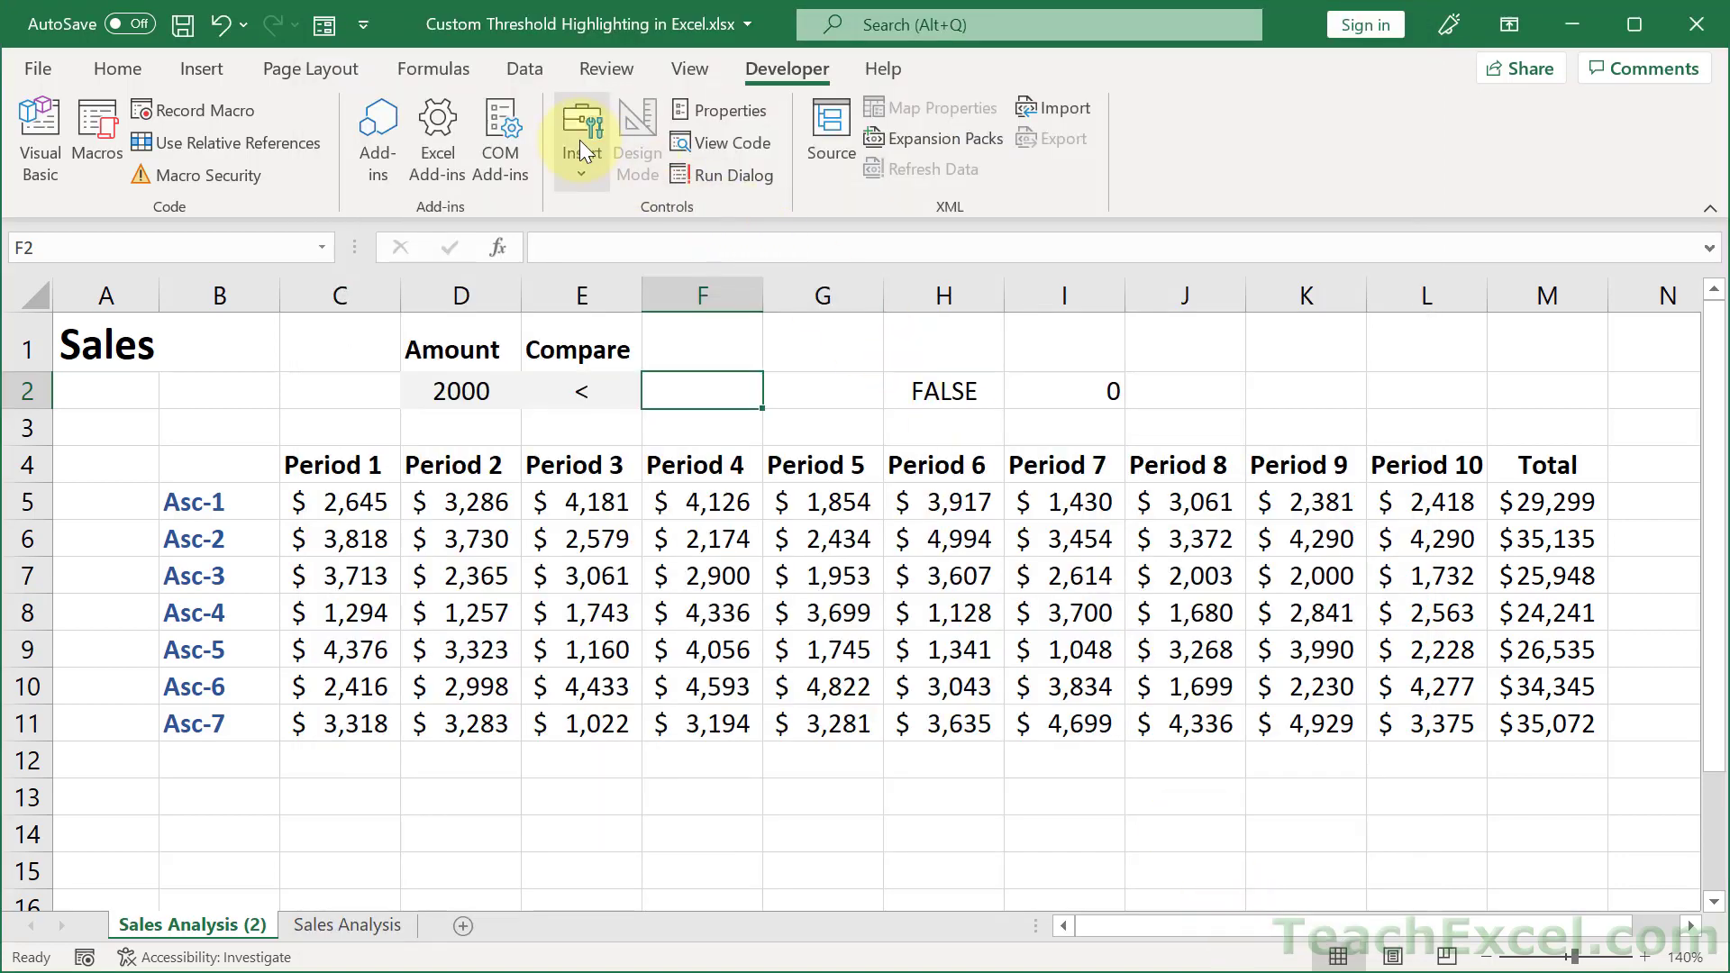
# Step: Insert a Form Control checkbox labelled Highlight beside the Compare cell near F2
pyautogui.click(578, 131)
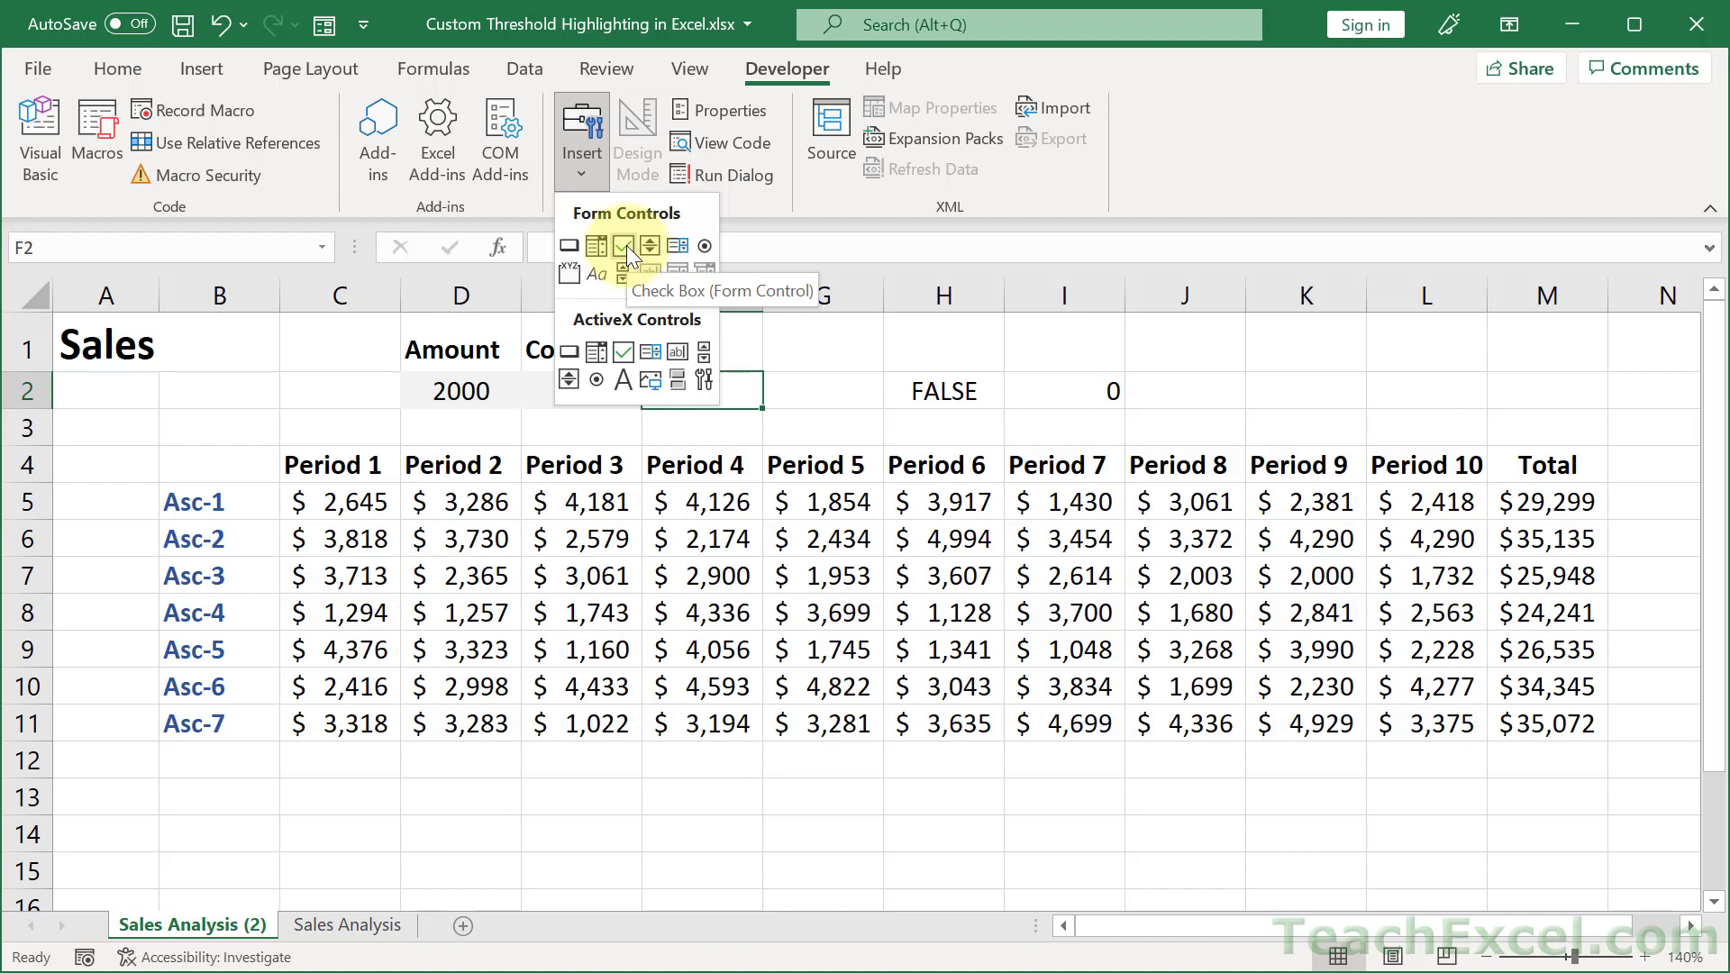
pyautogui.click(622, 245)
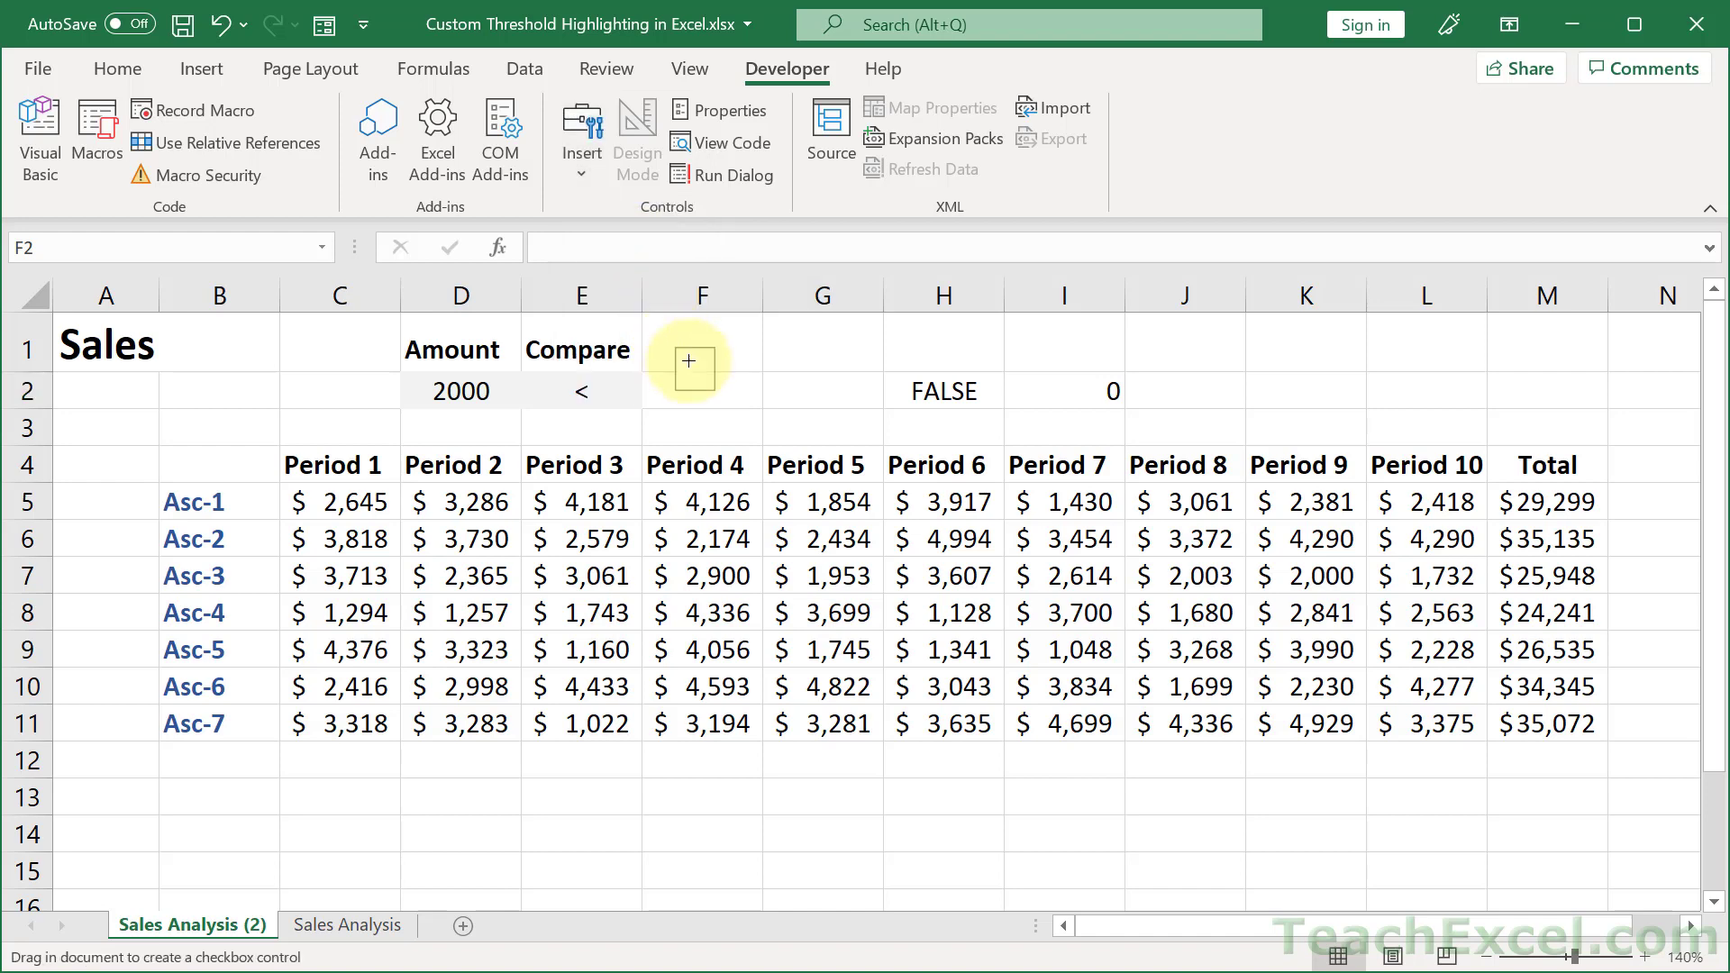
pyautogui.moveTo(672, 364); pyautogui.dragTo(832, 391)
pyautogui.write('Highlight')
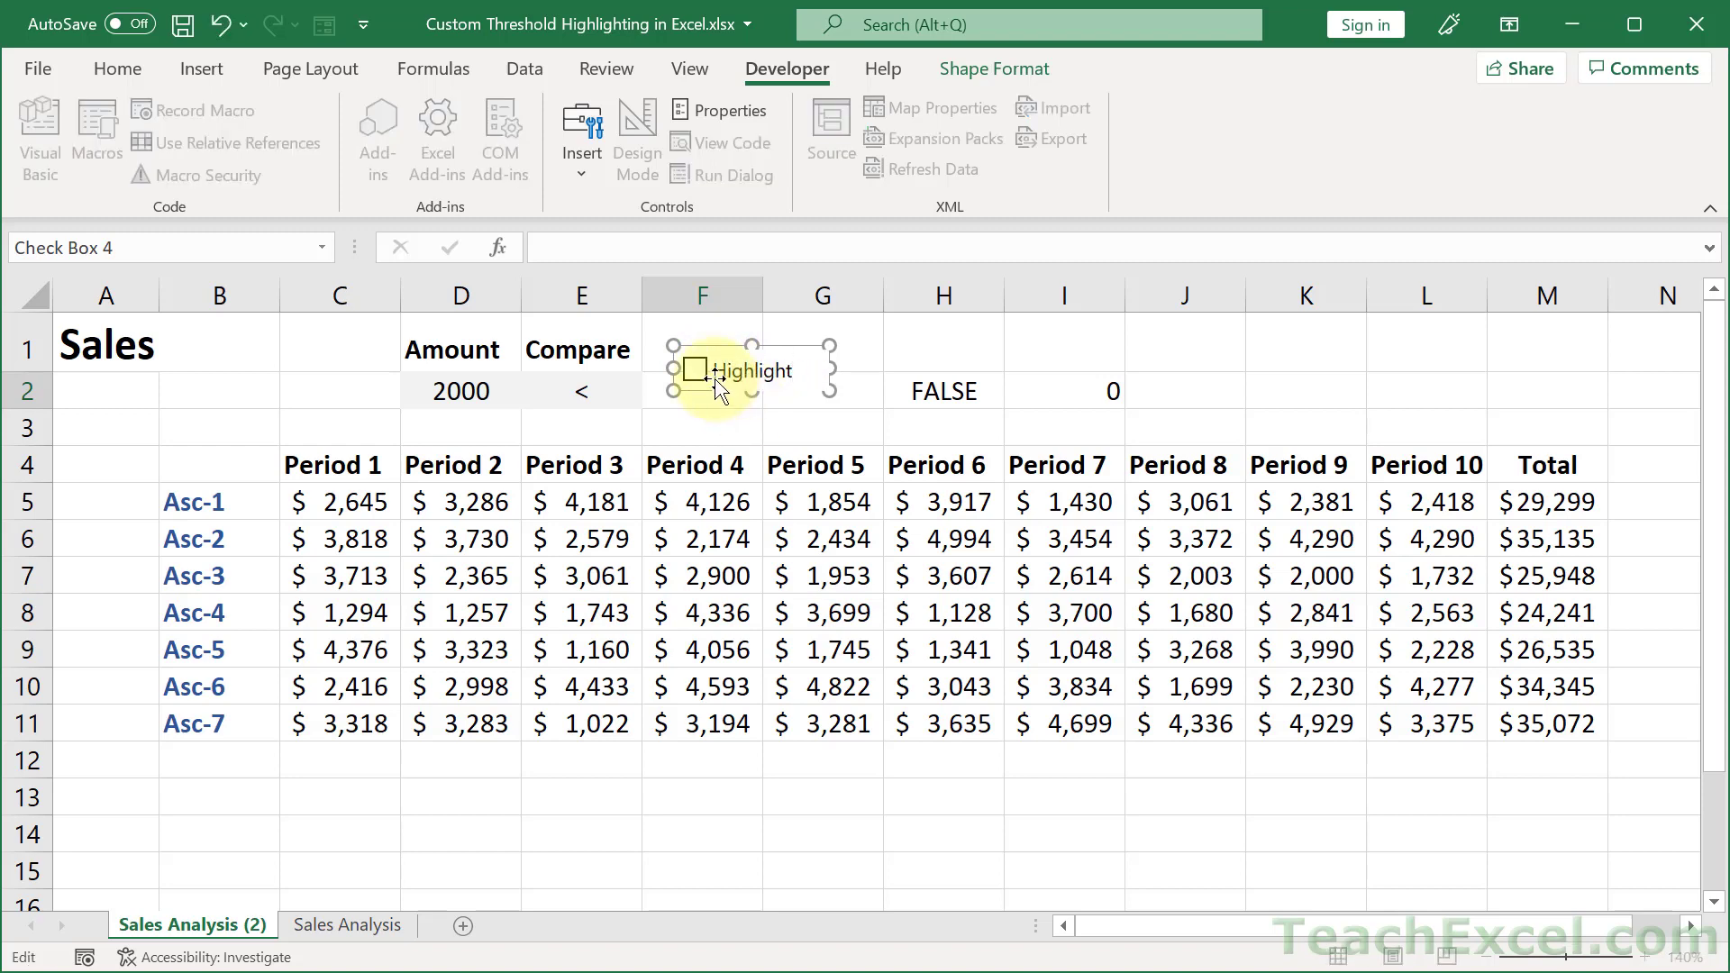
# Step: Link the Highlight checkbox to cell F1 through Format Control
pyautogui.rightClick(717, 369)
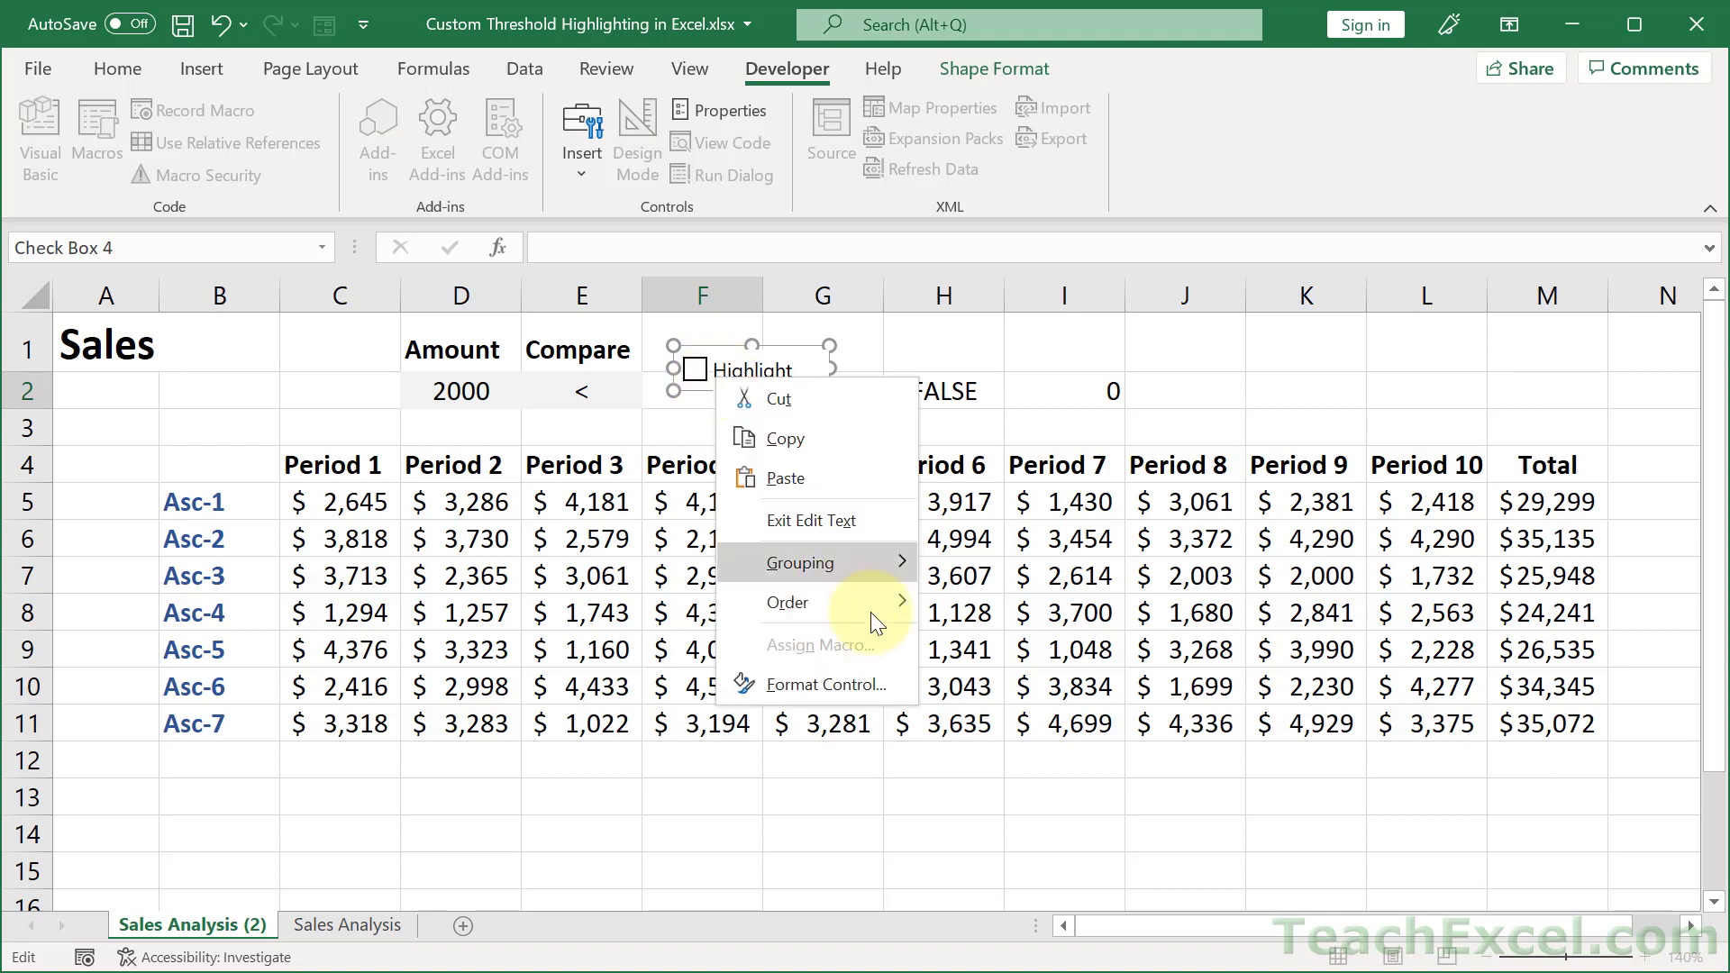
pyautogui.click(827, 685)
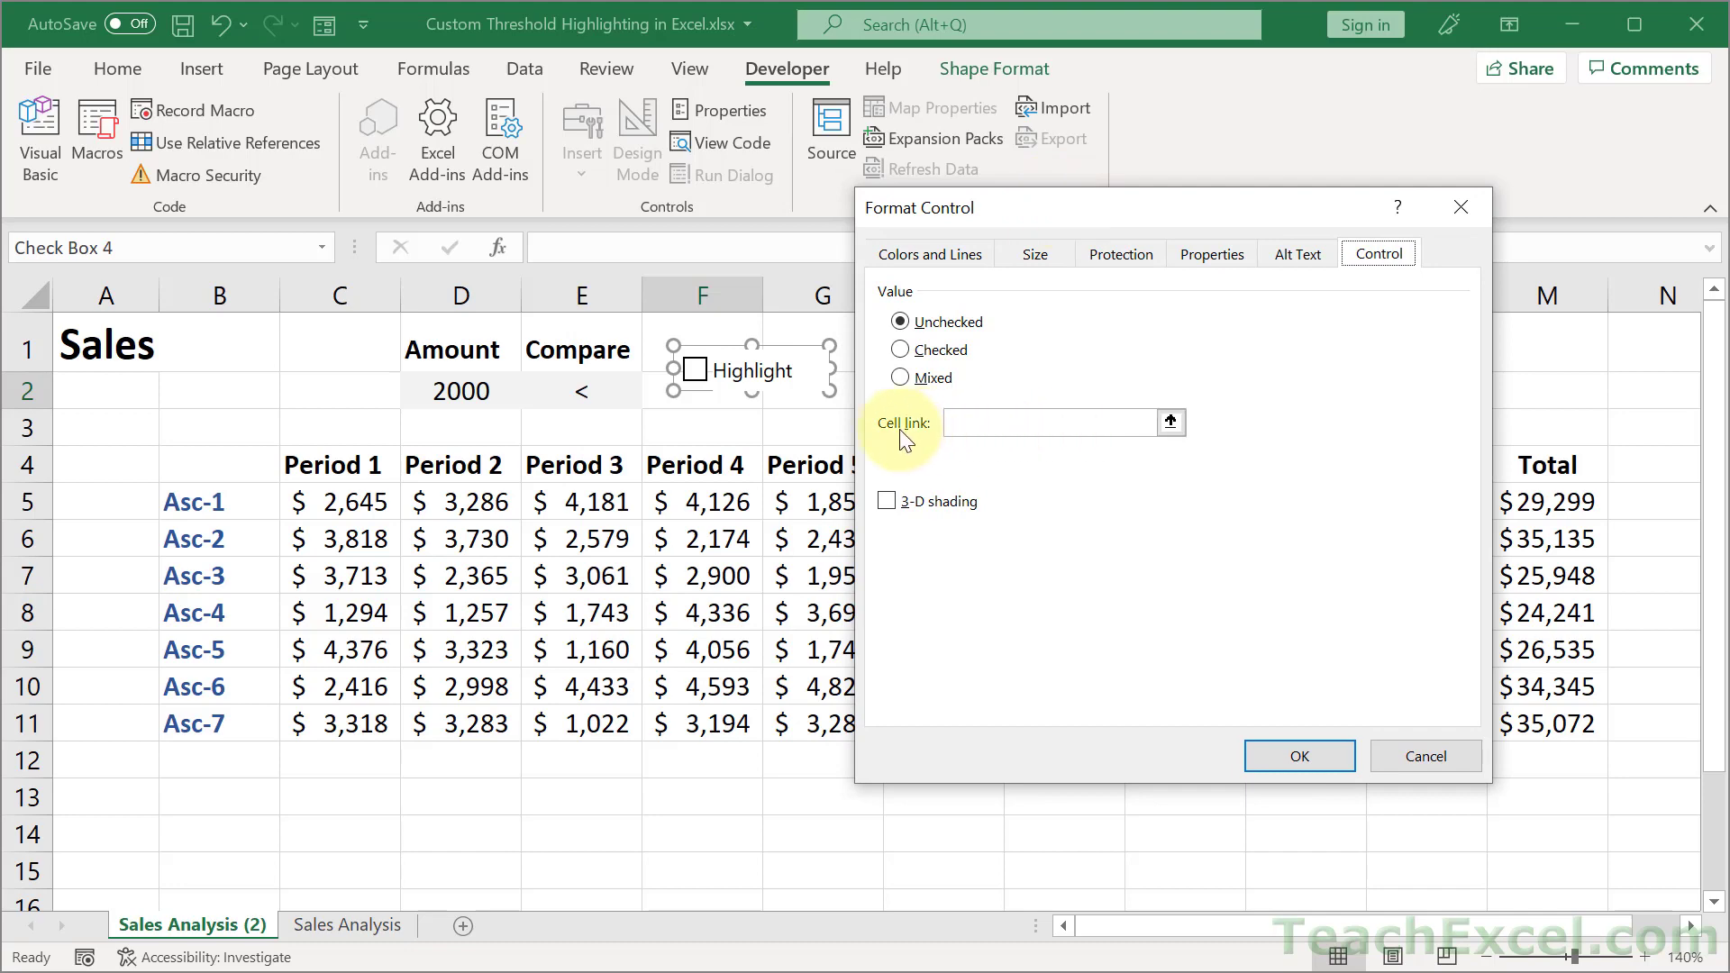
pyautogui.moveTo(1078, 413)
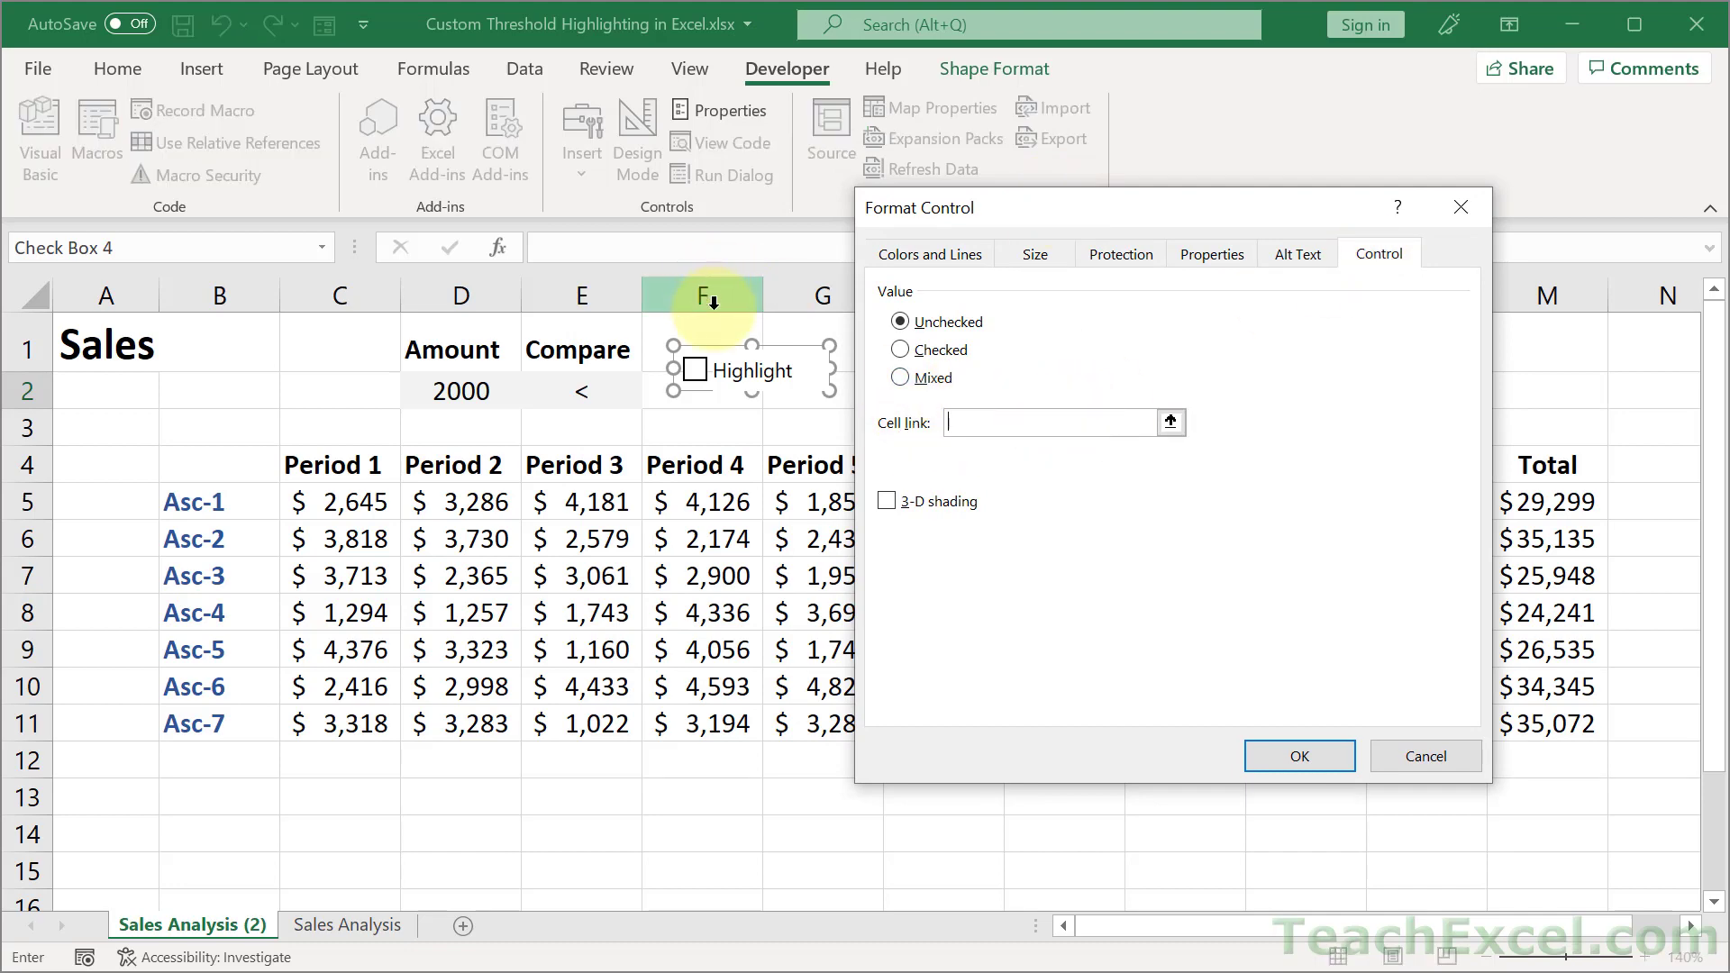
pyautogui.write('F')
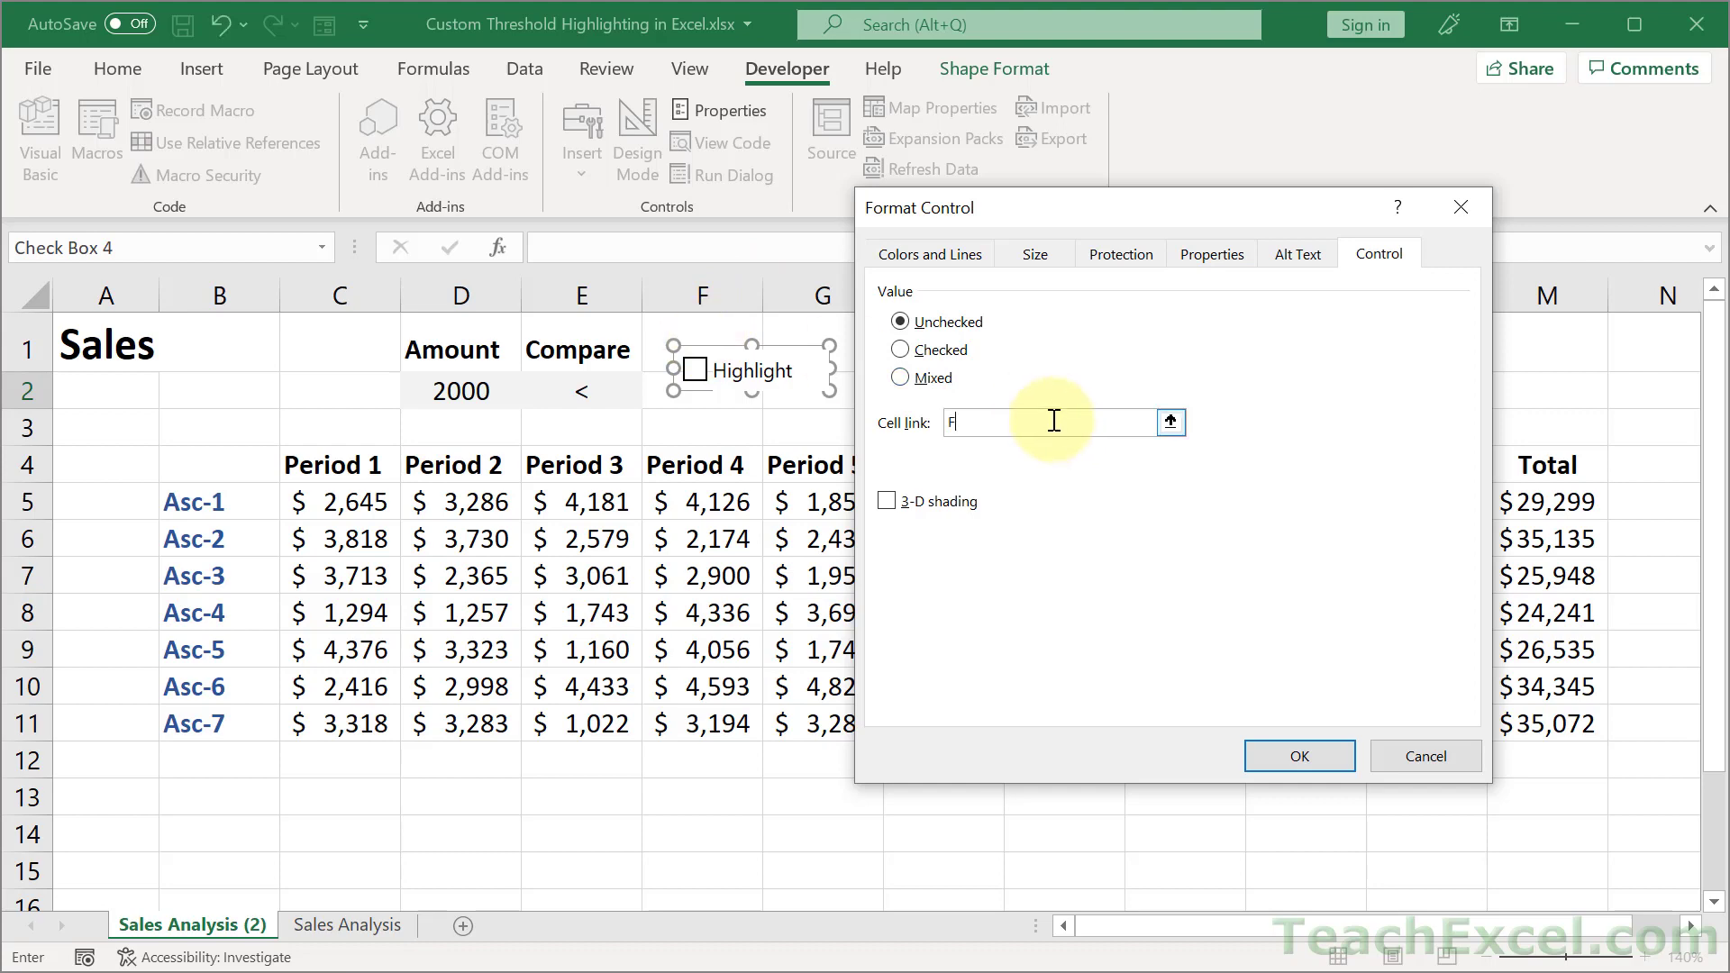
pyautogui.write('1')
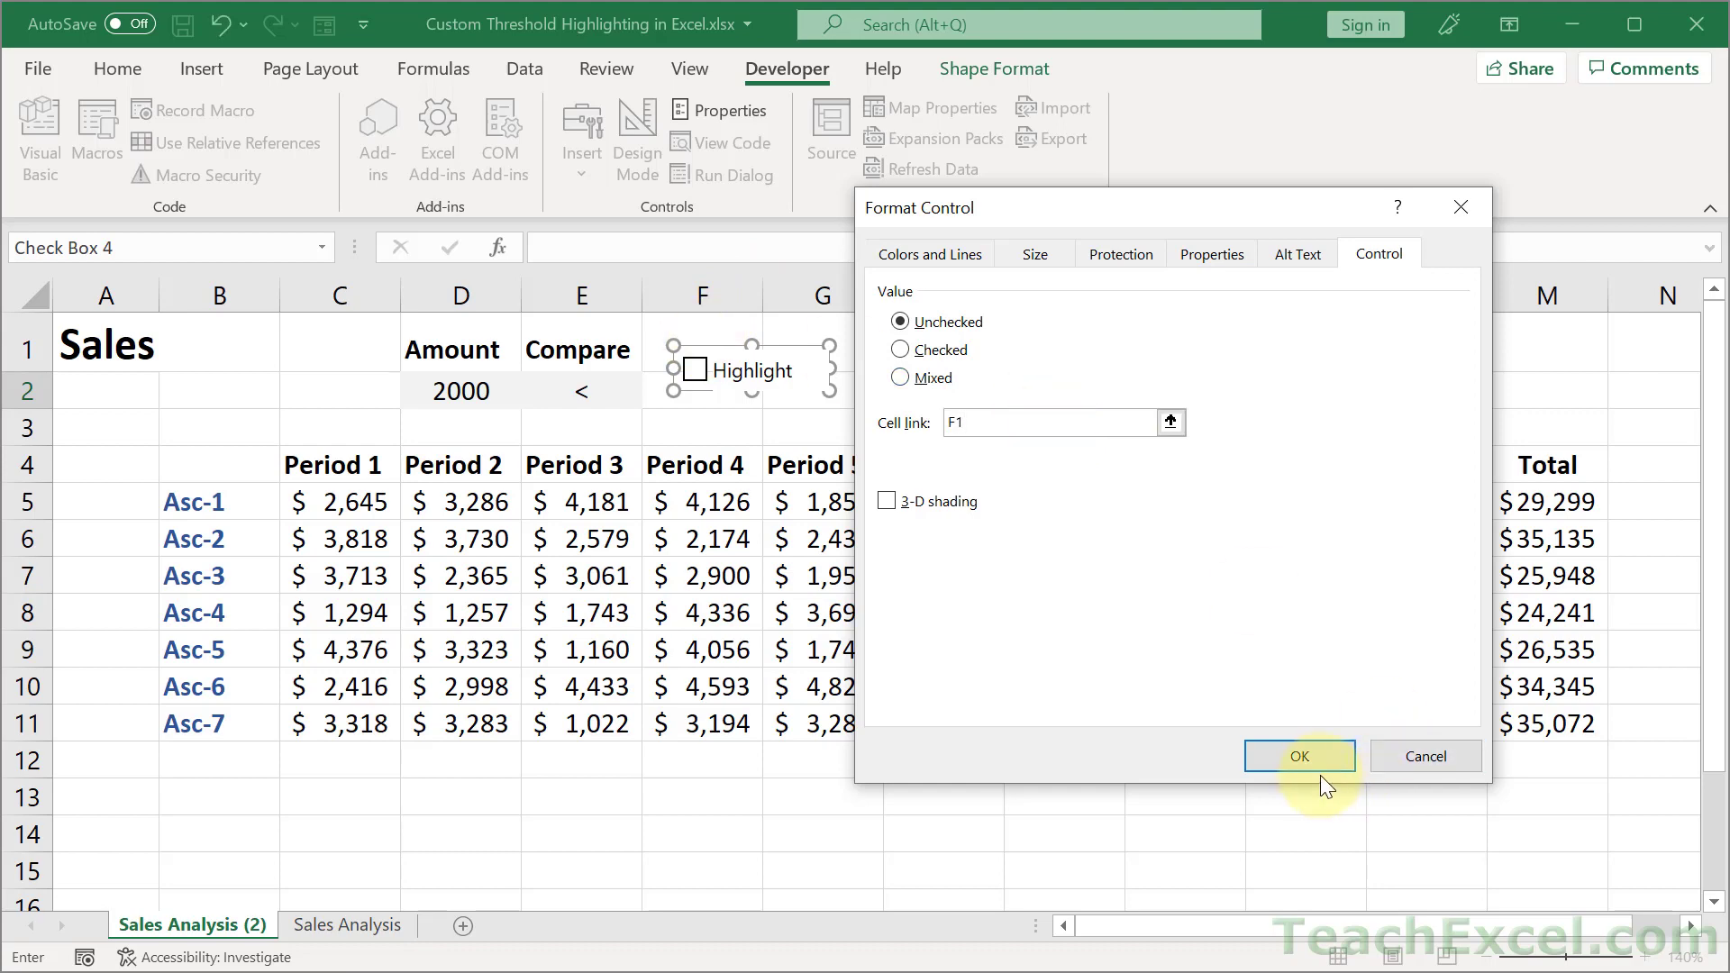
pyautogui.click(1299, 755)
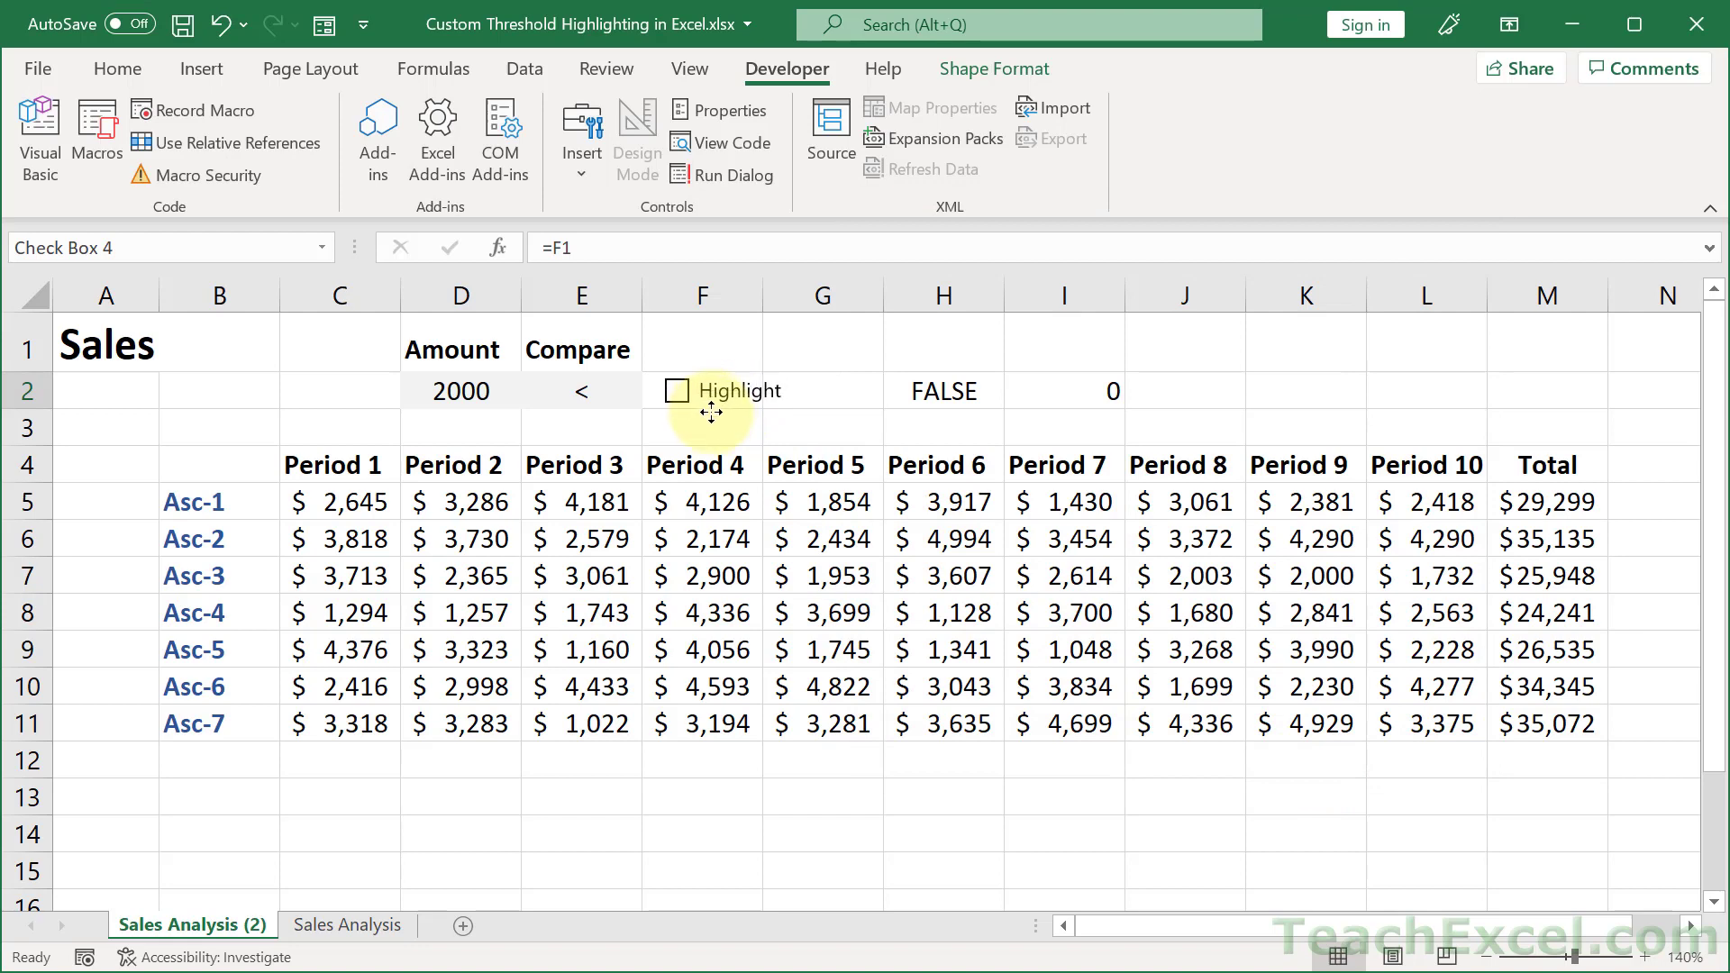
pyautogui.click(822, 427)
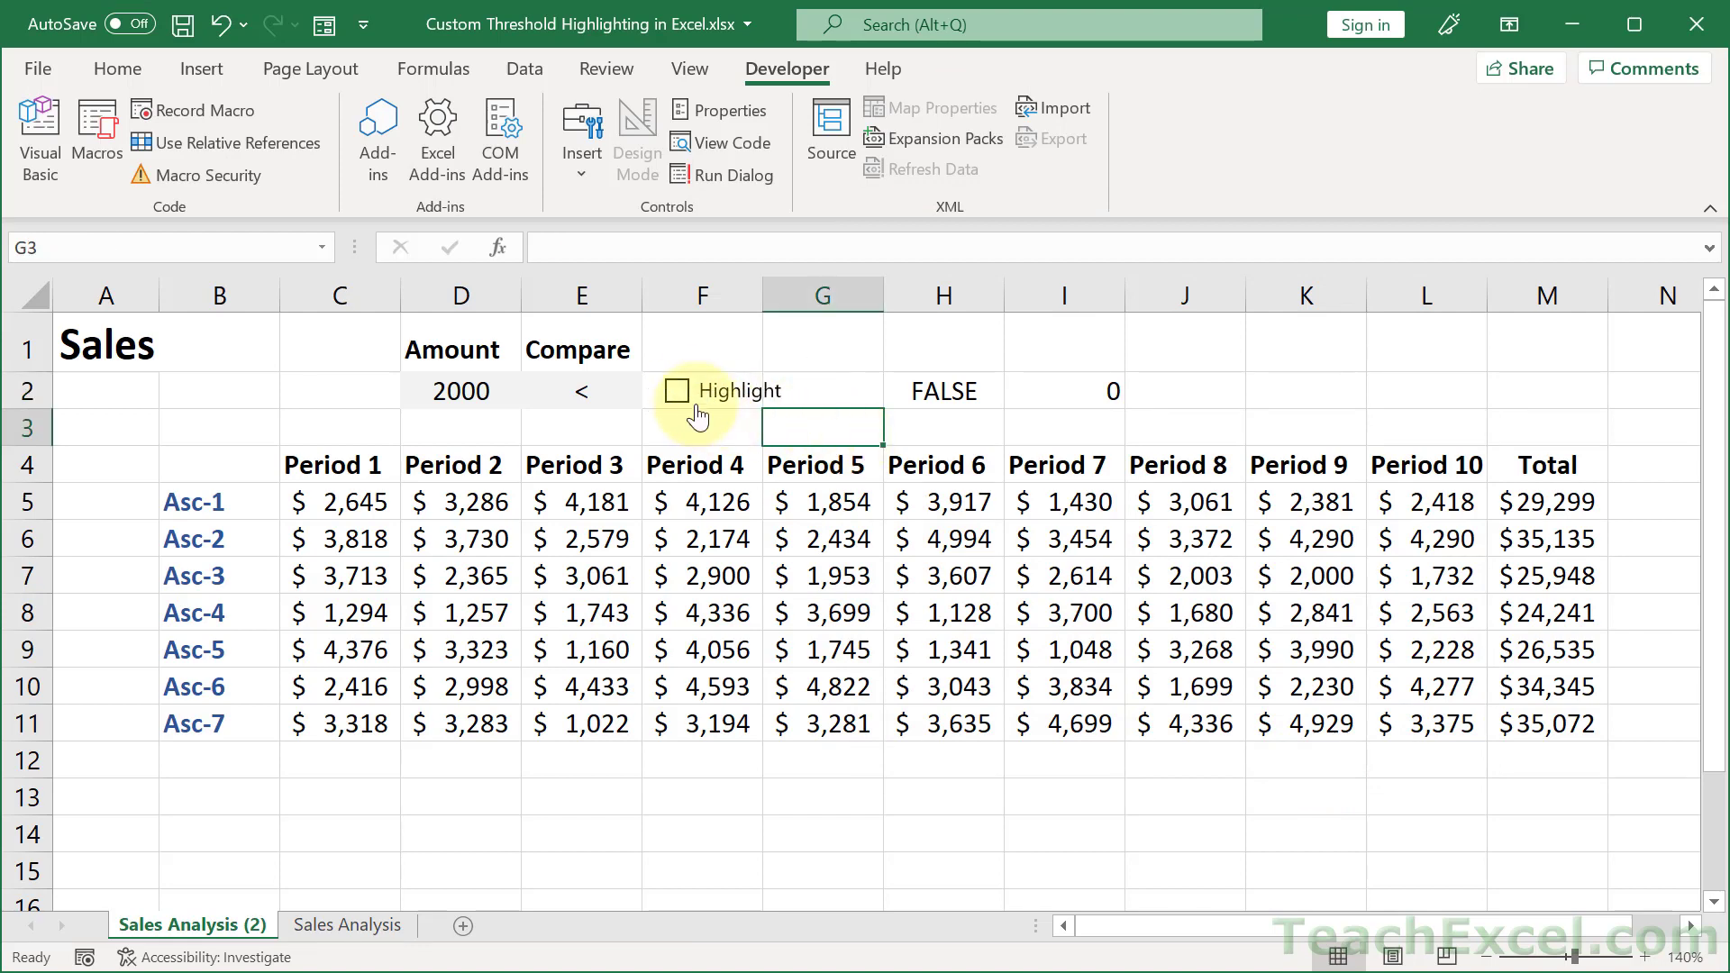
# Step: Toggle the Highlight checkbox on and off, leaving it unticked so F1 reads FALSE
pyautogui.click(677, 391)
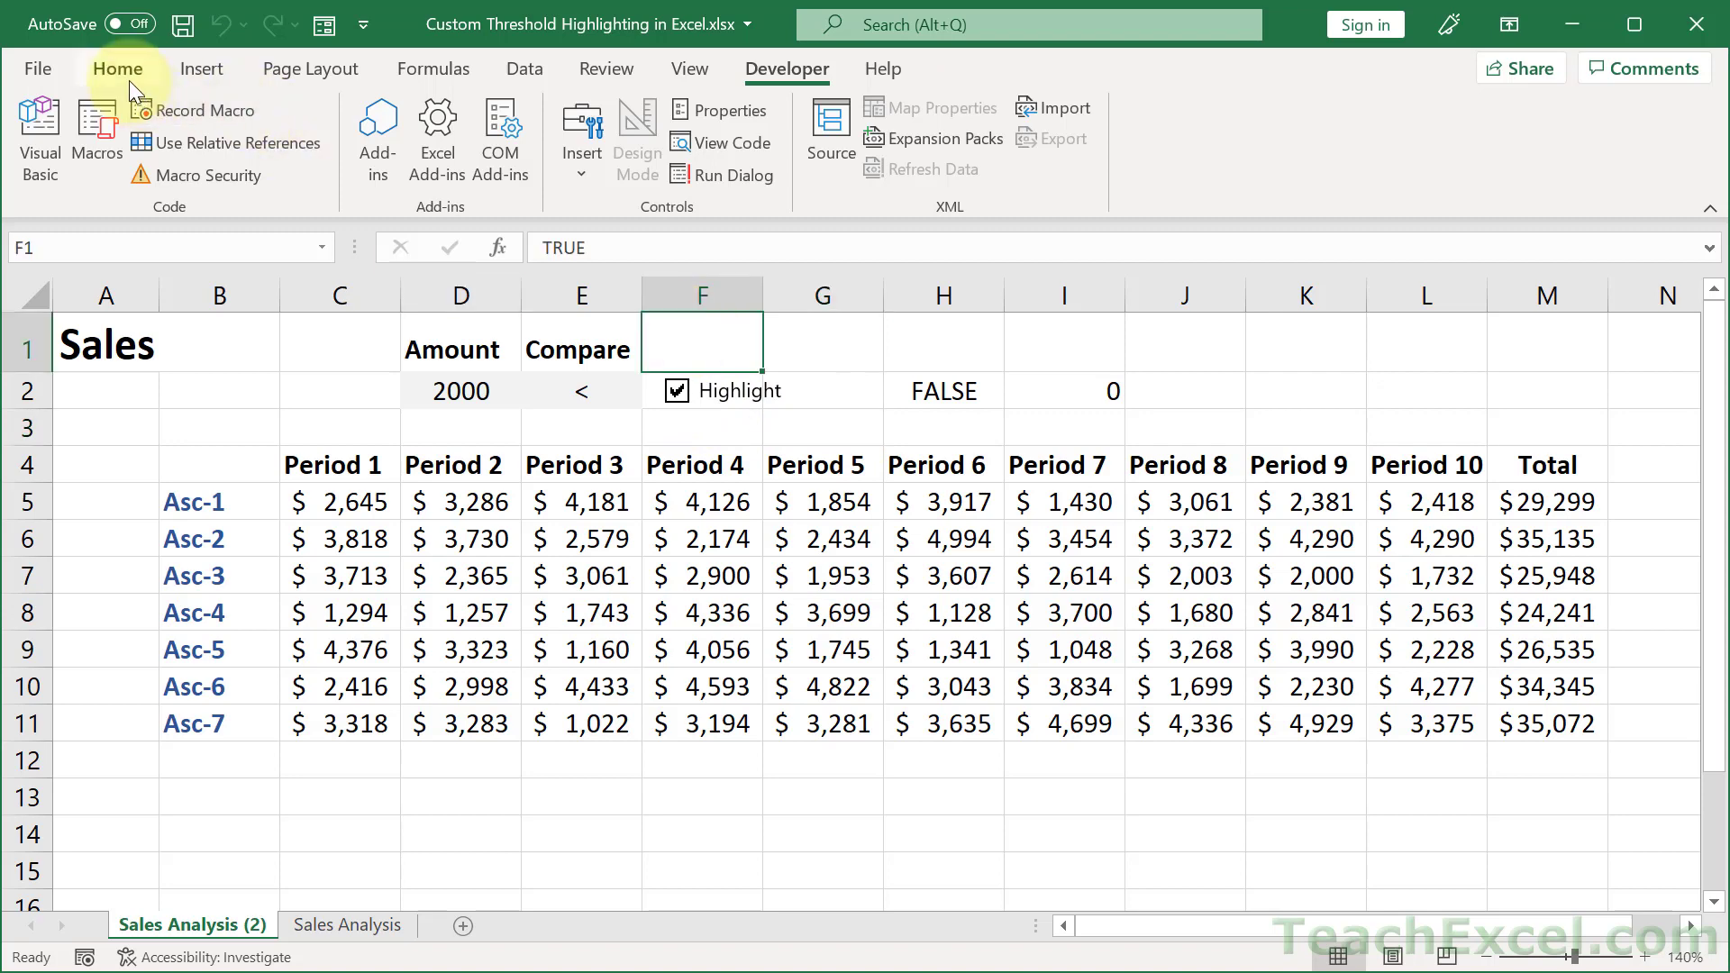
pyautogui.click(117, 68)
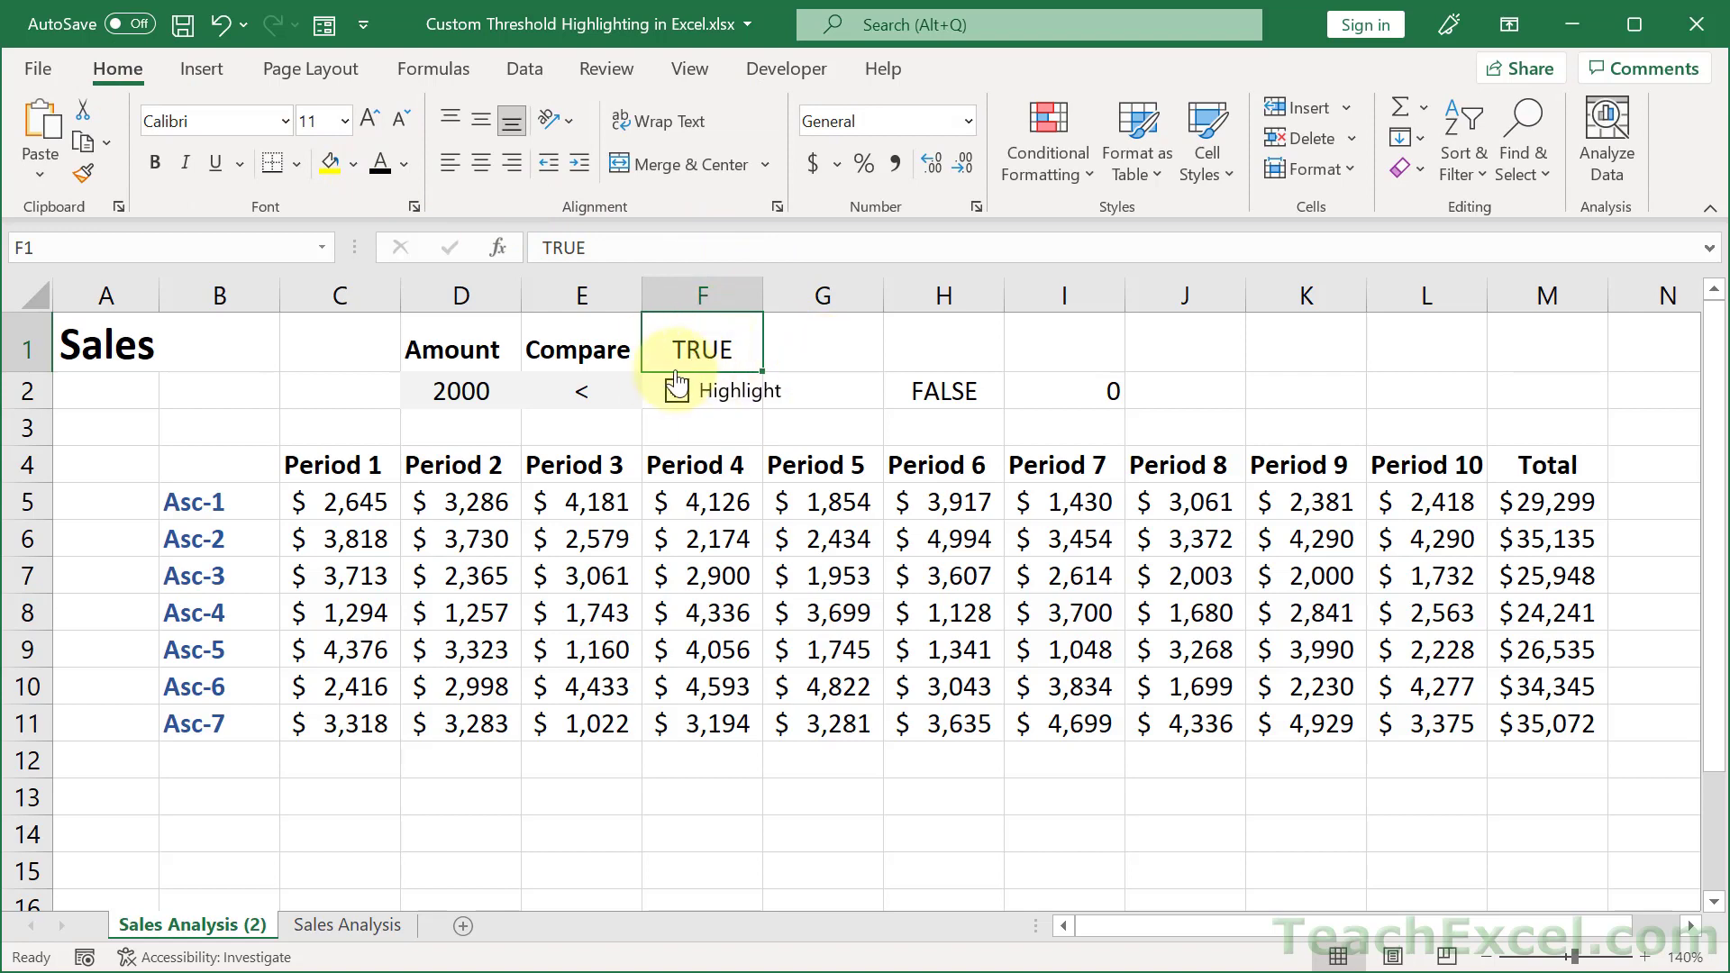
pyautogui.click(676, 389)
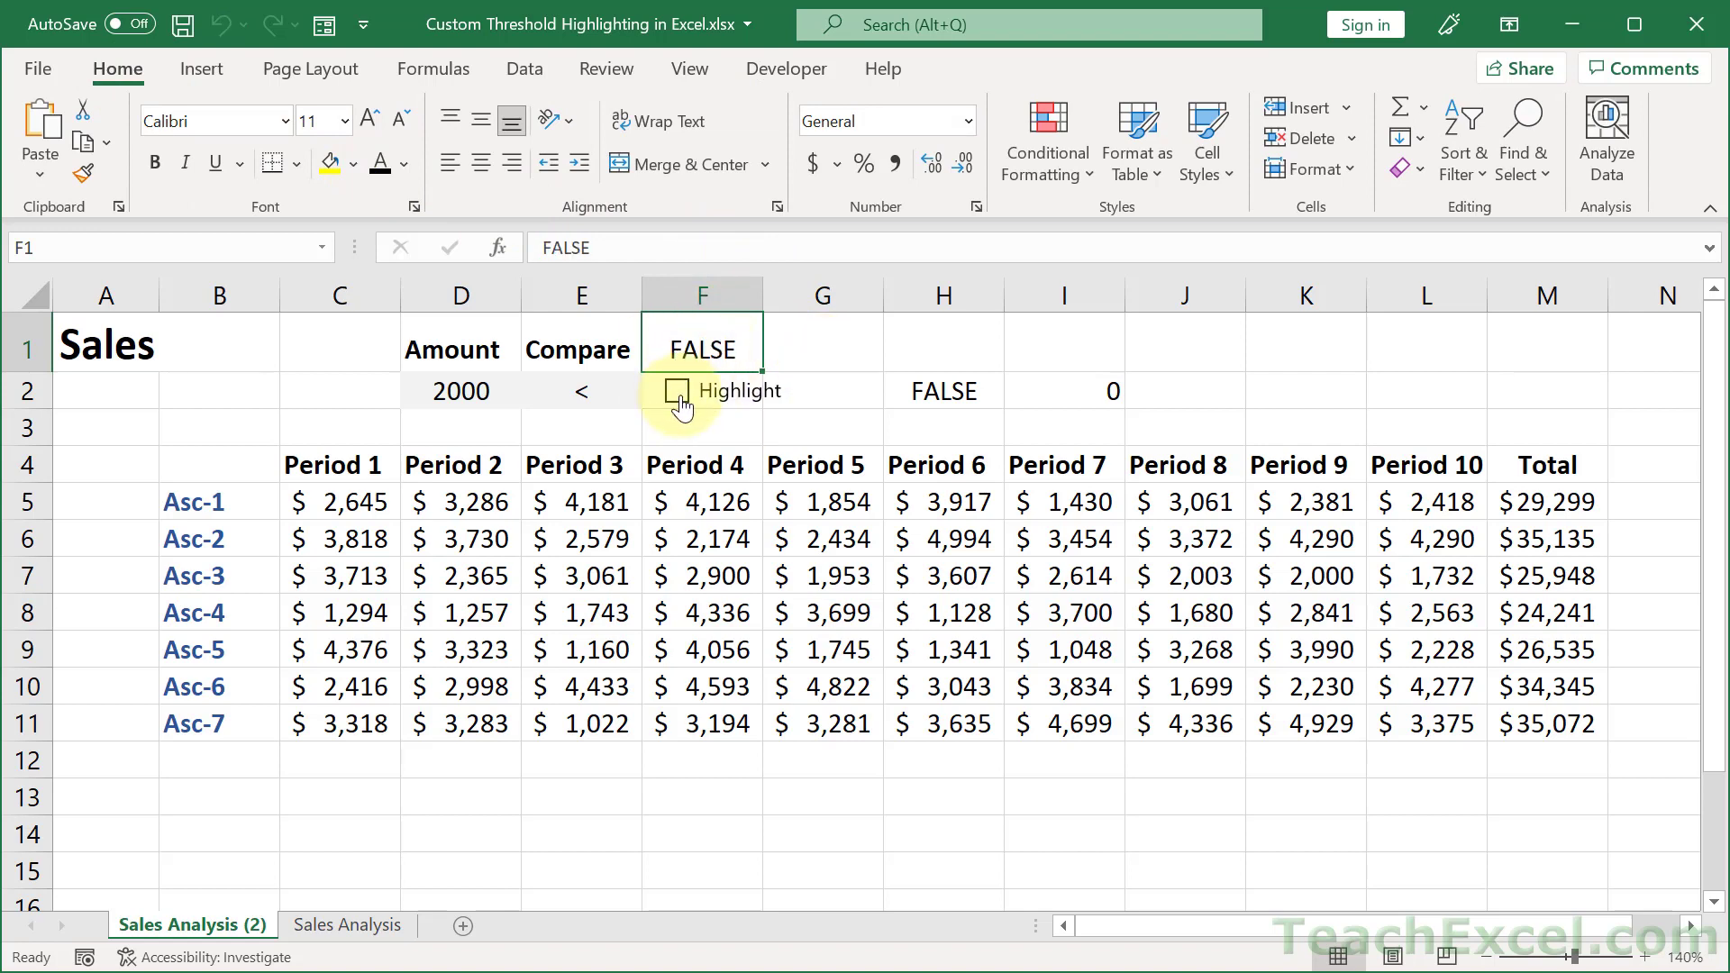
pyautogui.moveTo(1097, 391)
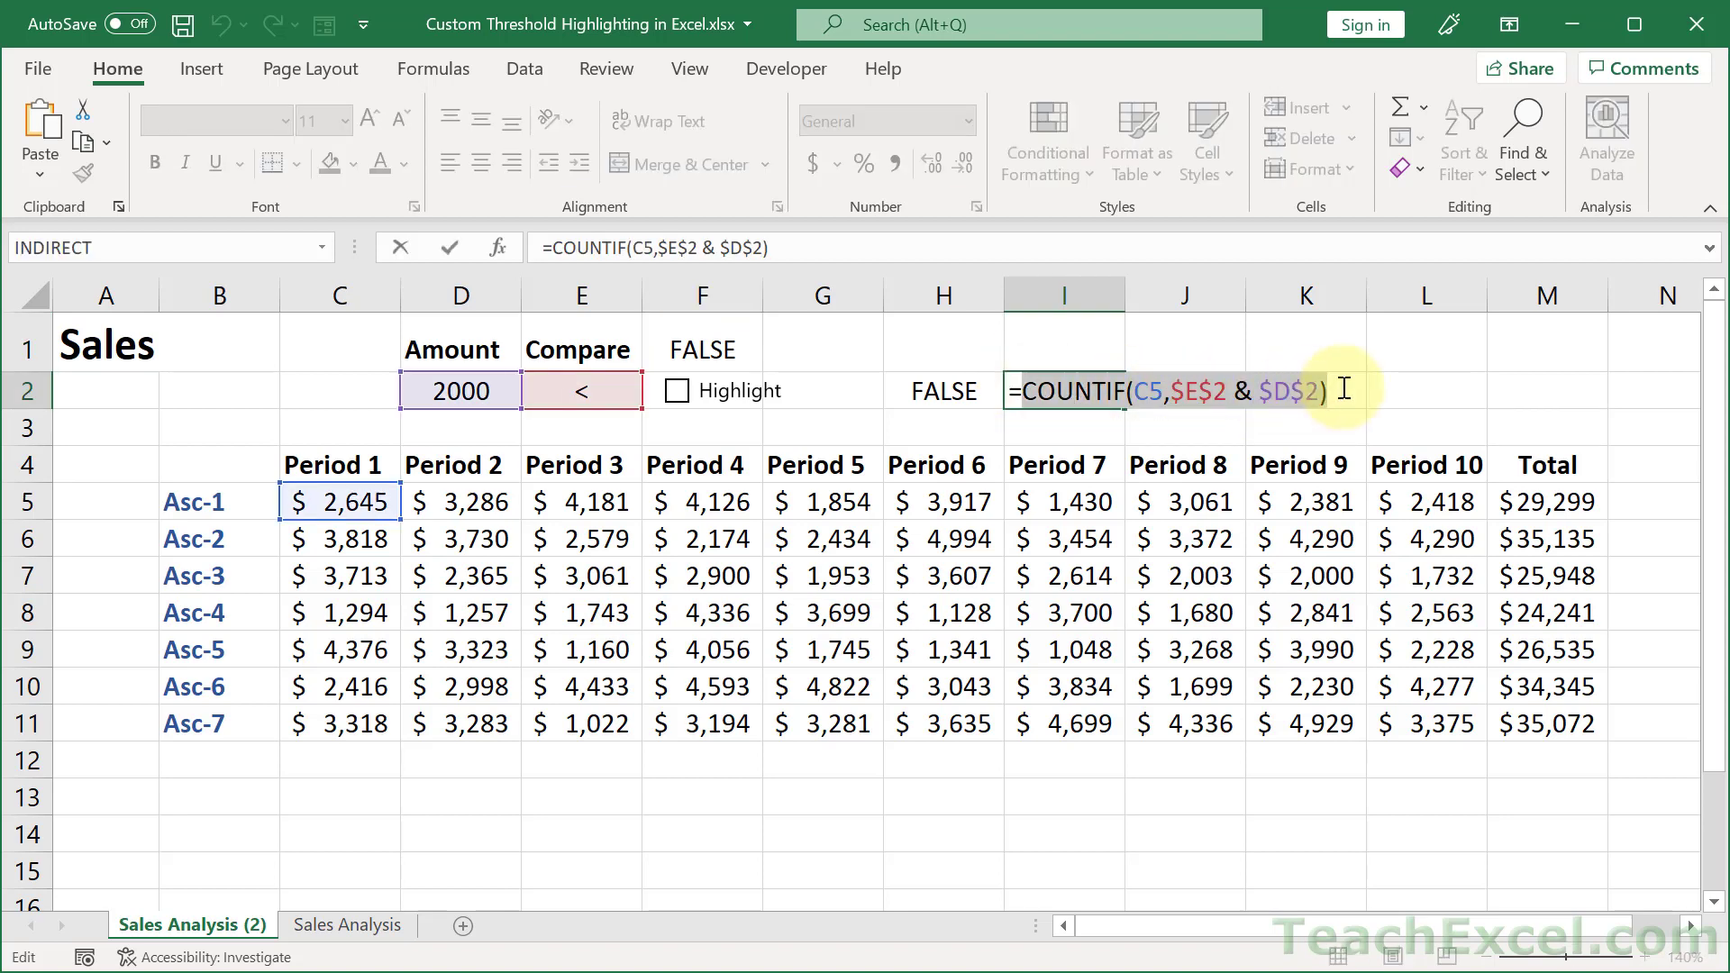
# Step: Enter =AND($F$1, COUNTIF(C5,$E$2 & $D$2)) in I1 after confirming the COUNTIF in I2
pyautogui.press('Enter')
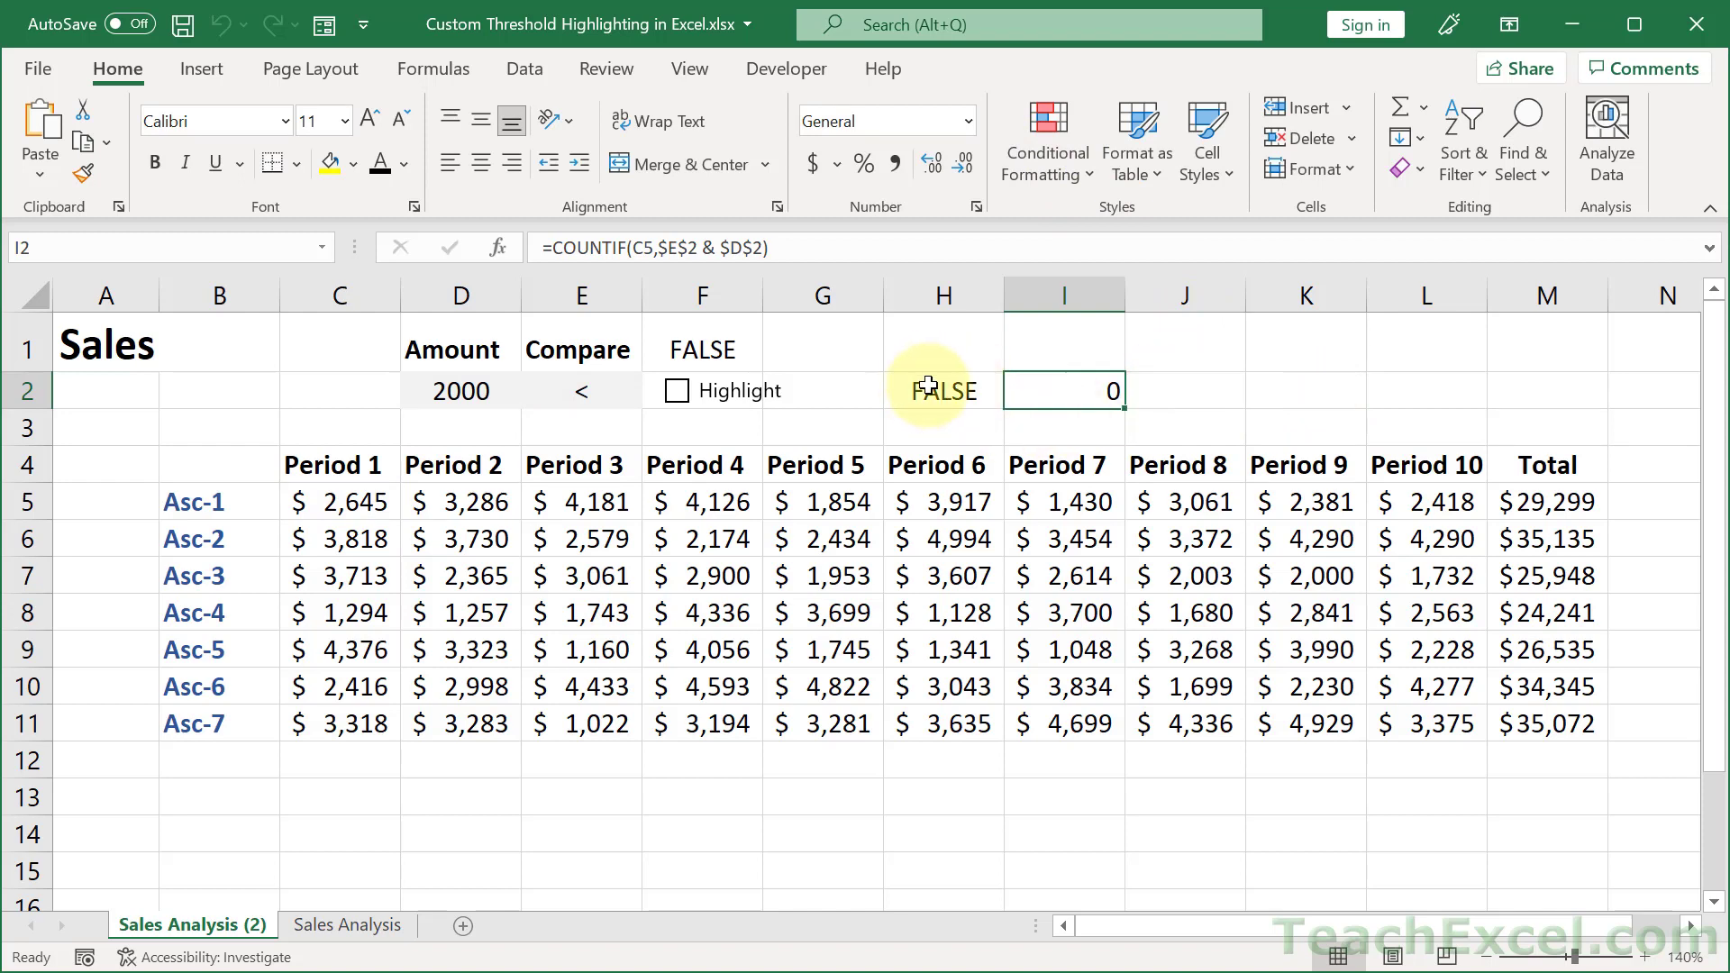
pyautogui.click(1063, 340)
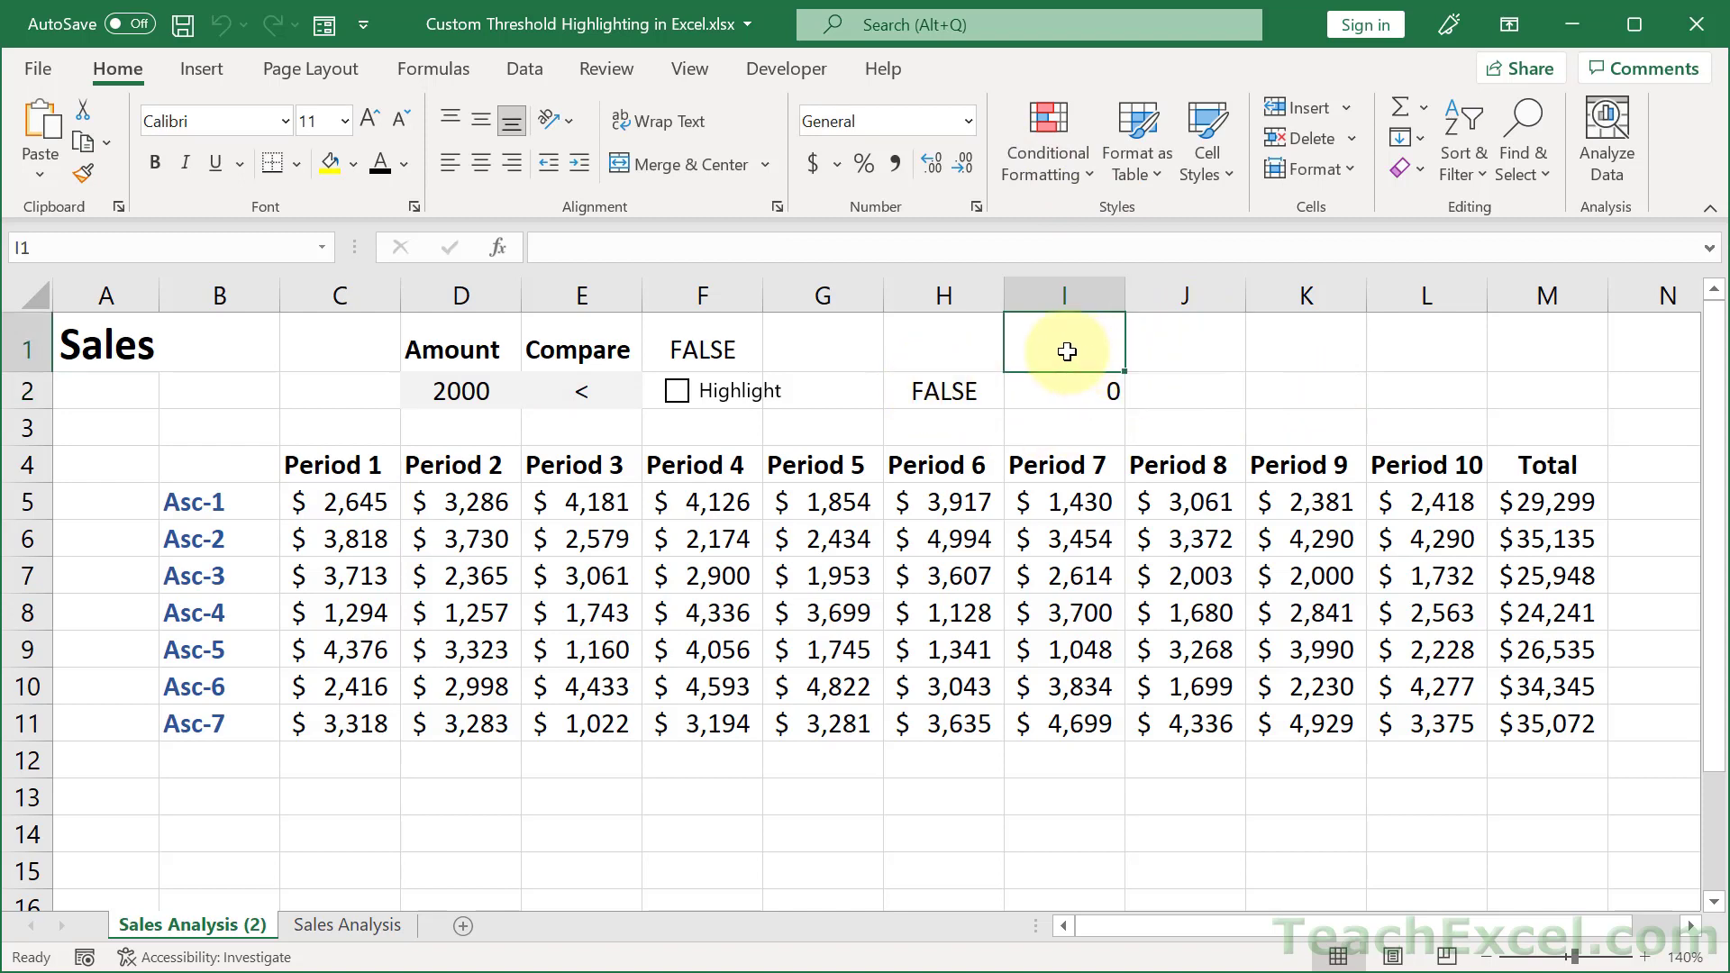
pyautogui.write('=and')
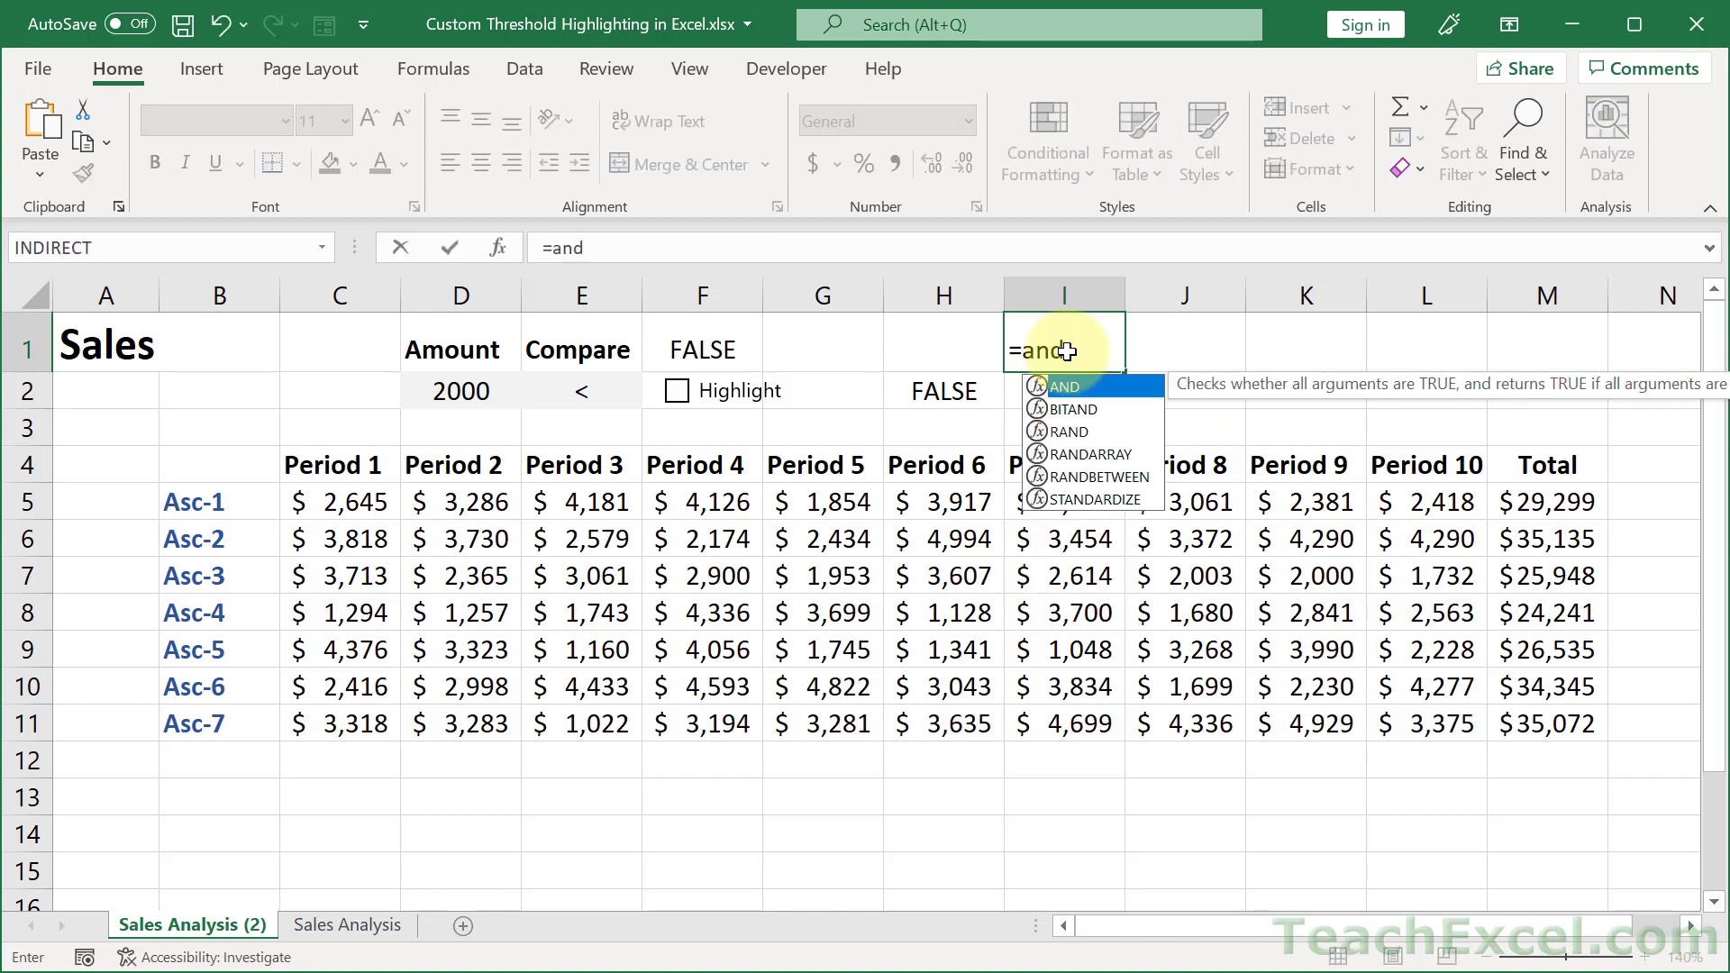
pyautogui.press('Tab')
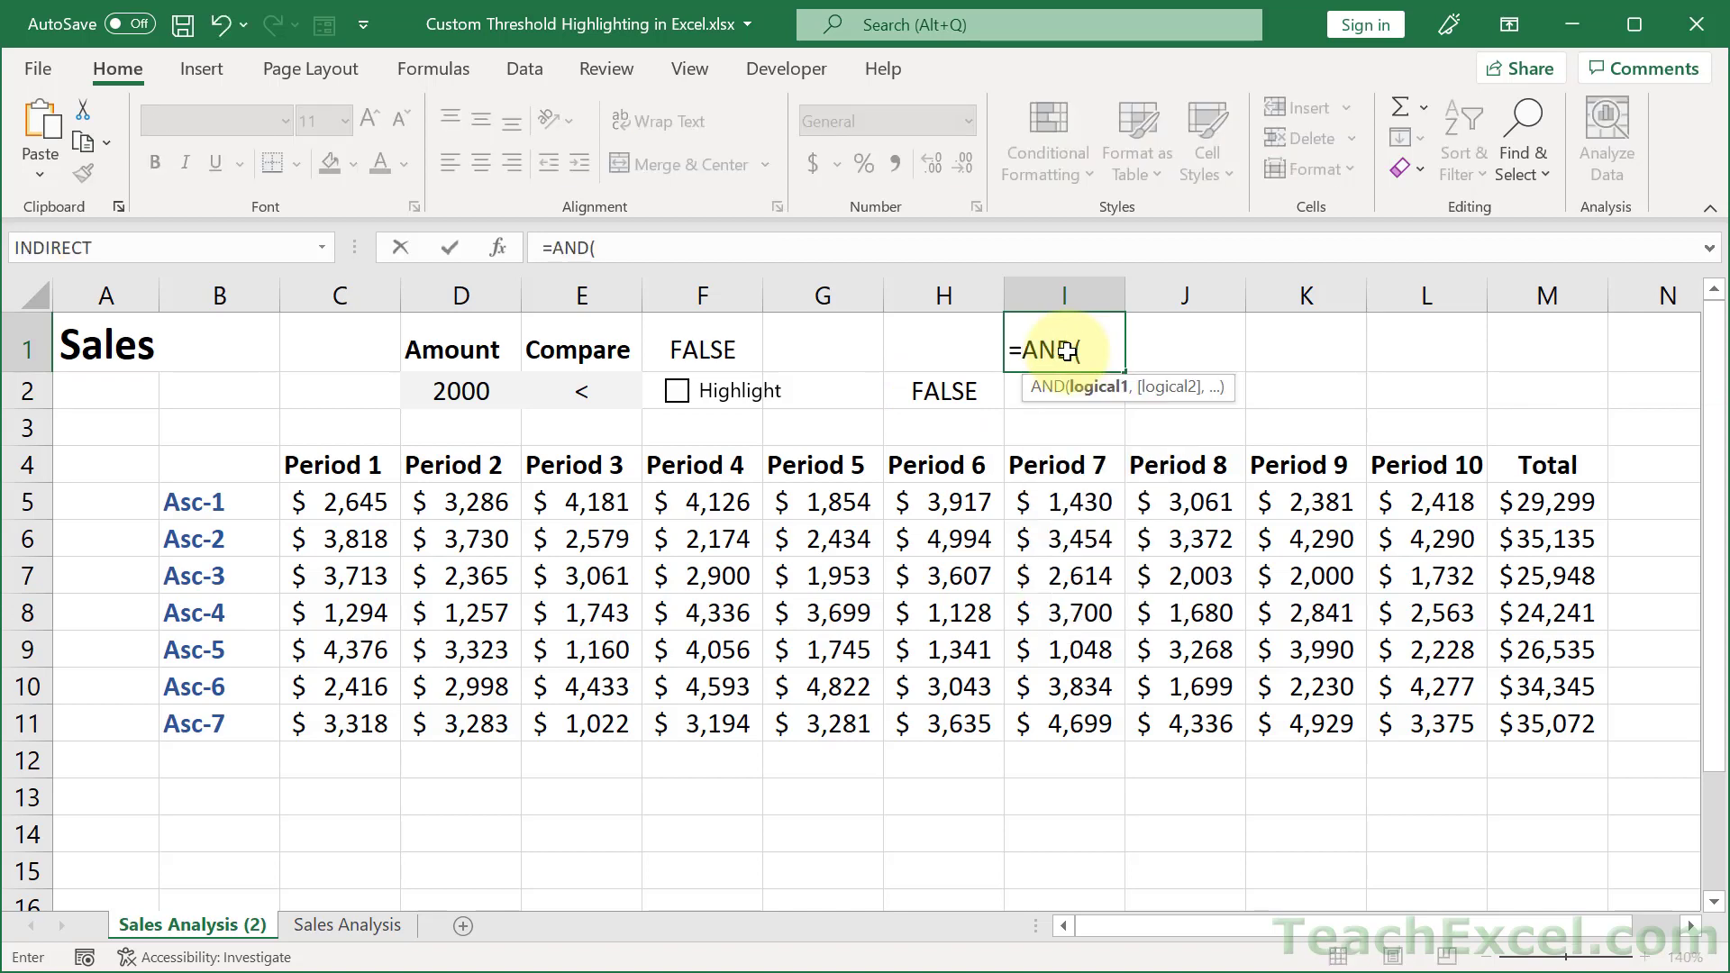
pyautogui.click(701, 347)
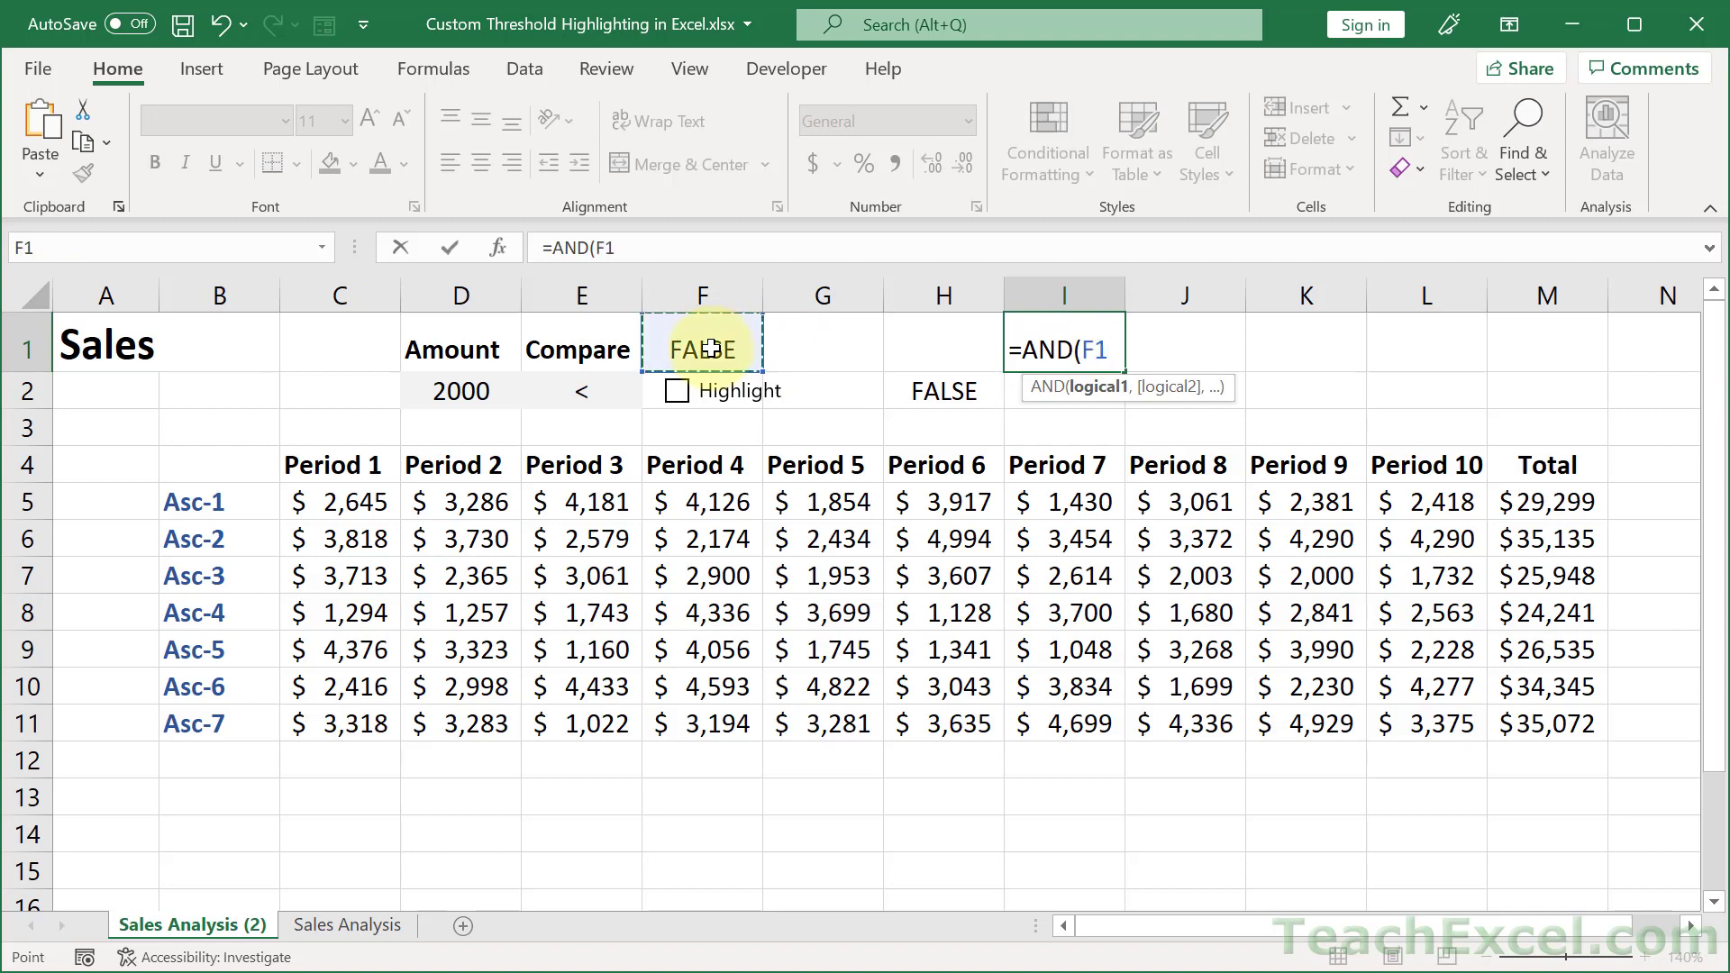
pyautogui.moveTo(735, 420)
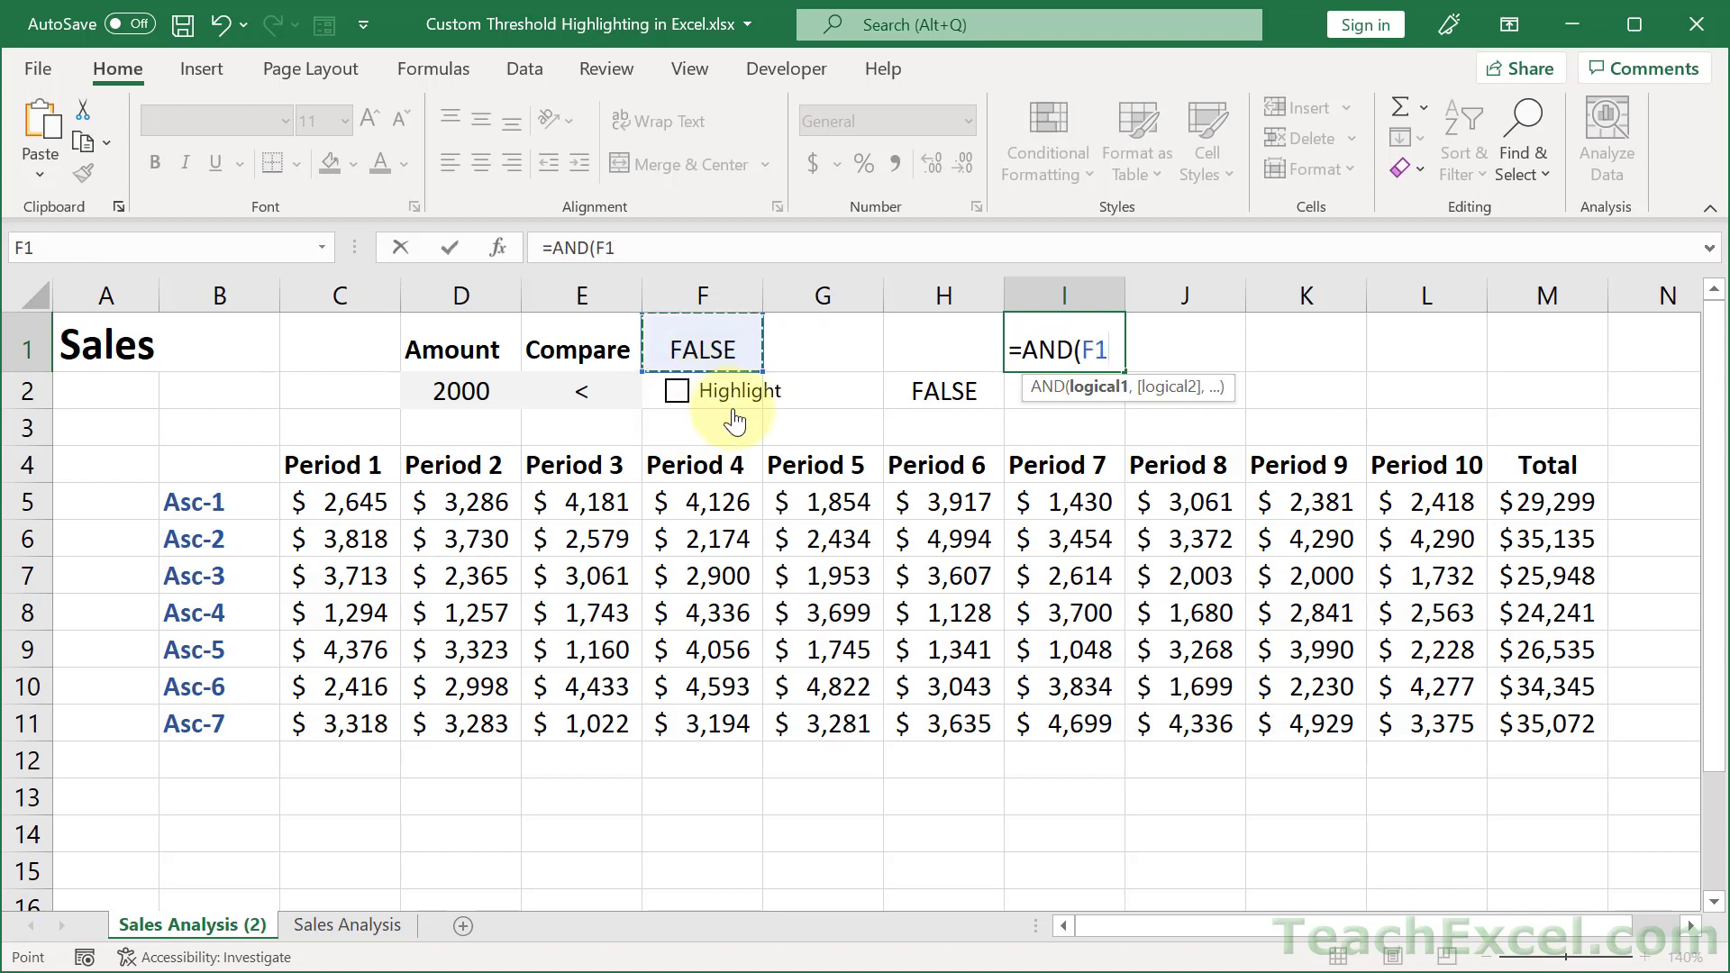
pyautogui.write(',')
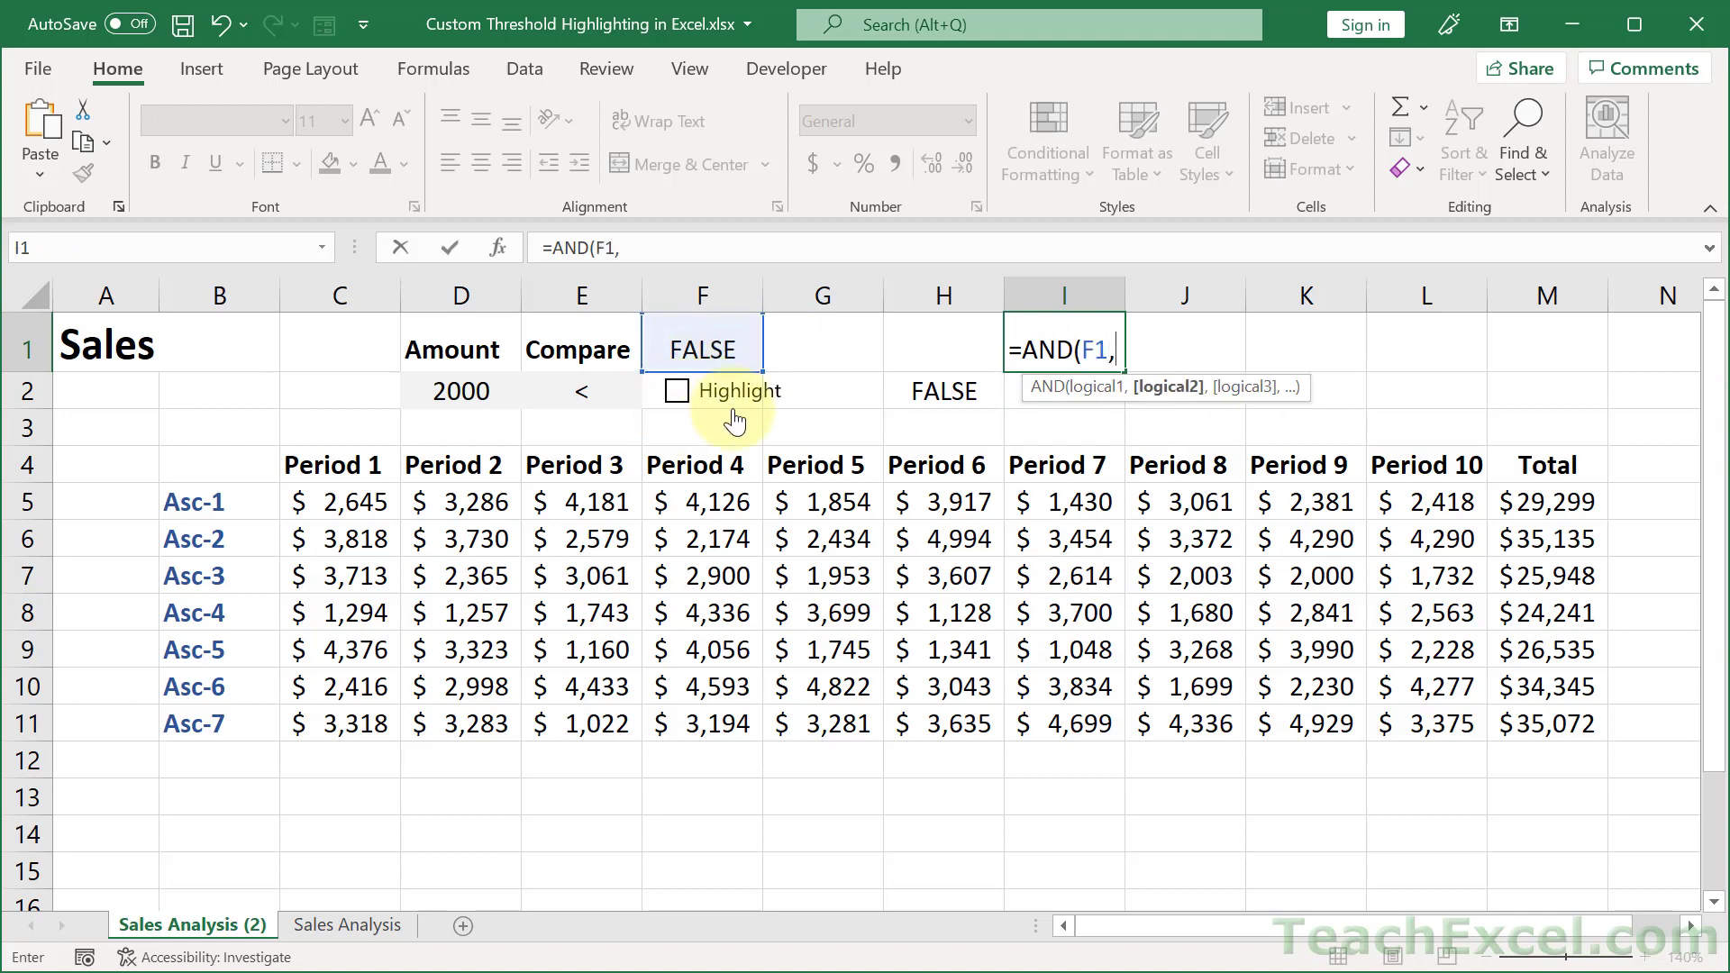
pyautogui.write('COUNTIF(C5,$E$2 & $D$2))')
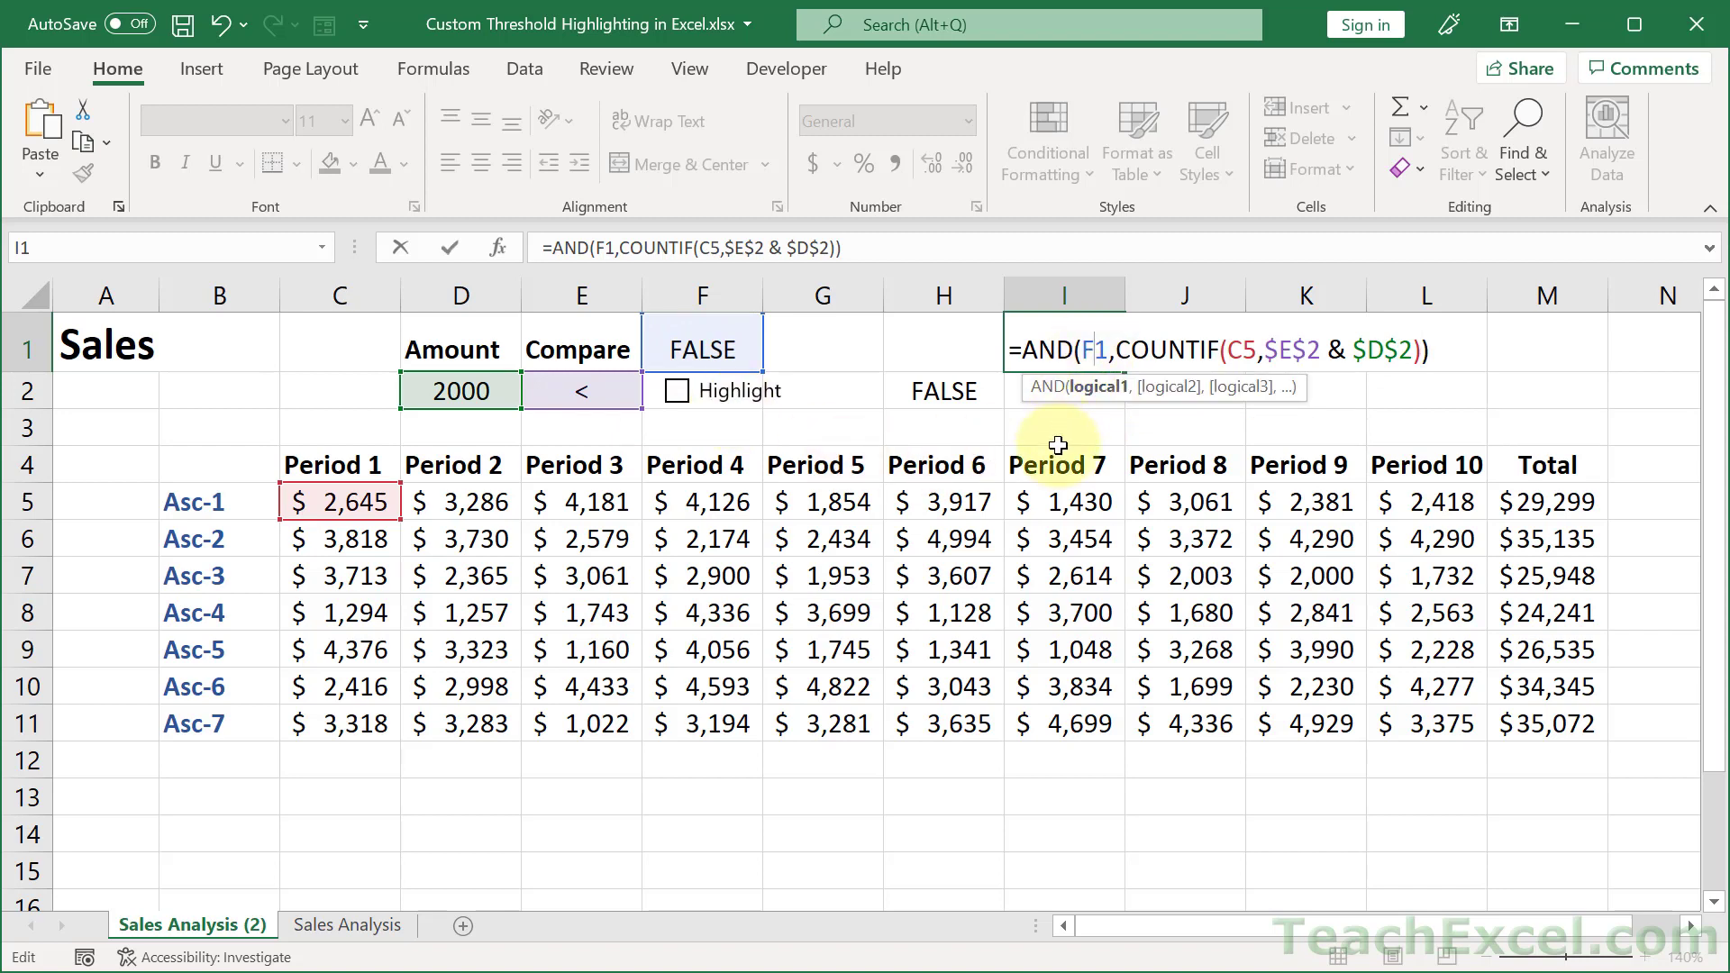
pyautogui.press('f4')
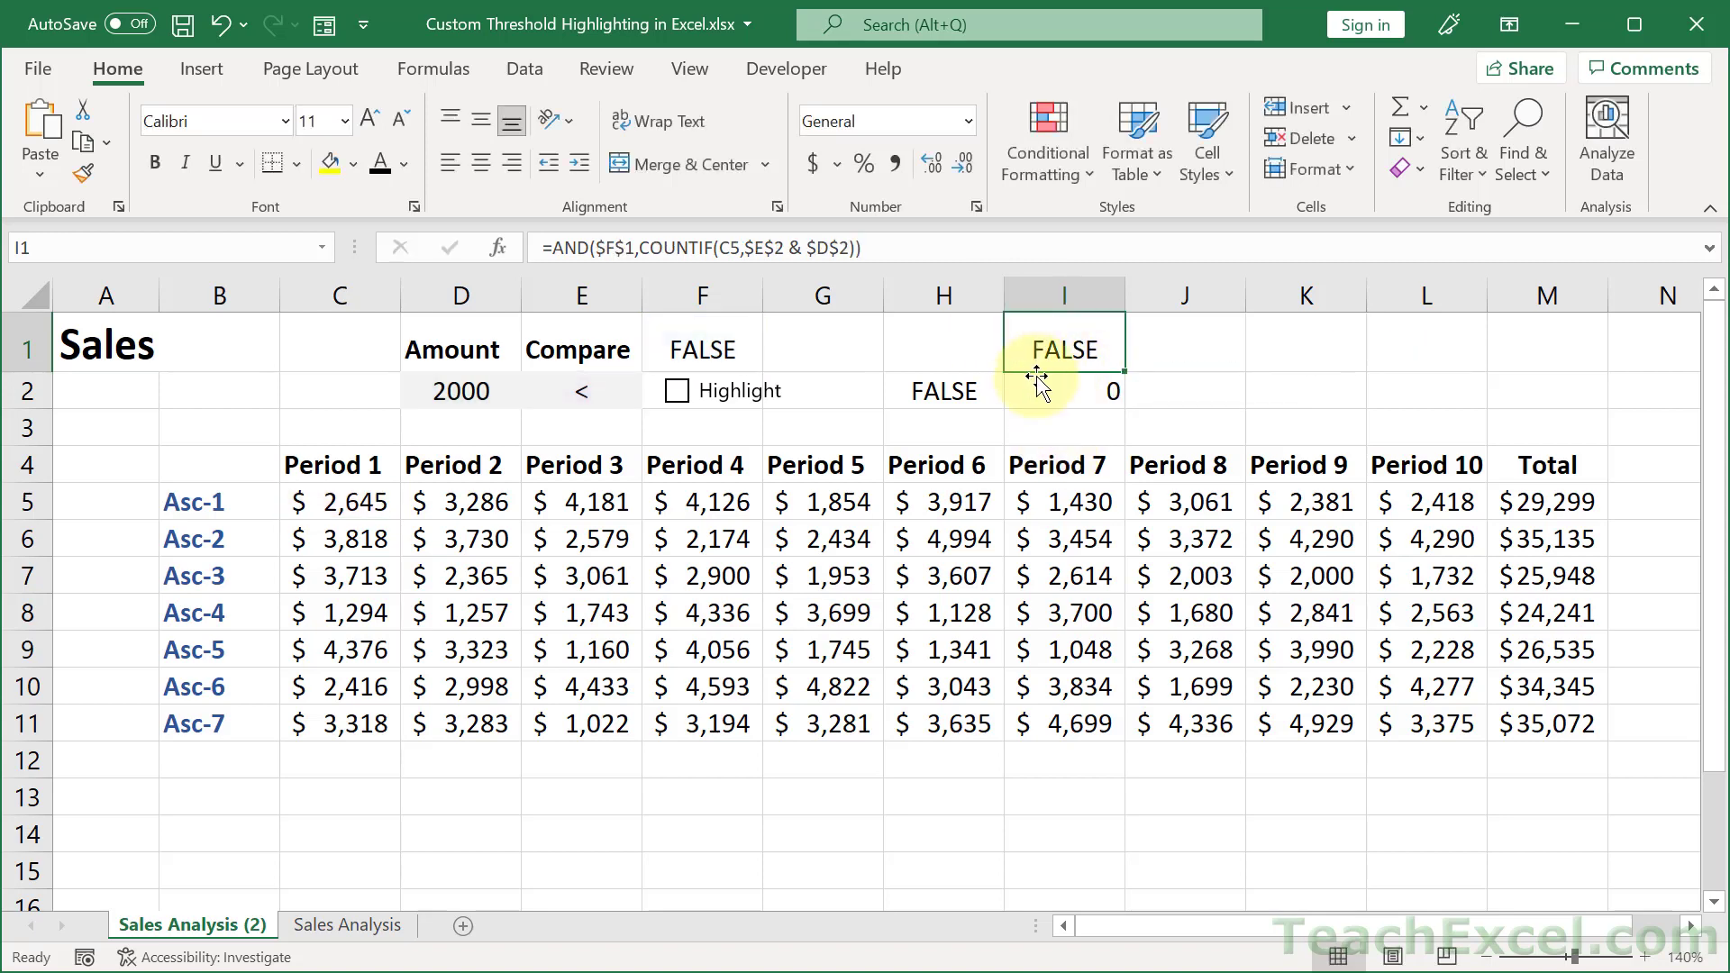
# Step: Set Compare to >, tick Highlight, clear helper cells H2:I2 and select F1 to hide its value
pyautogui.click(580, 391)
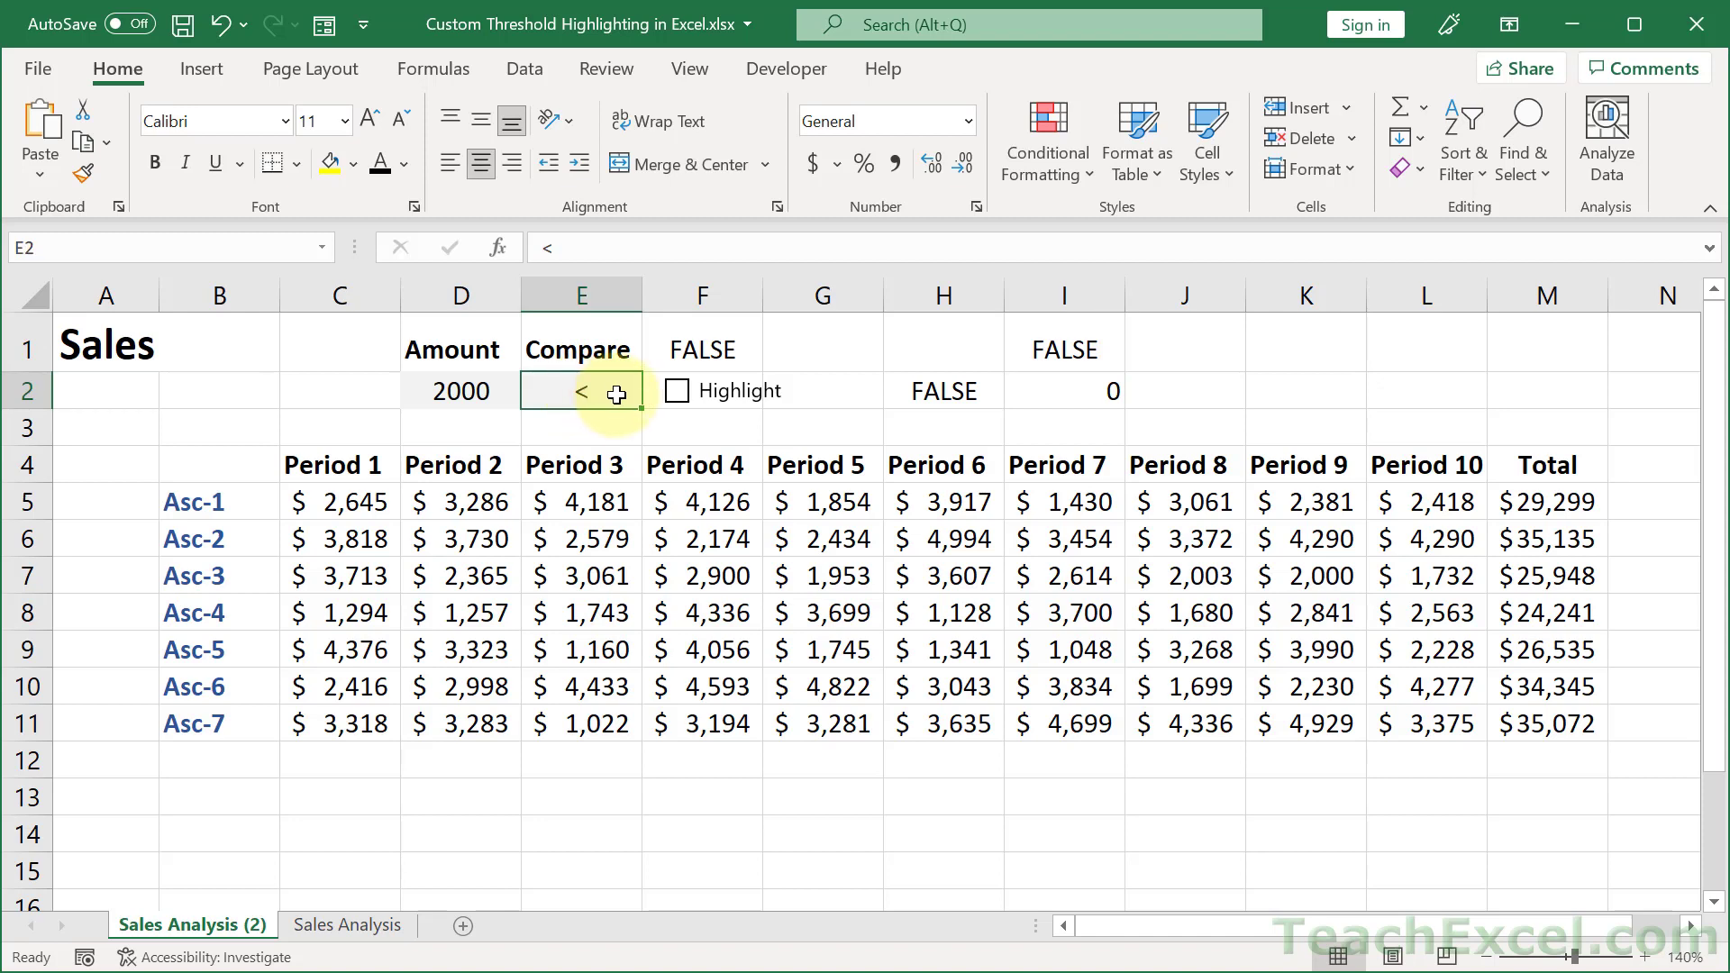
pyautogui.write('>')
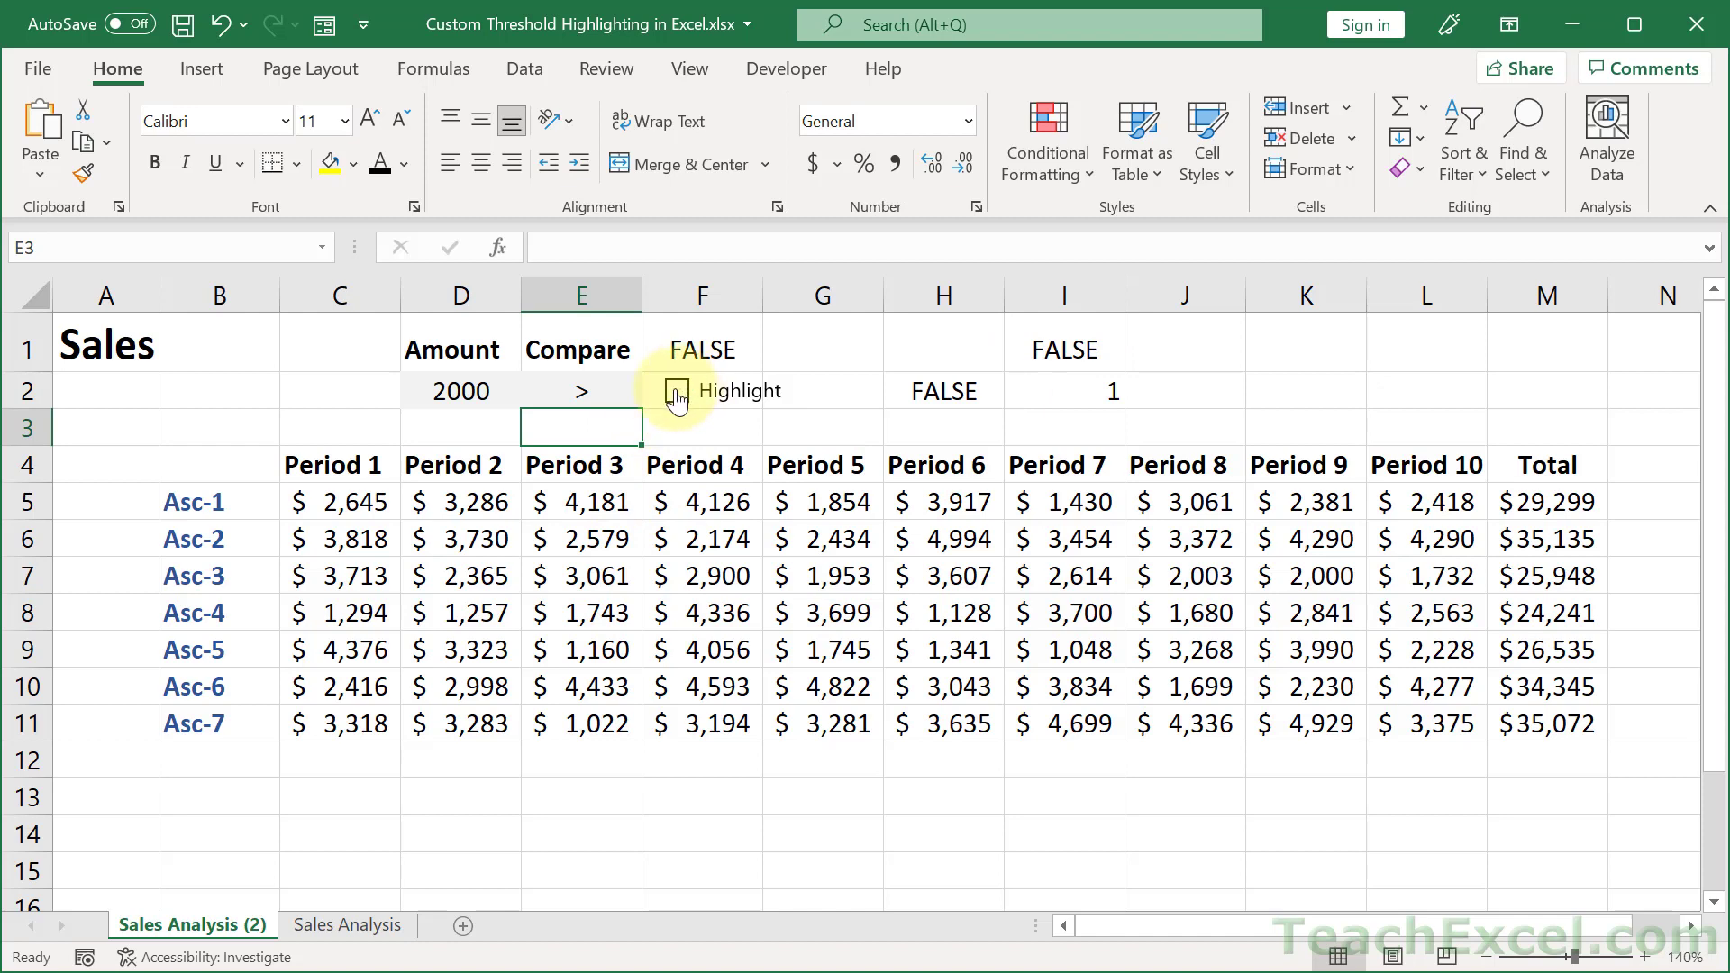
pyautogui.click(676, 391)
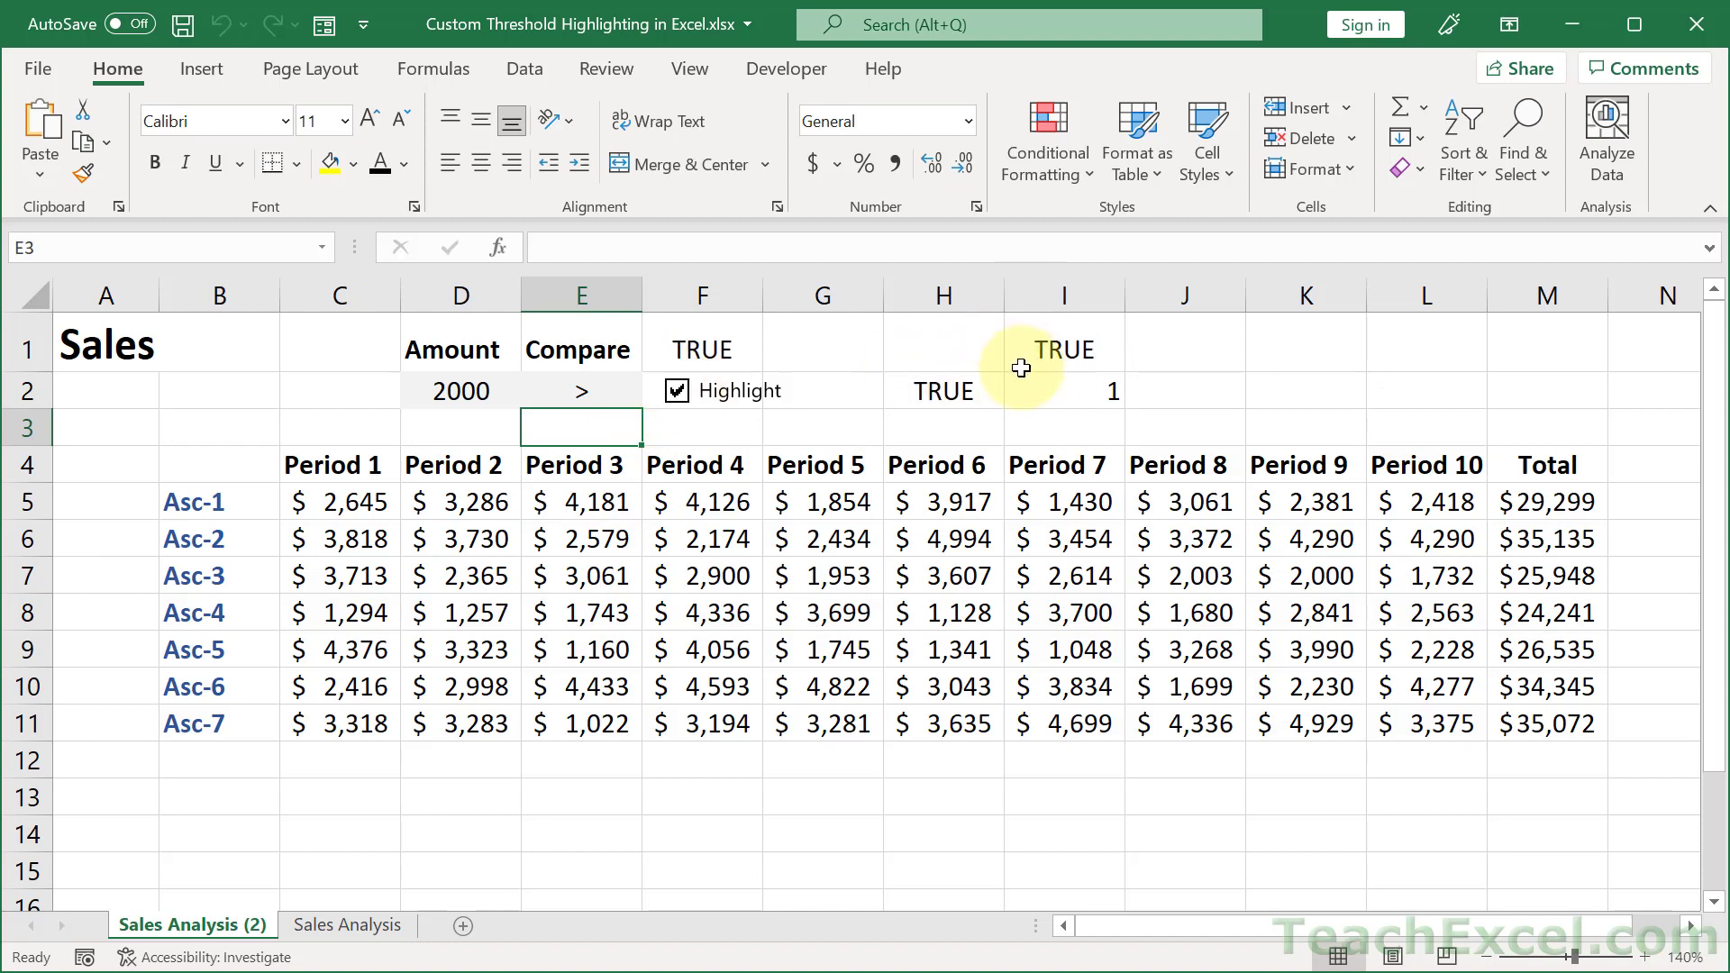
pyautogui.click(942, 391)
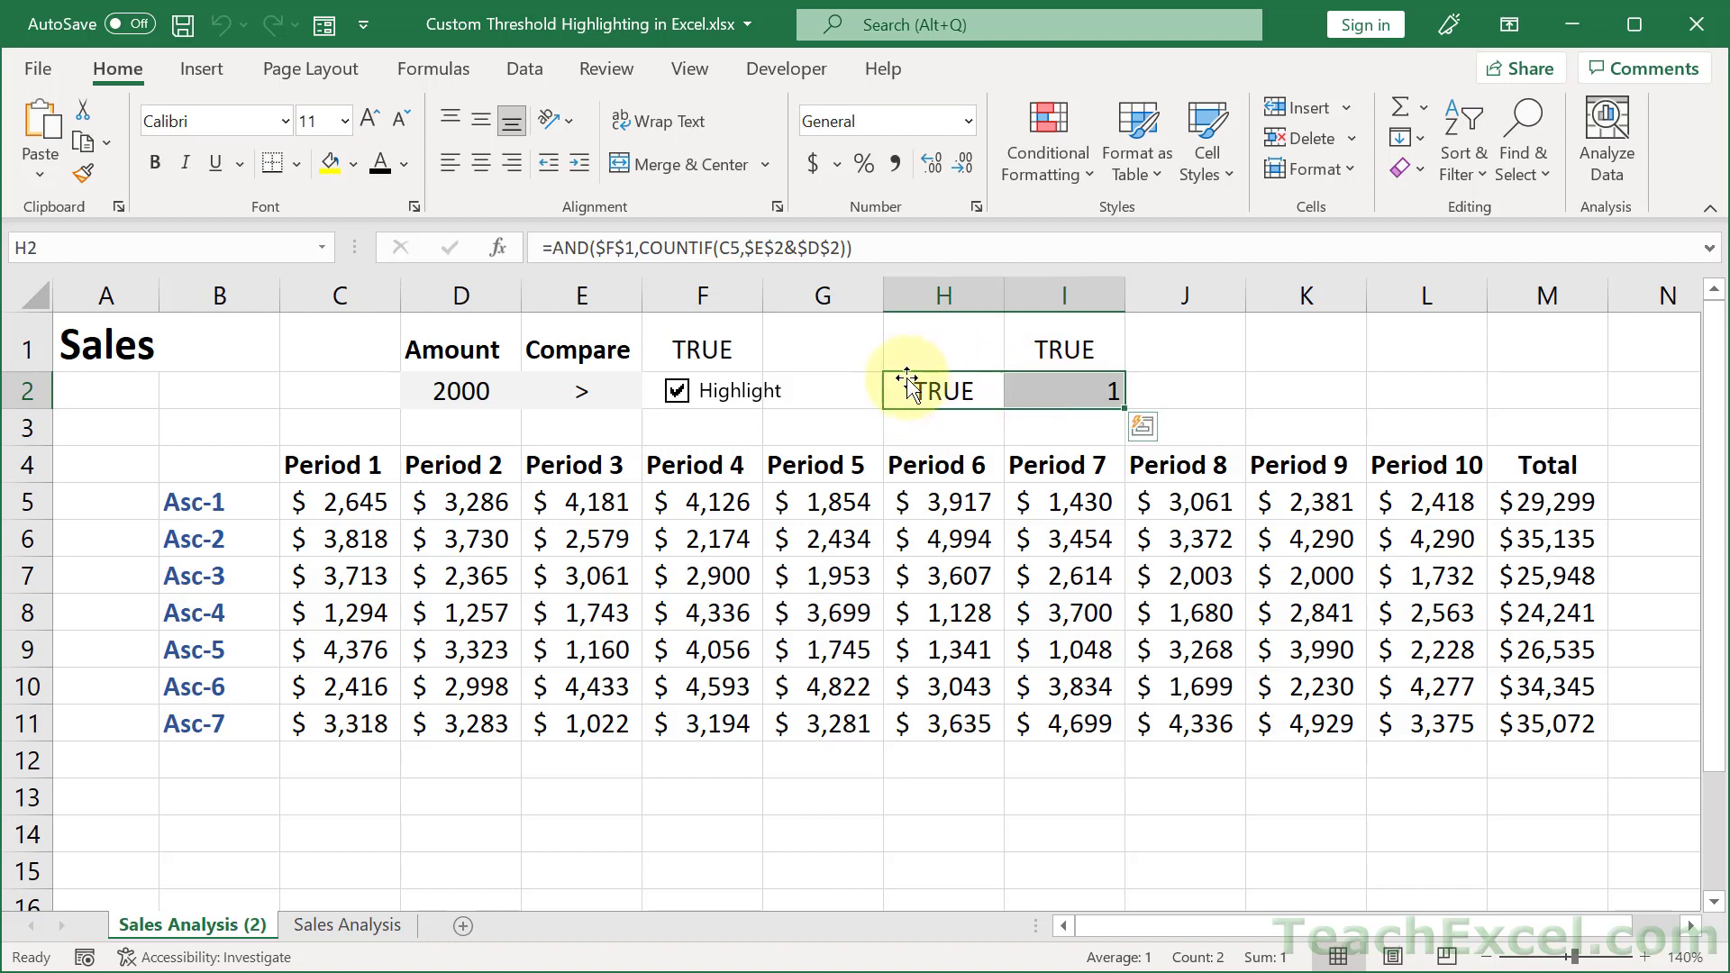
pyautogui.doubleClick(939, 391)
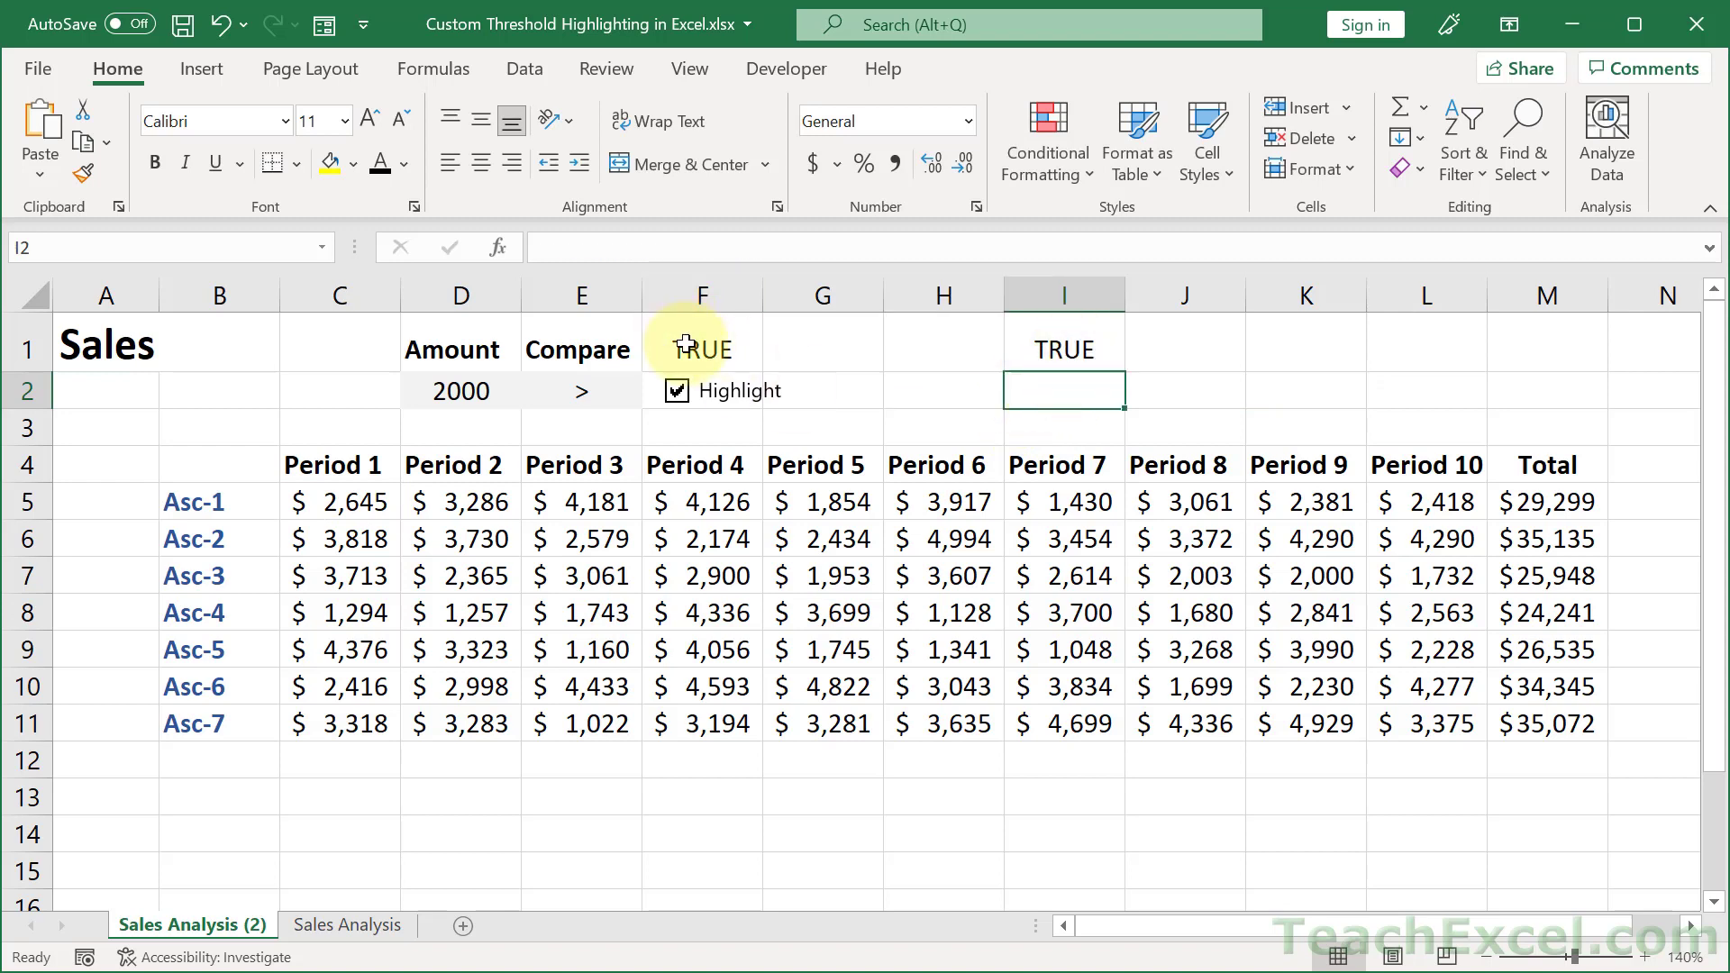
pyautogui.click(701, 347)
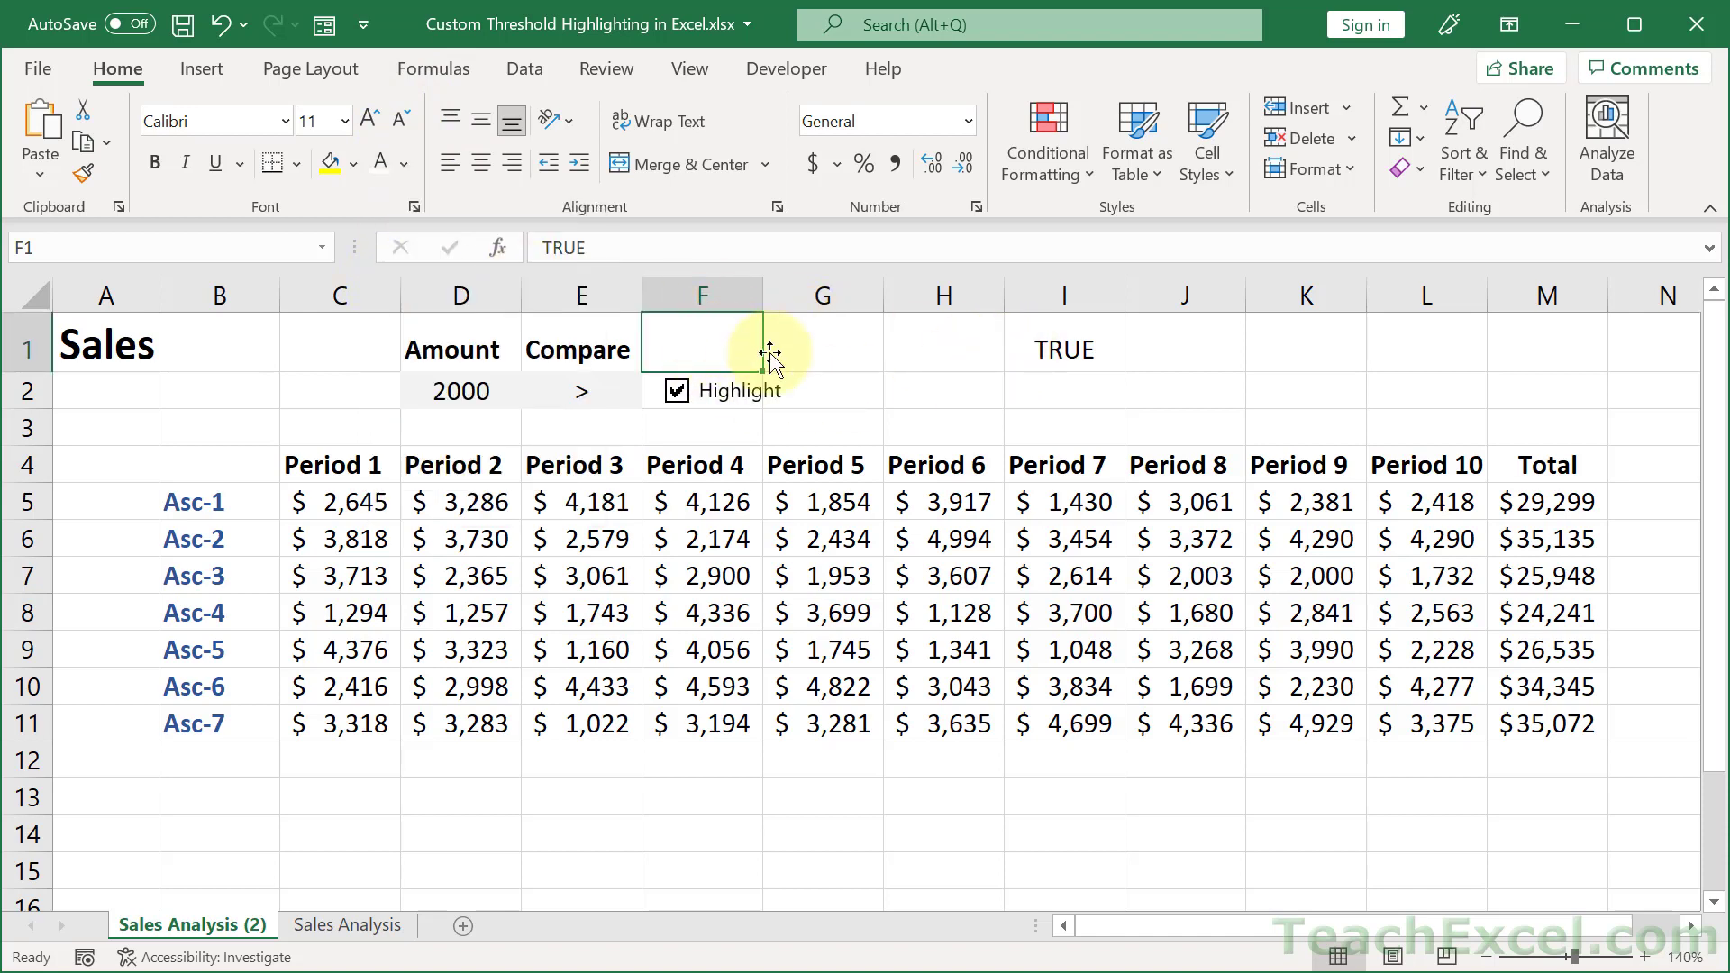
pyautogui.moveTo(818, 356)
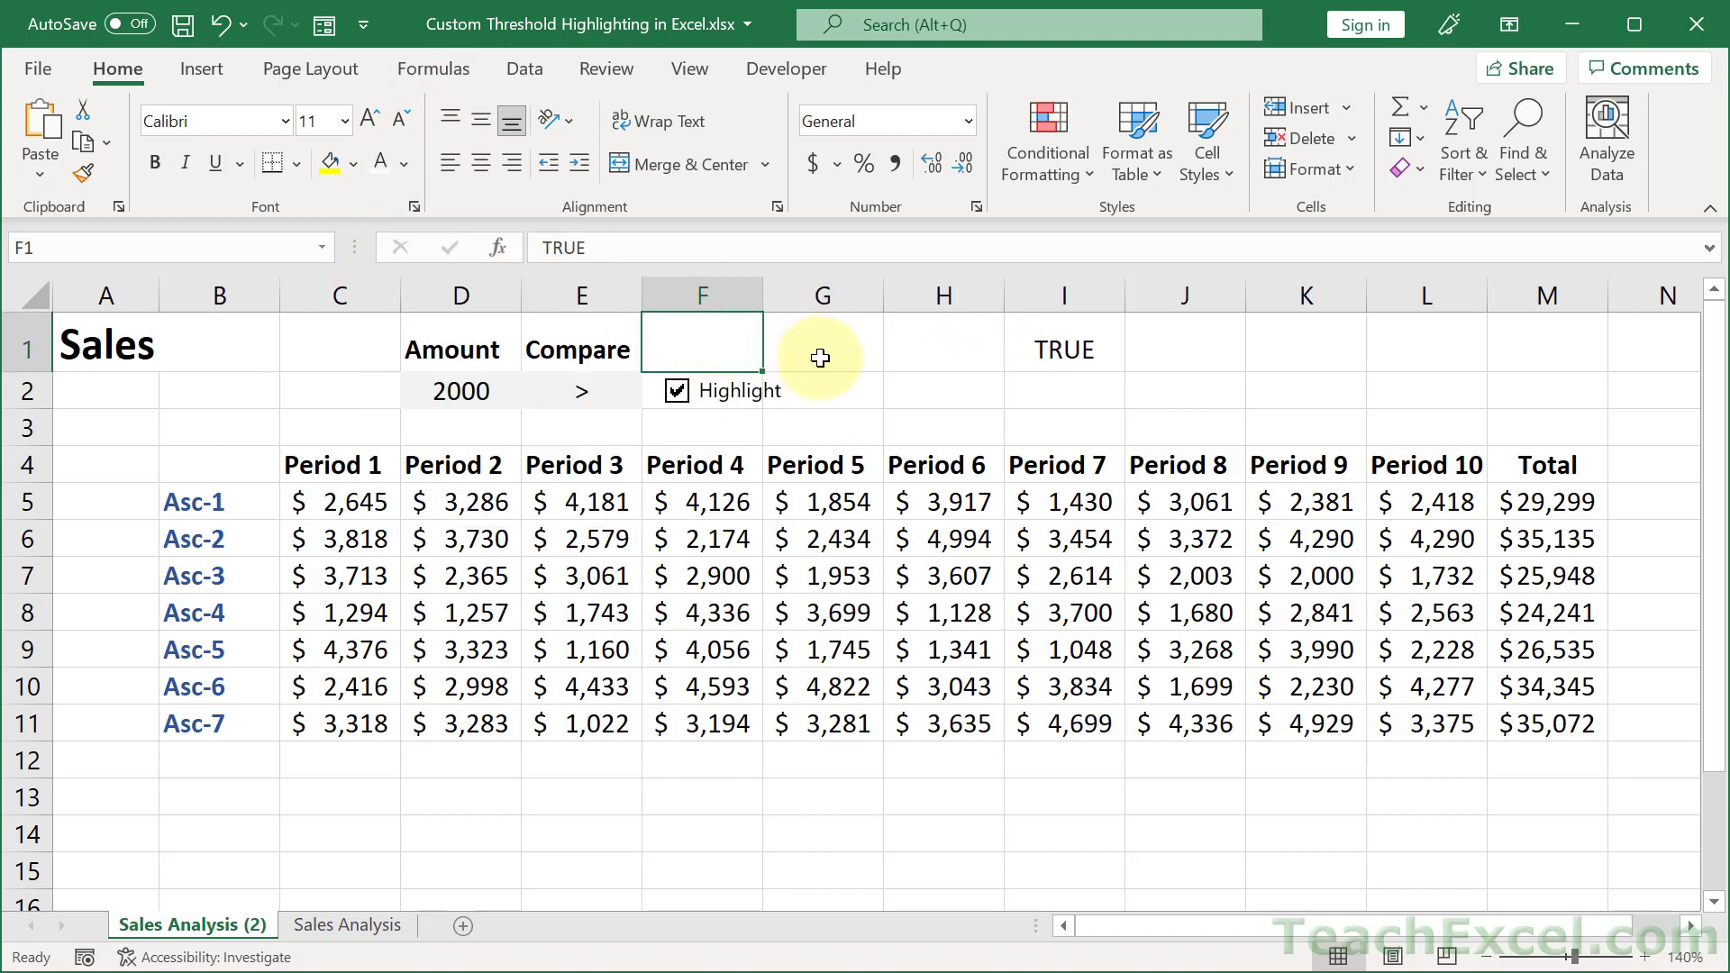
pyautogui.moveTo(943, 335)
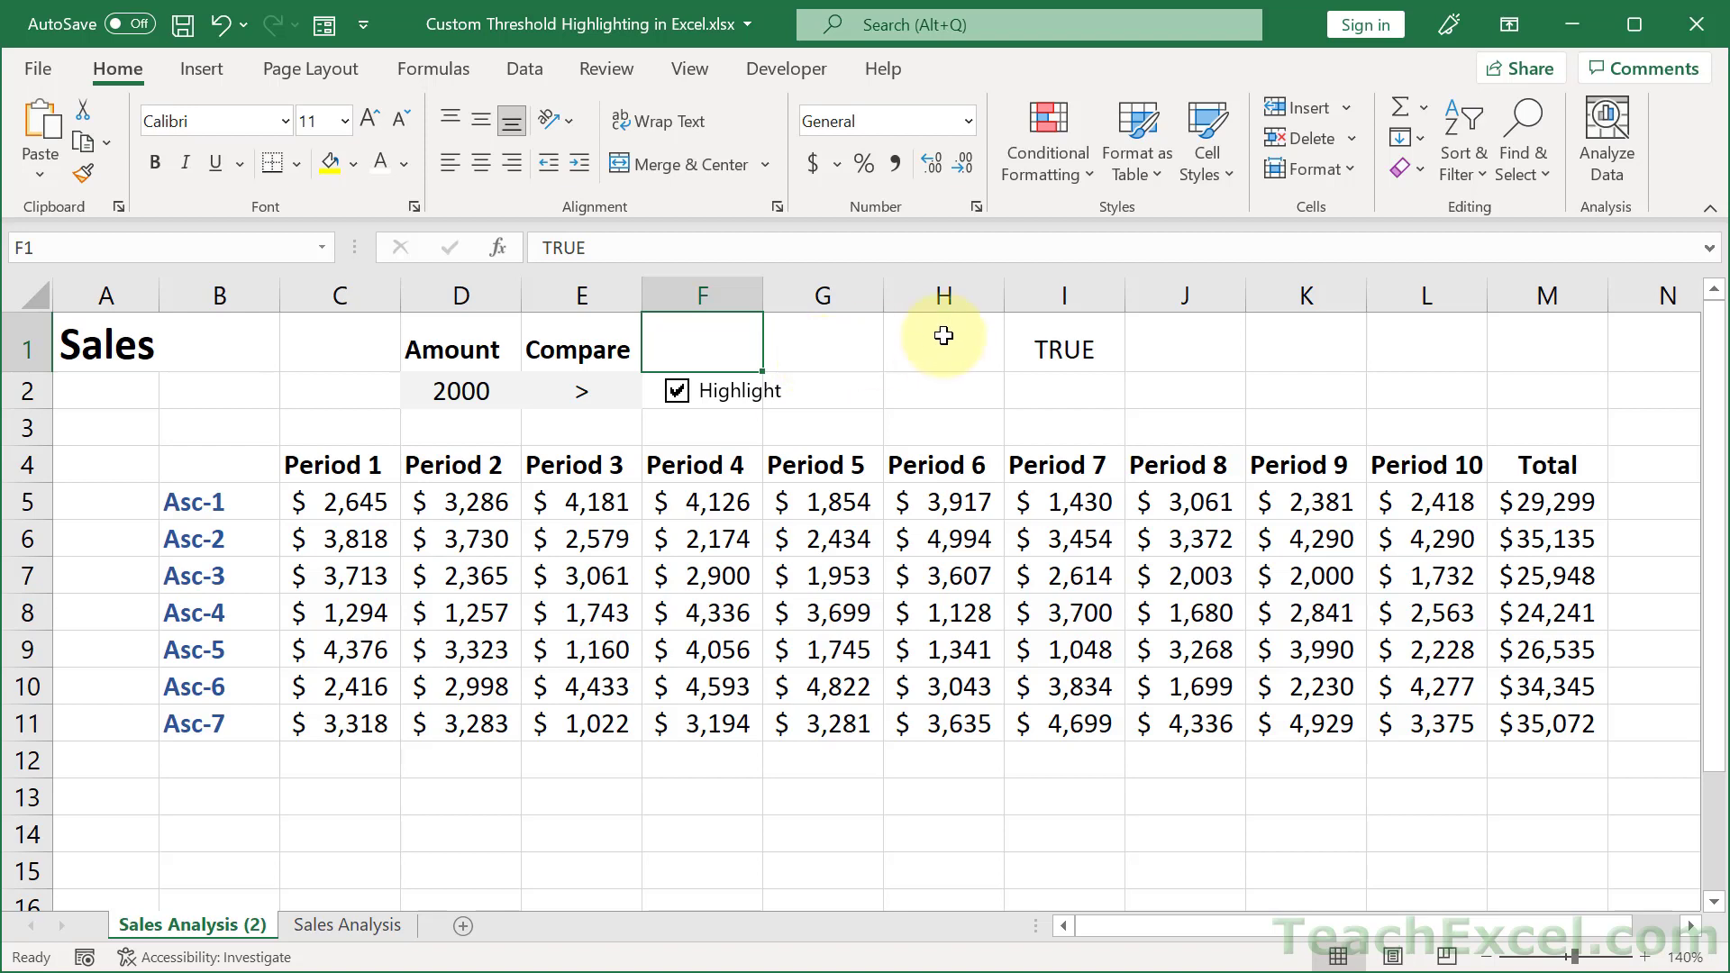
pyautogui.moveTo(1054, 348)
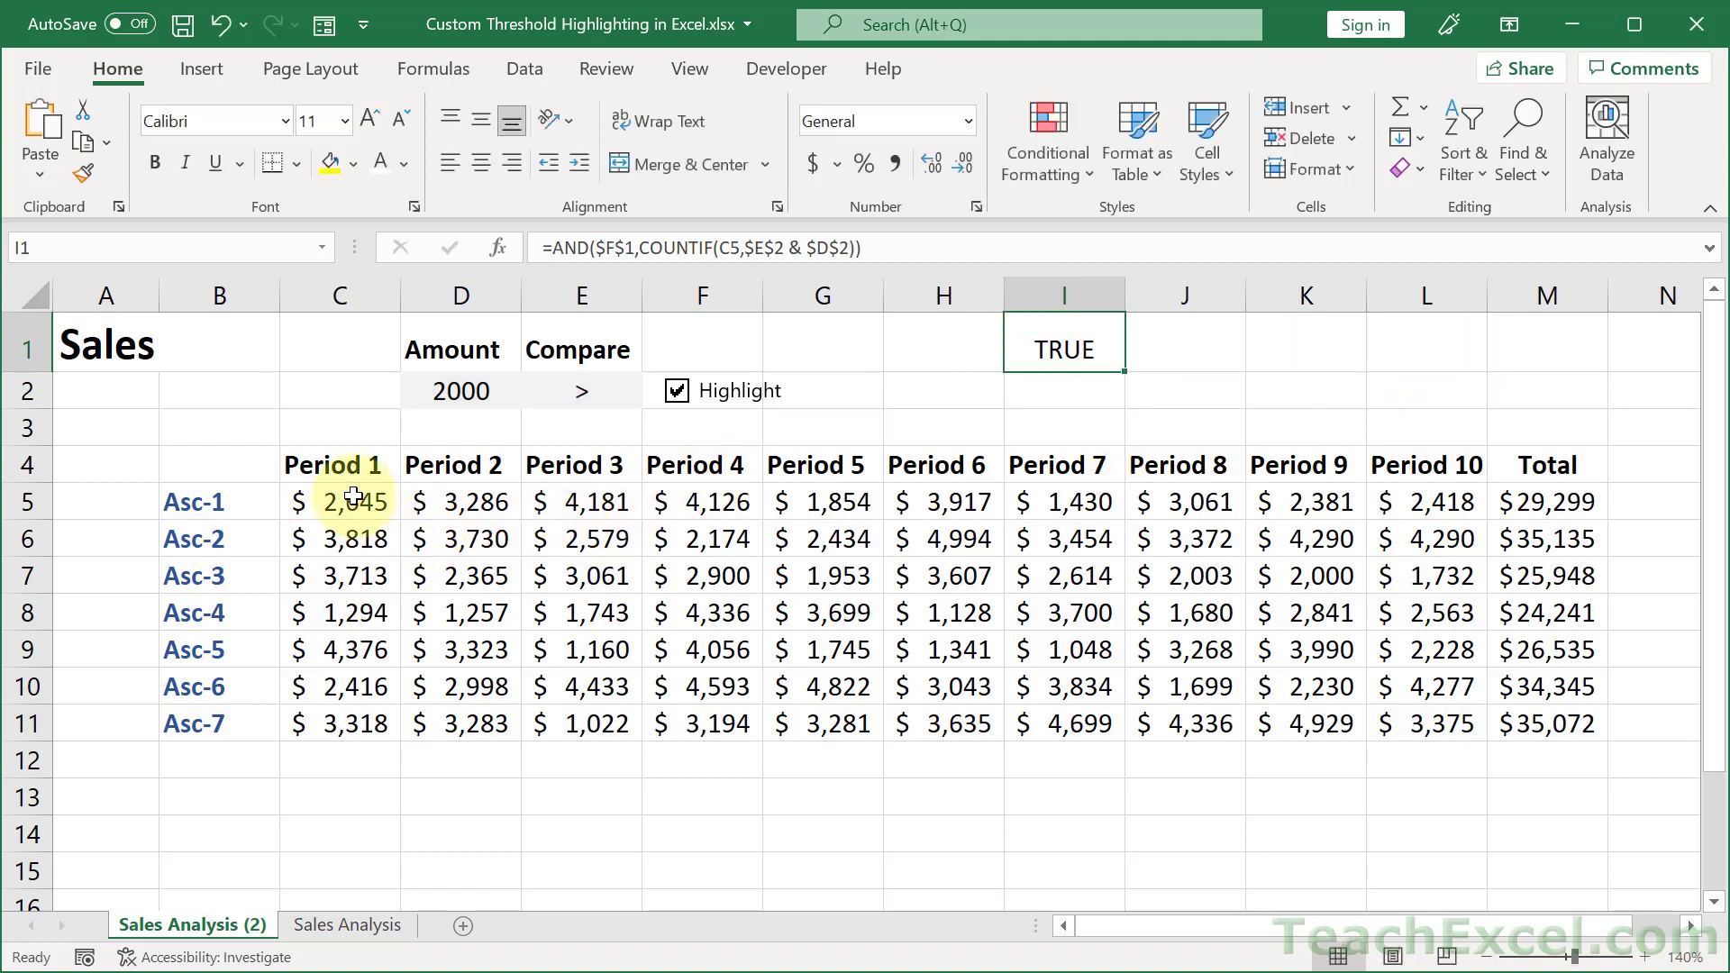
# Step: Create a formula rule on the Period 1–10 amounts using =AND($F$1,COUNTIF(C5,$E$2 & $D$2))
pyautogui.moveTo(341, 503); pyautogui.dragTo(1184, 649)
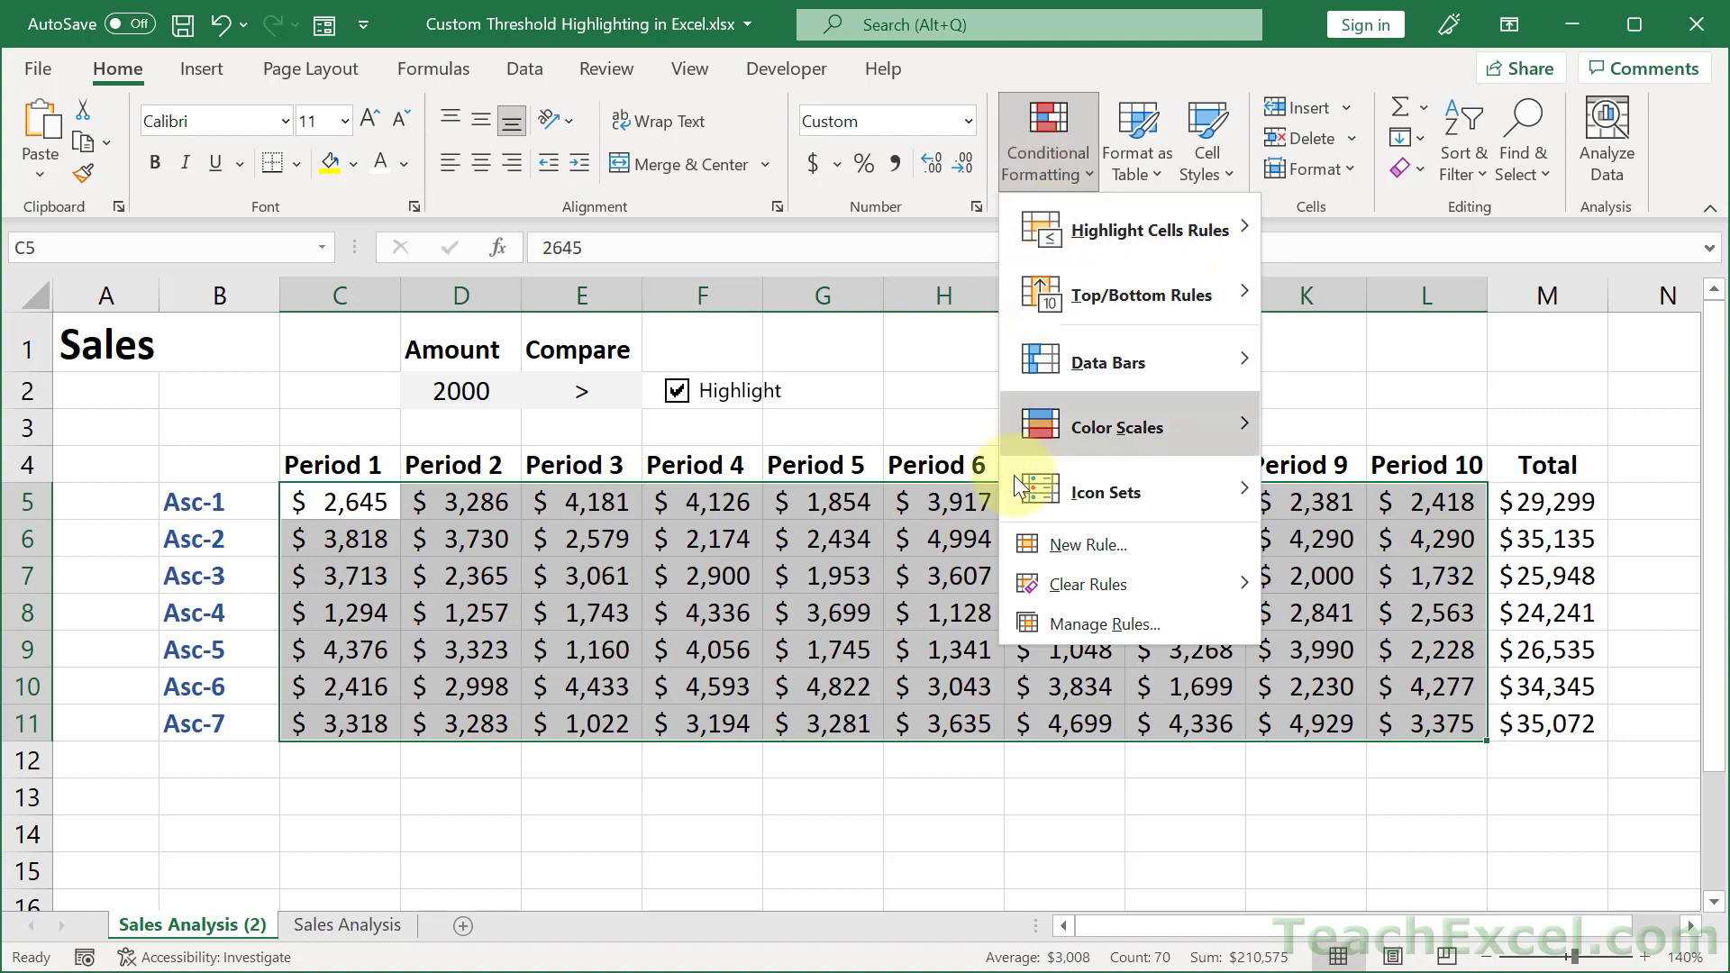
pyautogui.click(1084, 544)
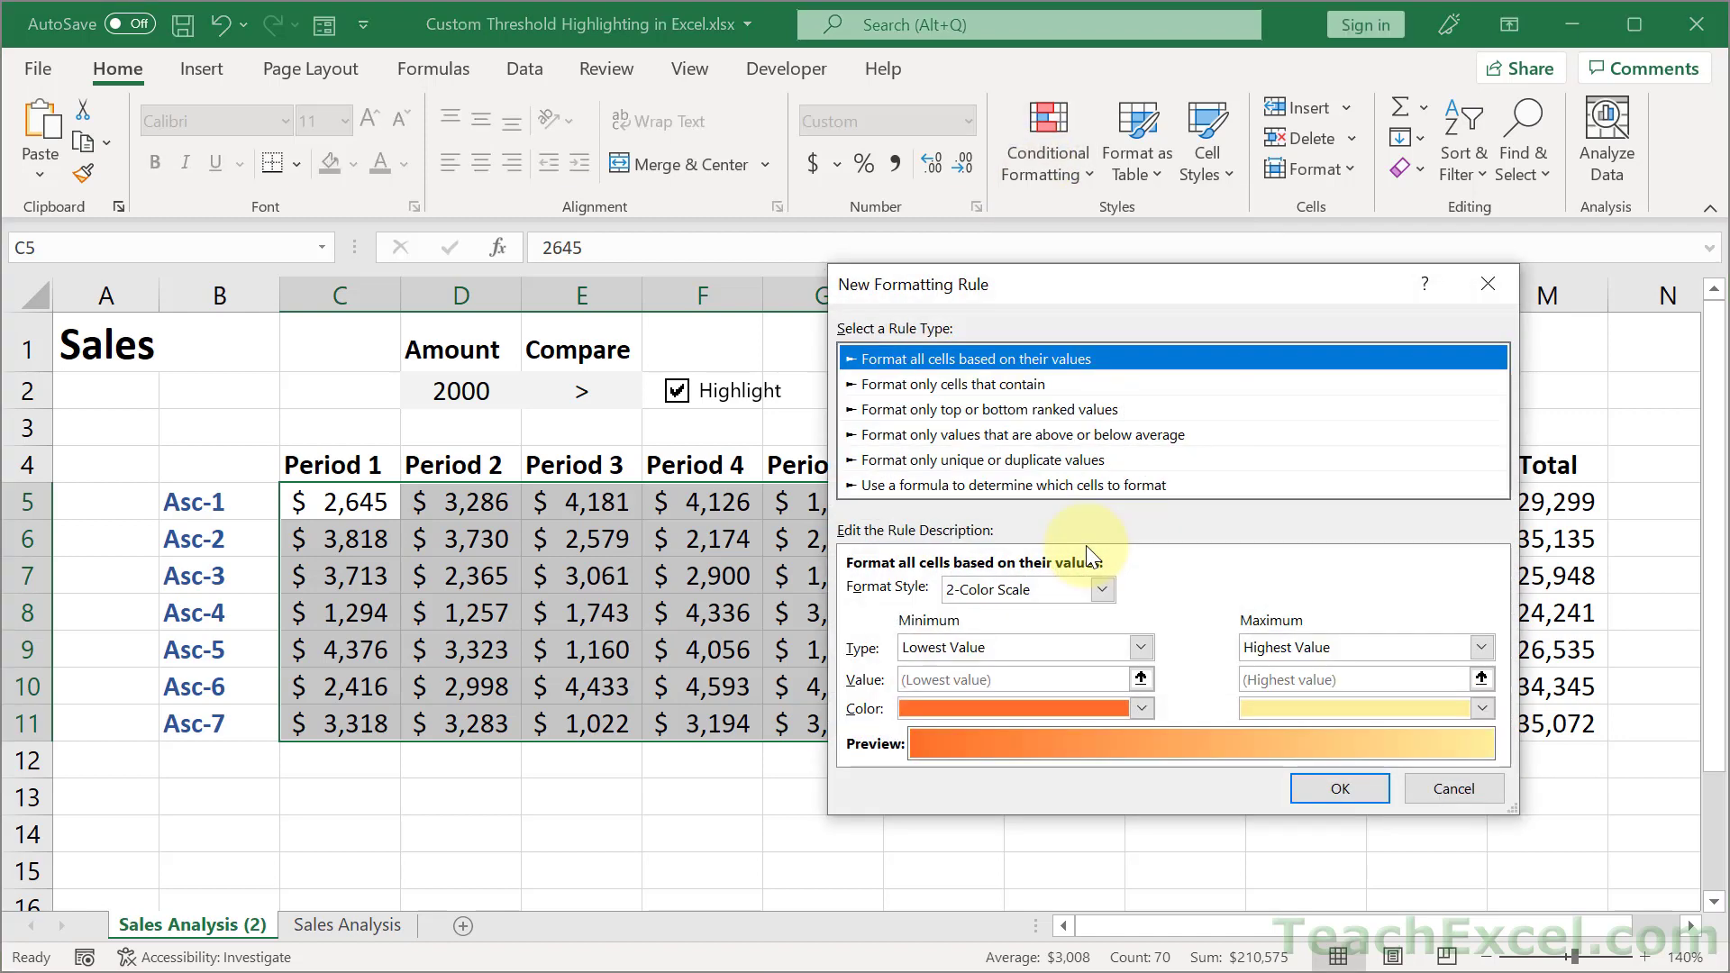
pyautogui.moveTo(993, 497)
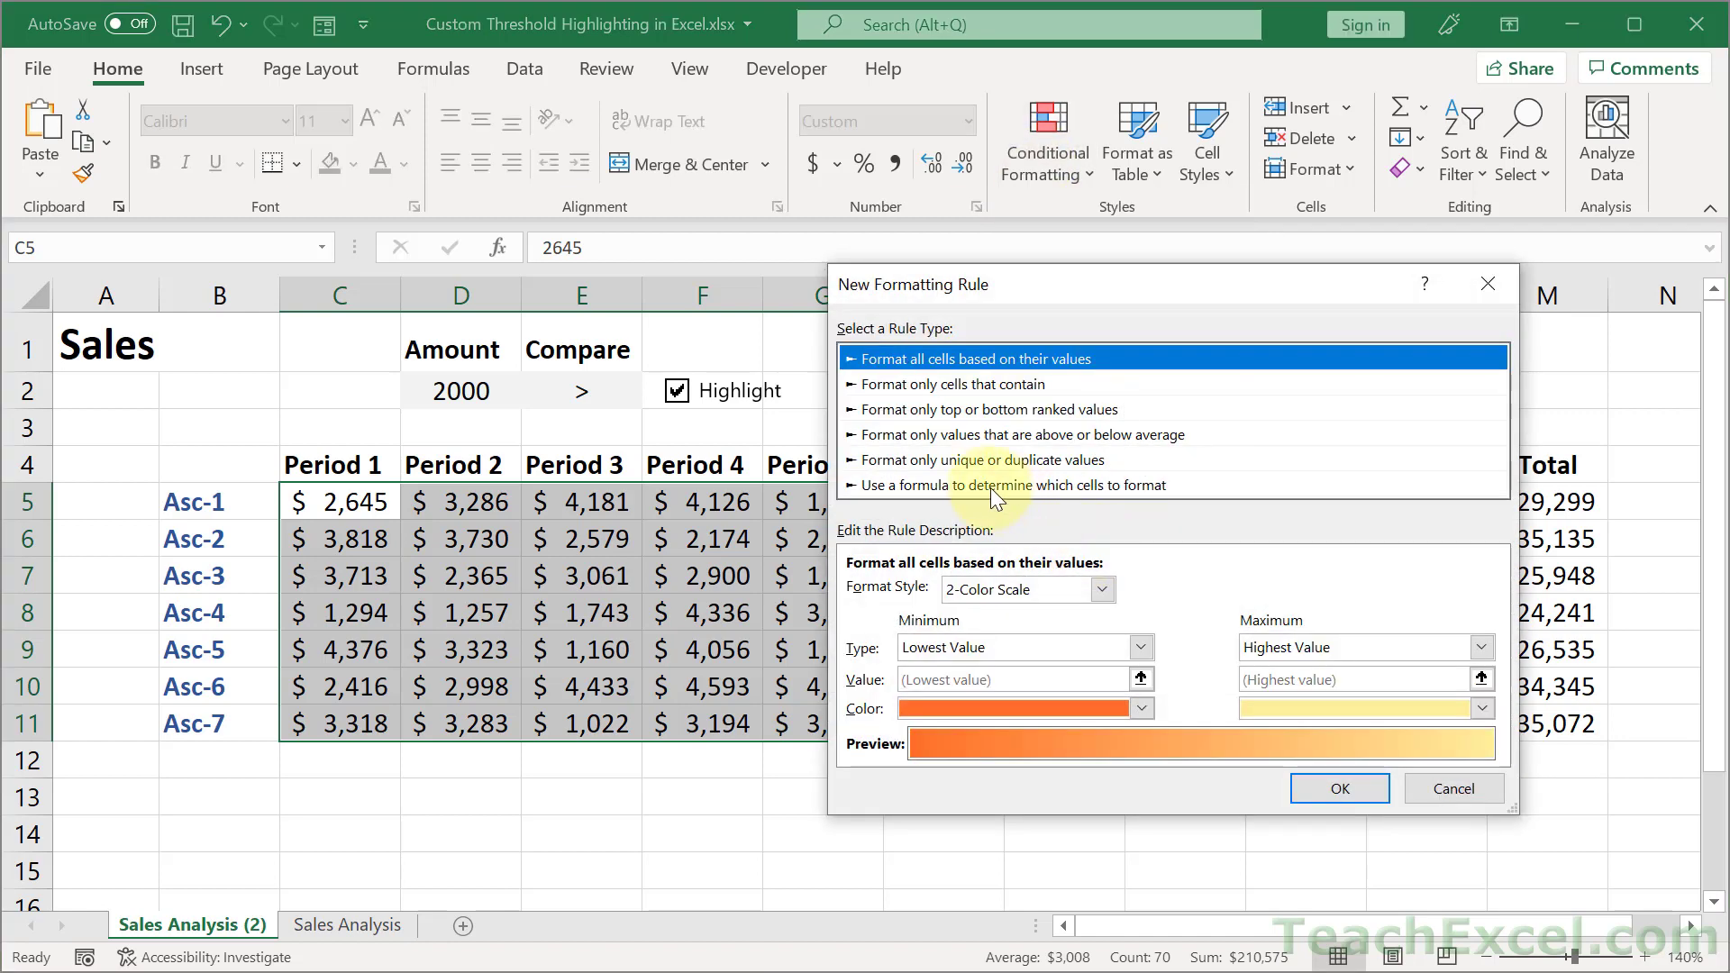
pyautogui.click(1009, 485)
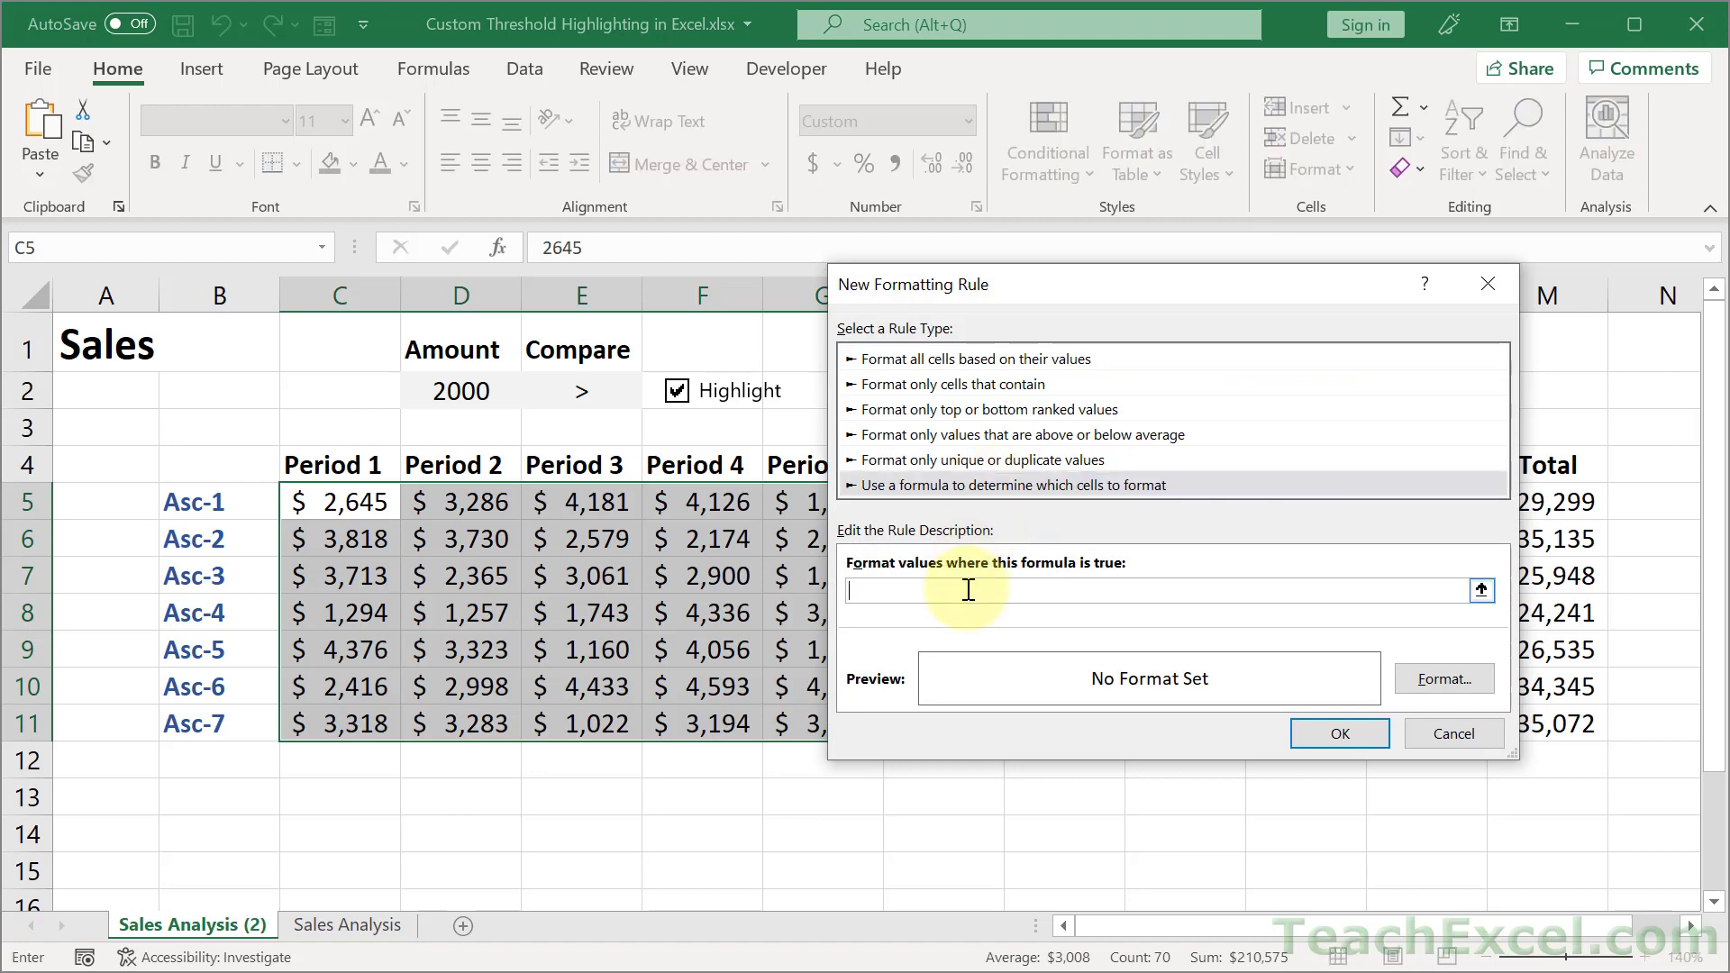
pyautogui.write('=AND($F$1,COUNTIF(C5,$E$2 & $D$2))')
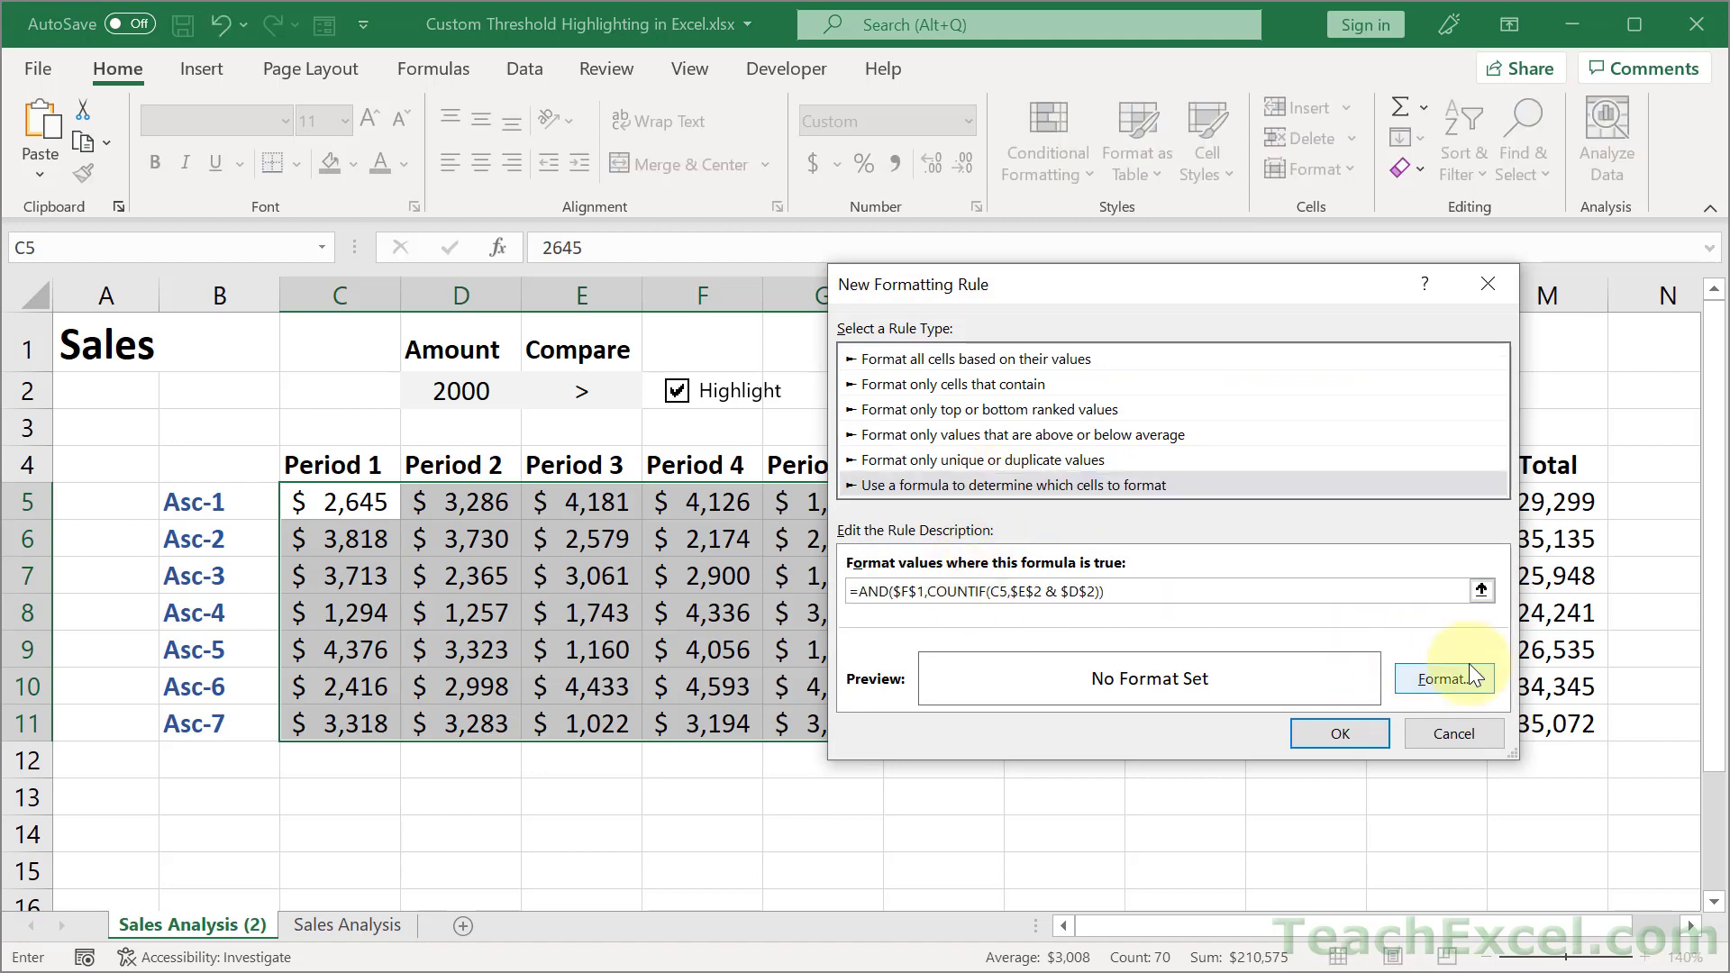
# Step: Give the rule a light blue fill and confirm it so amounts above 2000 are shaded
pyautogui.click(1441, 679)
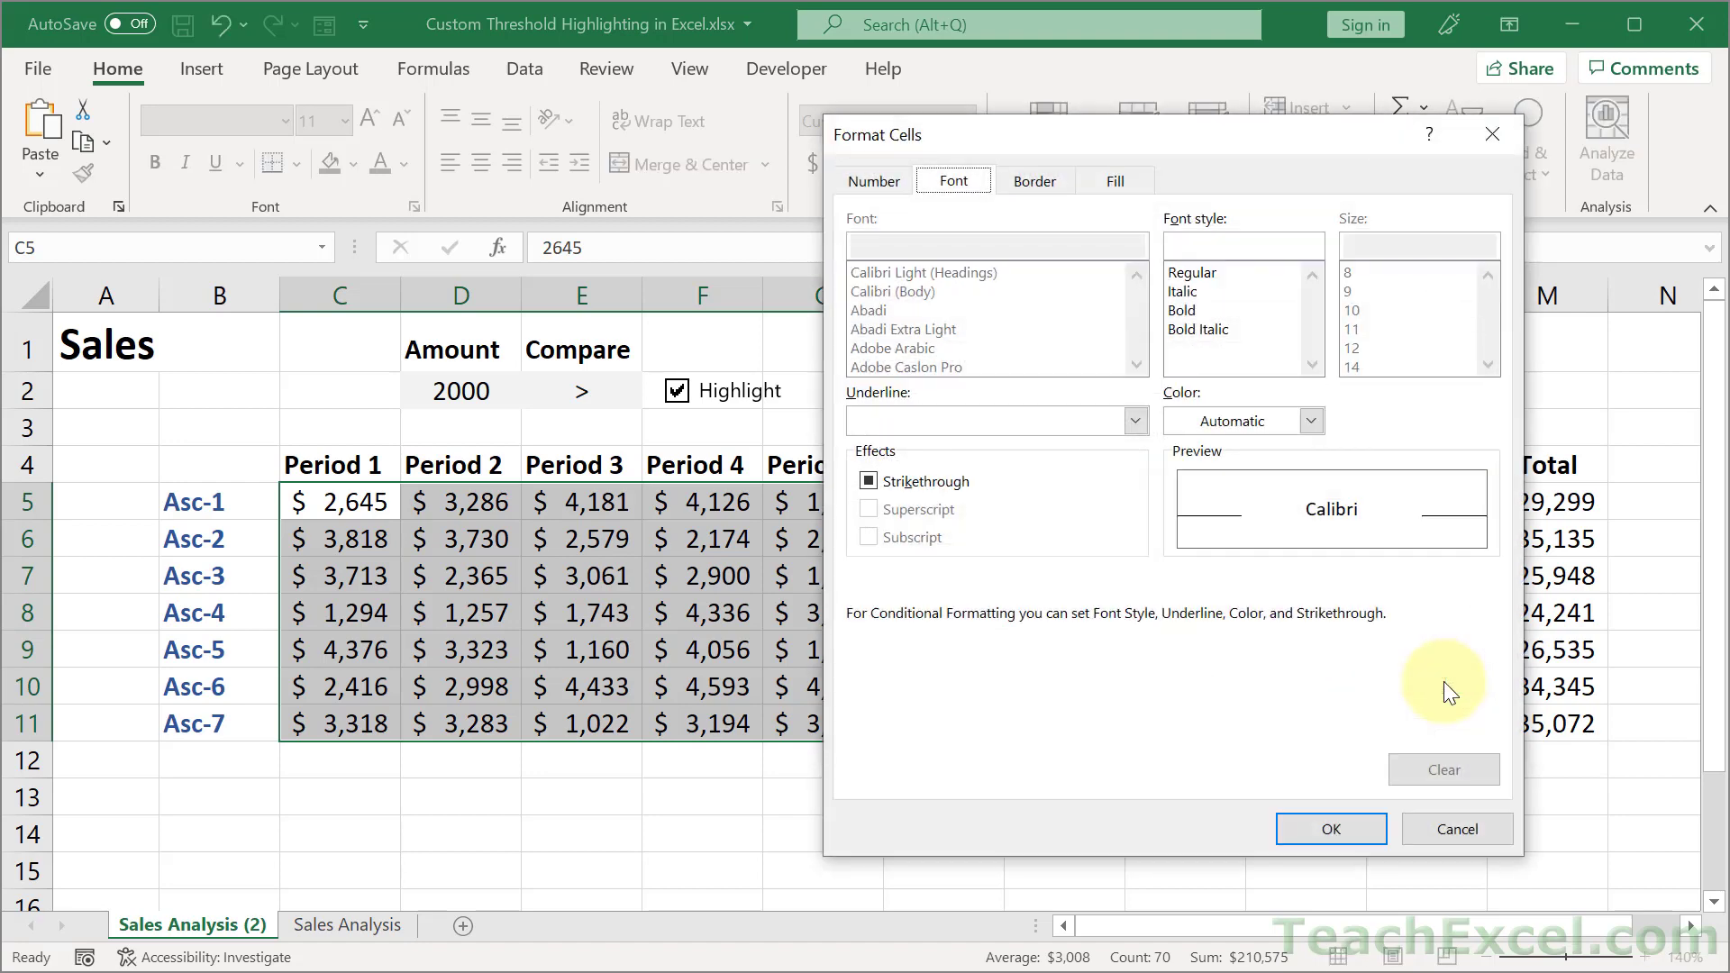
pyautogui.click(1113, 180)
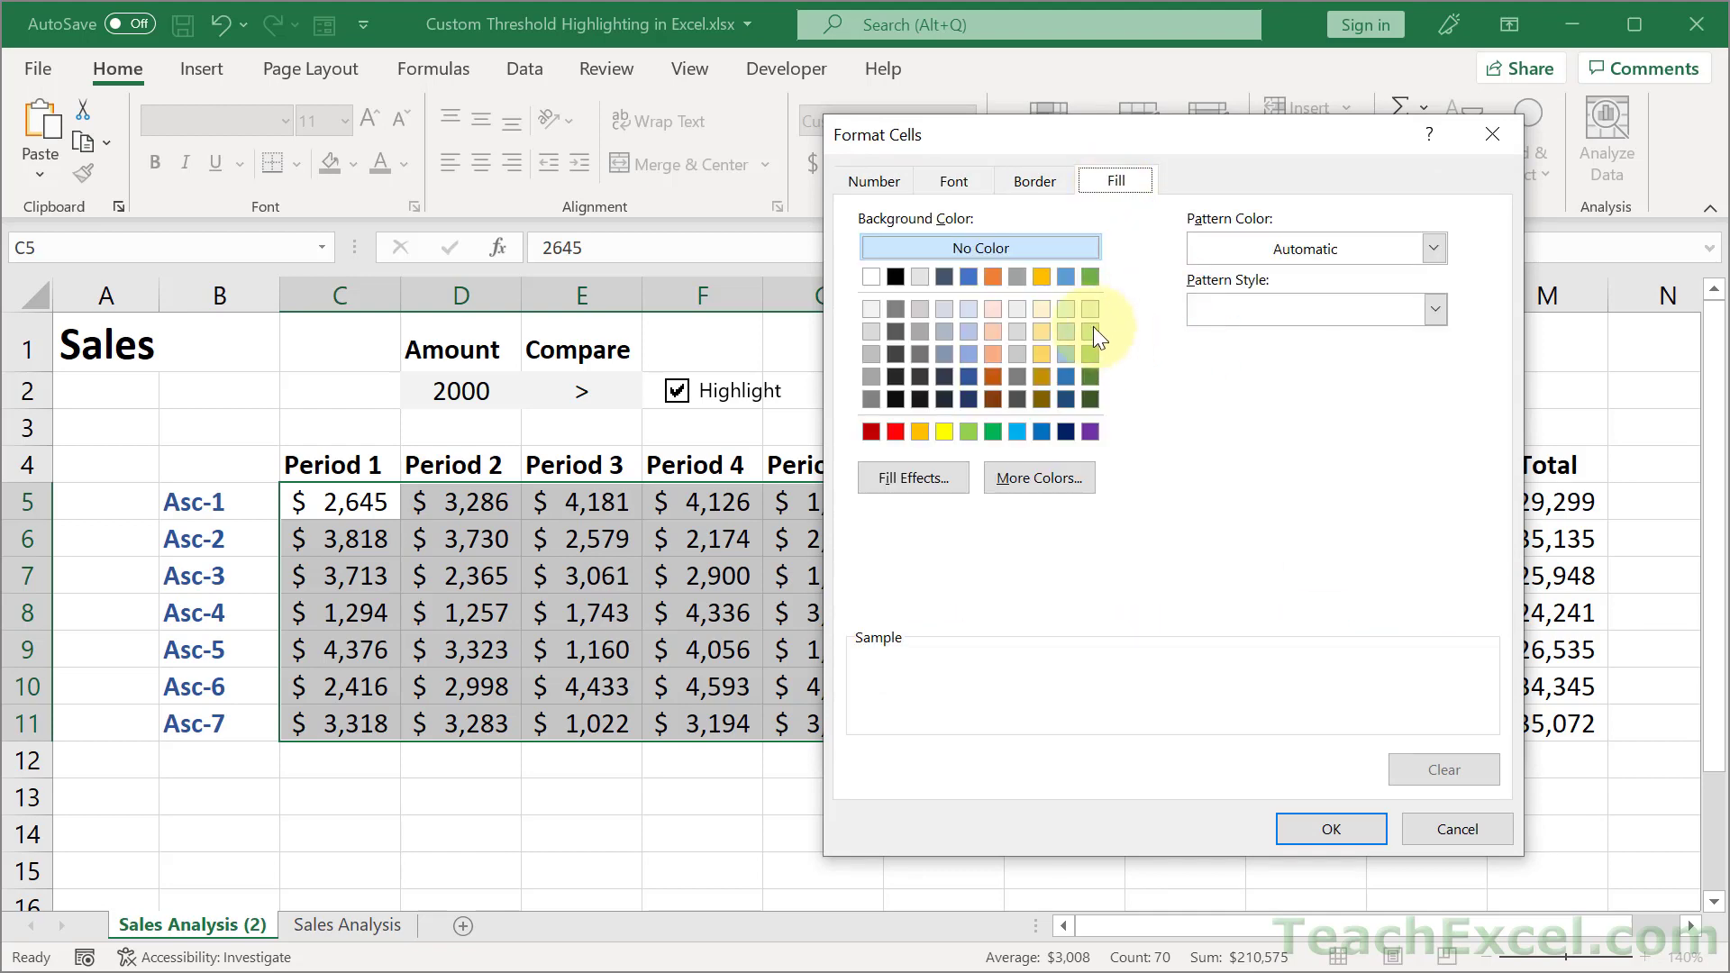
pyautogui.click(1090, 332)
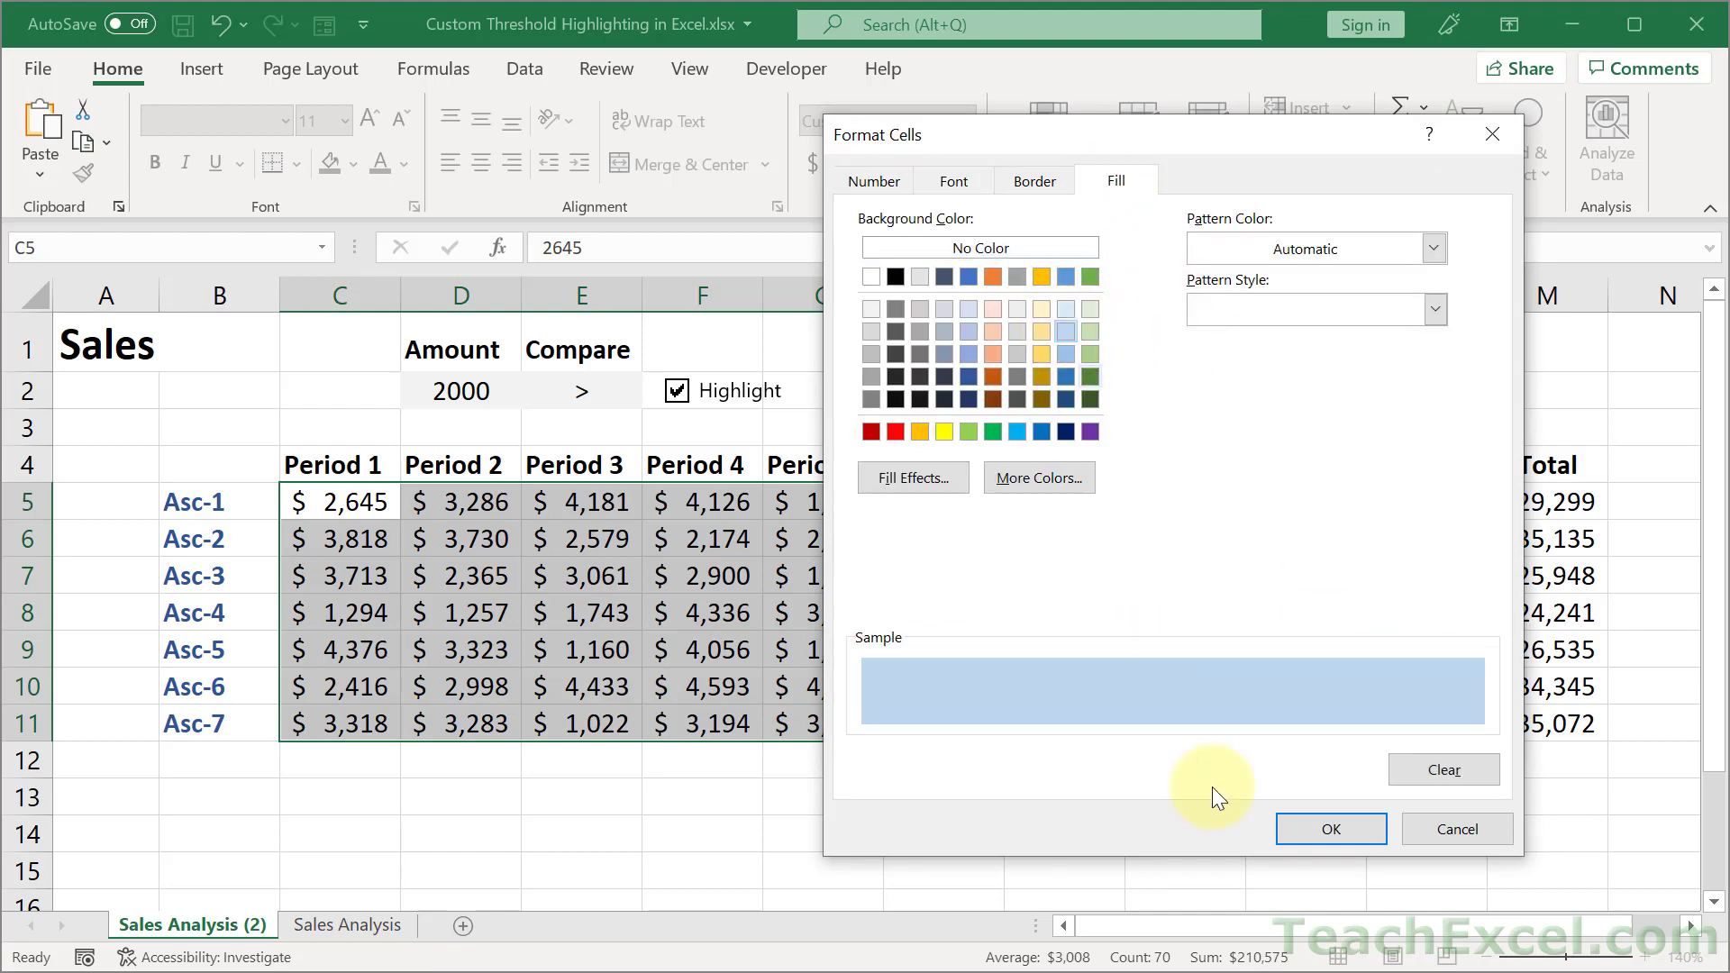
pyautogui.click(1330, 829)
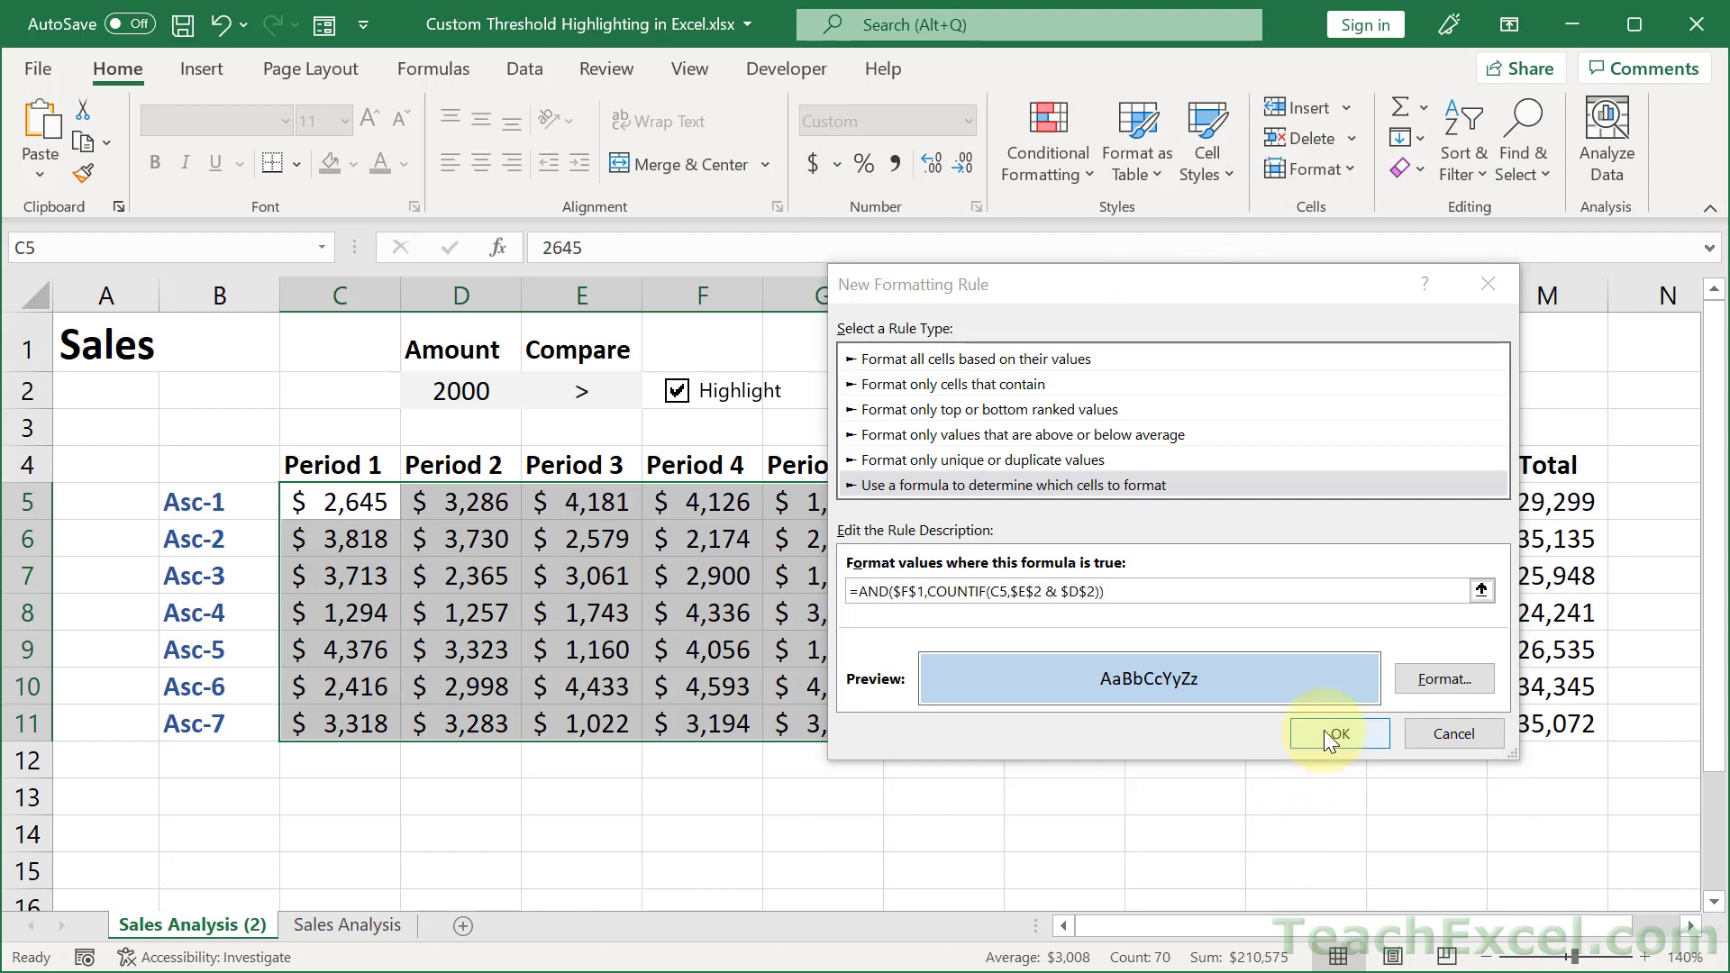
pyautogui.click(1335, 733)
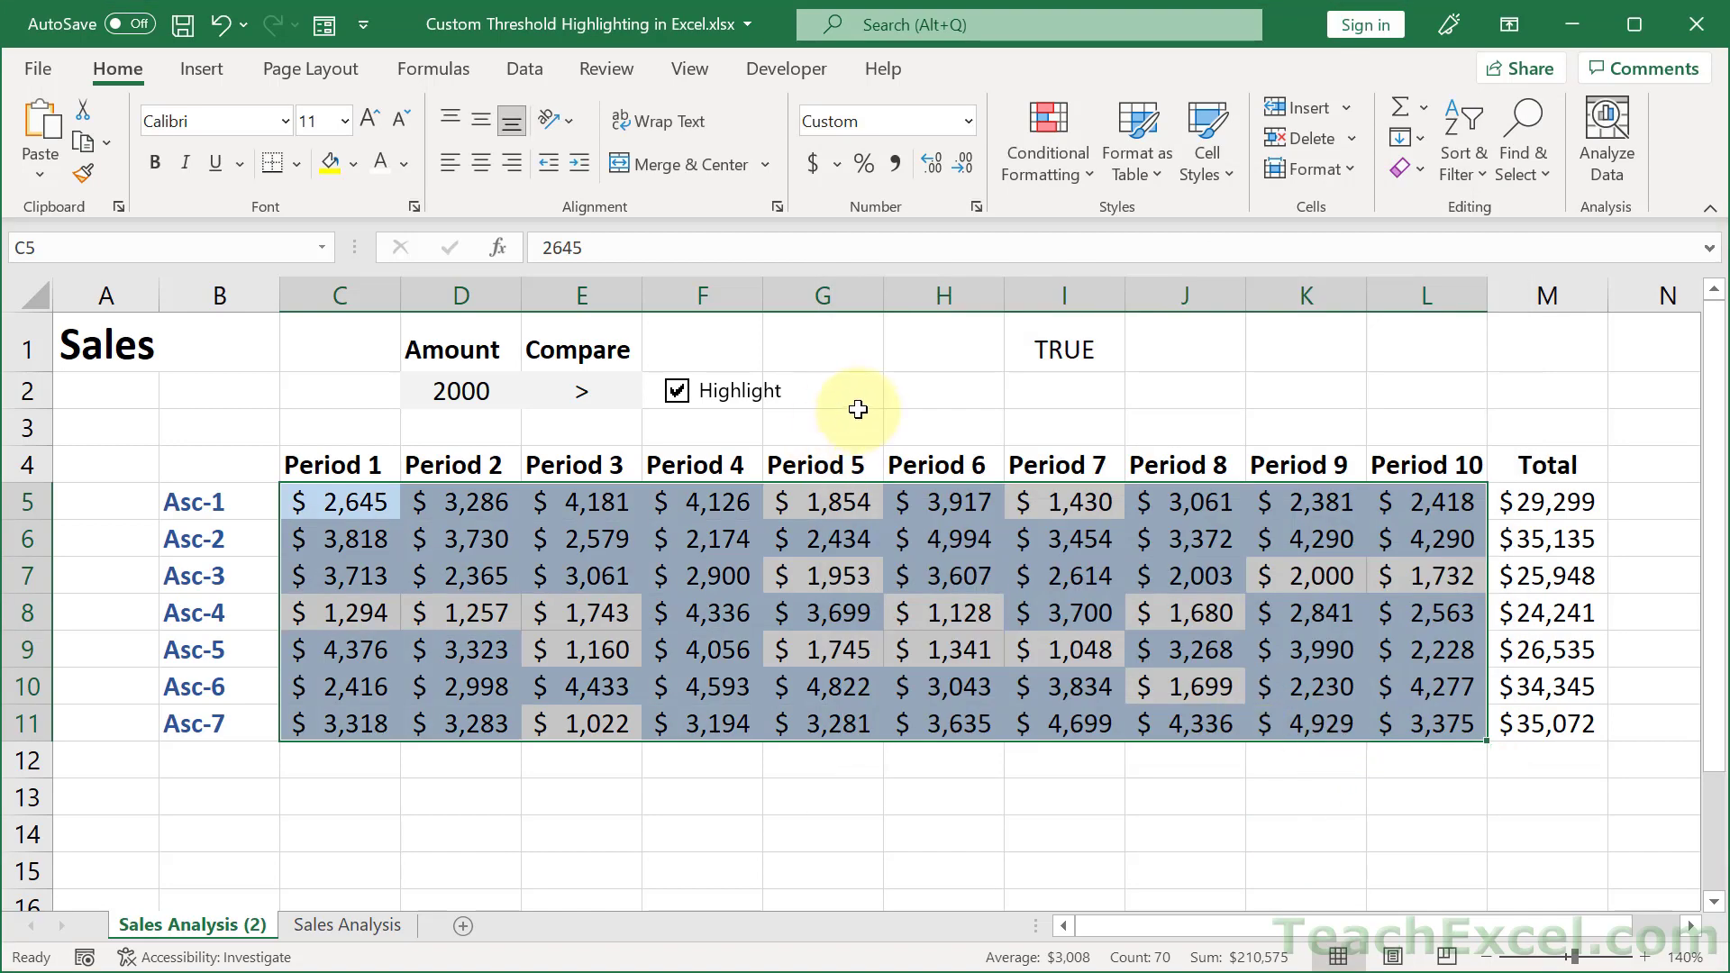
# Step: Change the Compare operator in E2 (trying <, ending with =) so only the 2,000 amount highlights
pyautogui.click(943, 391)
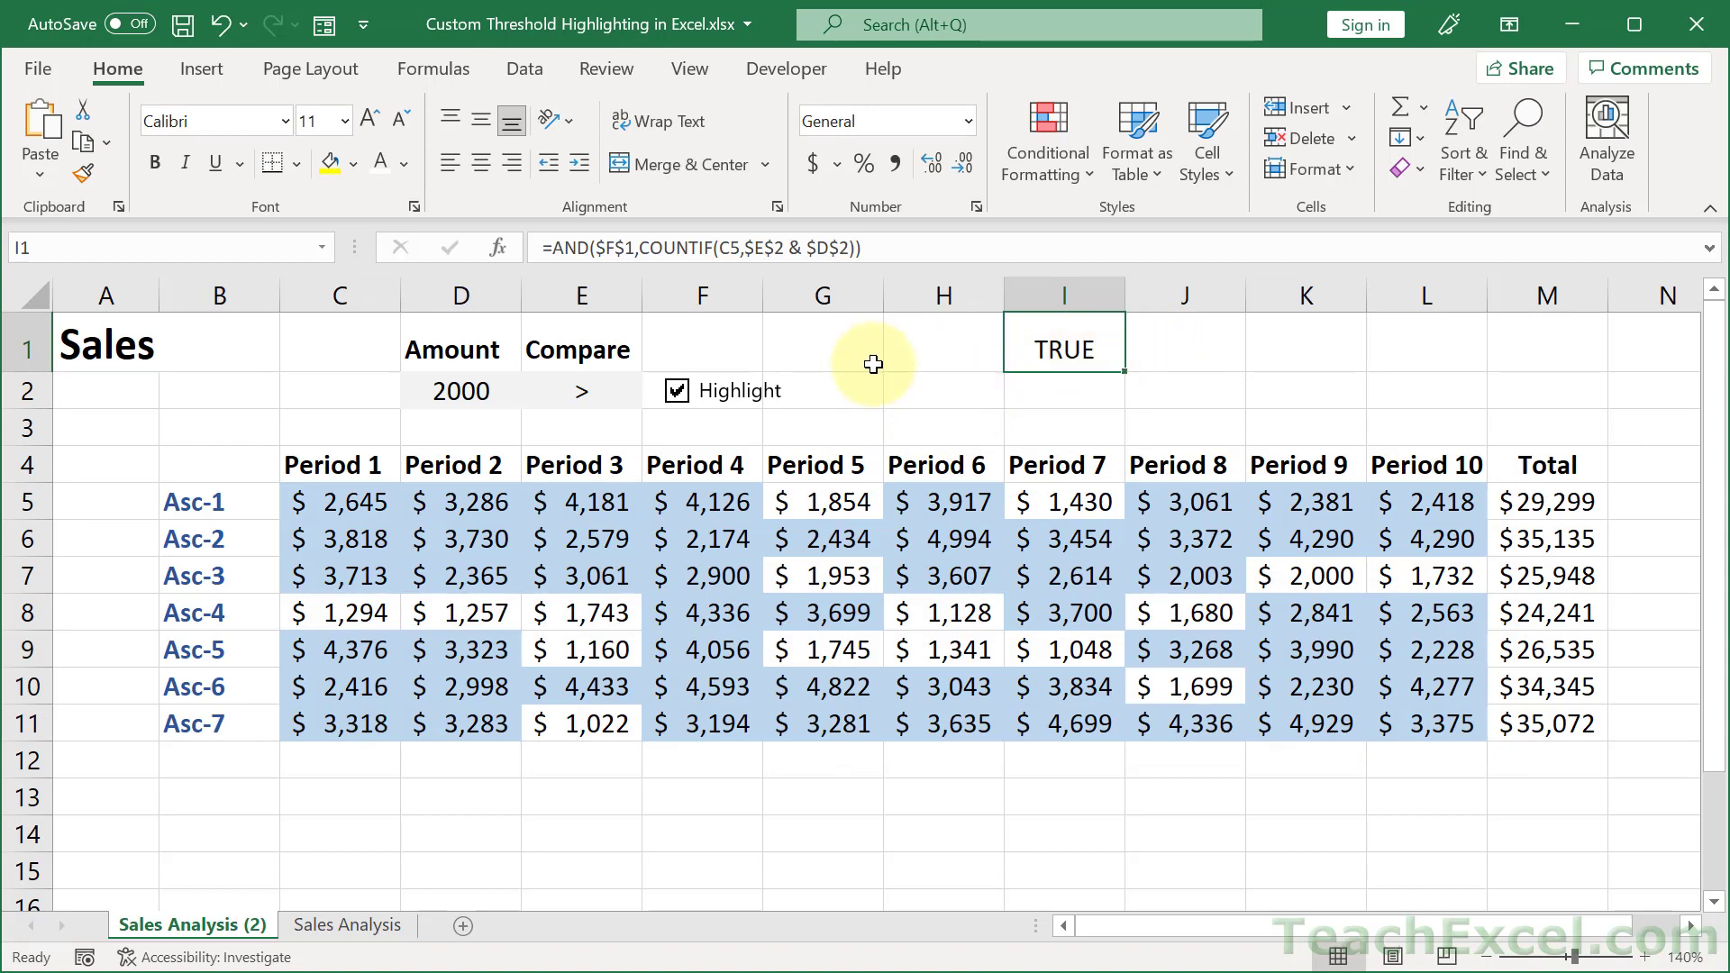
pyautogui.click(943, 391)
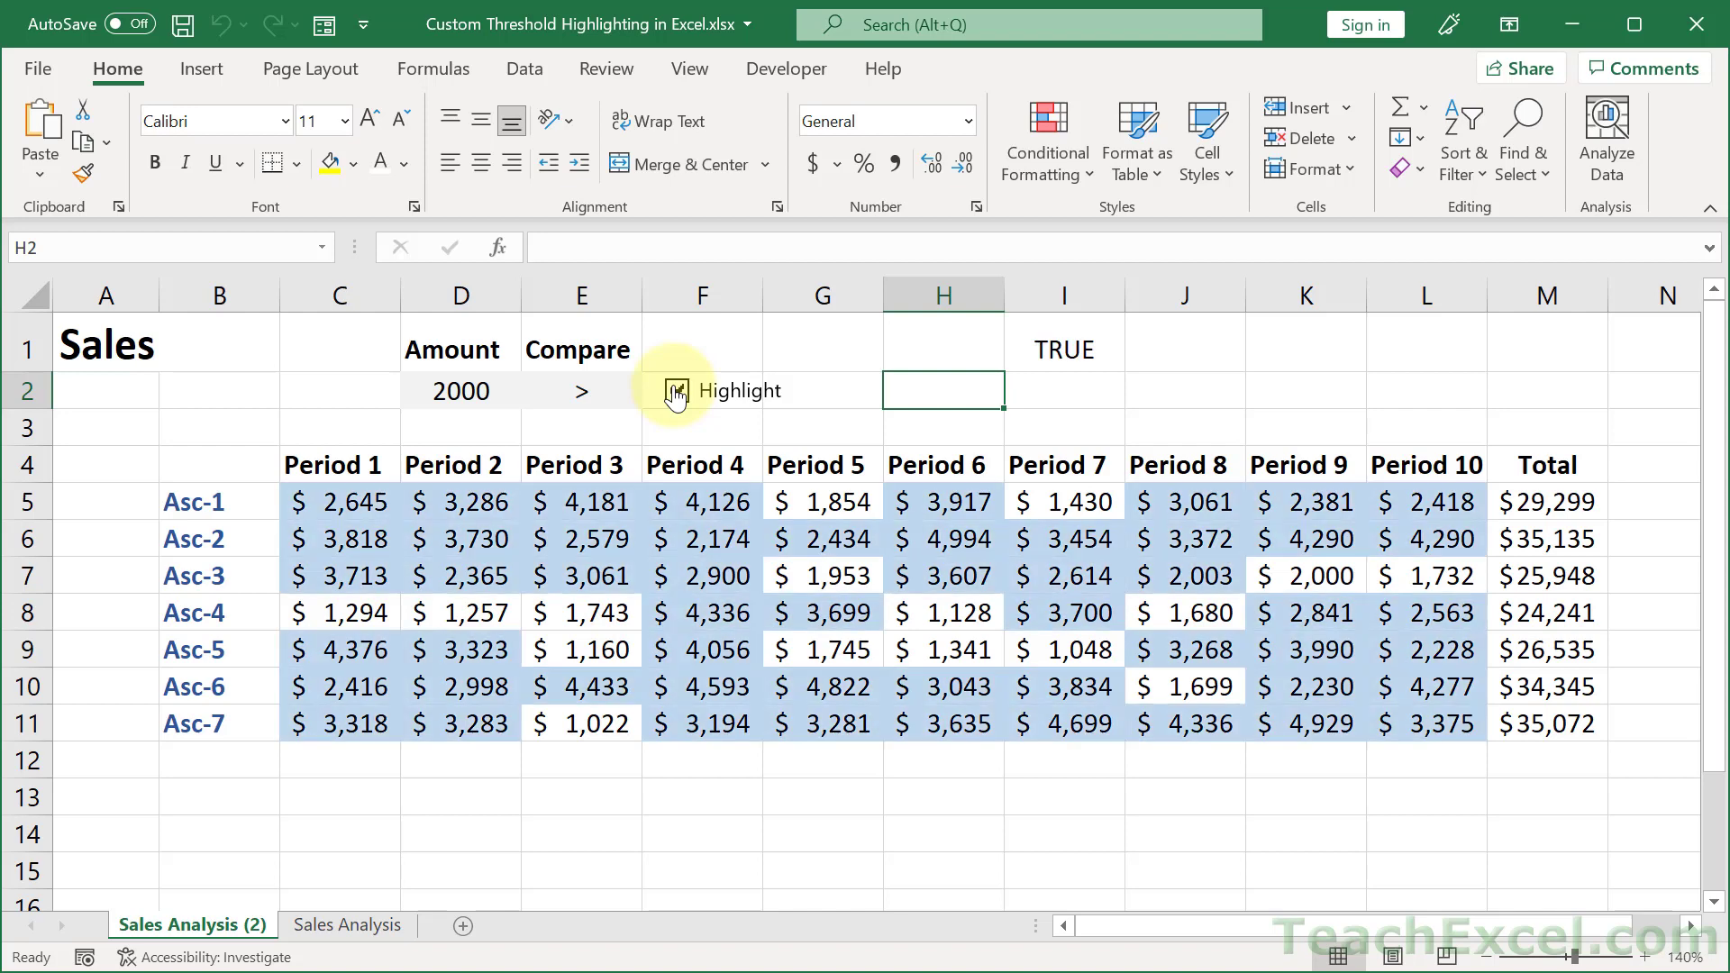
pyautogui.click(676, 389)
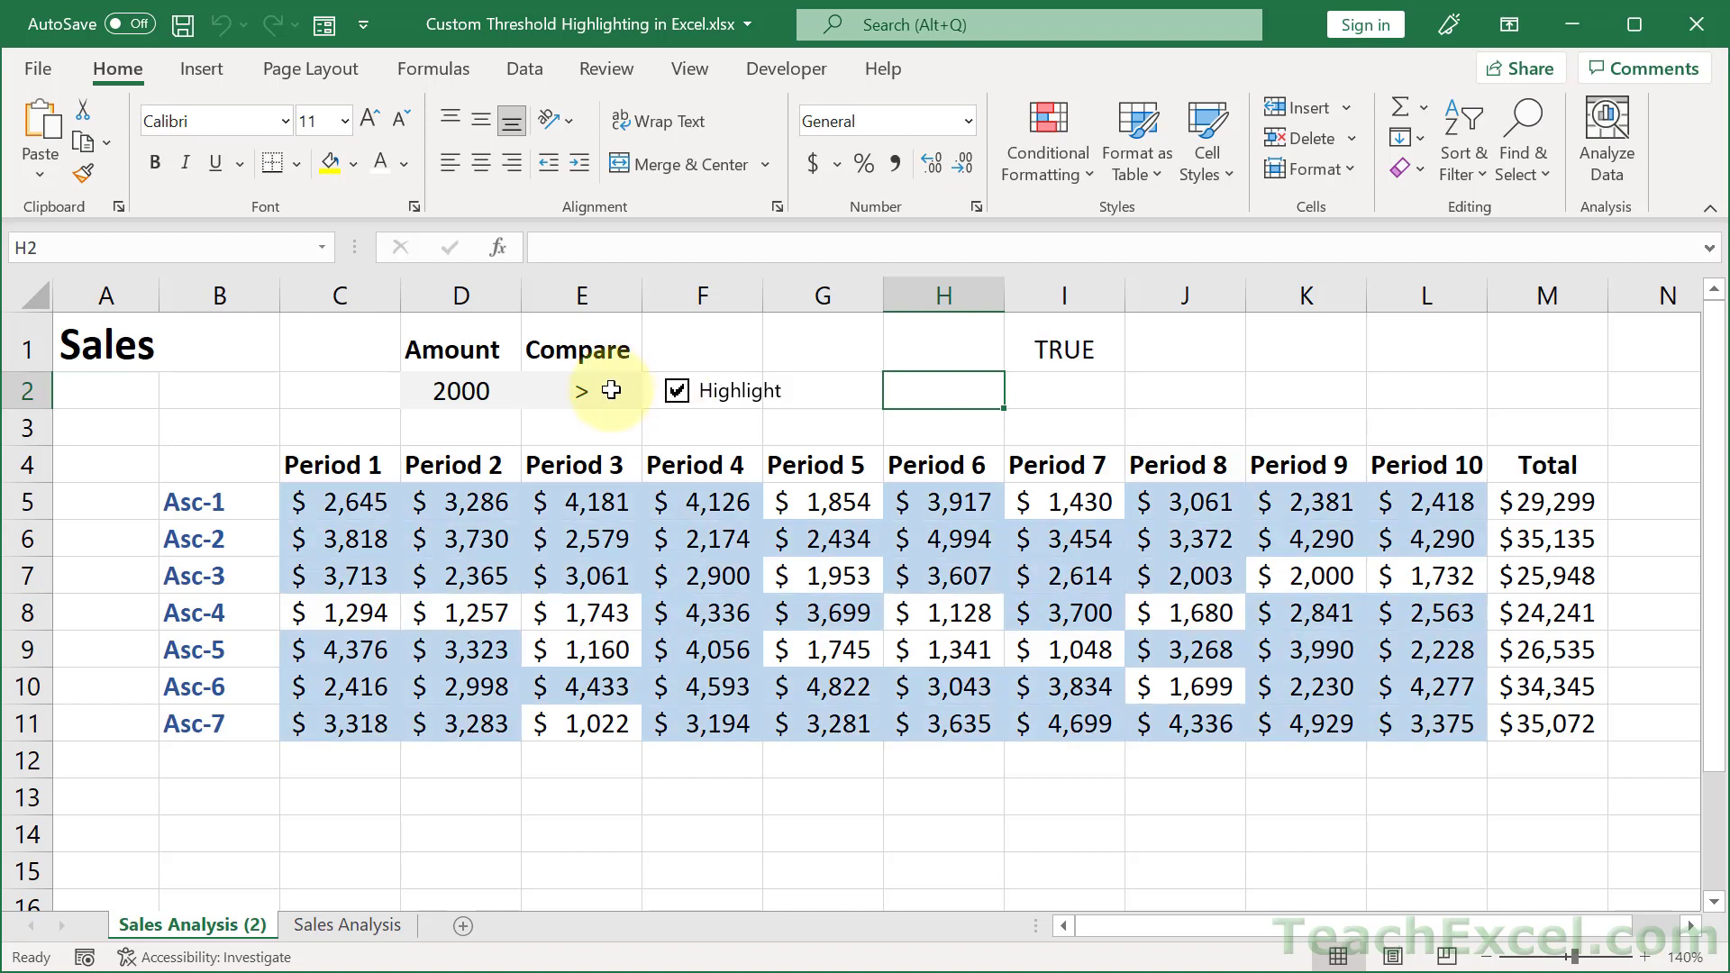
pyautogui.click(580, 391)
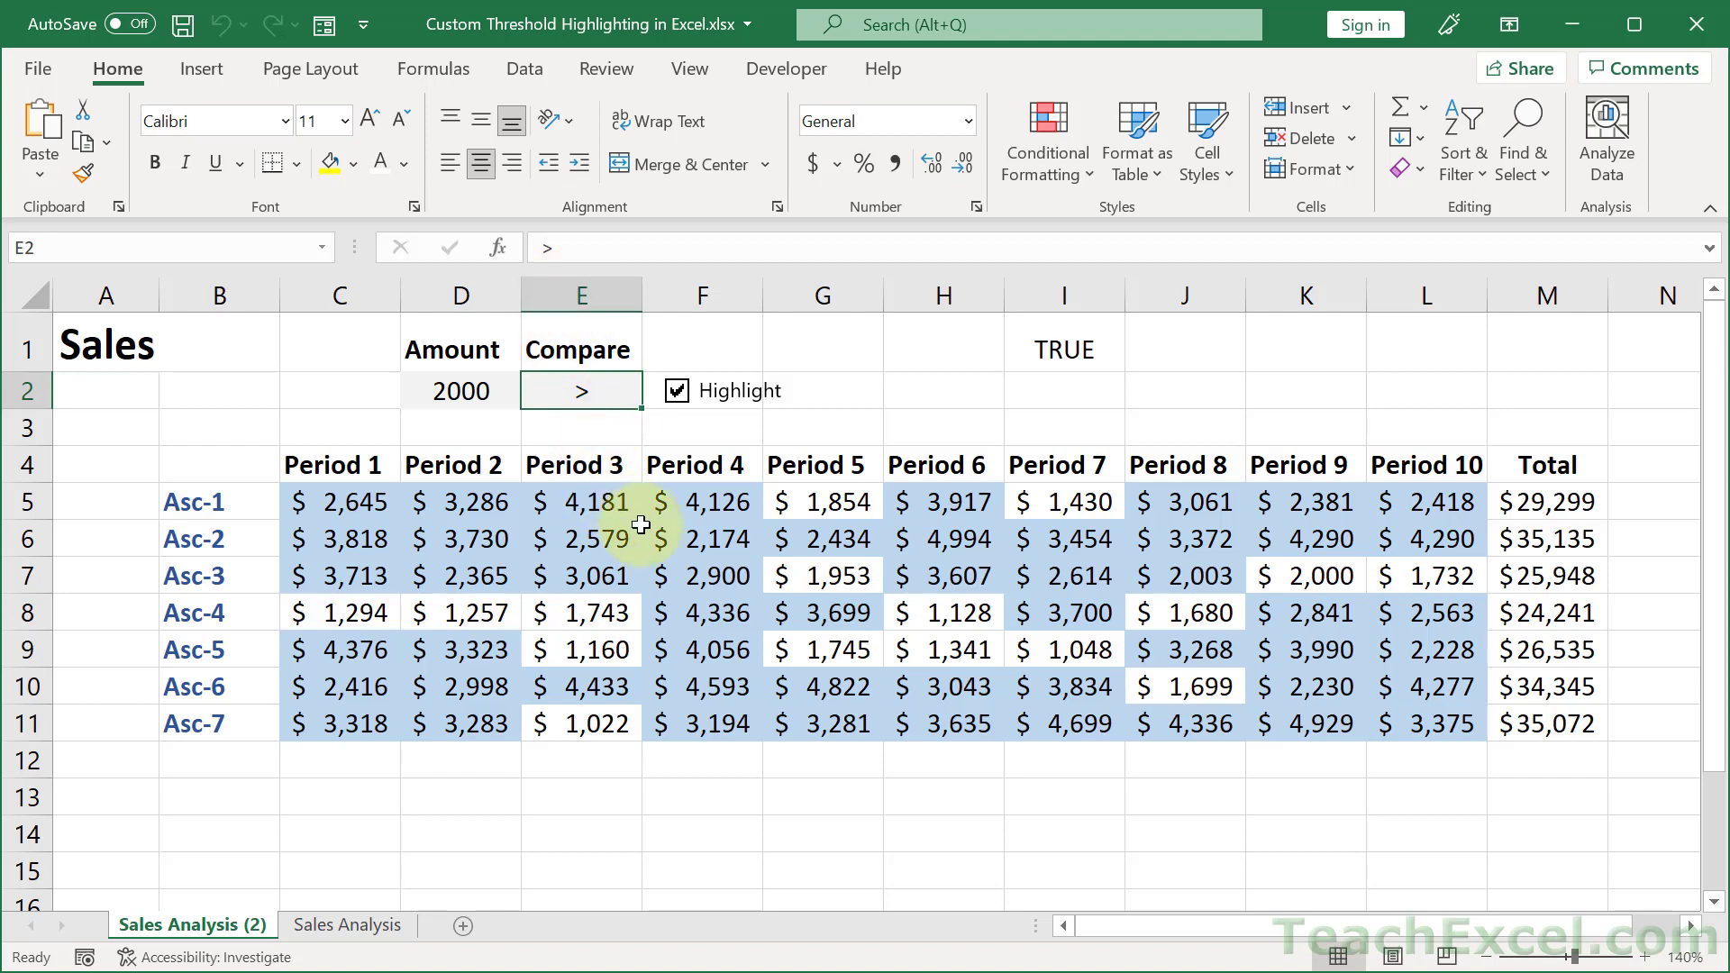
pyautogui.write('<')
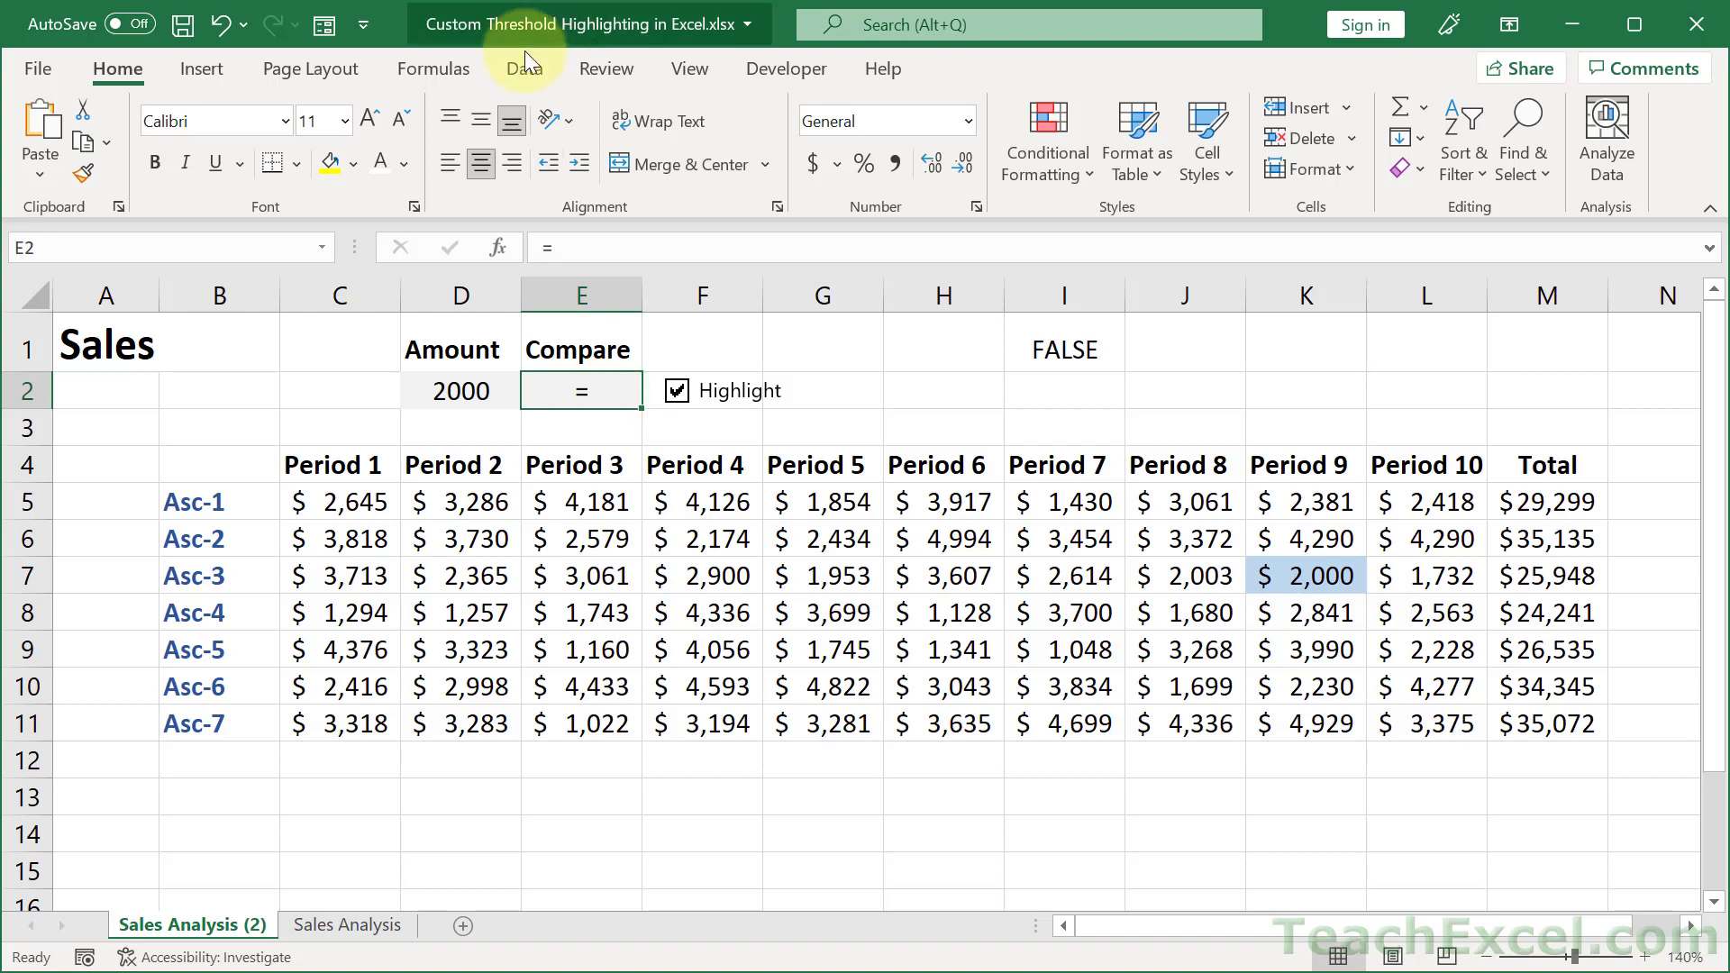
# Step: Add a Data Validation list to E2 with the operators >,<,=,<=,>=,<>
pyautogui.click(522, 68)
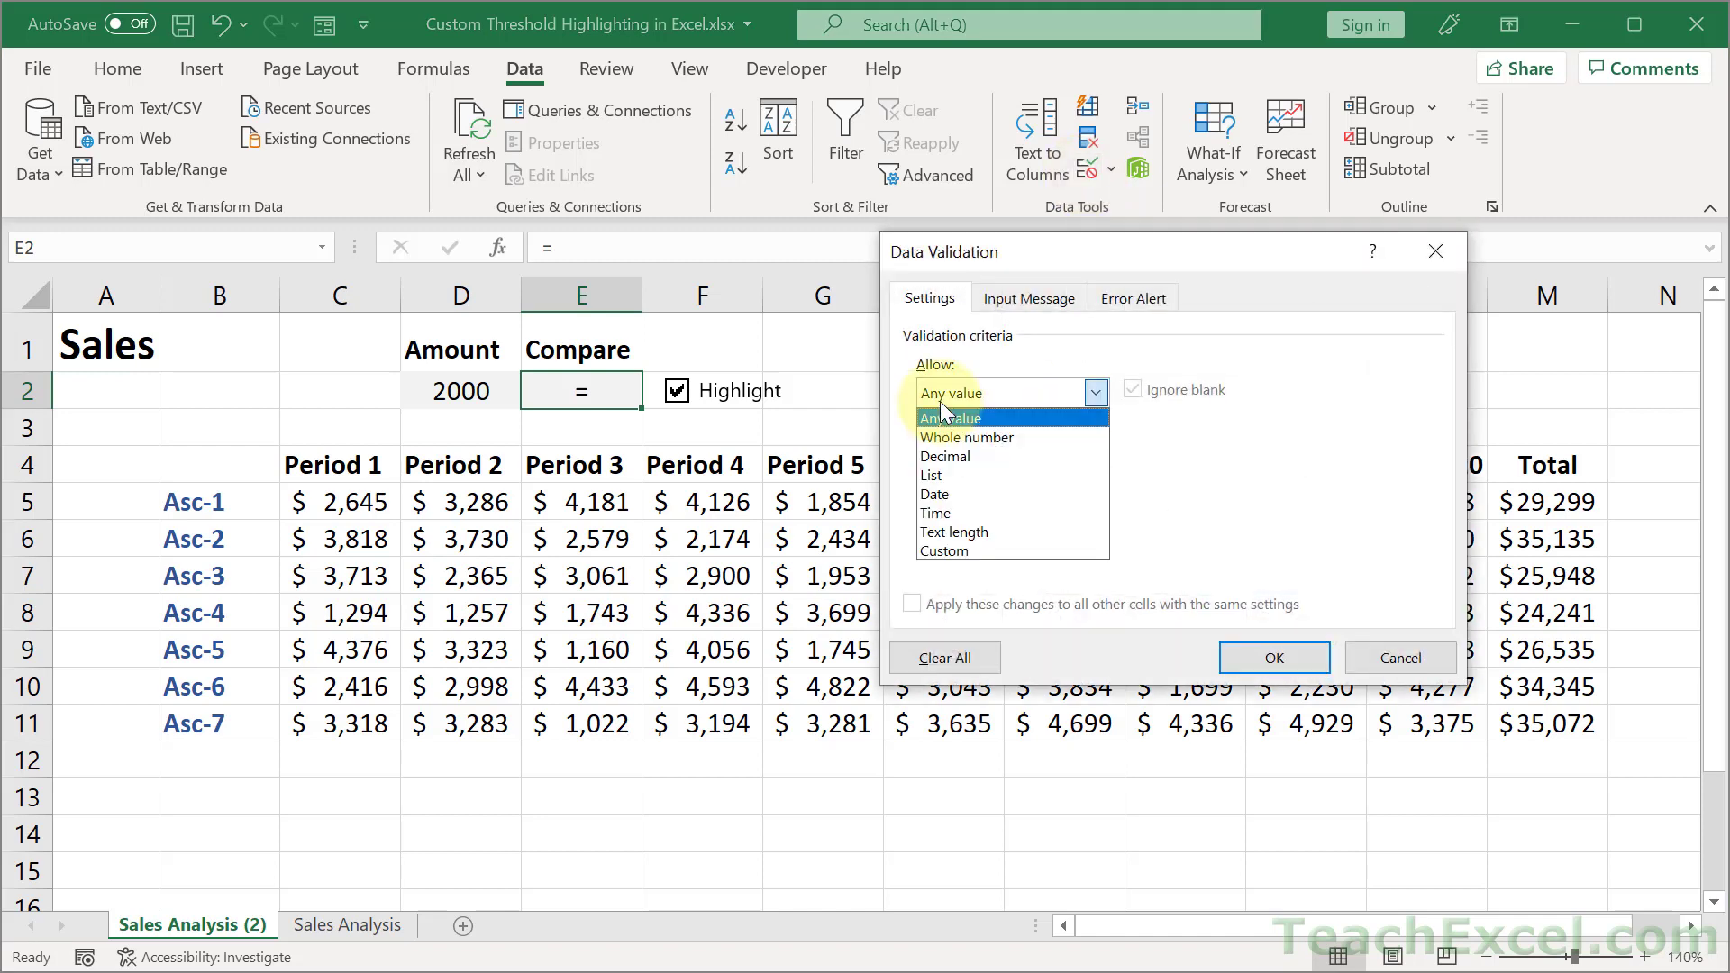
pyautogui.click(929, 474)
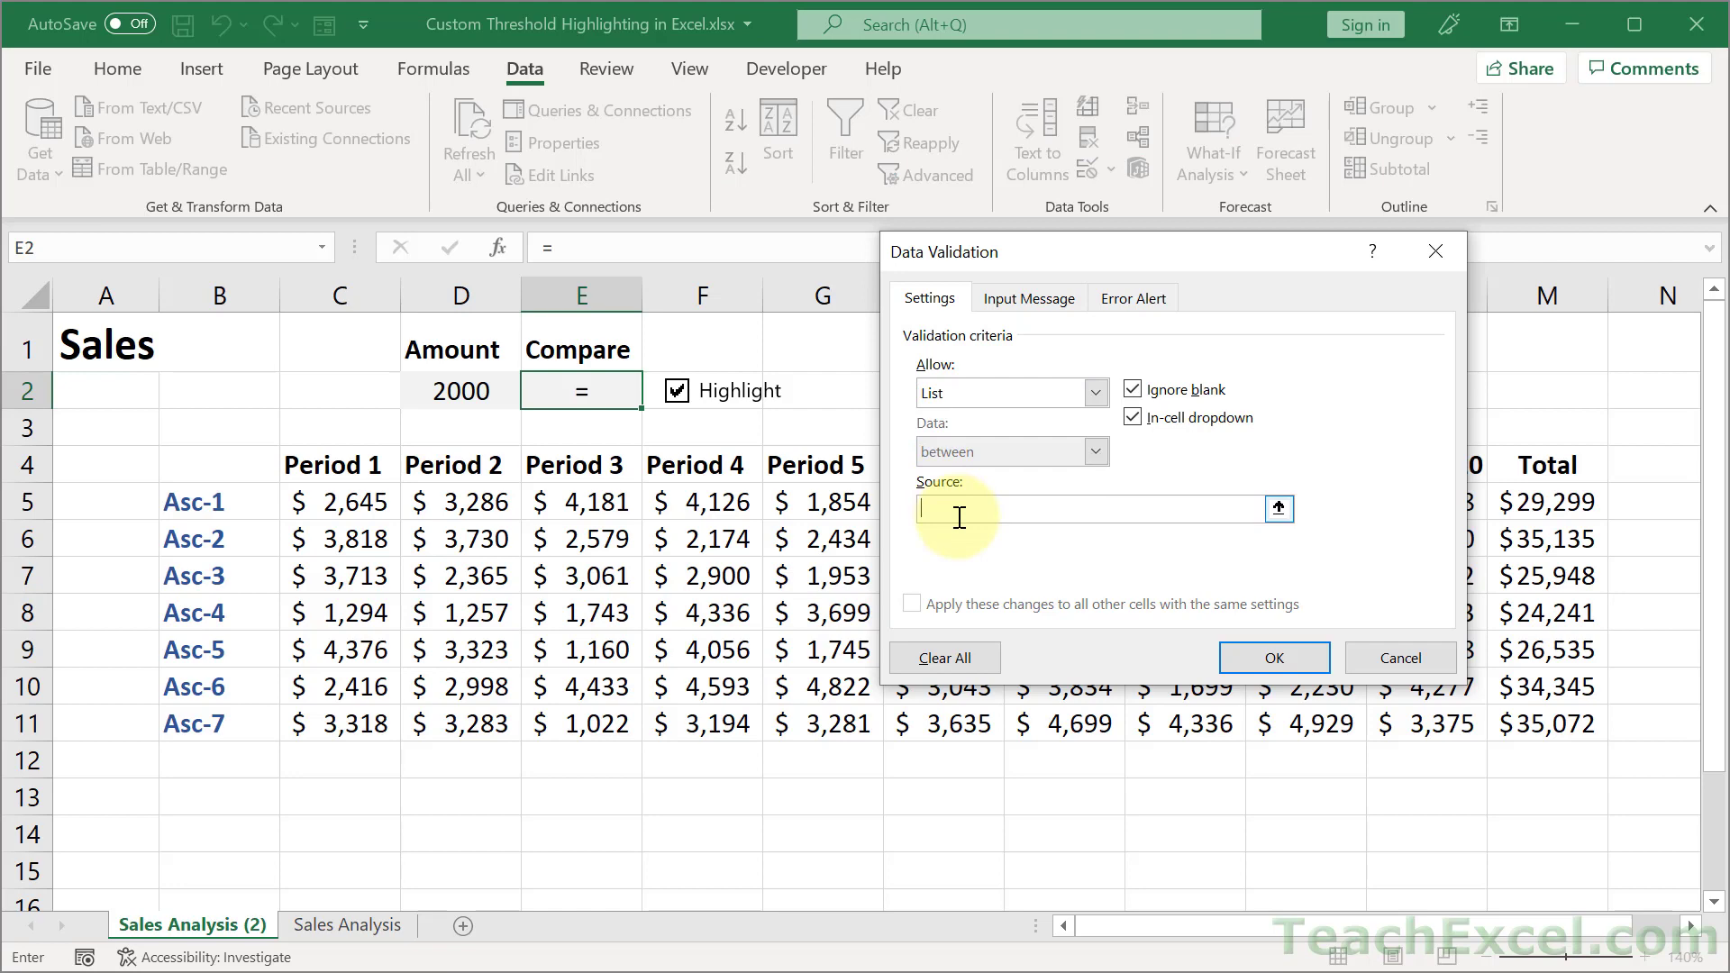
pyautogui.write('>')
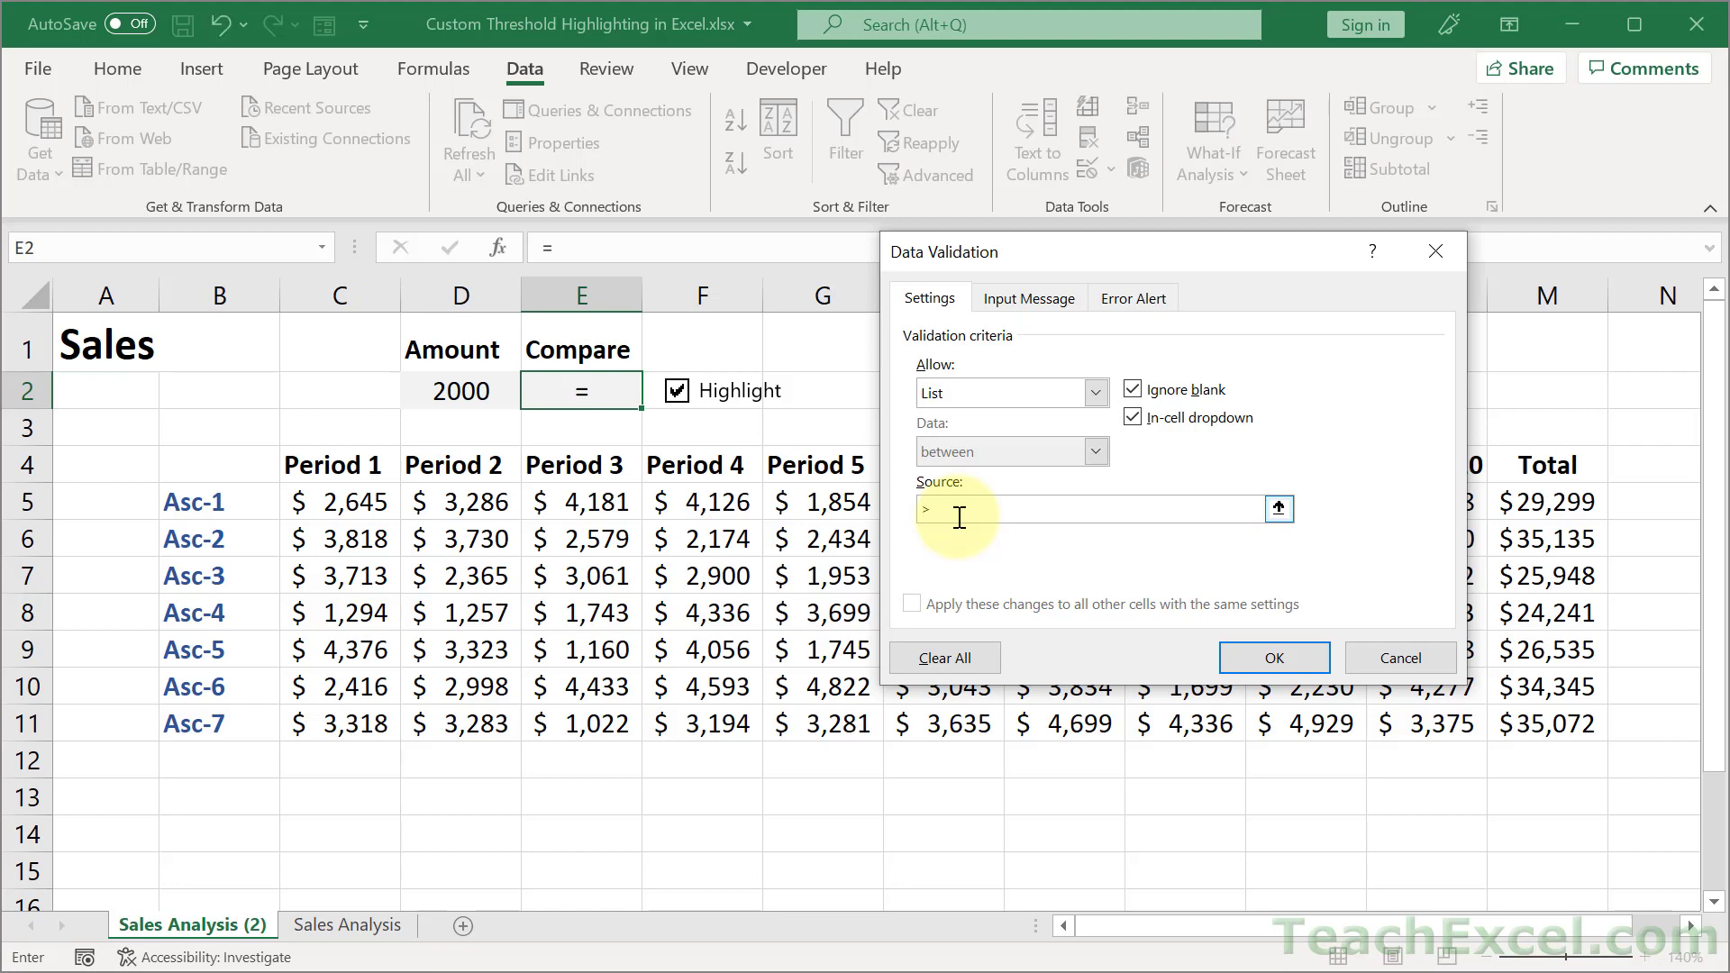
pyautogui.write(',<')
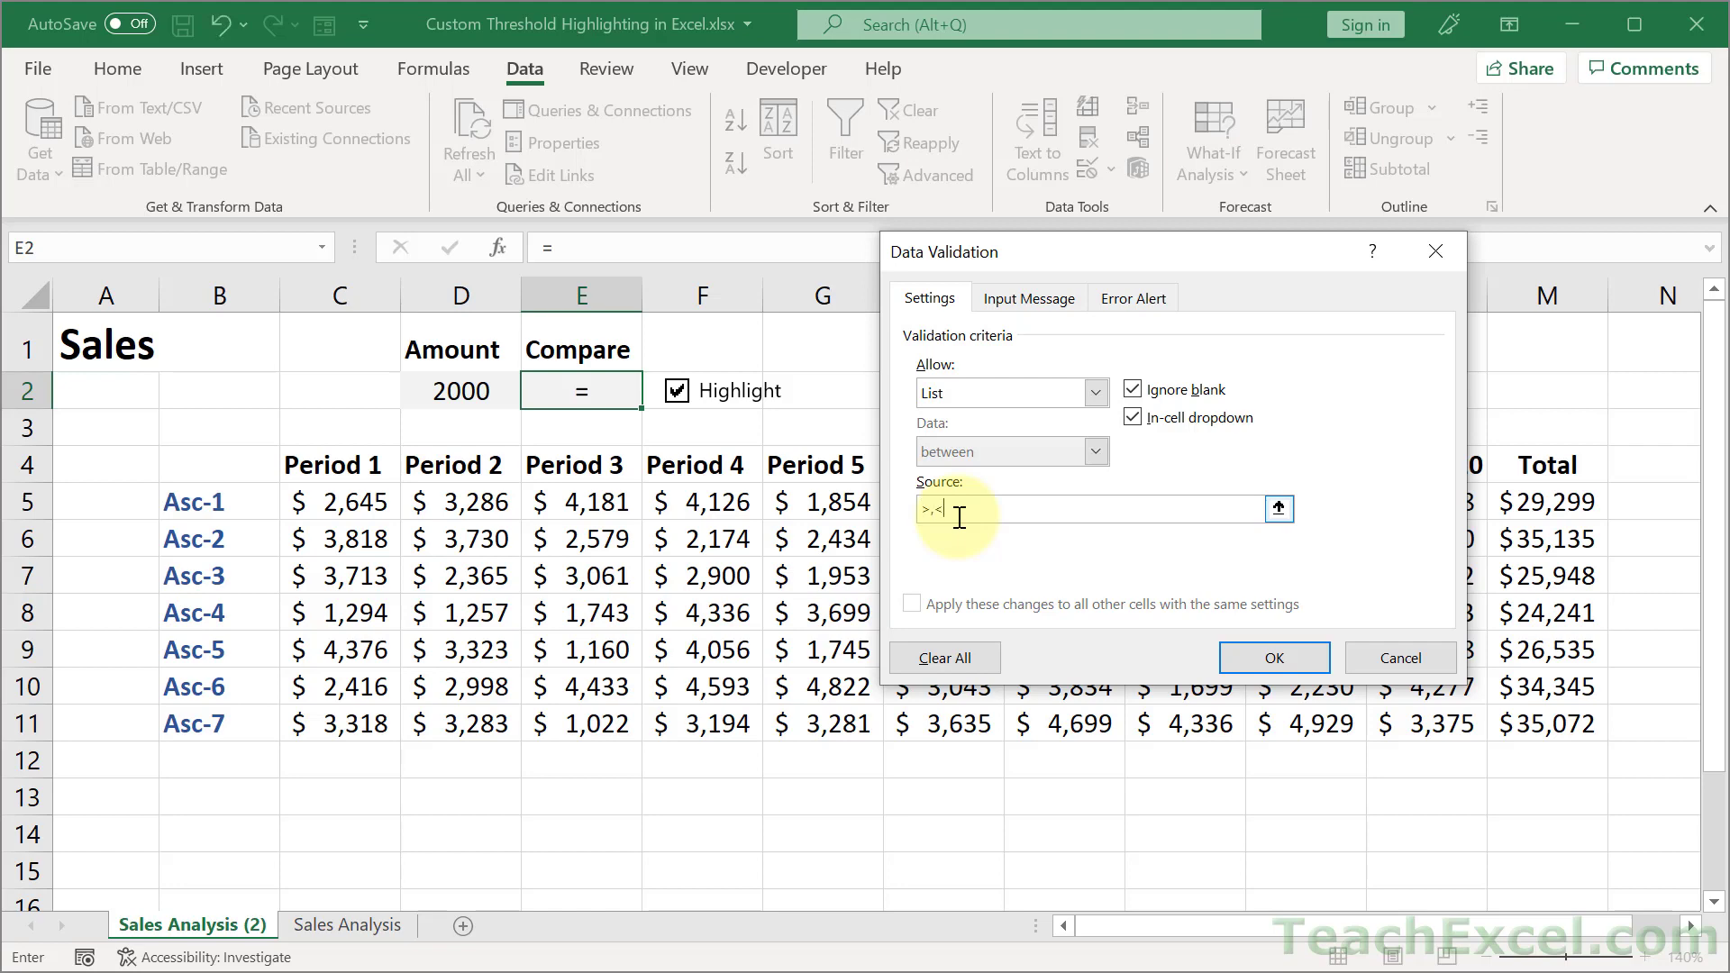
pyautogui.write('=')
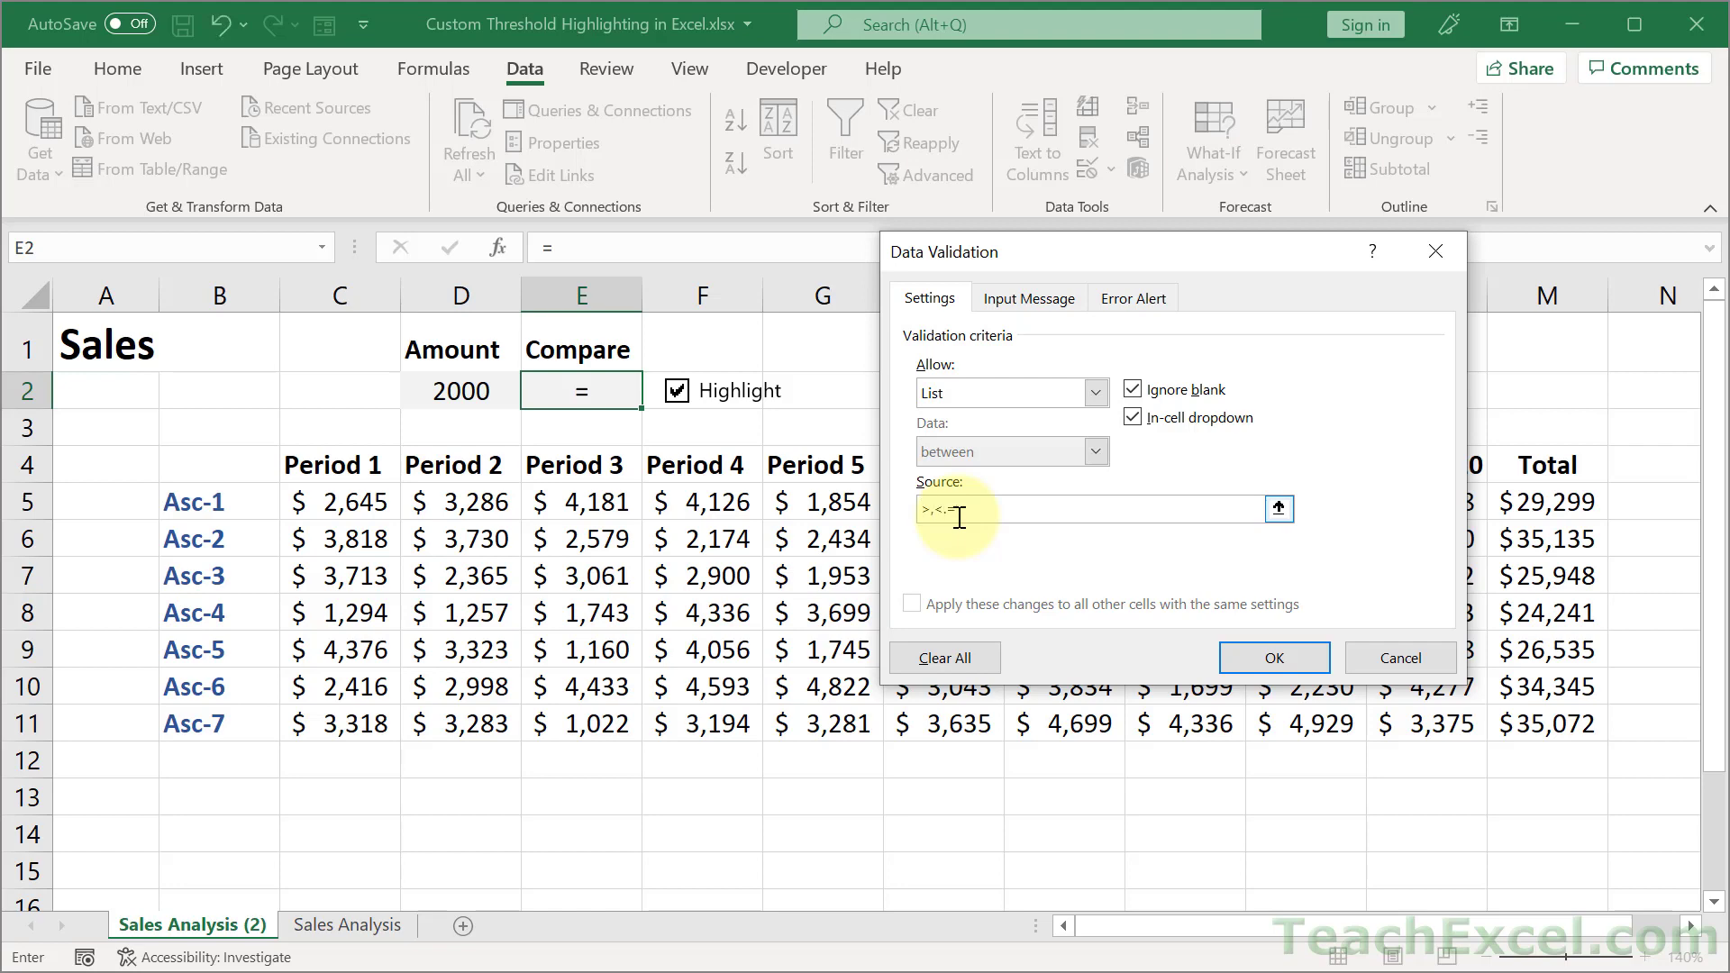
pyautogui.press('Backspace')
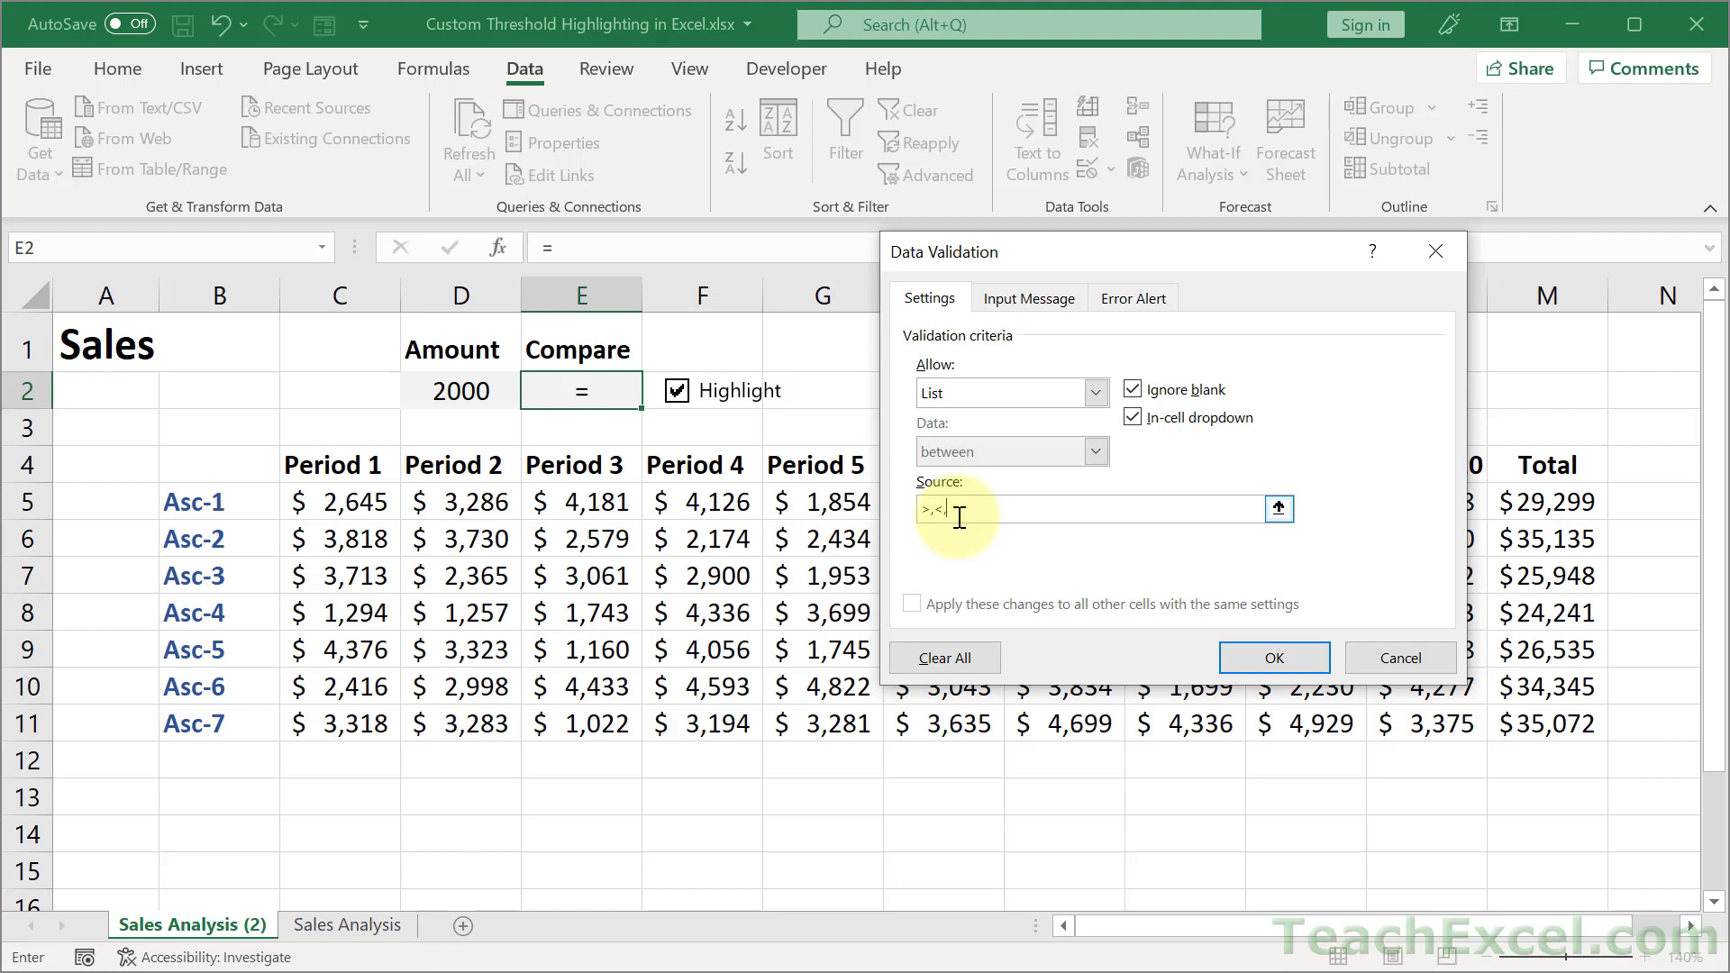
pyautogui.write('=')
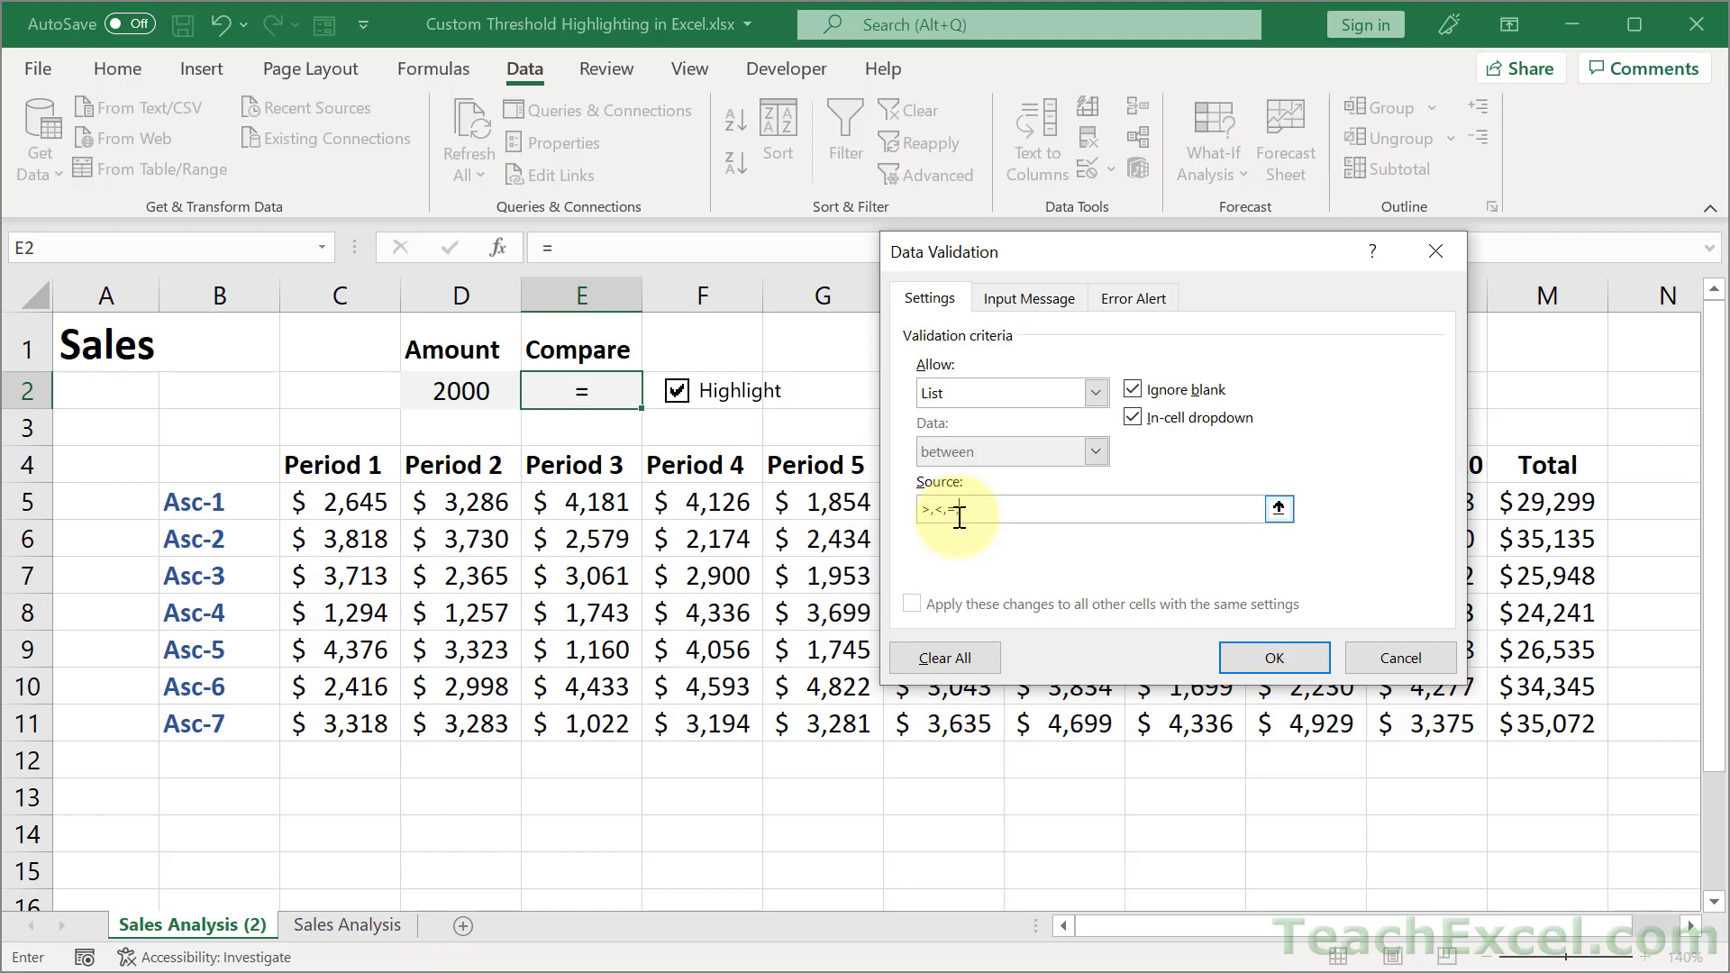
pyautogui.write(',<=,')
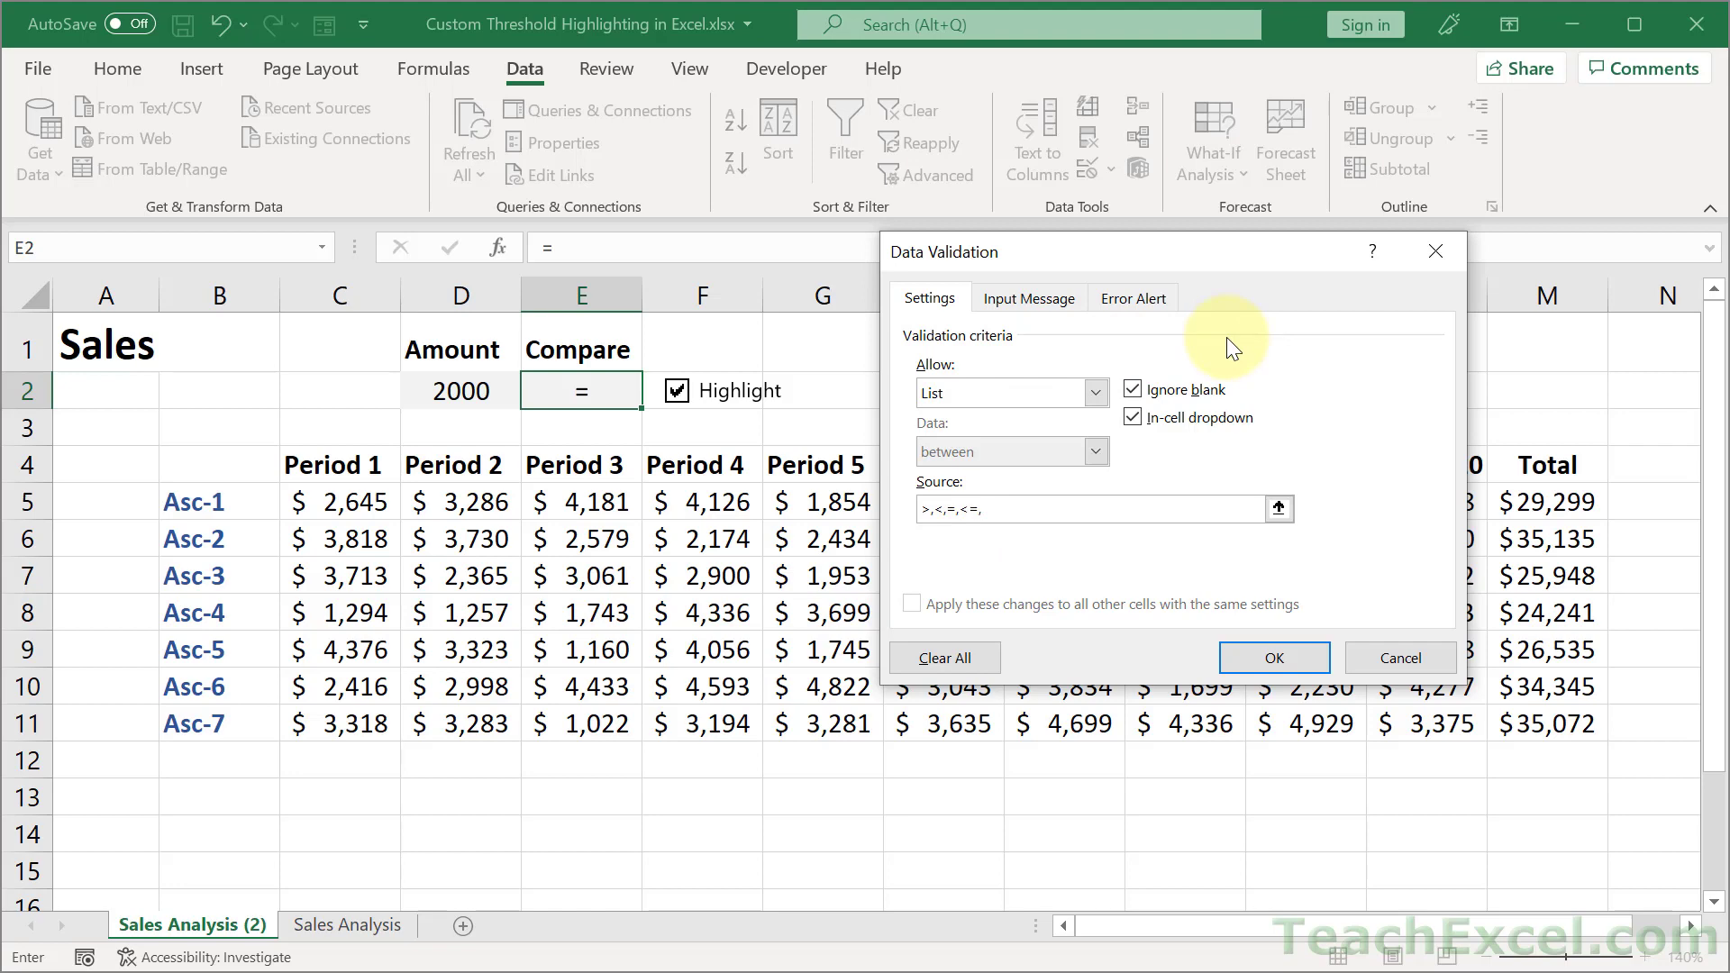
pyautogui.write('>=')
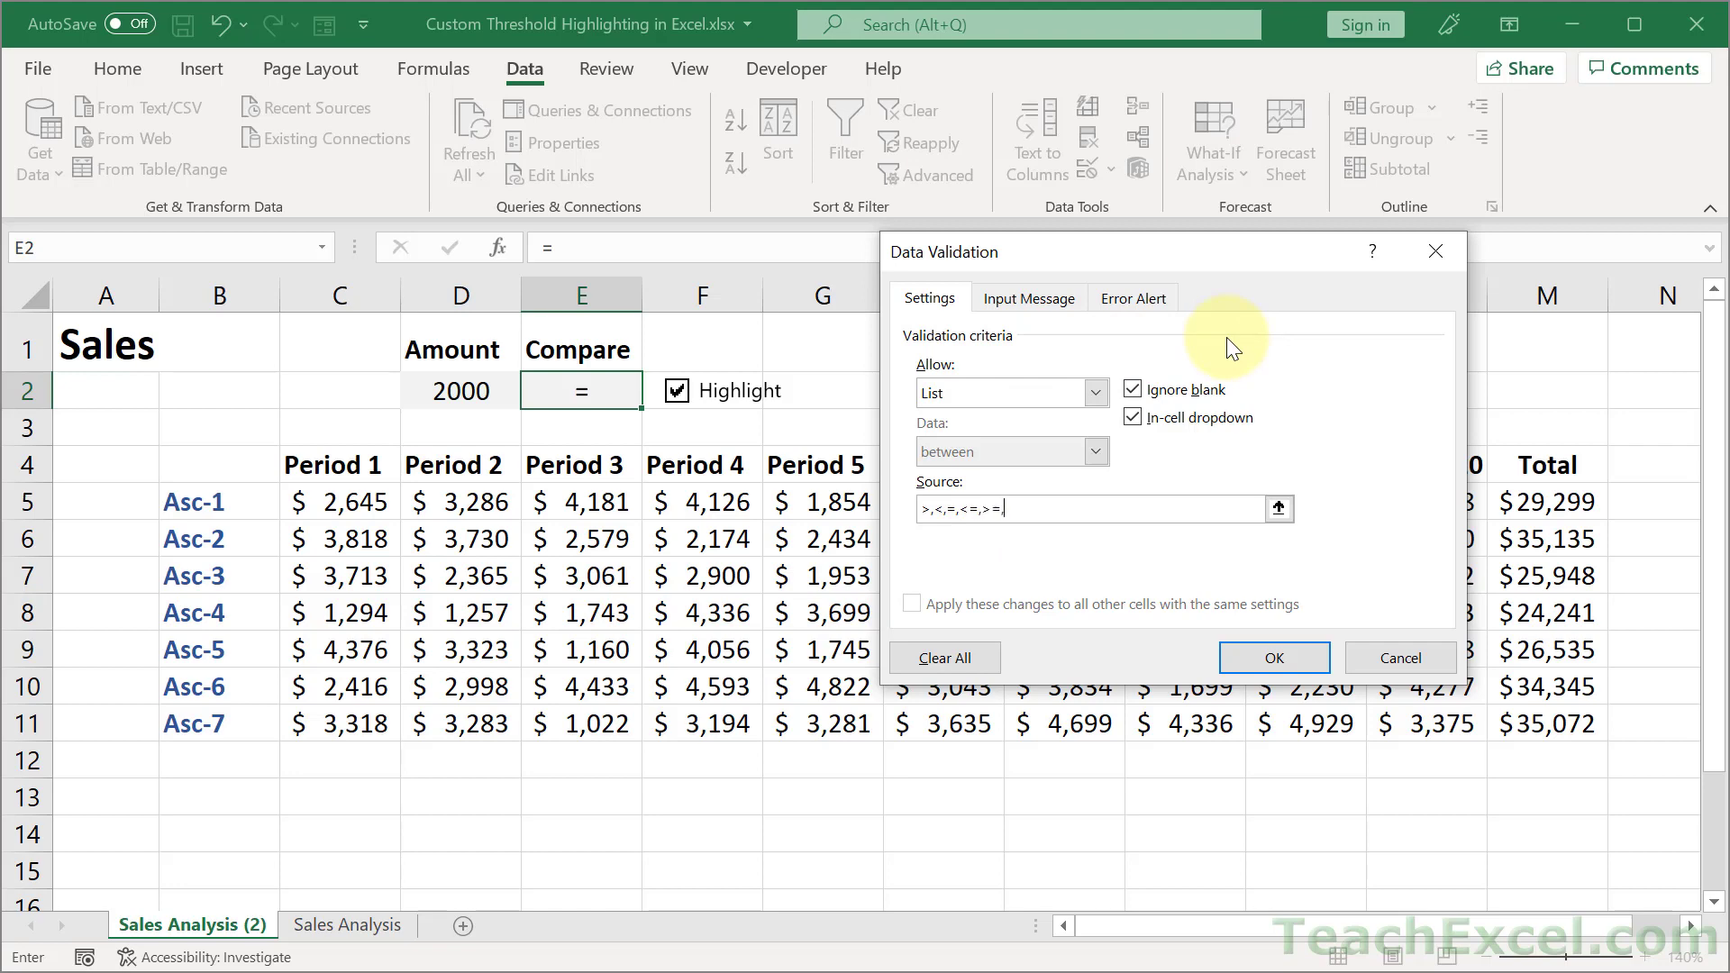
pyautogui.write(',<>')
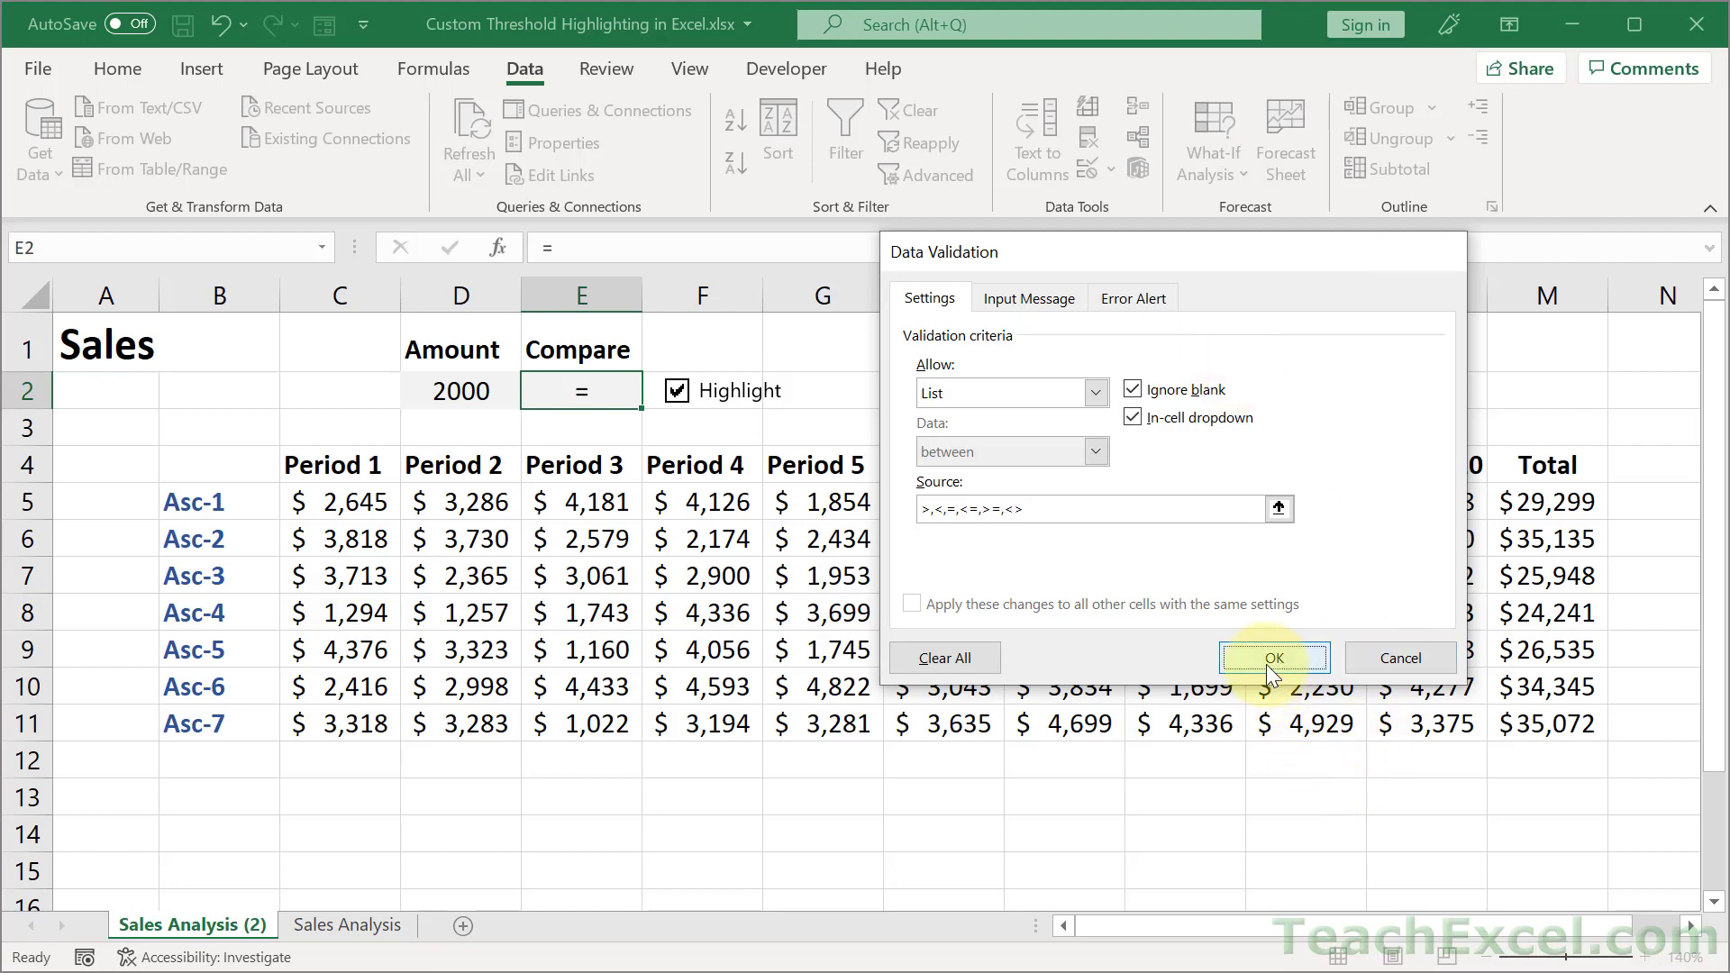
pyautogui.click(1271, 658)
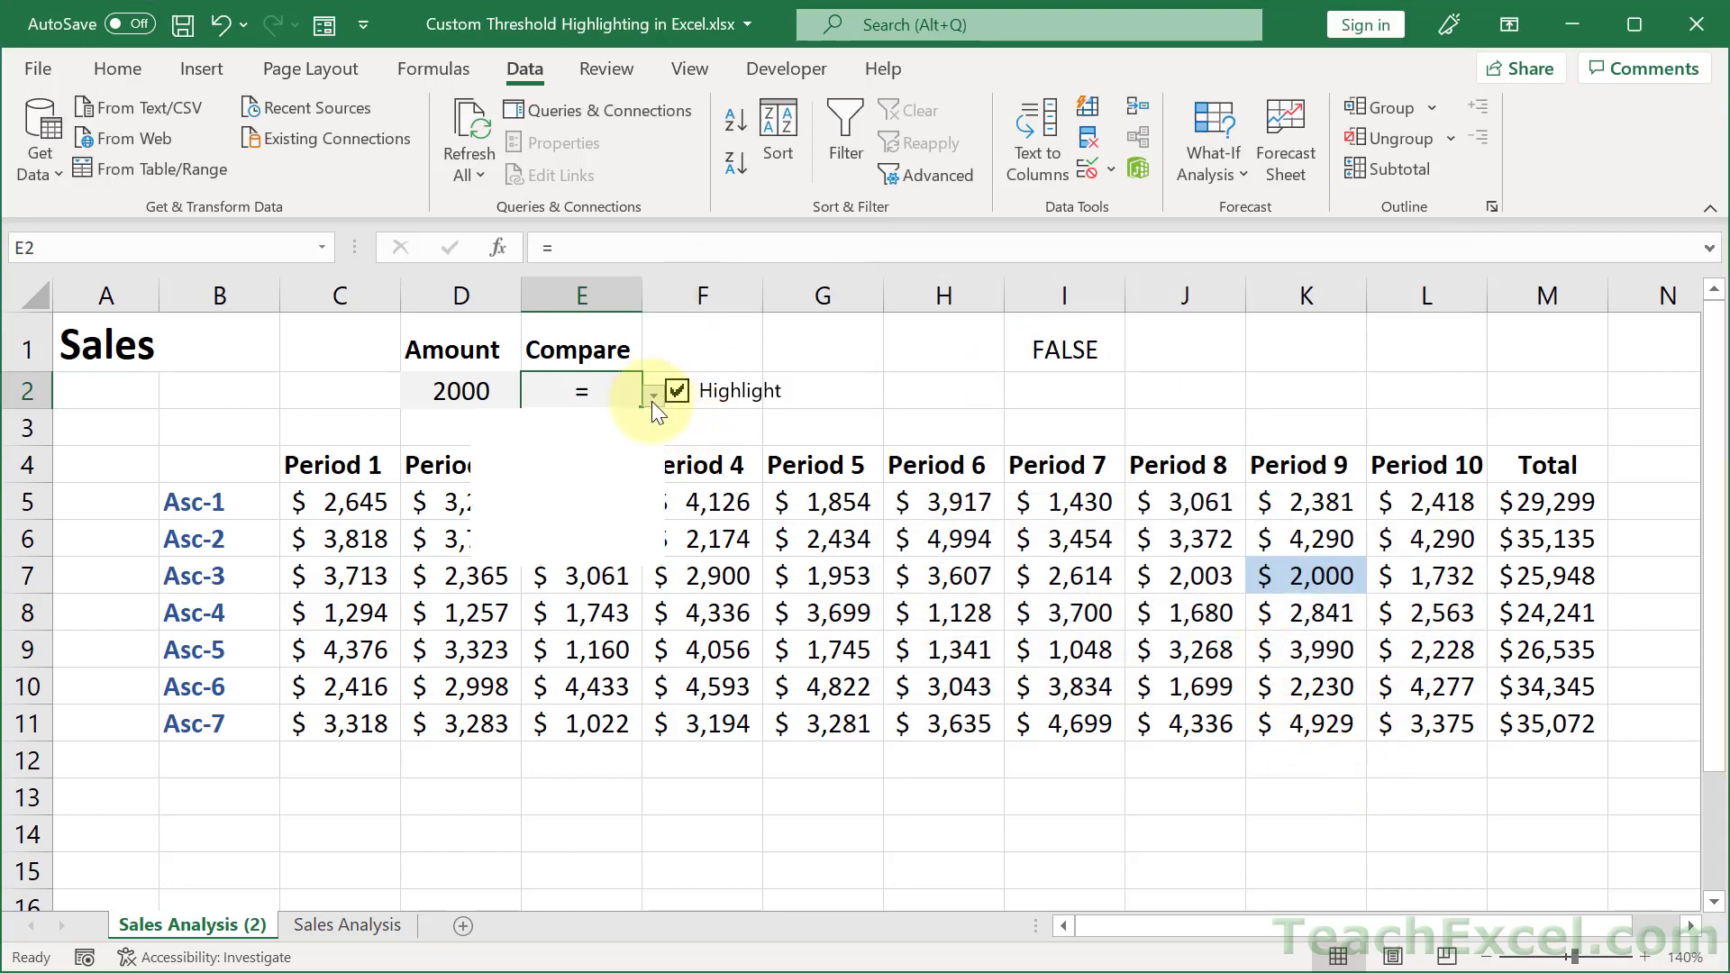
# Step: Choose <> from the Compare drop-down so every amount except 2,000 is highlighted
pyautogui.click(652, 391)
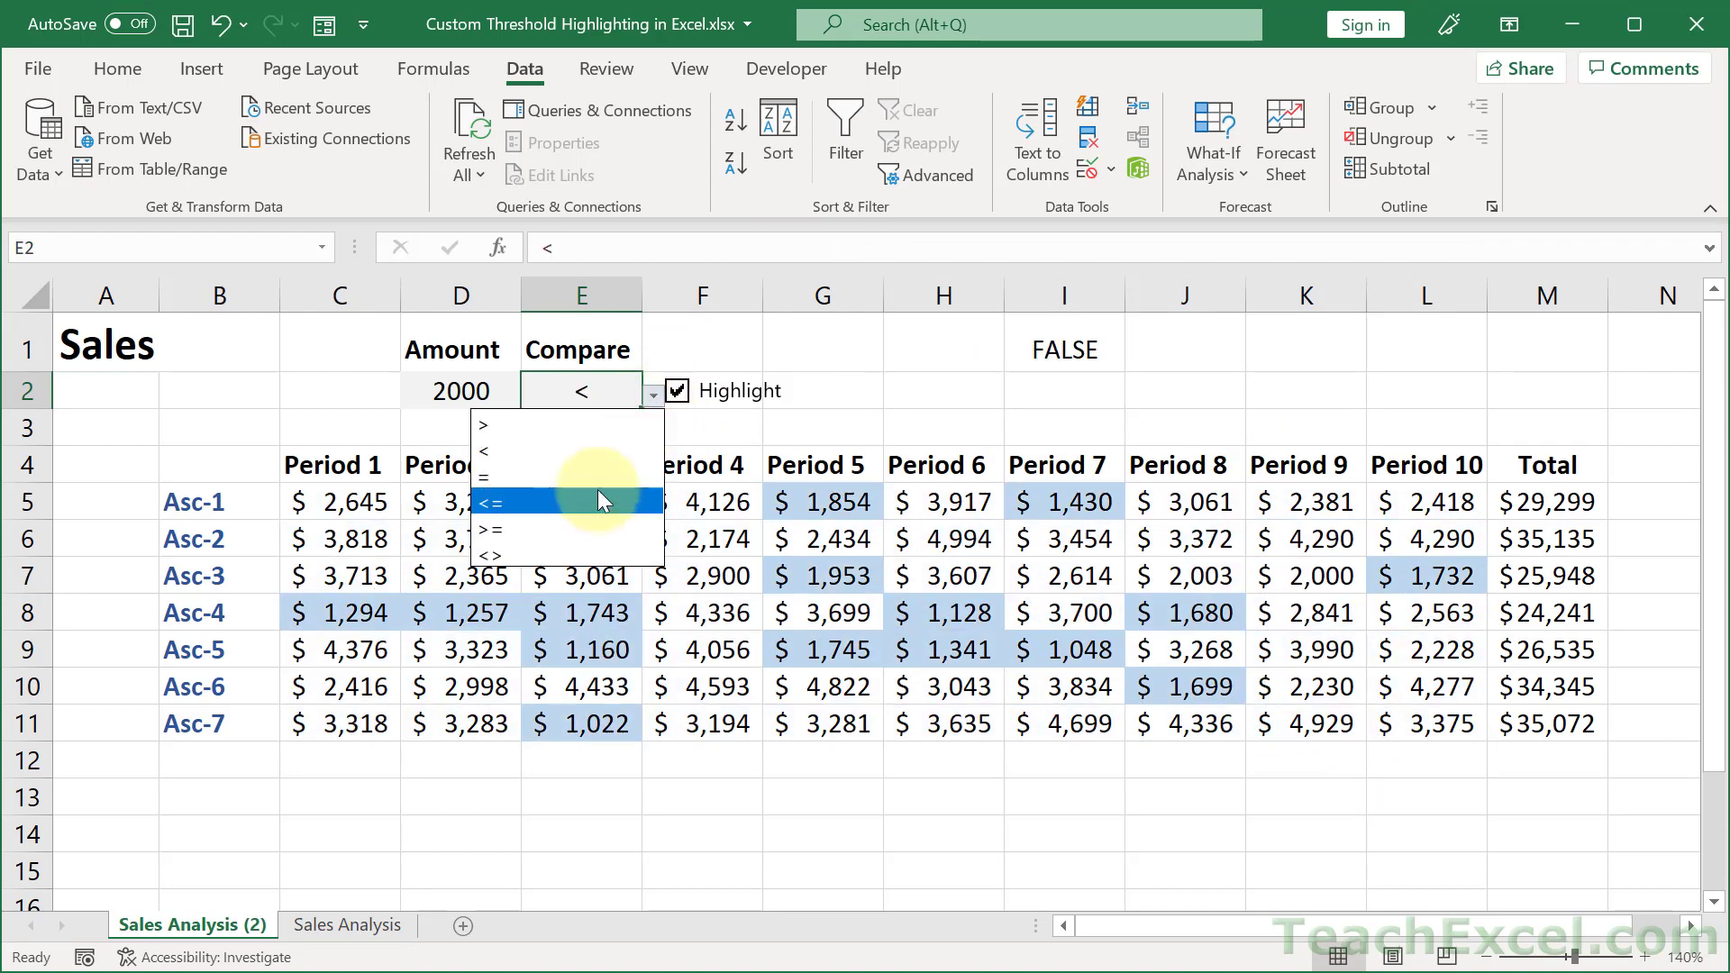
pyautogui.click(484, 475)
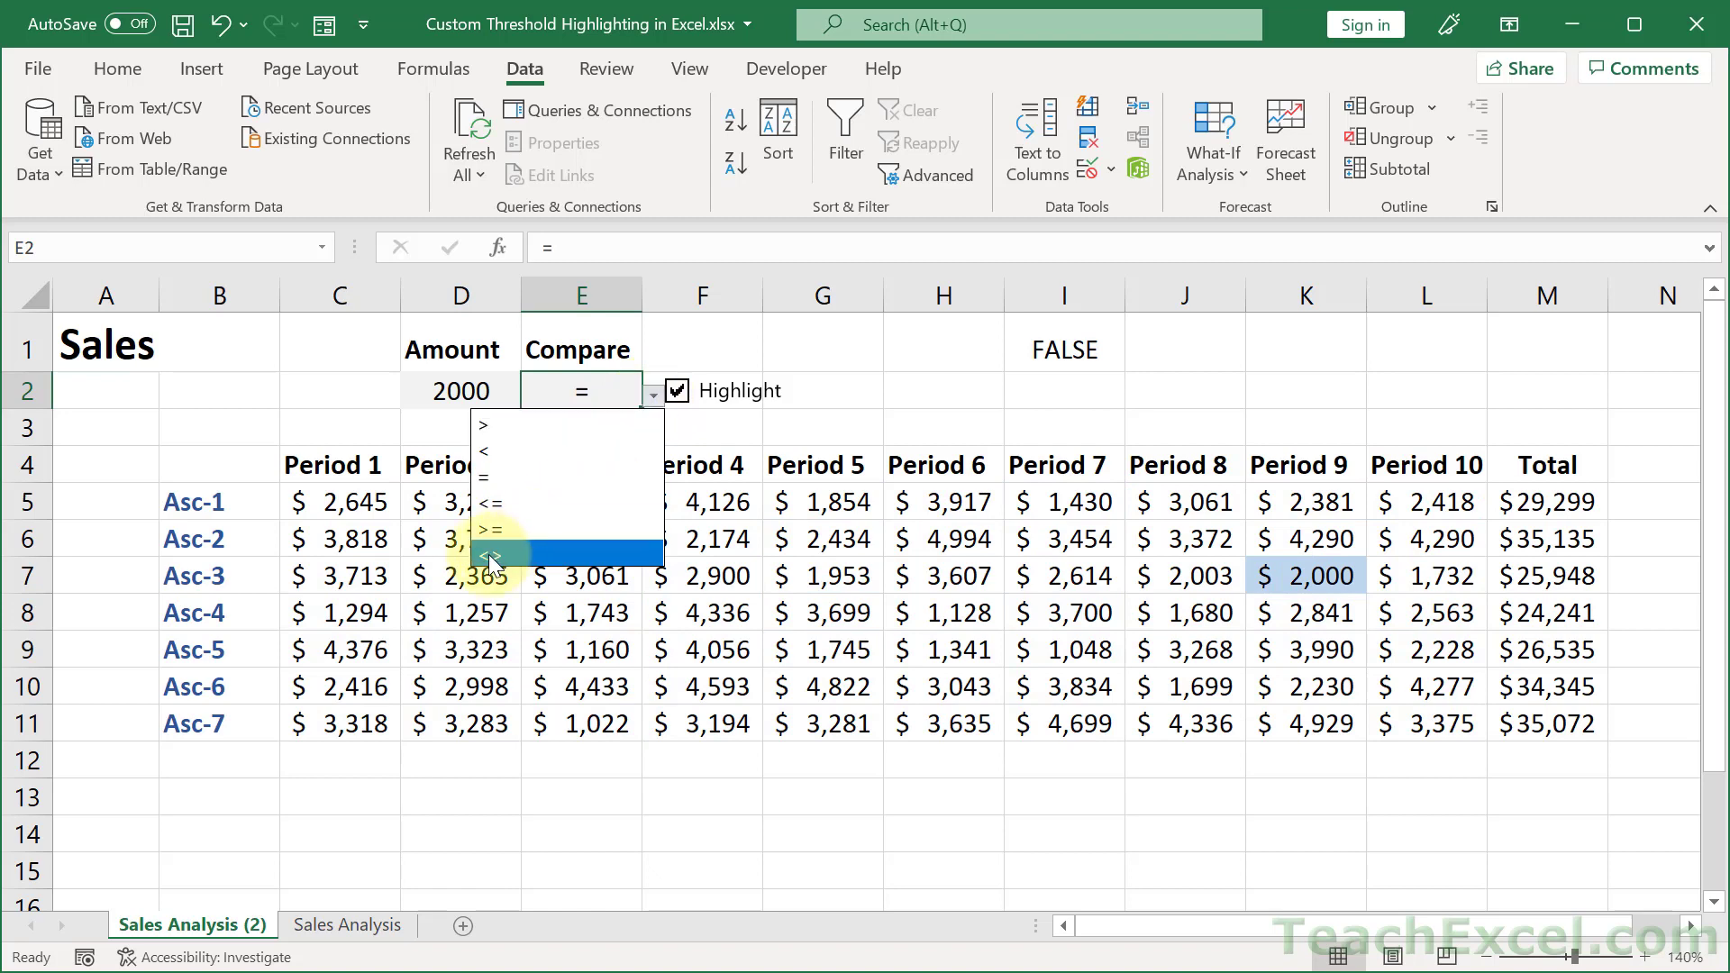
pyautogui.click(485, 551)
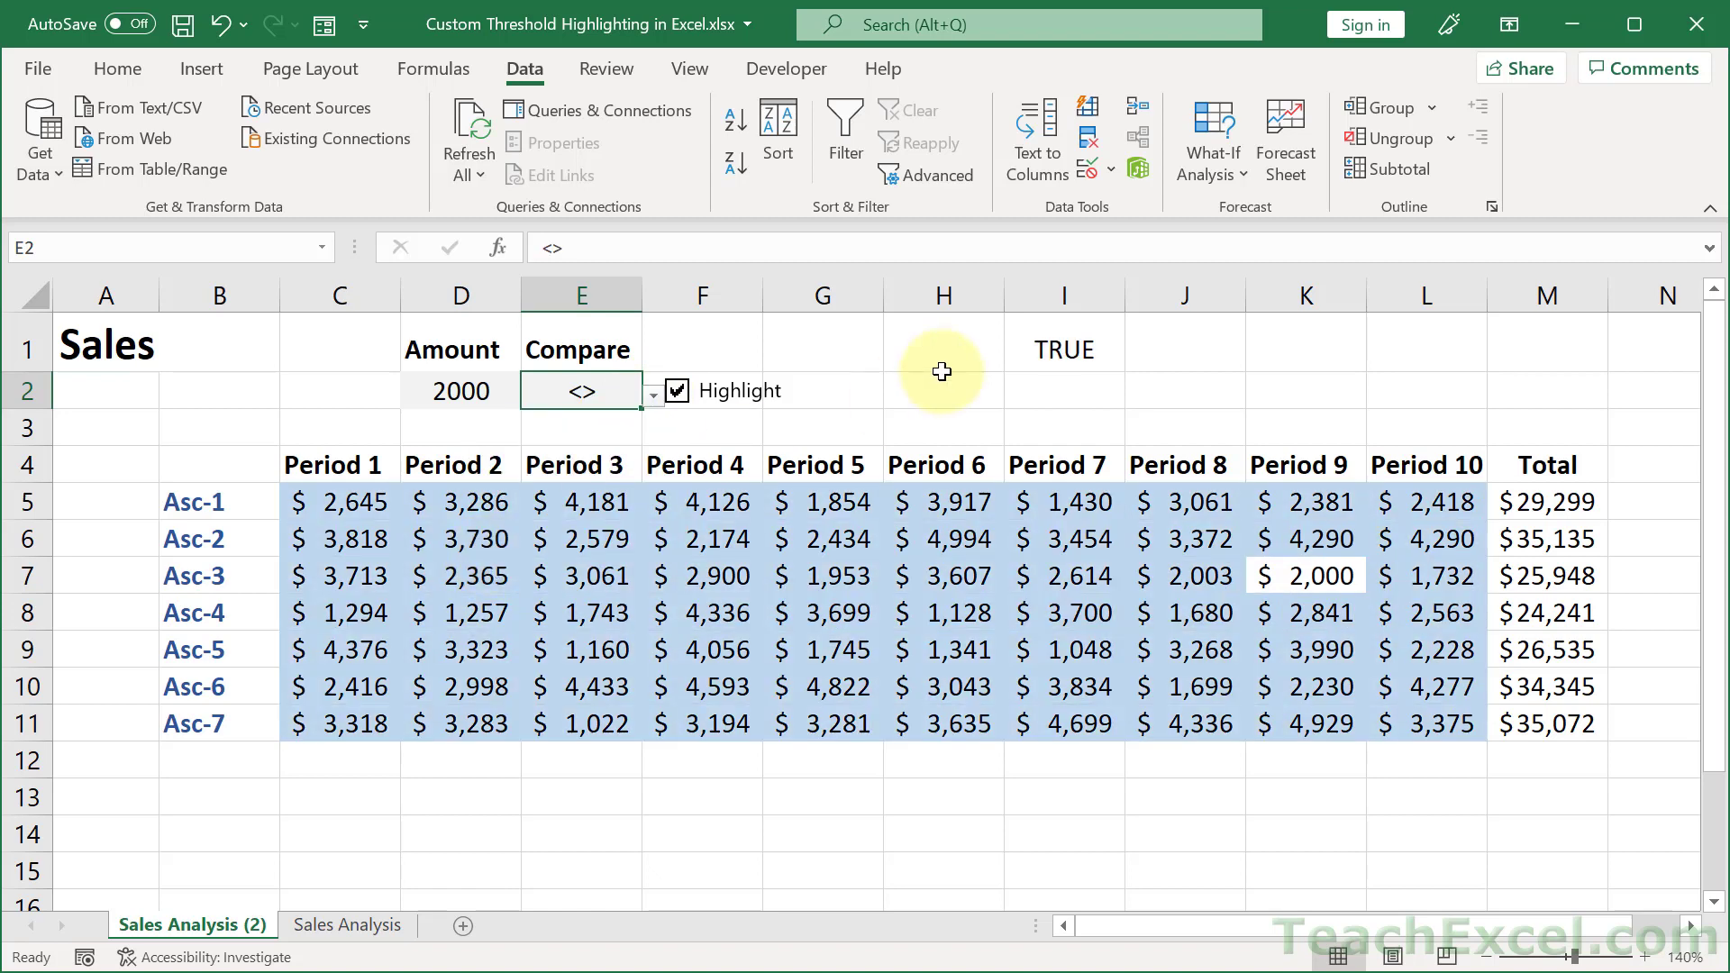
# Step: Hide the sheet's gridlines from the View options and select the Amount cell D2
pyautogui.click(690, 68)
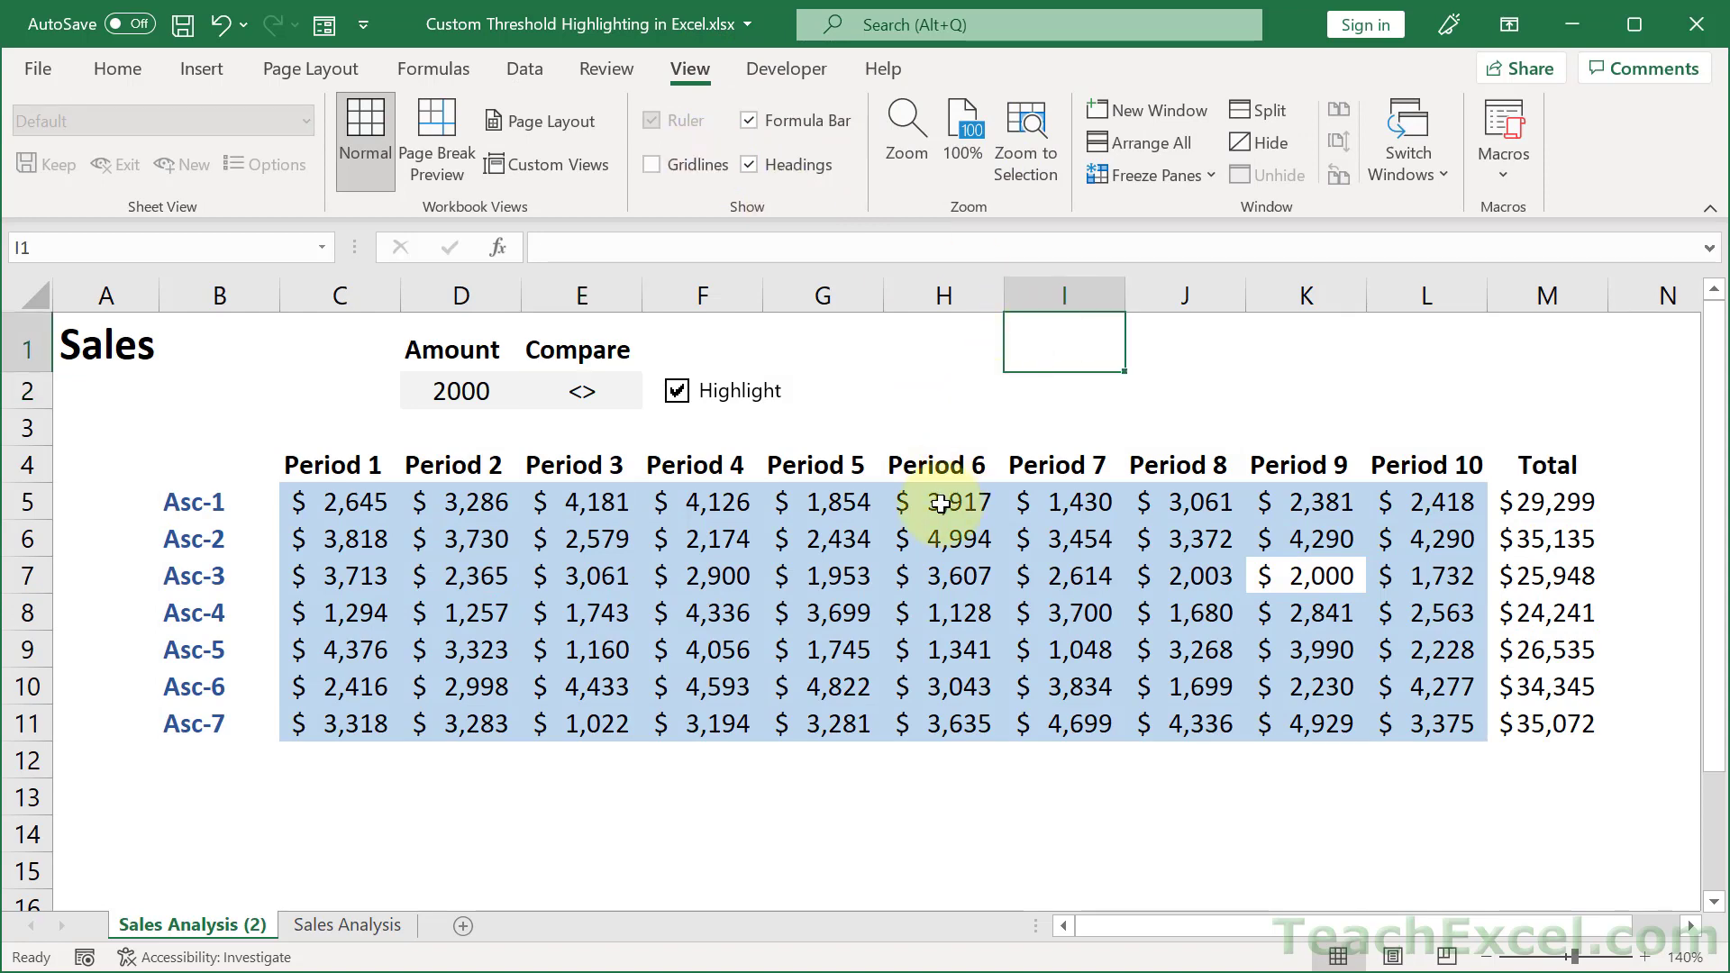
pyautogui.click(459, 391)
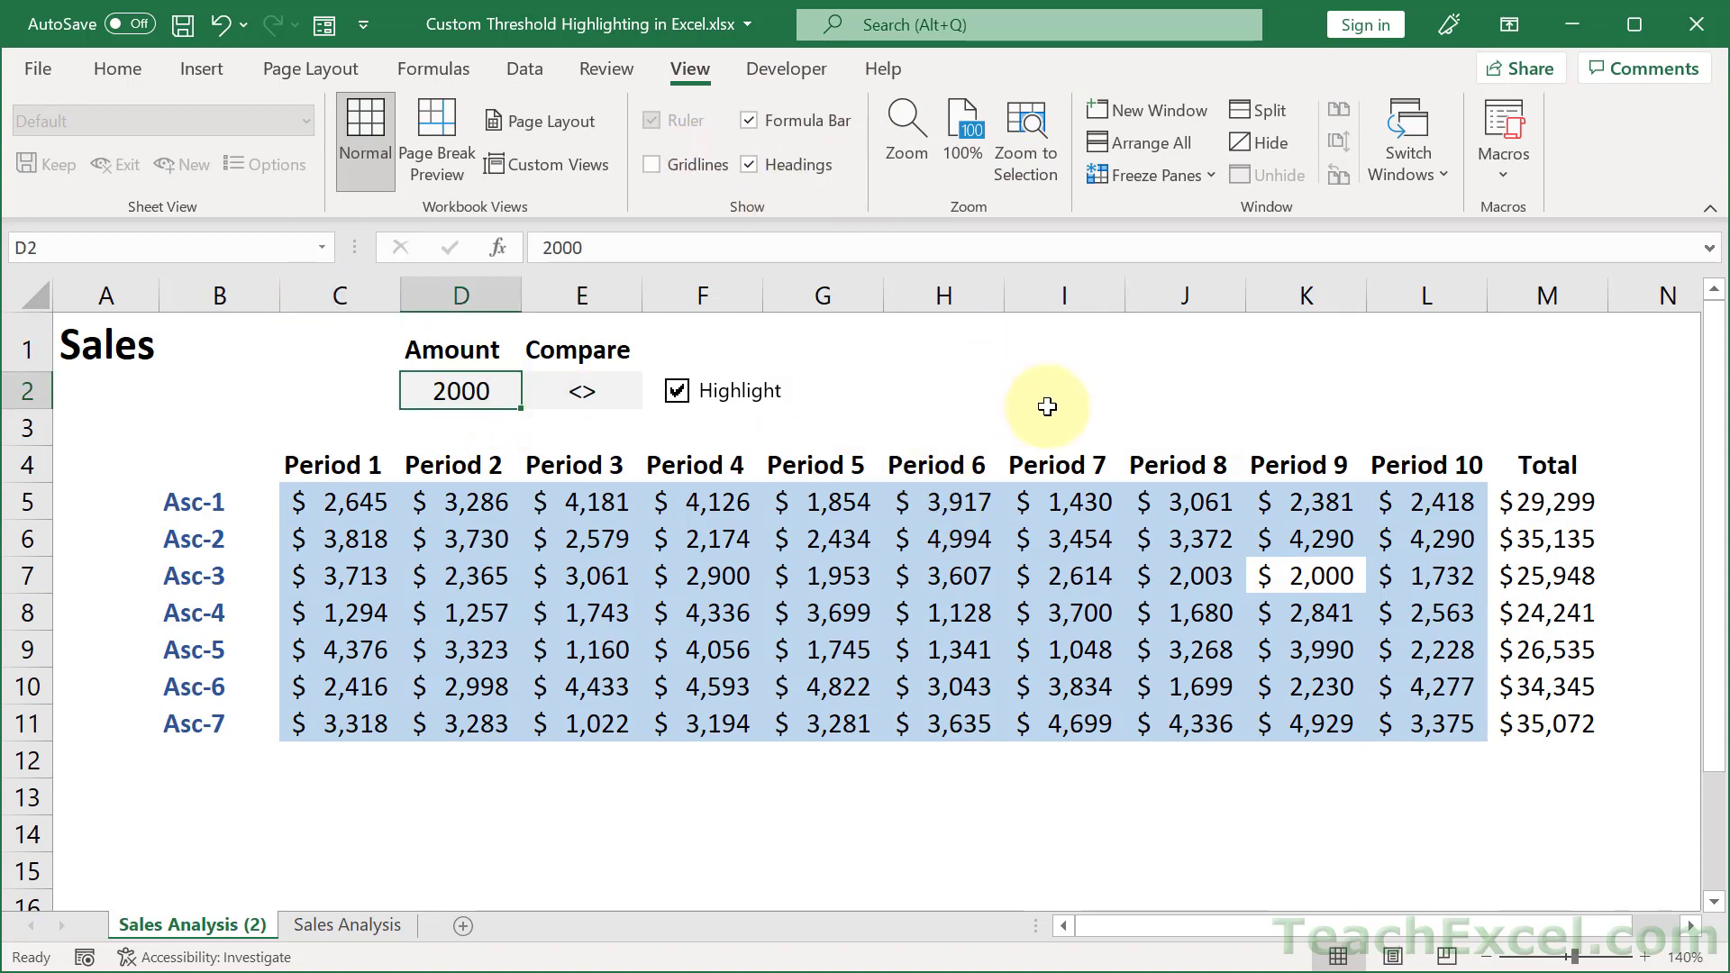